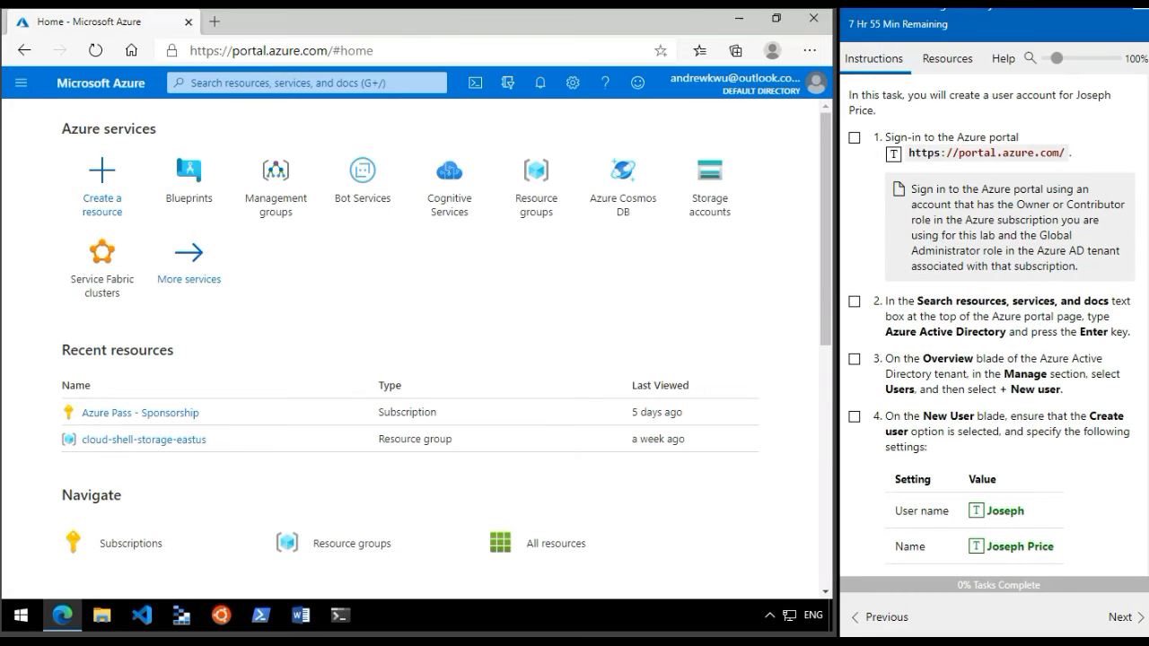
# Search for Azure Active Directory and show the Default Directory tenant overview
pyautogui.click(305, 83)
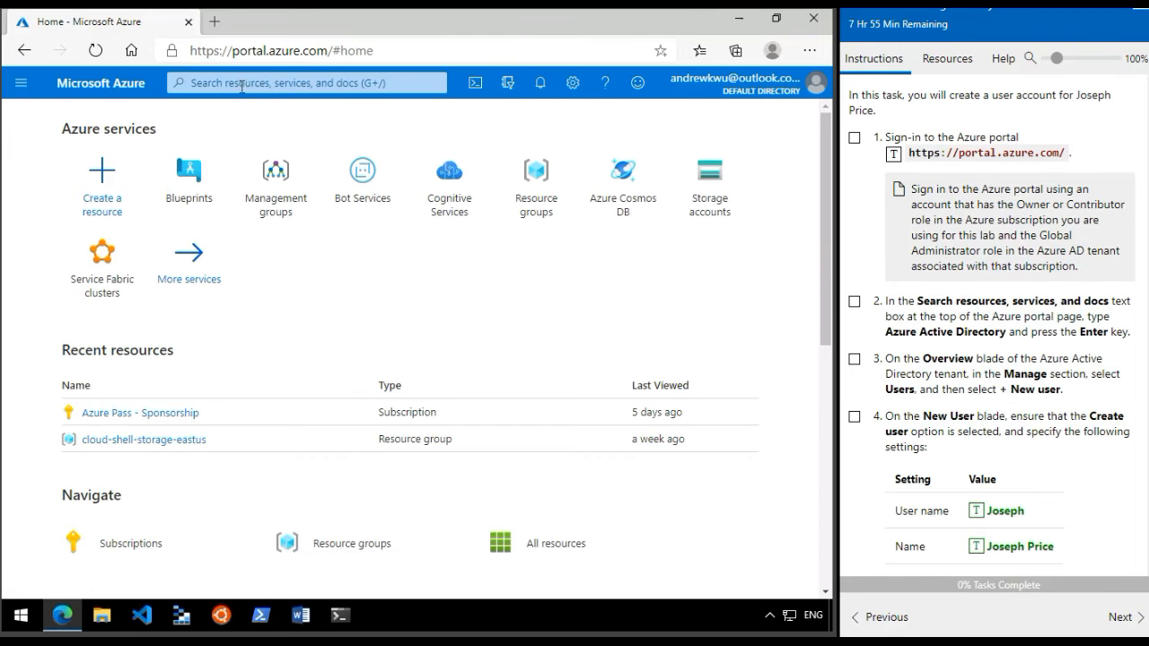
pyautogui.click(306, 82)
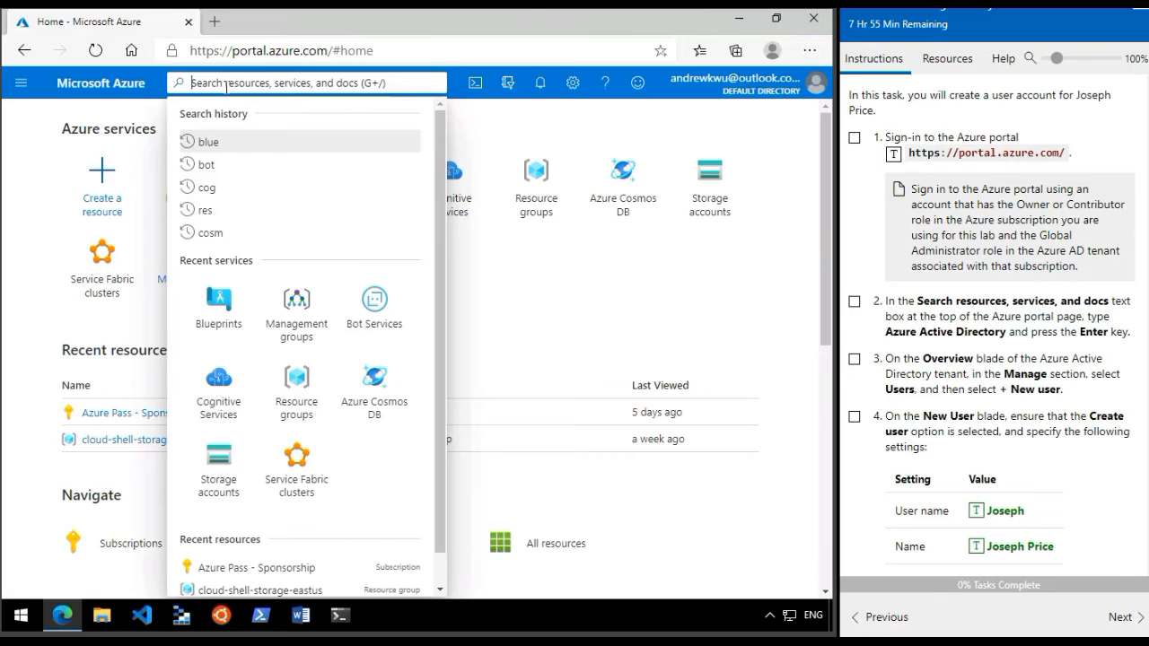
pyautogui.write('re')
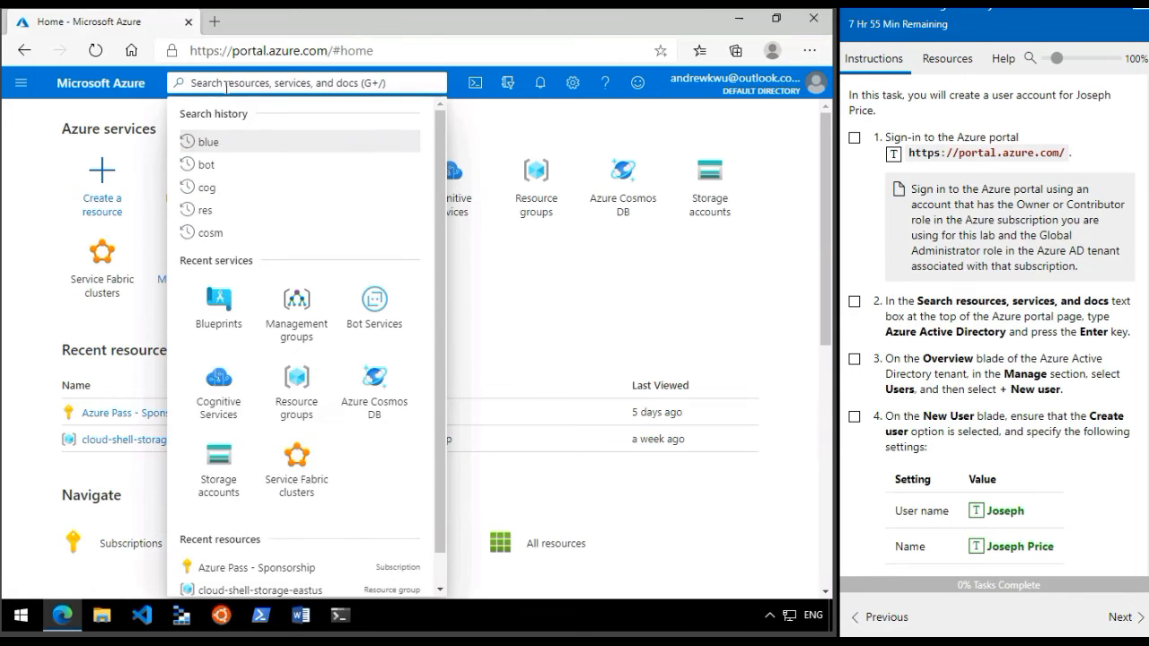
pyautogui.write('azure active')
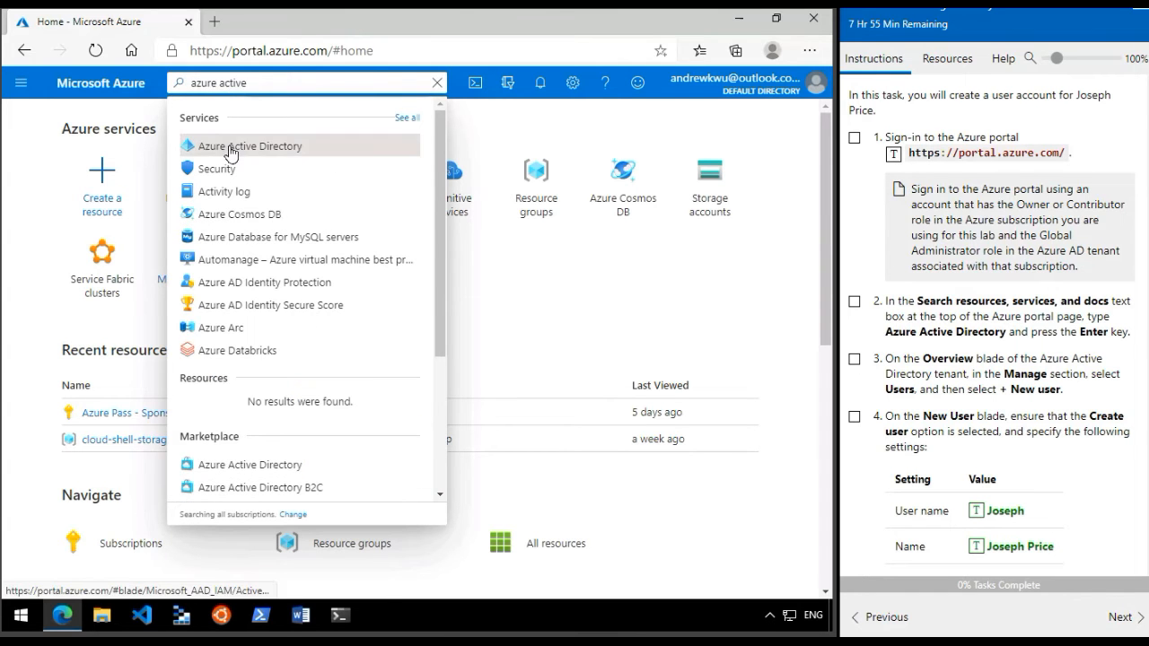
pyautogui.click(250, 146)
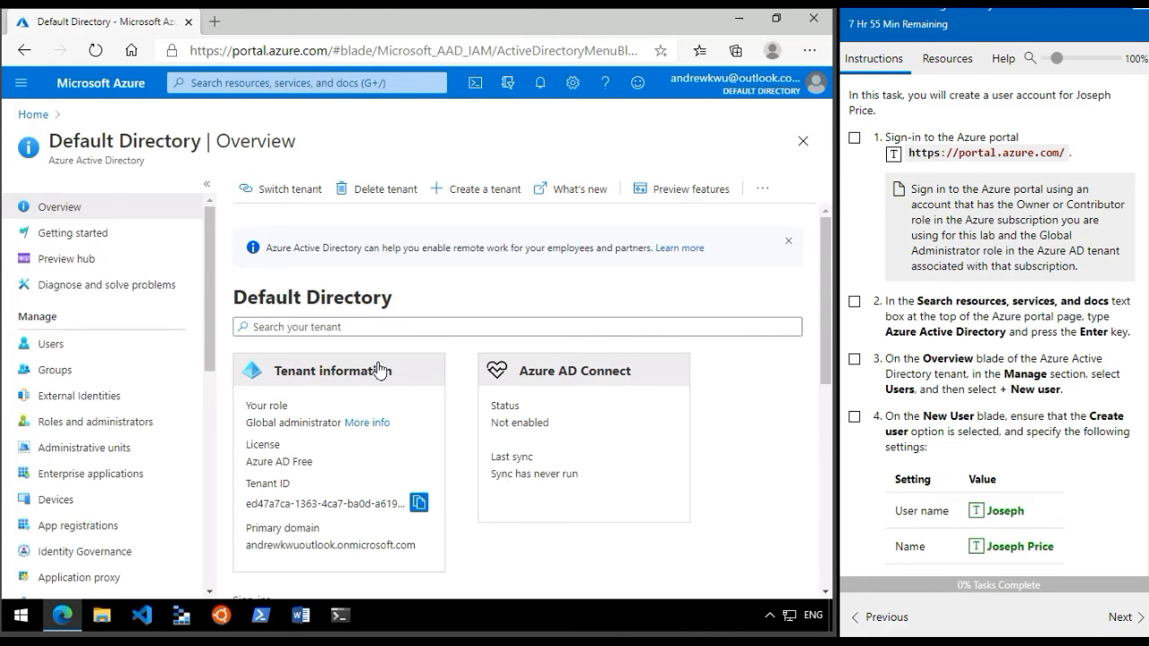
pyautogui.moveTo(381, 350)
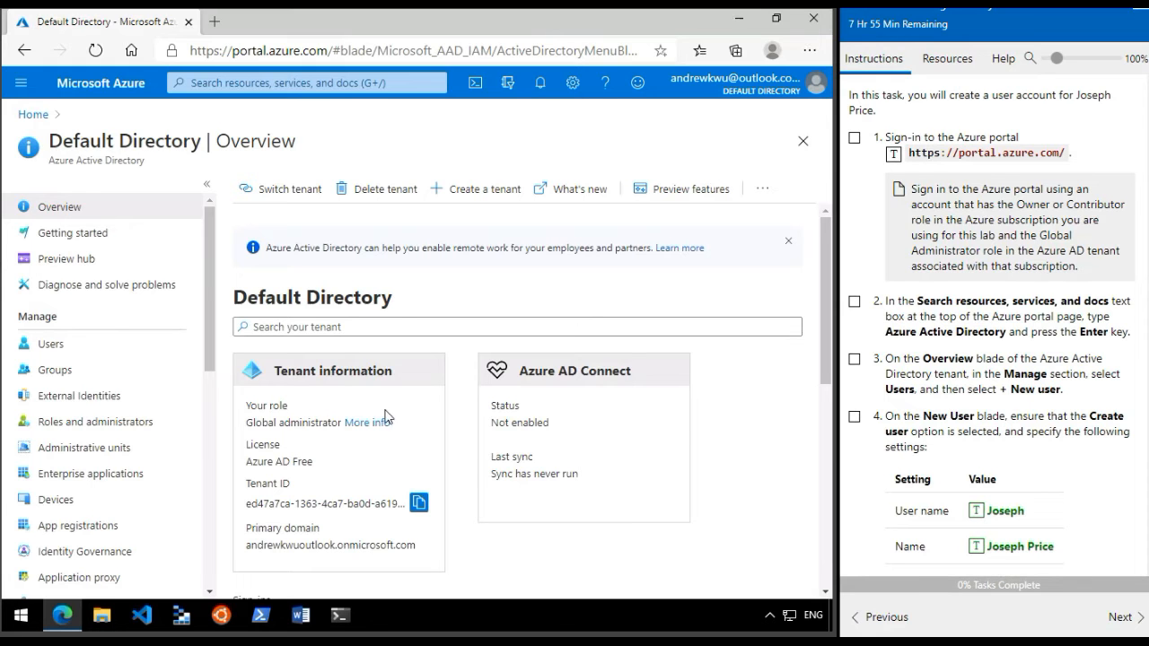
pyautogui.moveTo(1007, 381)
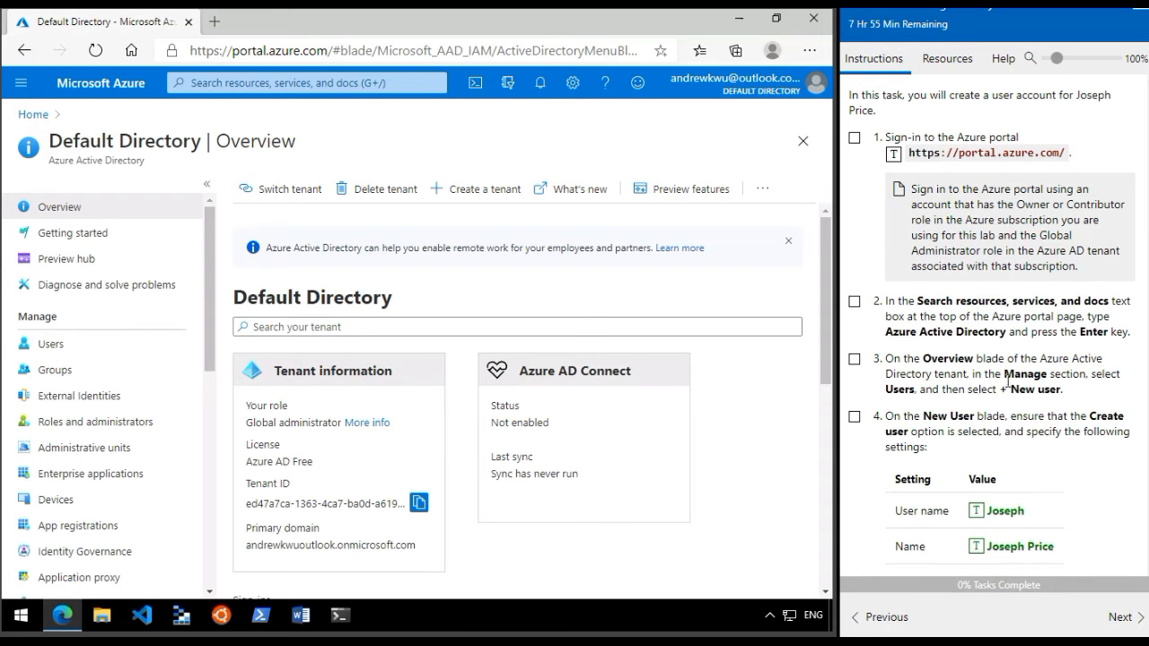
pyautogui.moveTo(1014, 411)
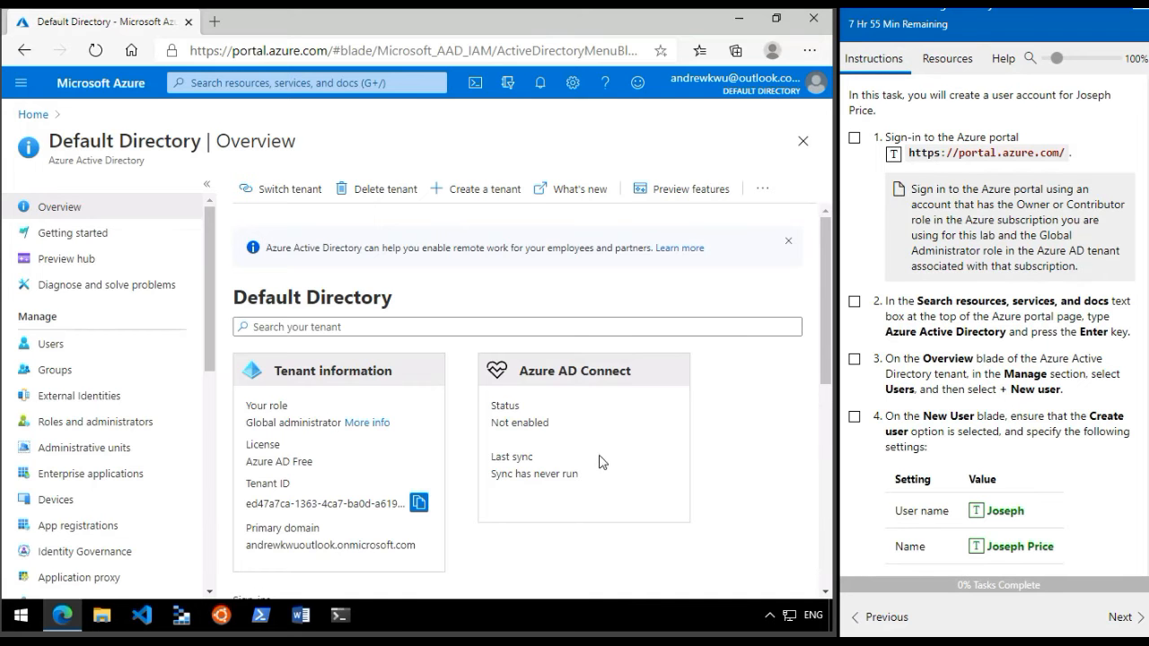
pyautogui.scroll(-3)
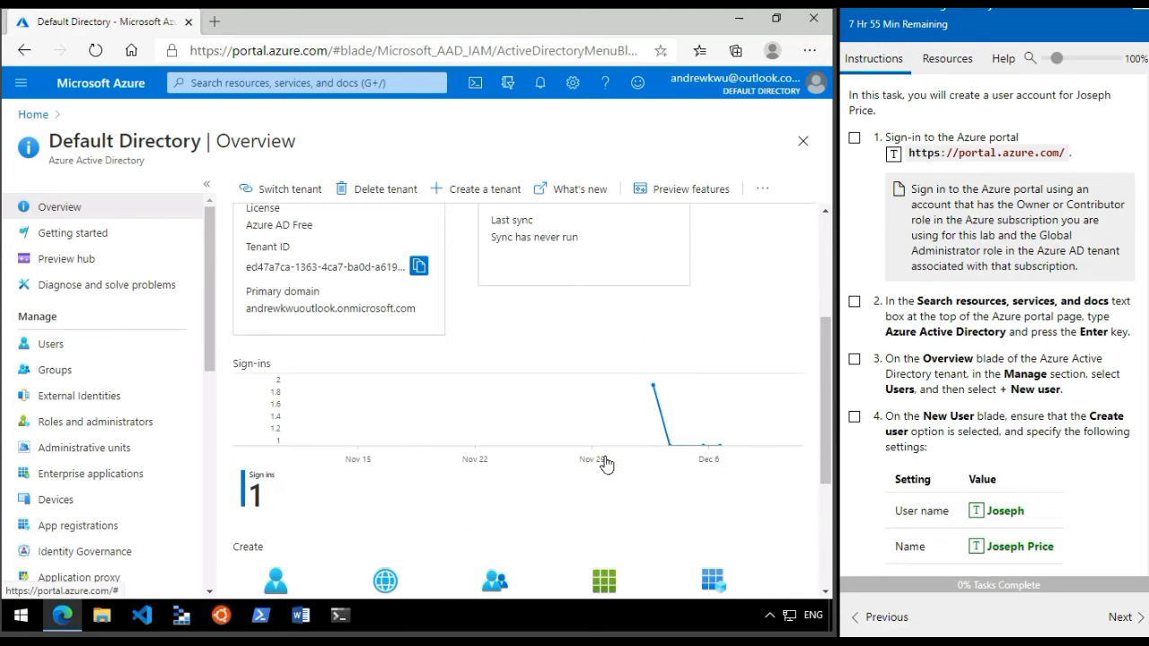
pyautogui.scroll(3)
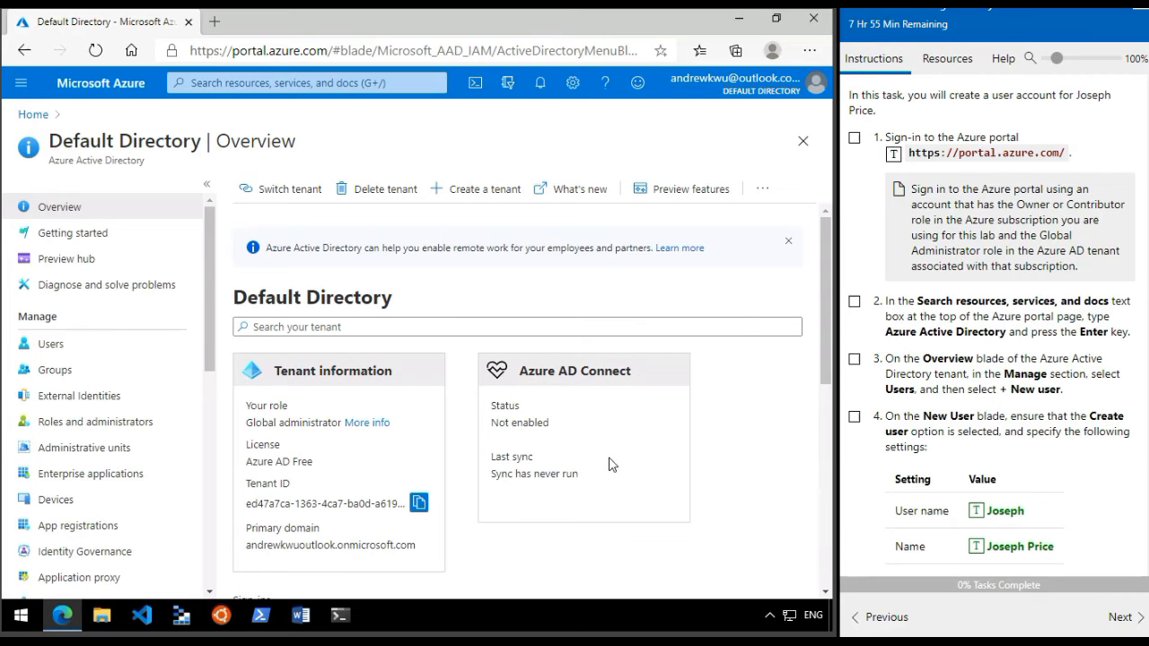
pyautogui.moveTo(535, 296)
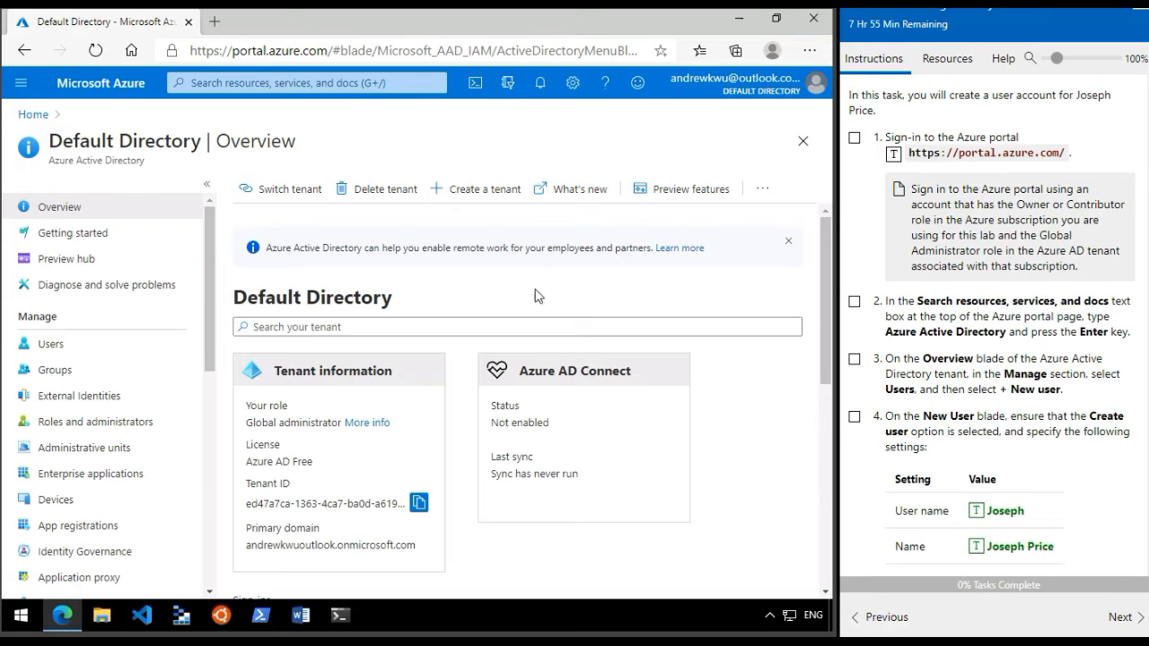
pyautogui.moveTo(334, 413)
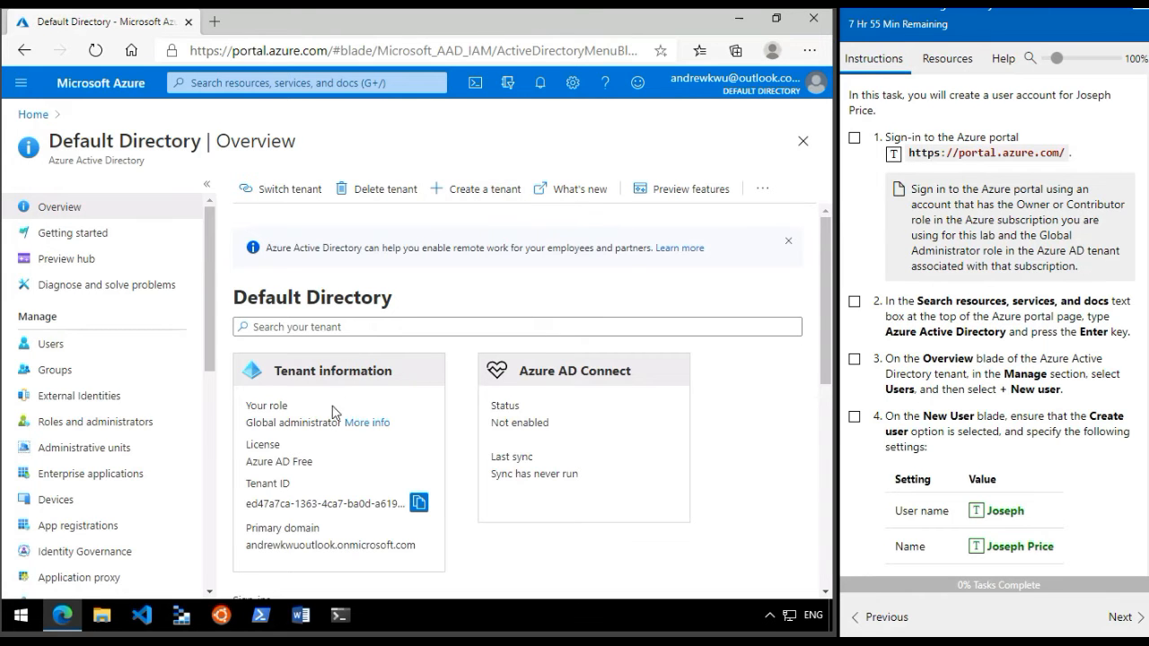
pyautogui.scroll(-3)
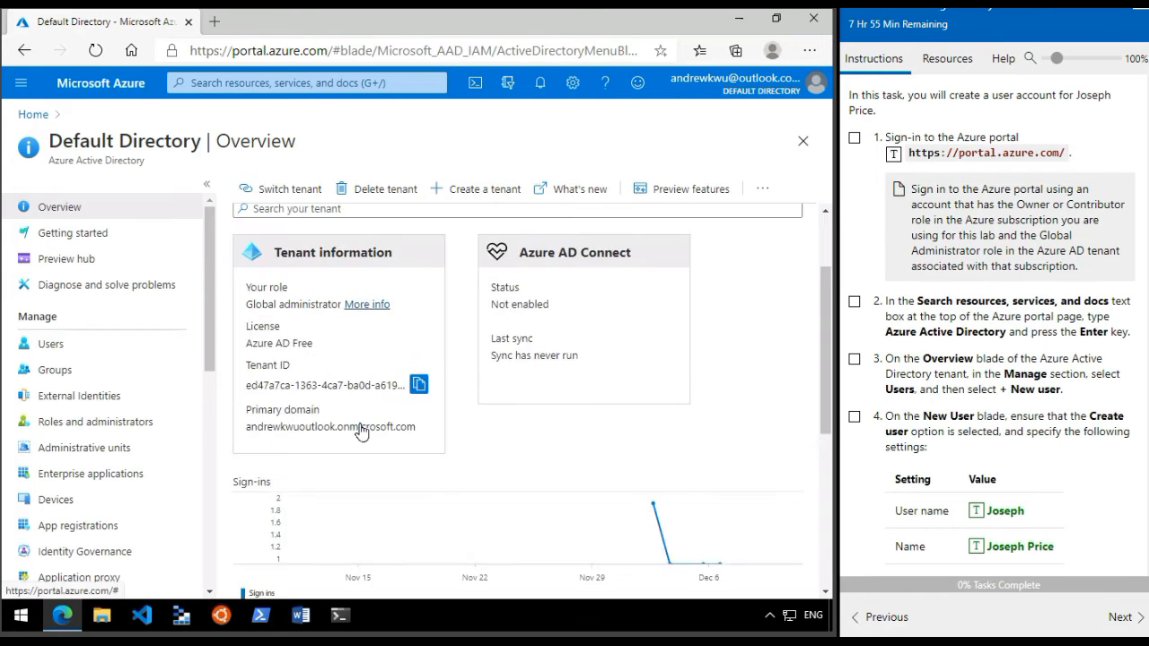
pyautogui.scroll(-3)
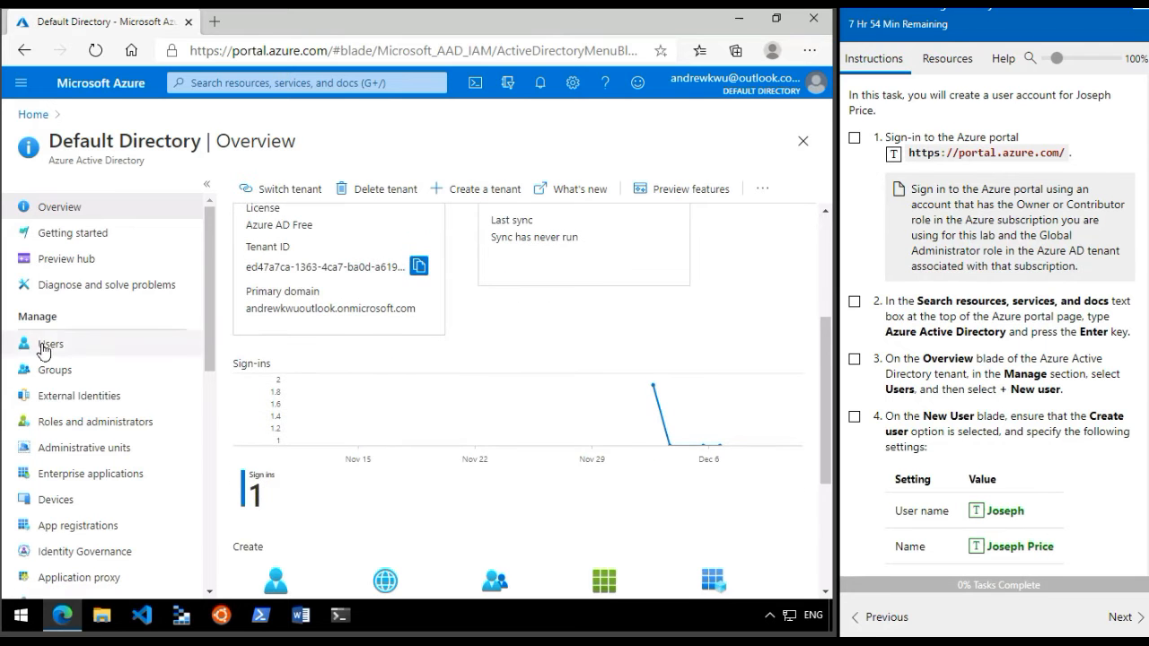
pyautogui.click(50, 342)
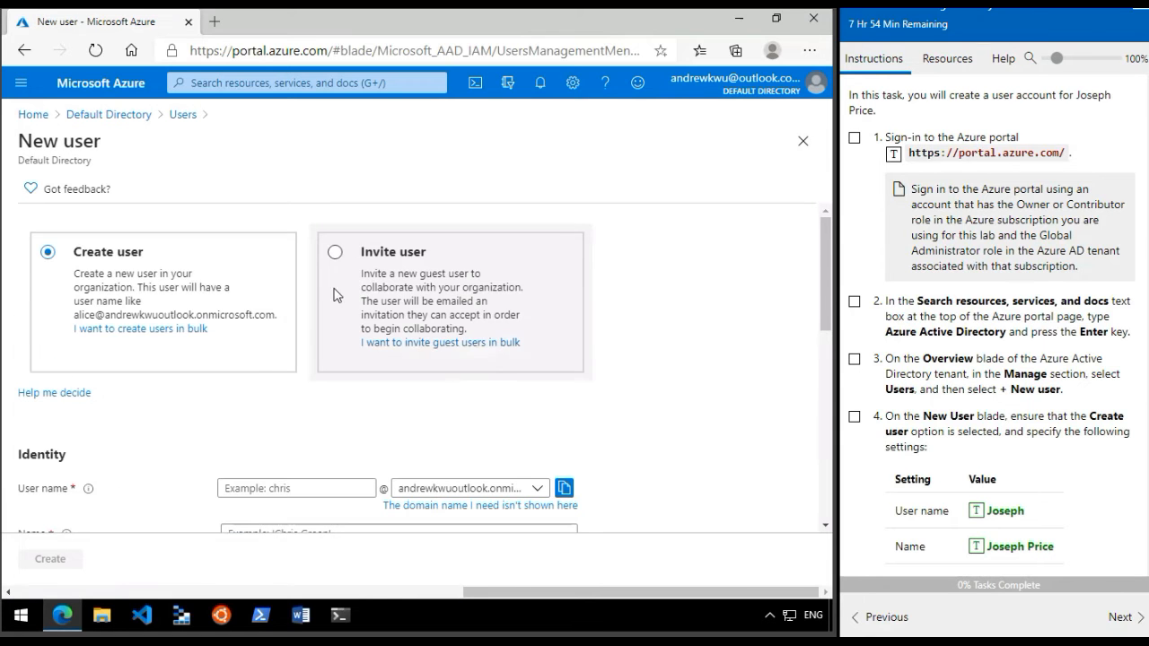
pyautogui.scroll(-3)
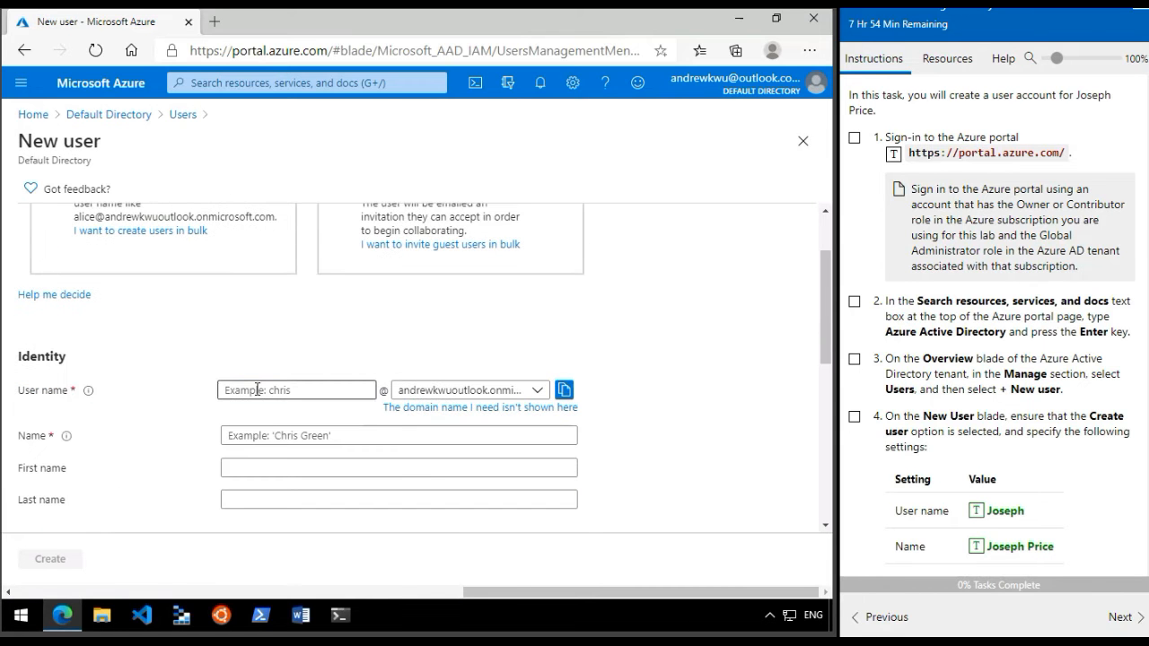
pyautogui.click(296, 389)
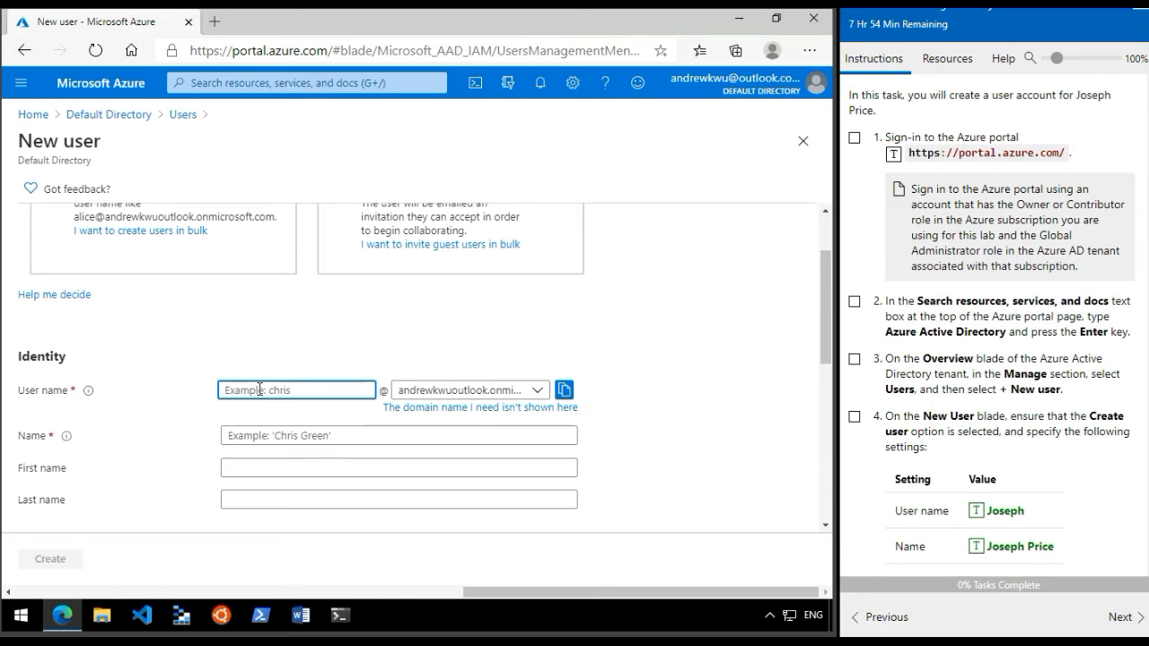
pyautogui.write('Jos')
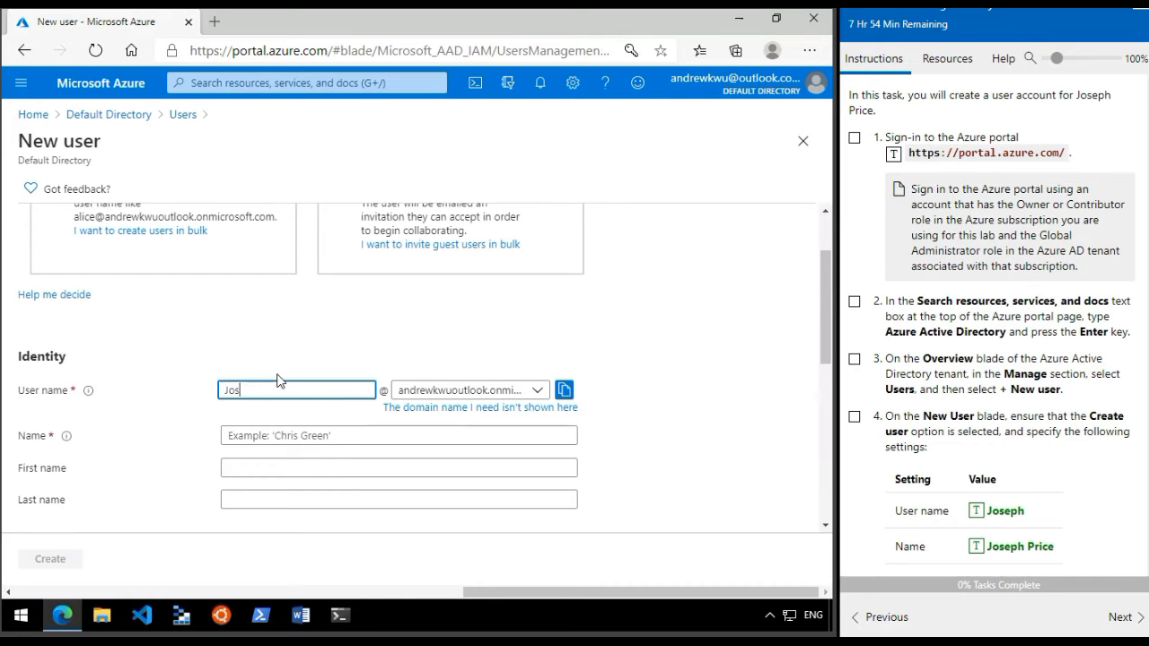
pyautogui.write('eph')
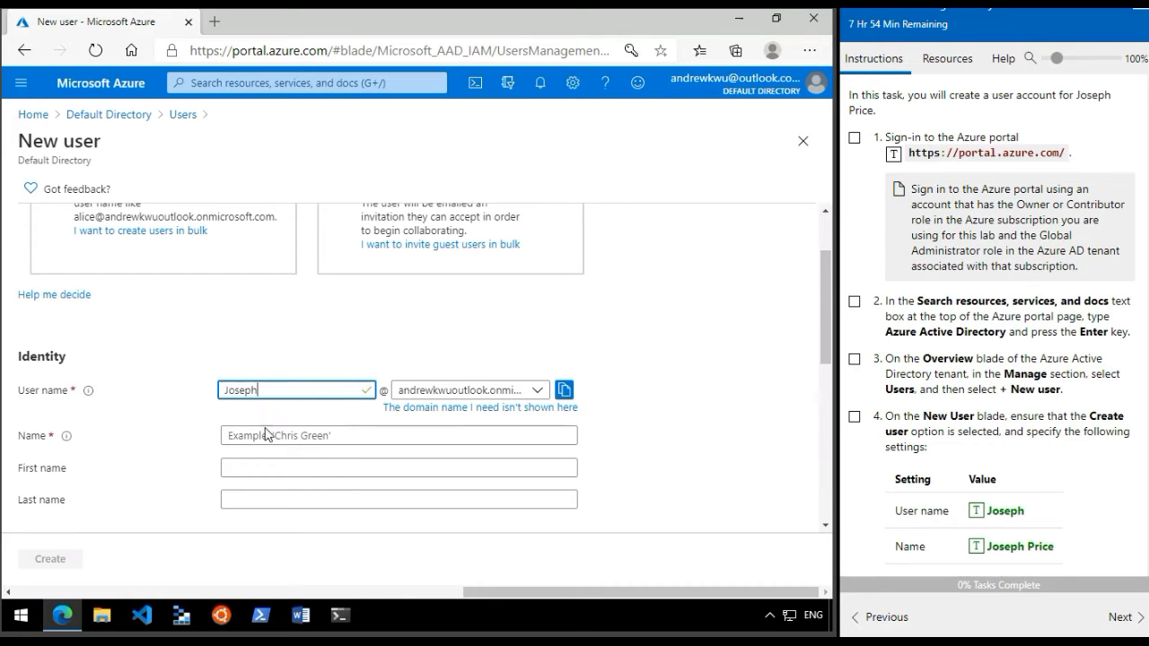
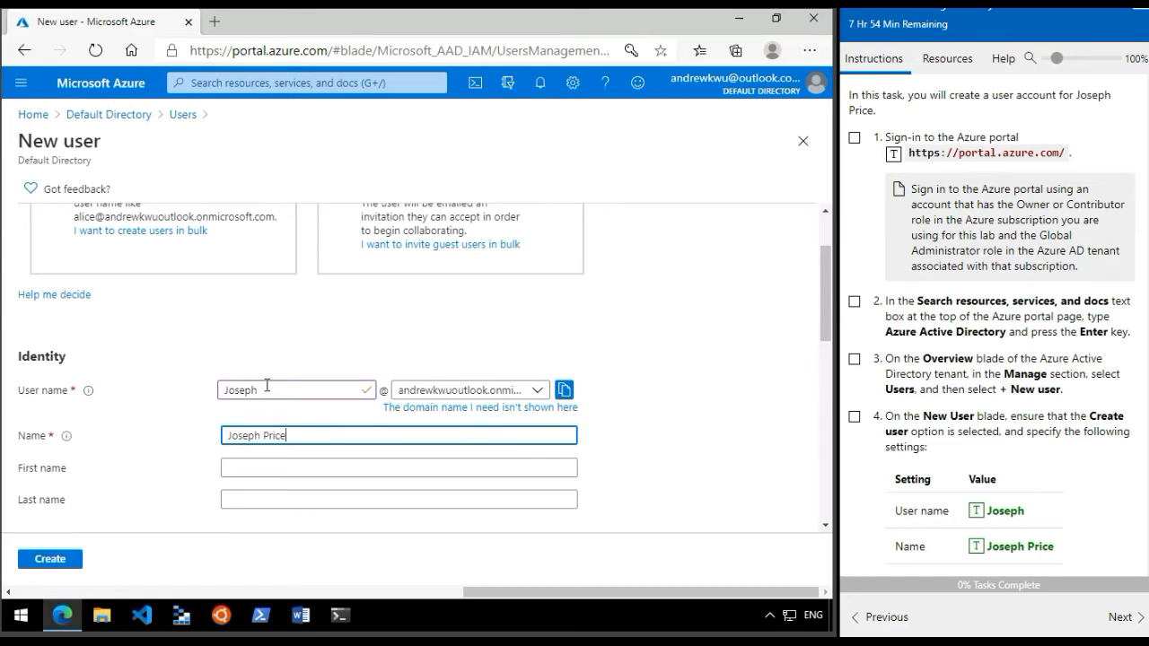
pyautogui.scroll(-3)
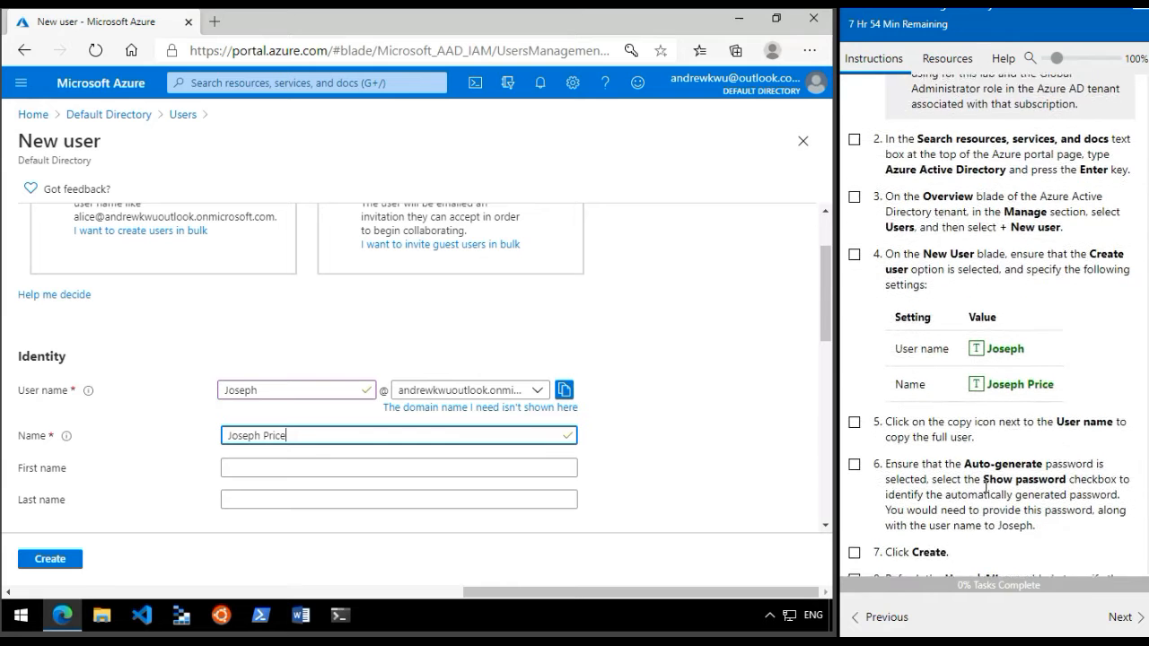
pyautogui.scroll(-3)
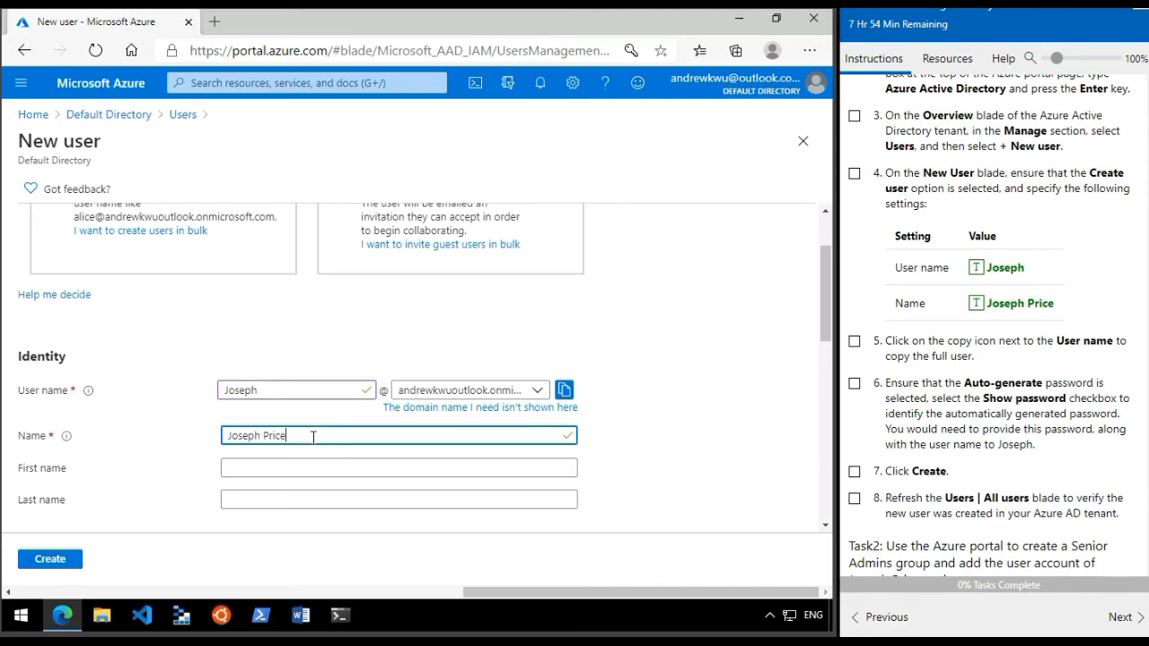
pyautogui.scroll(-3)
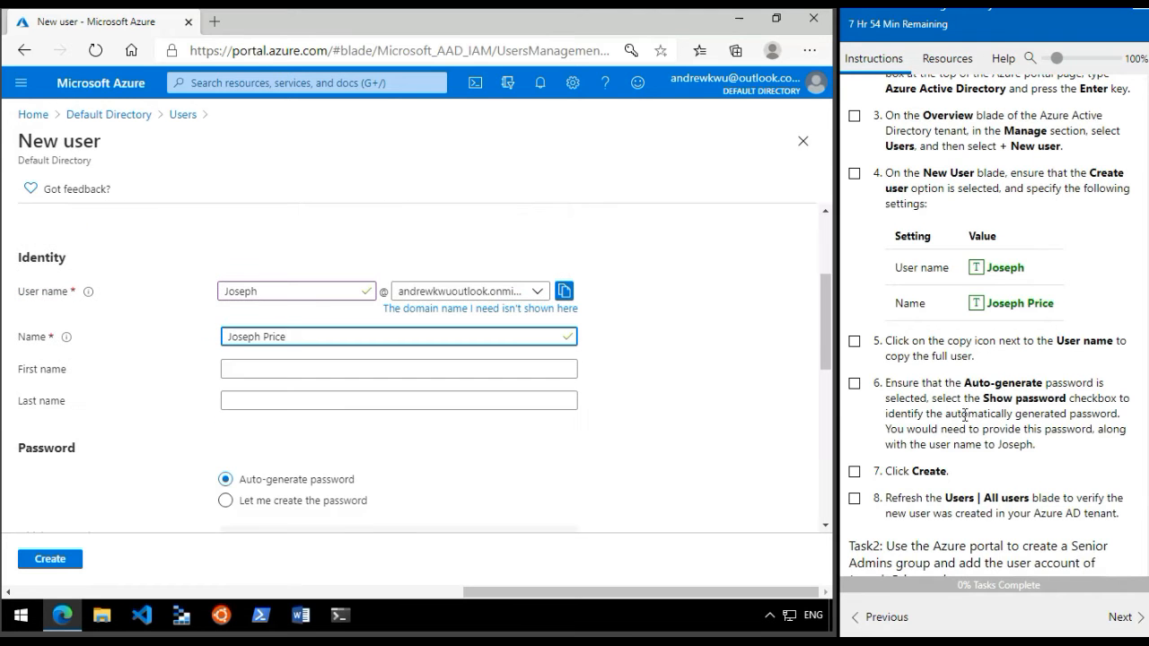
pyautogui.scroll(-3)
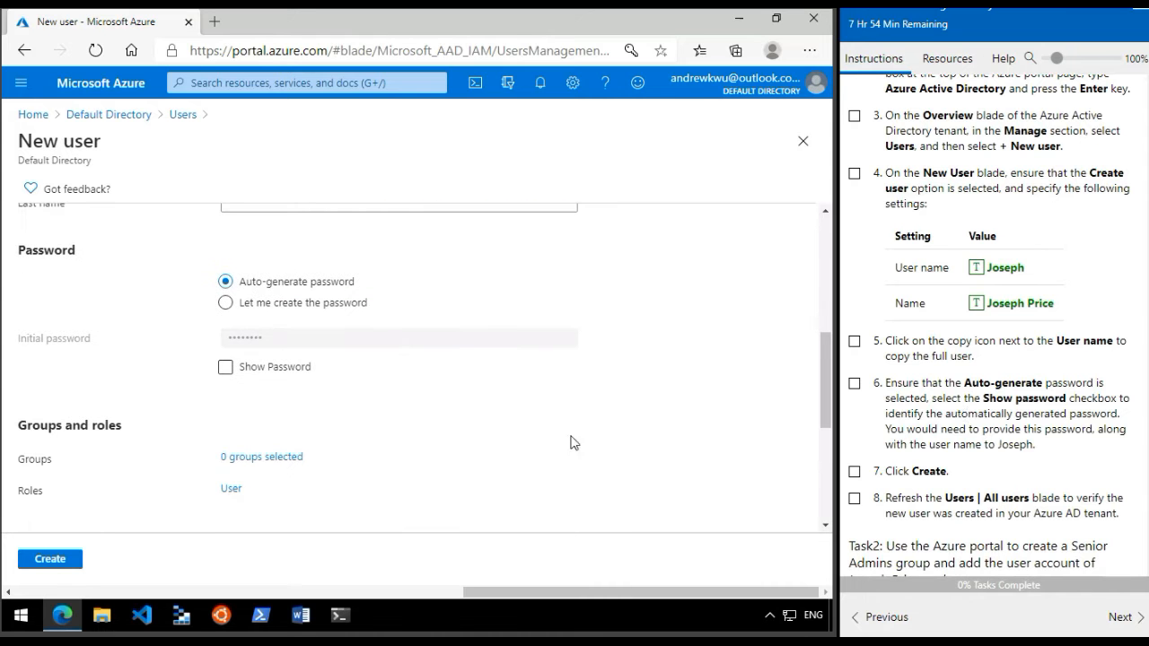
pyautogui.scroll(-3)
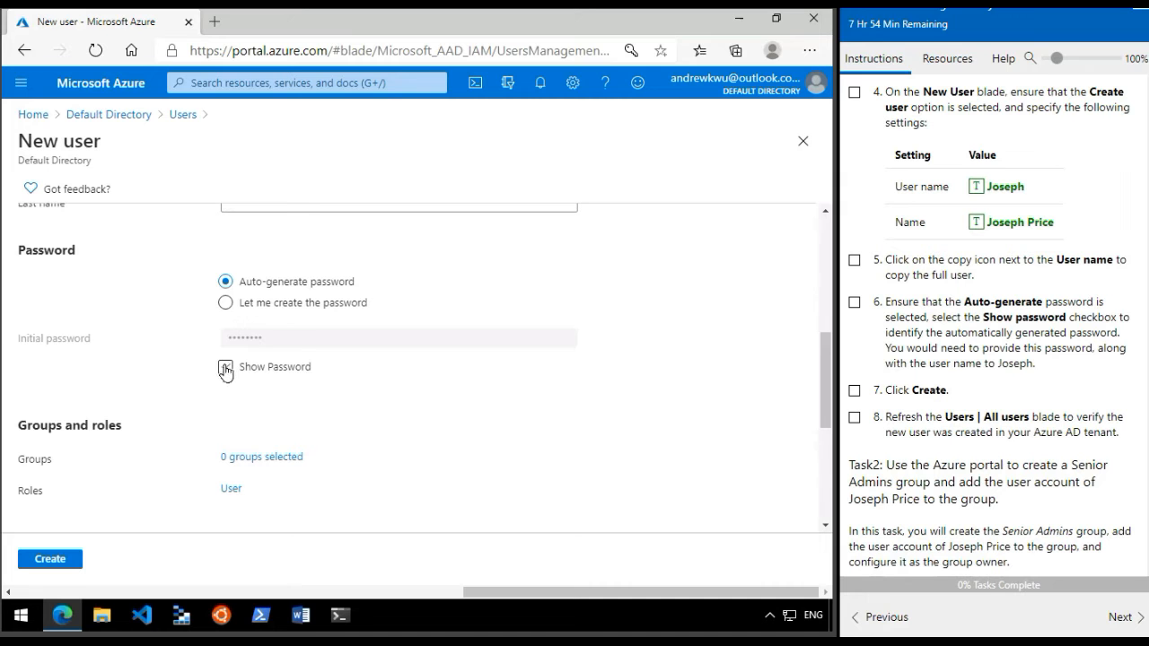
# Reveal the auto-generated password, finish the remaining fields and create the user
pyautogui.click(226, 366)
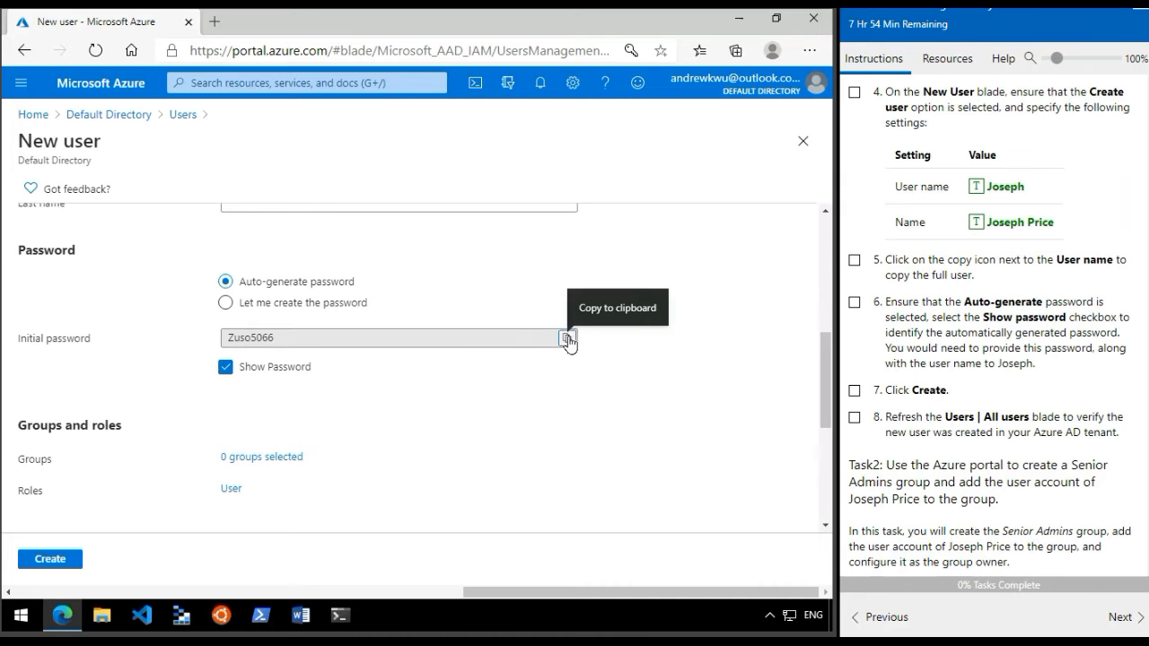
pyautogui.scroll(-3)
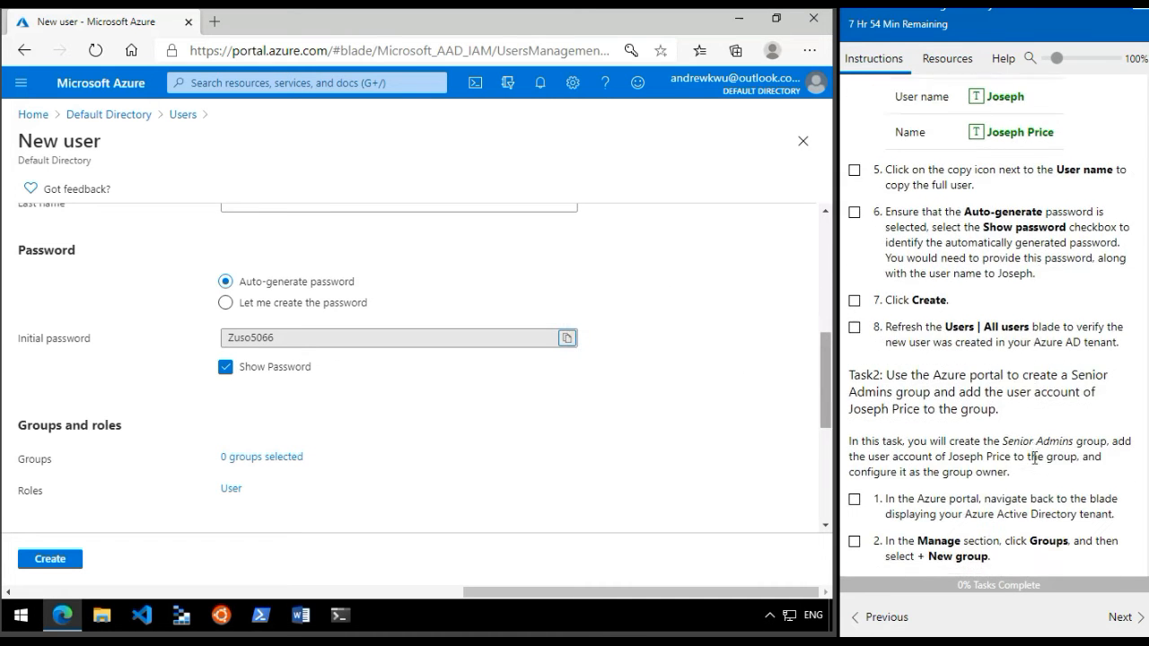
pyautogui.scroll(-3)
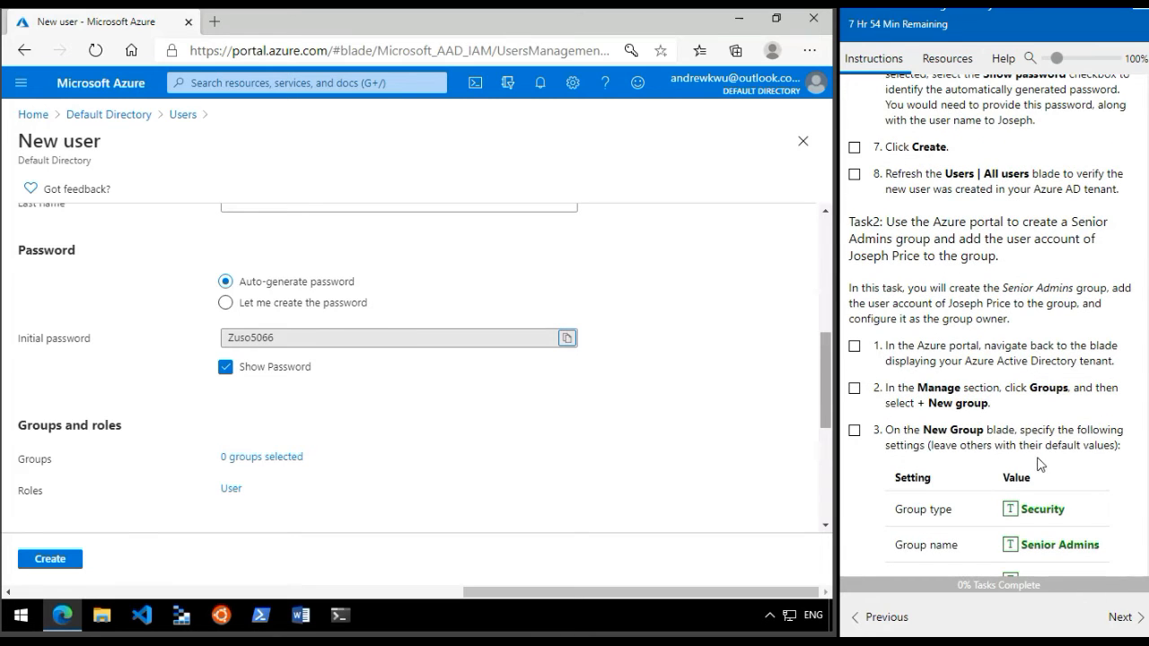
pyautogui.scroll(3)
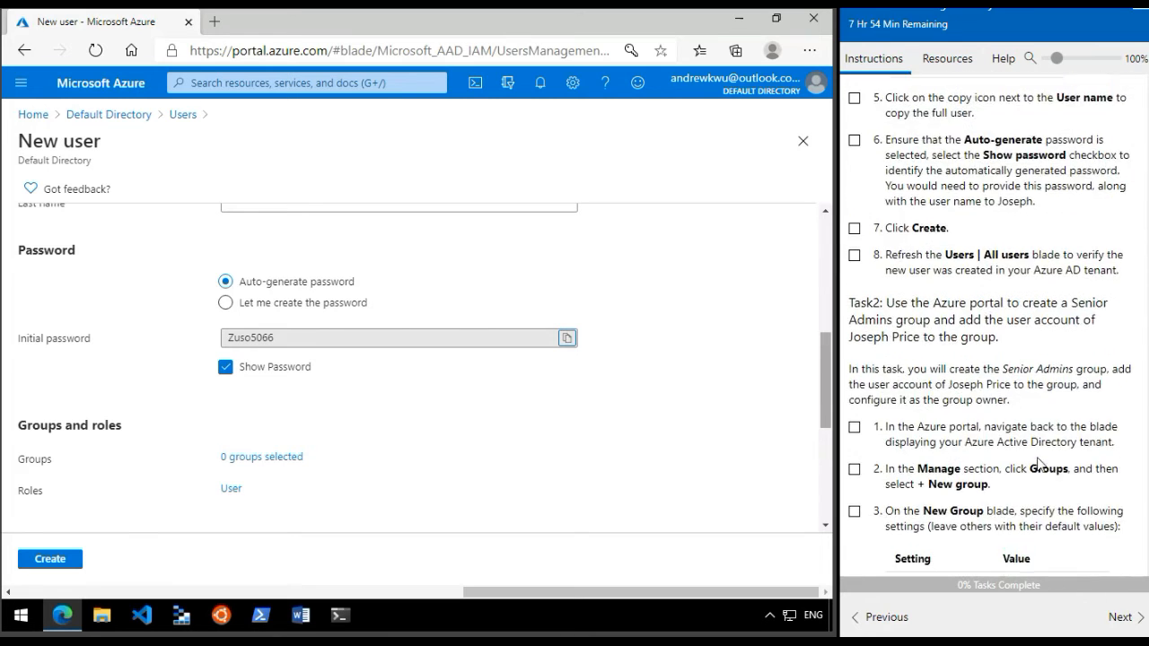
pyautogui.scroll(-3)
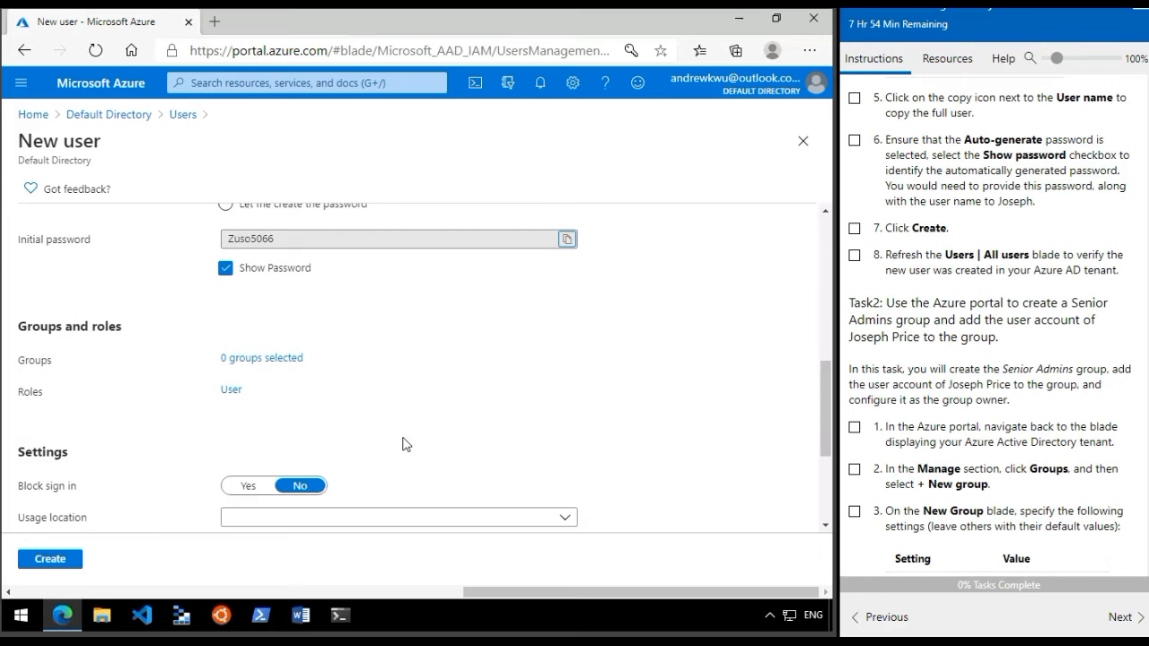
pyautogui.scroll(-3)
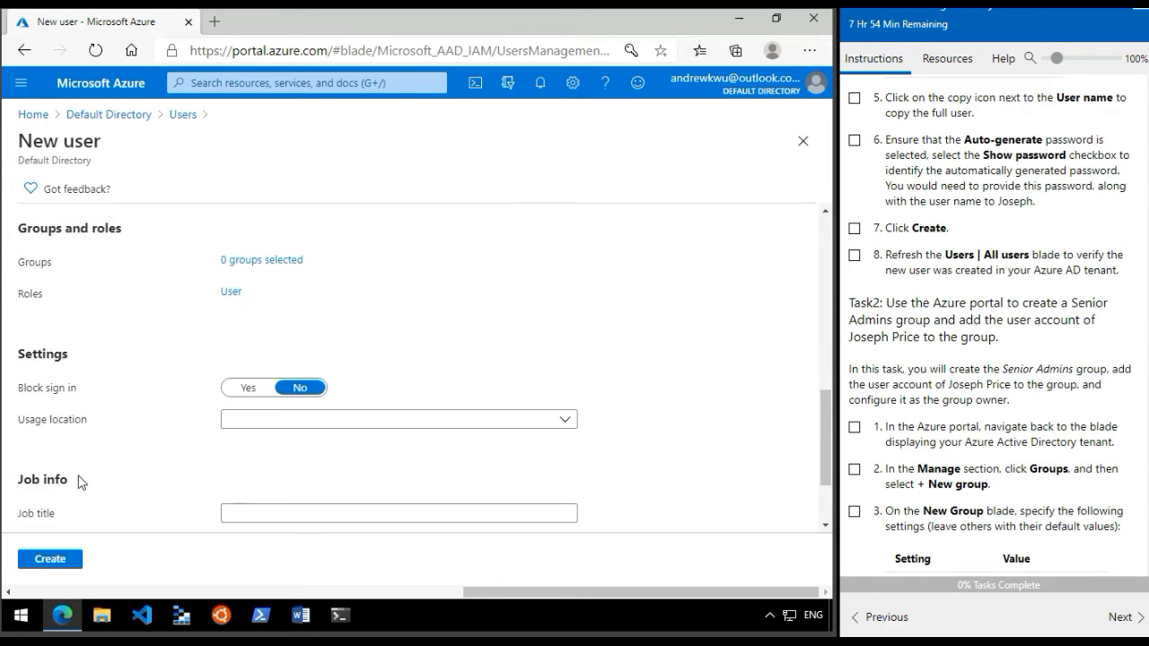
pyautogui.moveTo(16, 422)
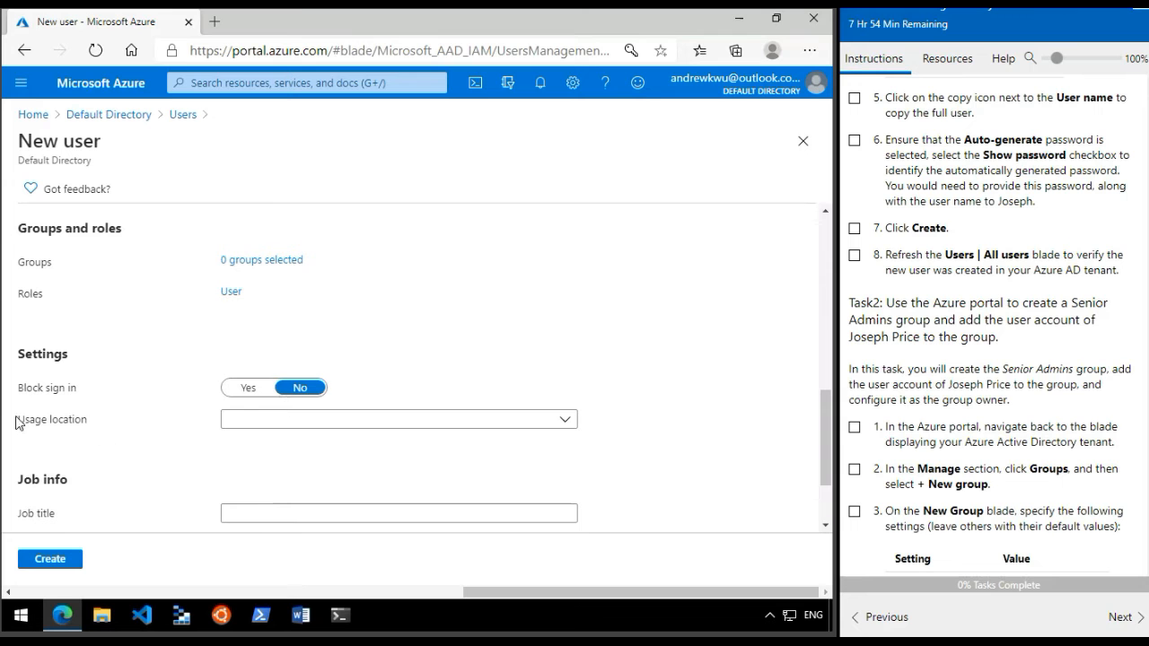
pyautogui.scroll(-3)
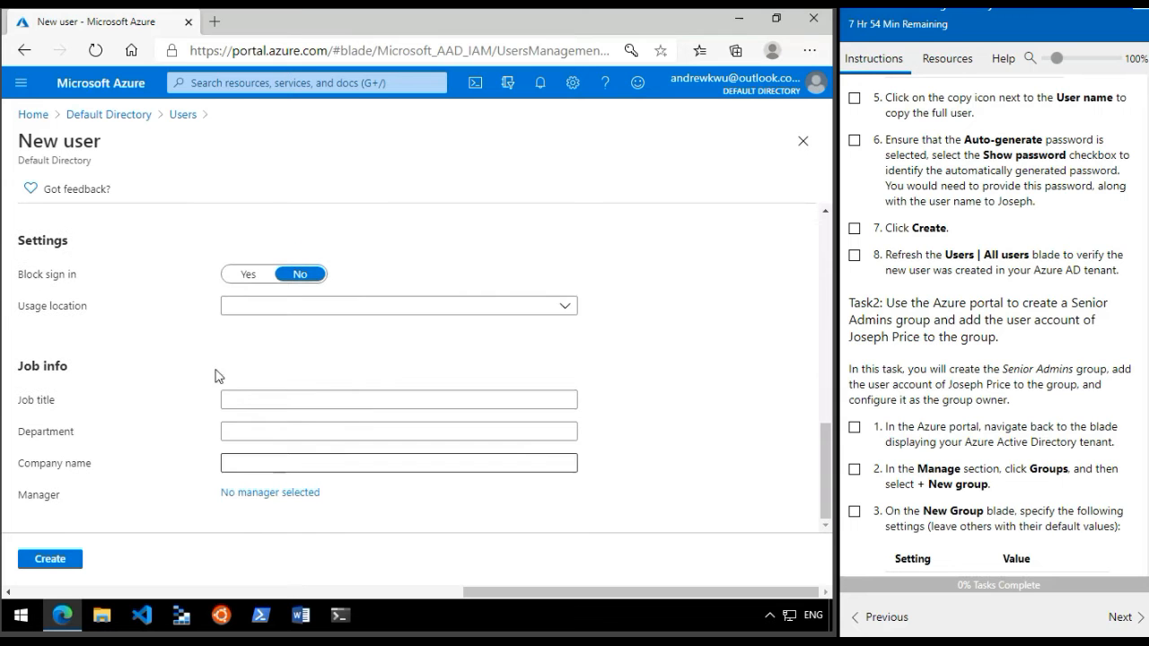
pyautogui.click(399, 305)
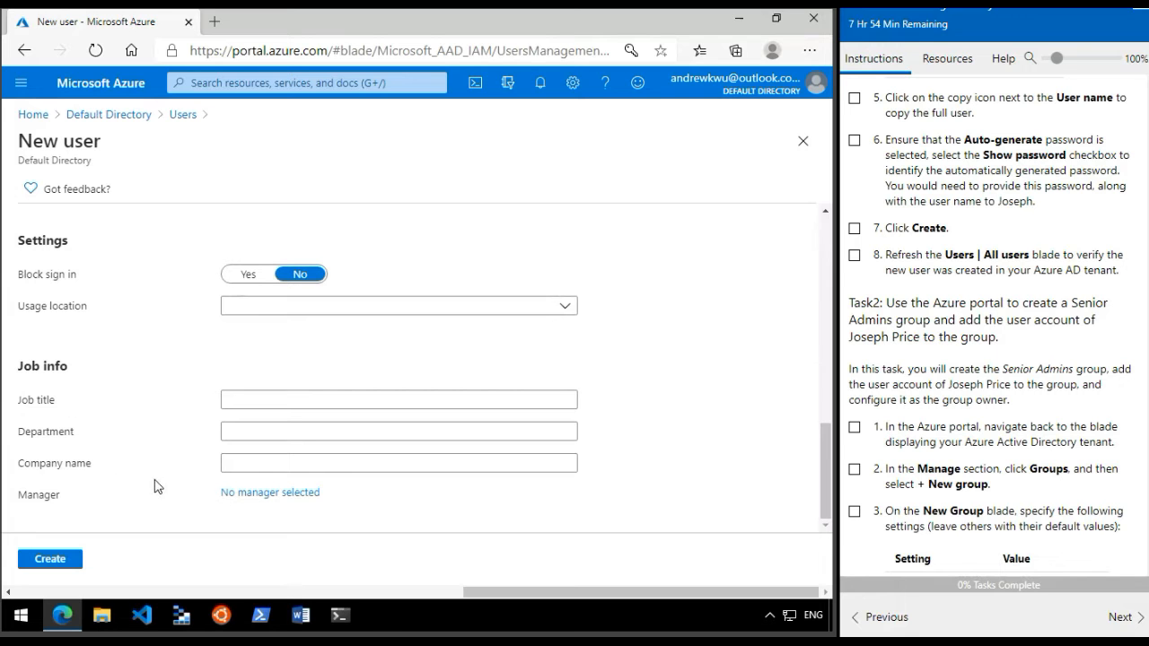
pyautogui.click(51, 558)
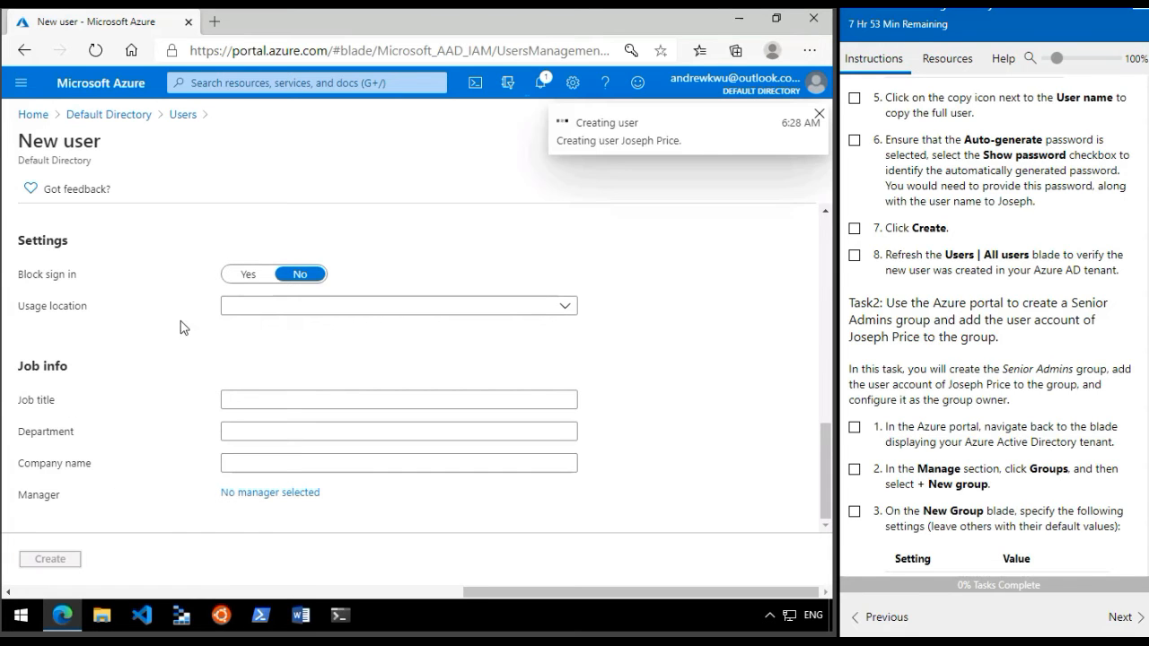
# Return via the users list to Groups and start a new Security group form
pyautogui.click(51, 558)
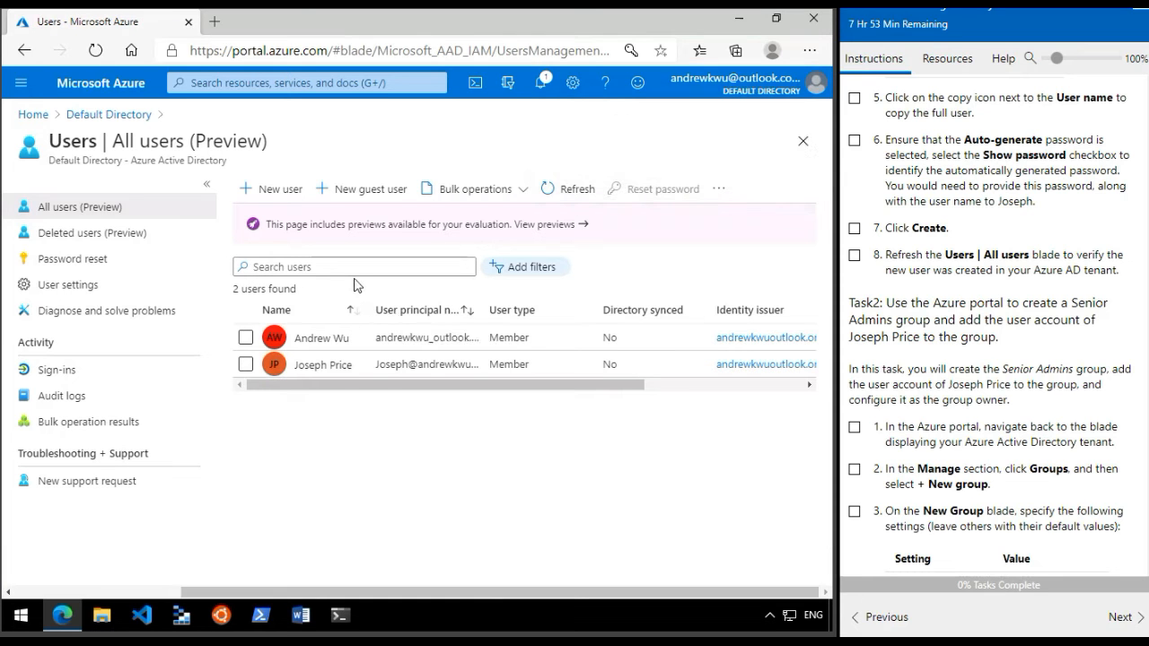
pyautogui.click(354, 265)
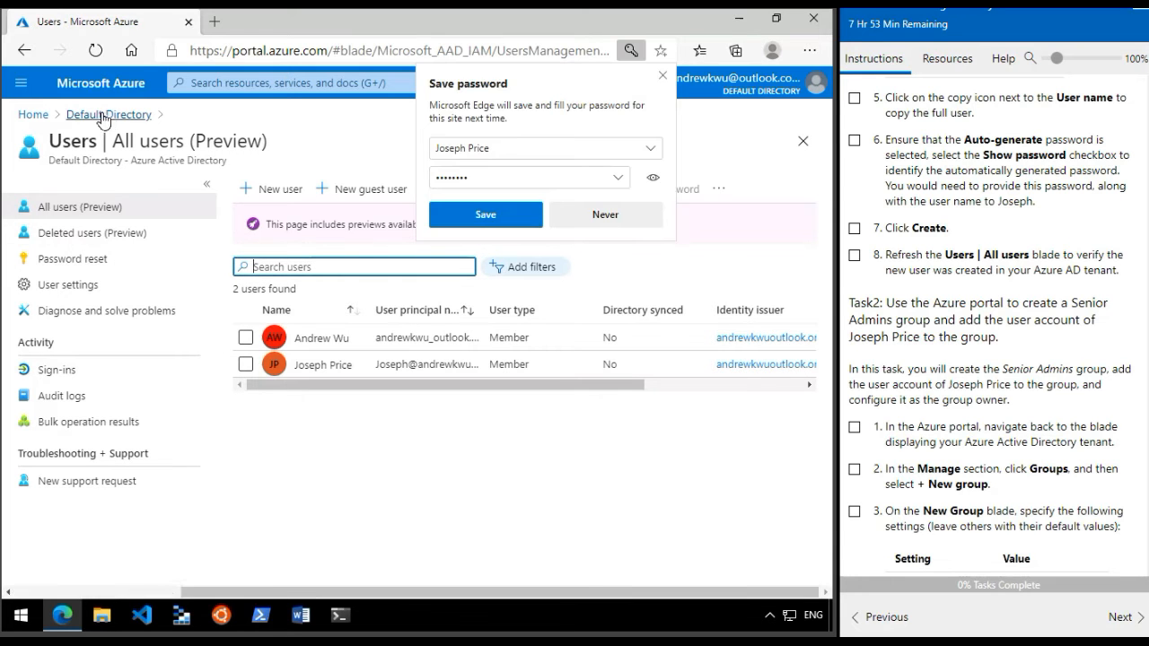
pyautogui.click(108, 115)
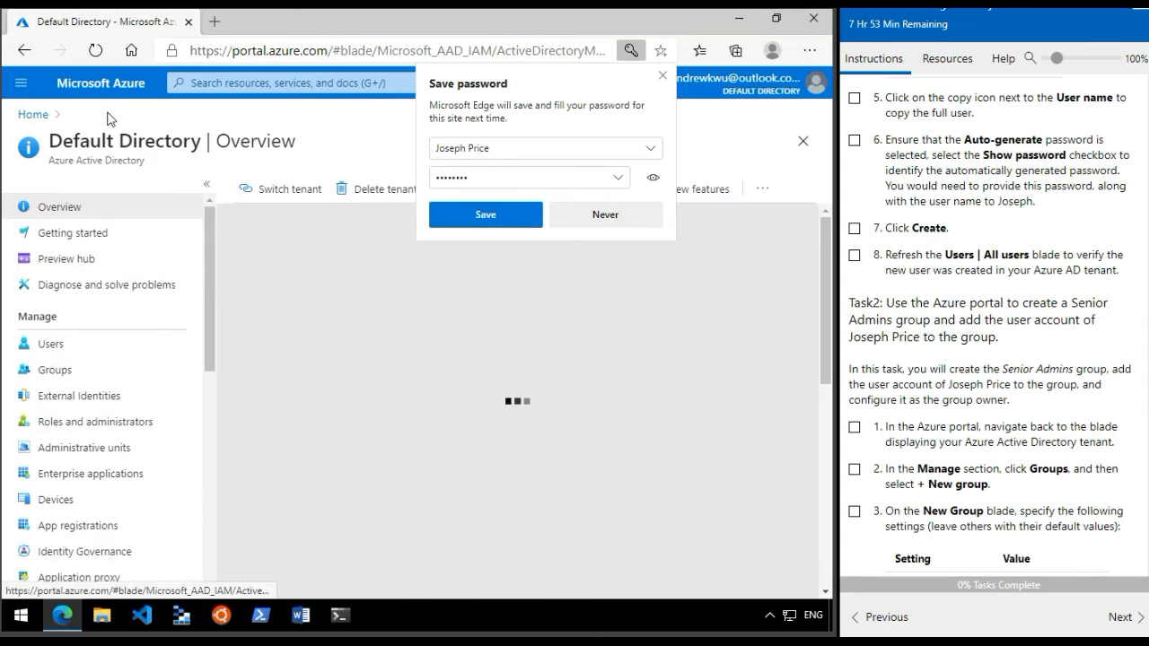
pyautogui.click(50, 370)
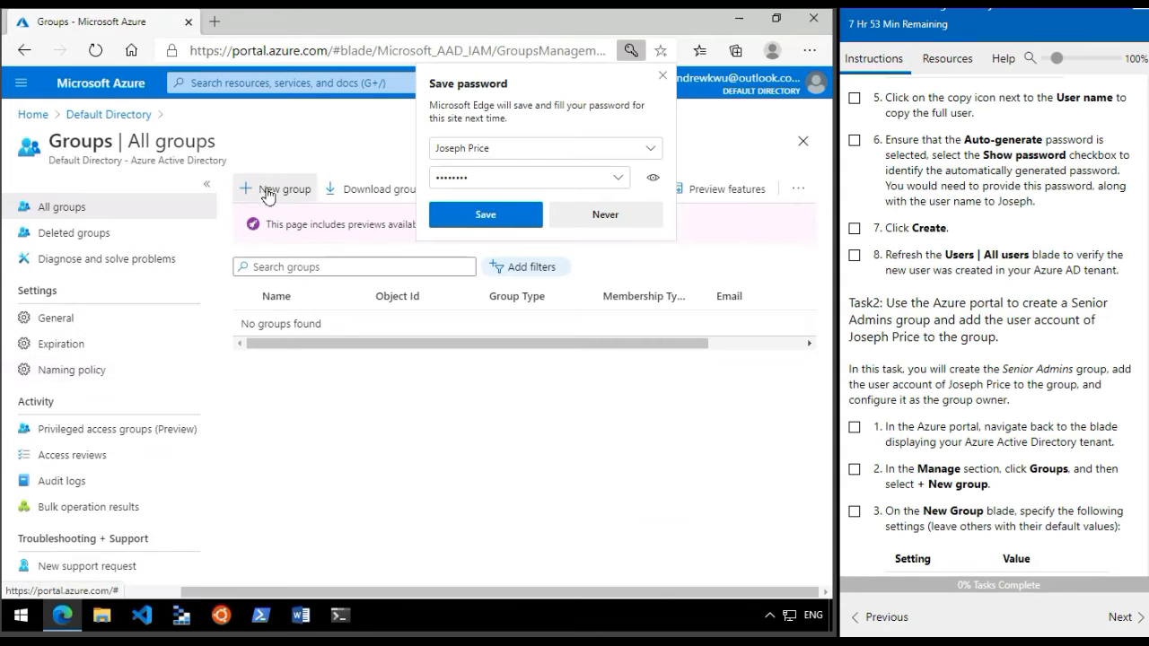
pyautogui.click(284, 188)
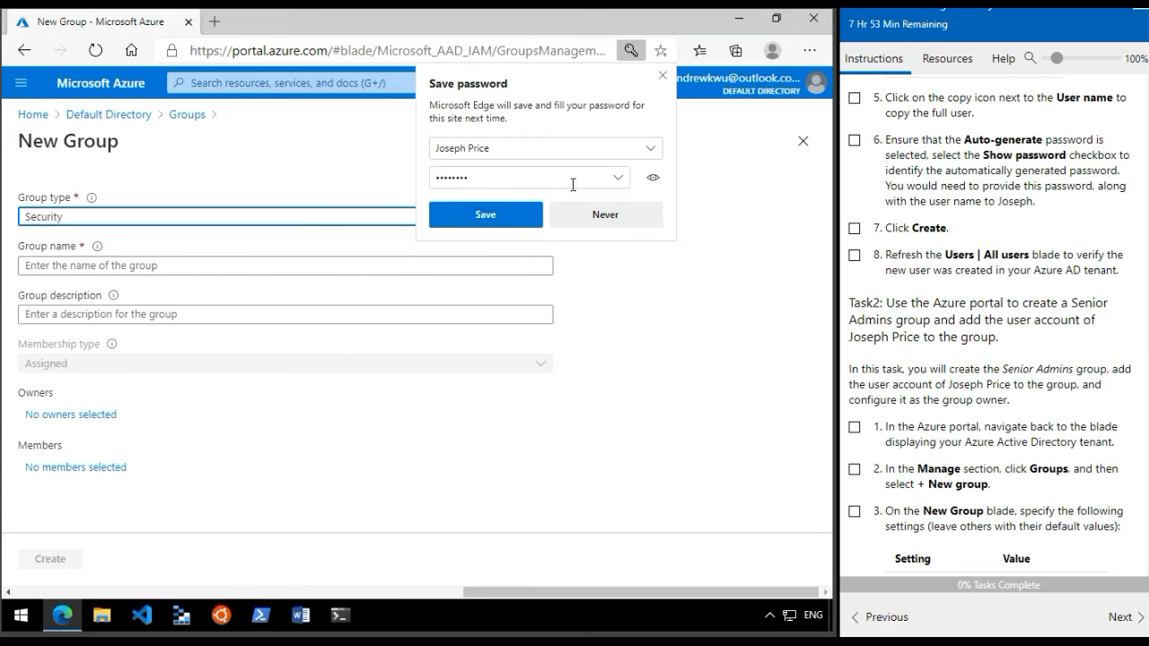
pyautogui.click(654, 178)
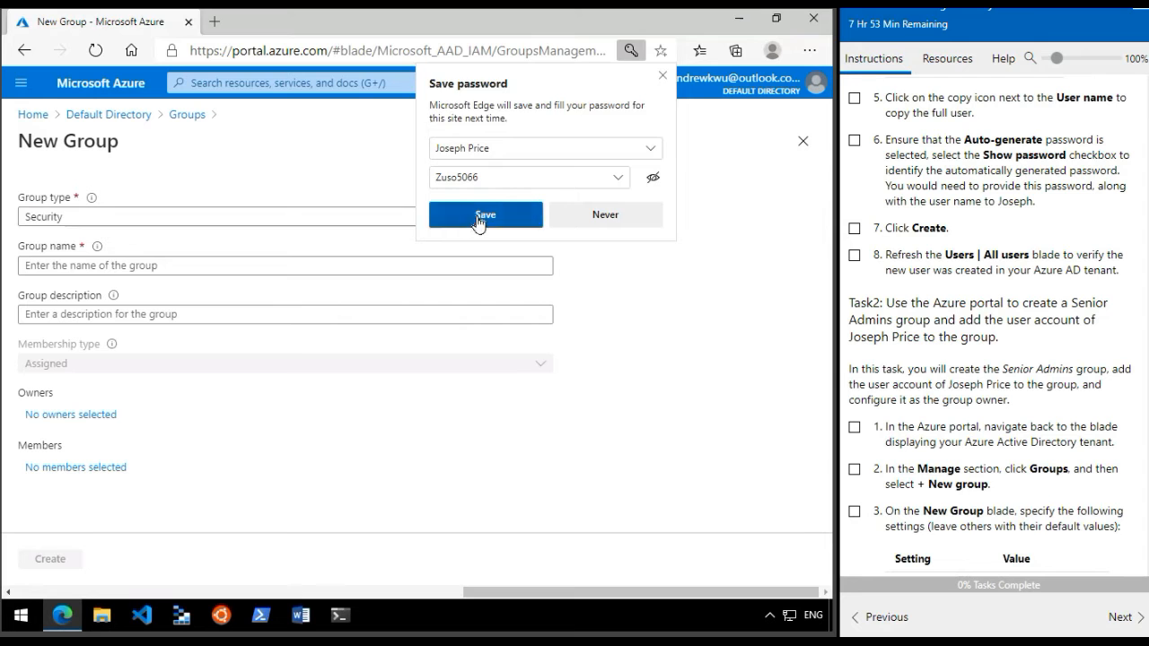
# Name the new Assigned-membership security group Senior Admins
pyautogui.click(484, 213)
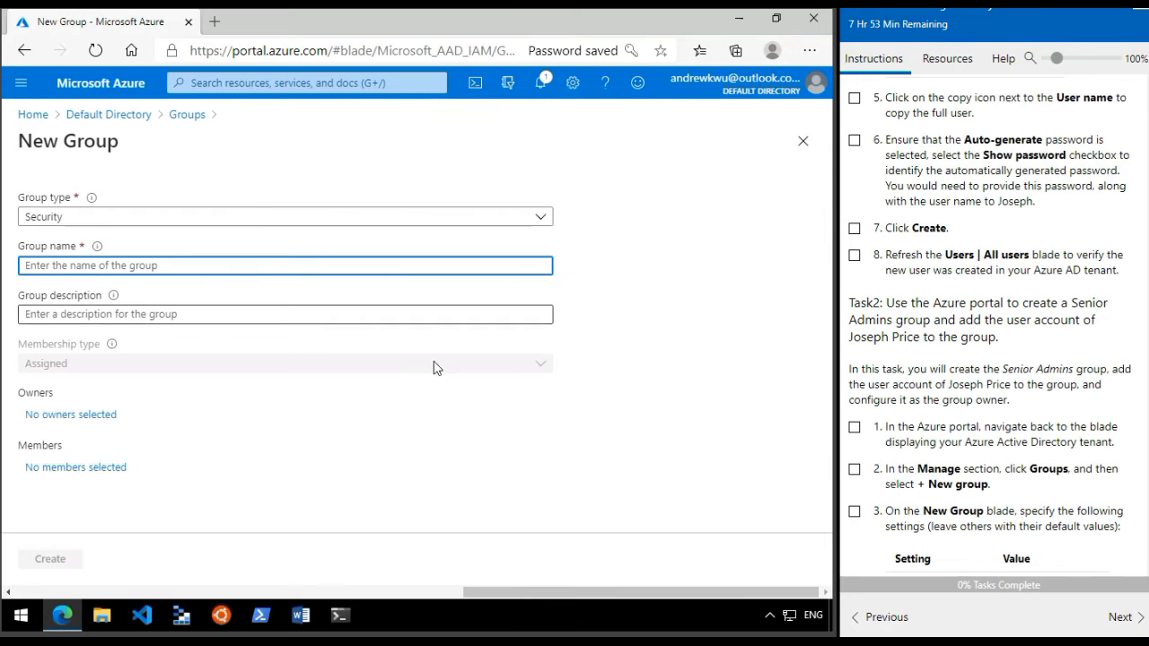
pyautogui.scroll(-3)
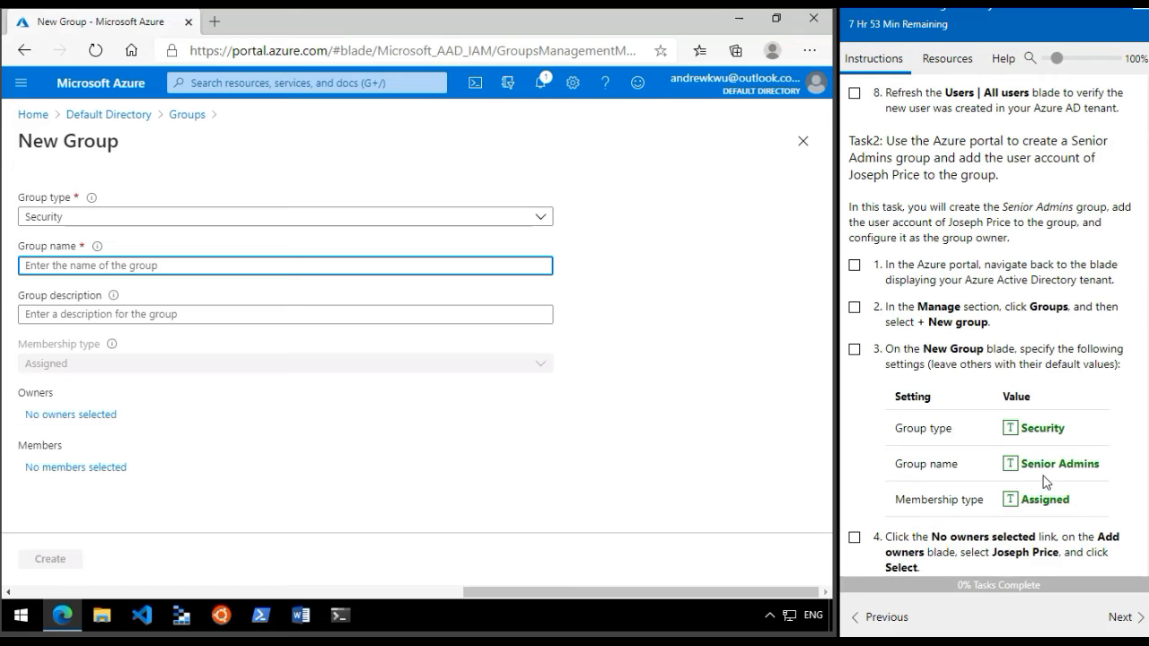
pyautogui.moveTo(1013, 470)
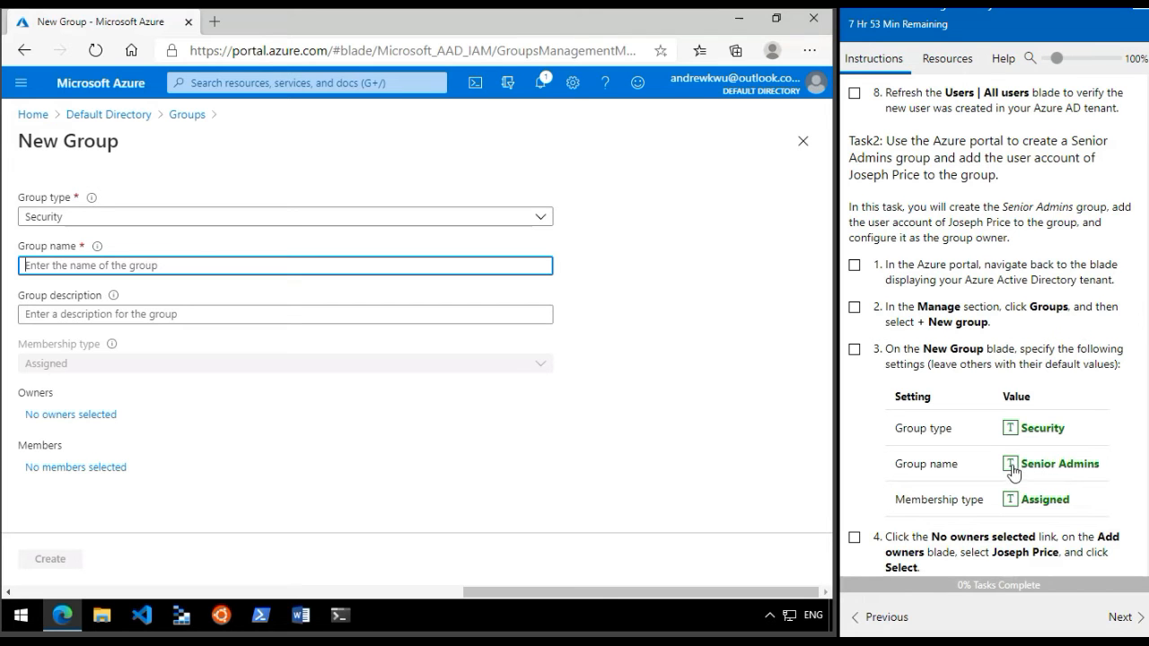
pyautogui.write('Senior Admins')
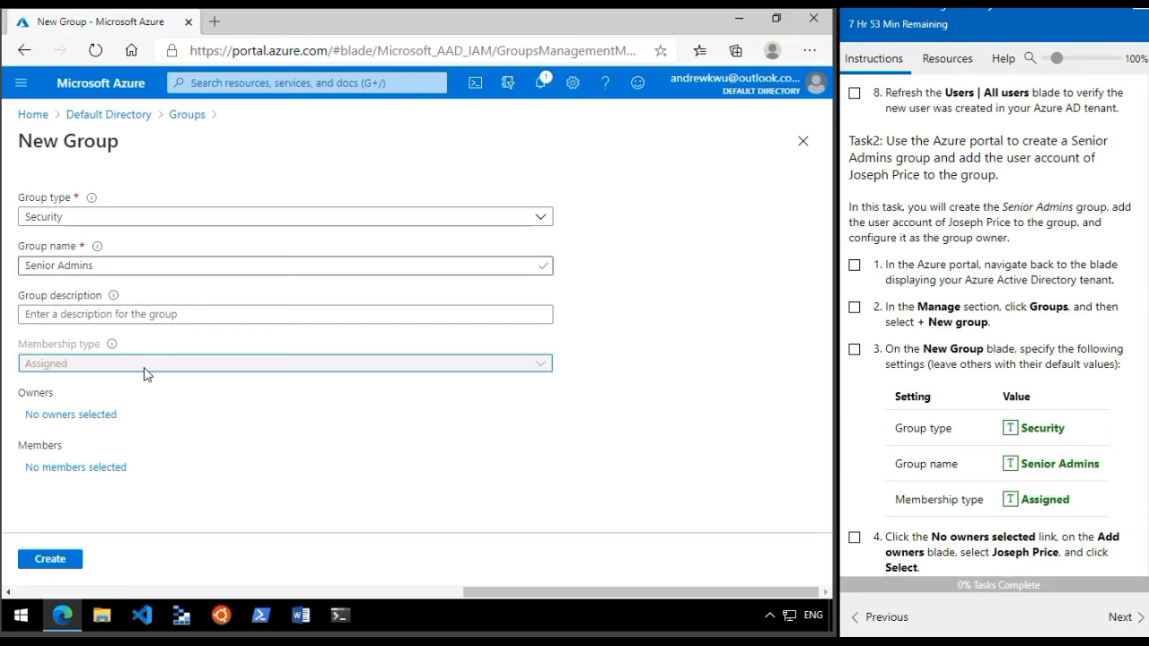
pyautogui.scroll(-3)
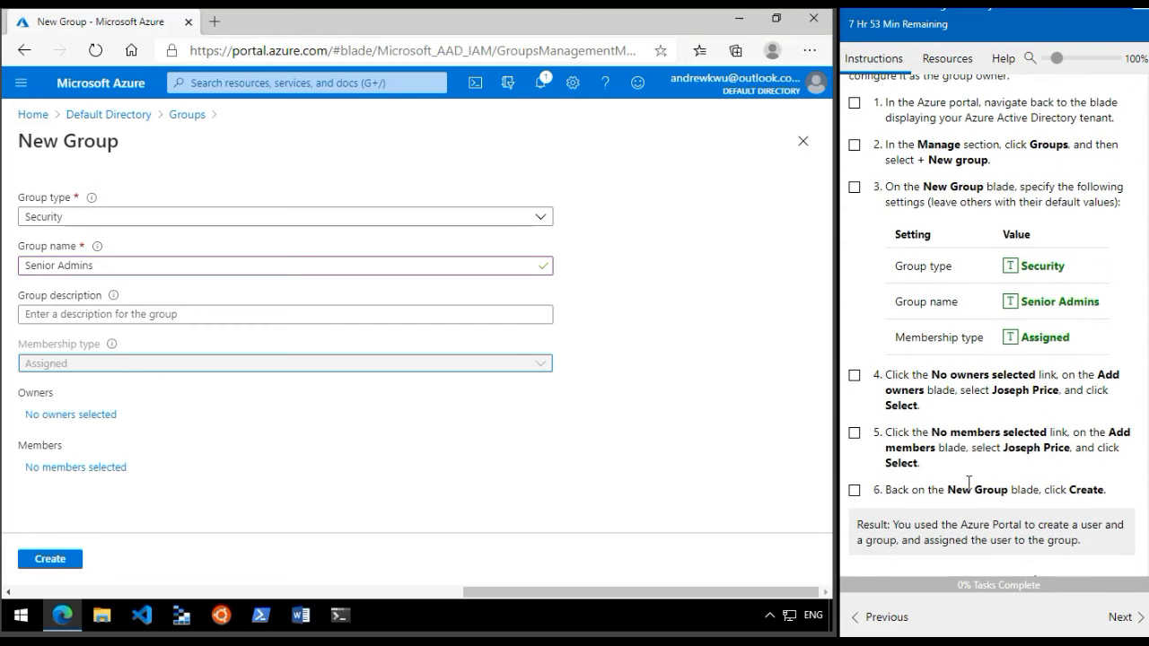
pyautogui.moveTo(508, 405)
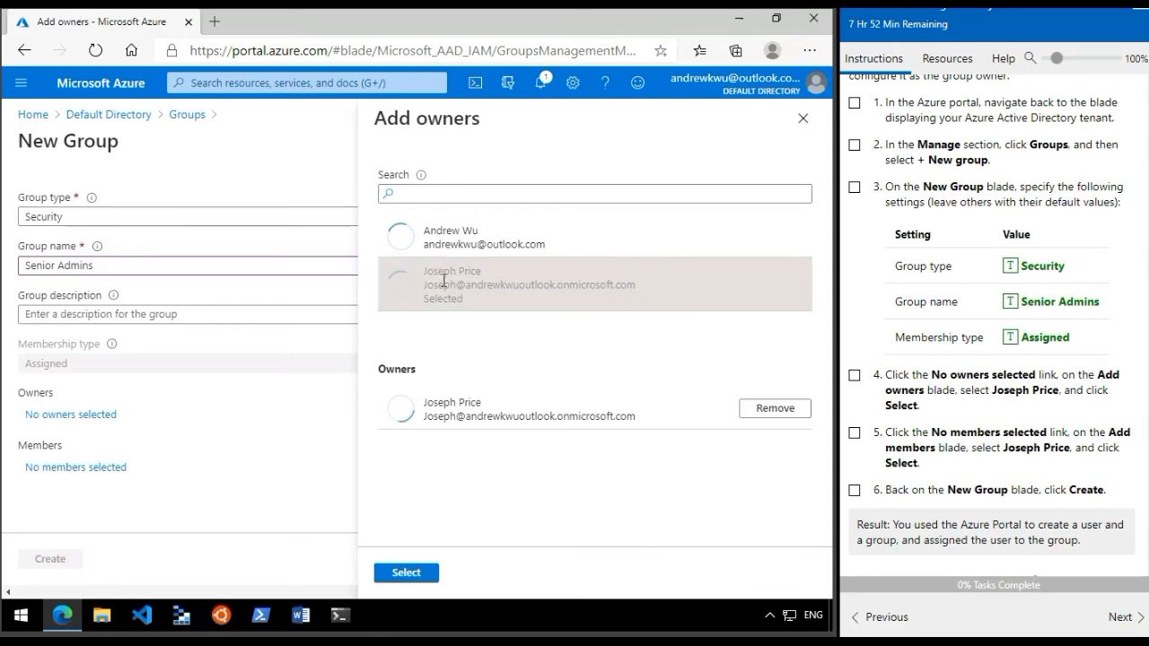
pyautogui.click(405, 573)
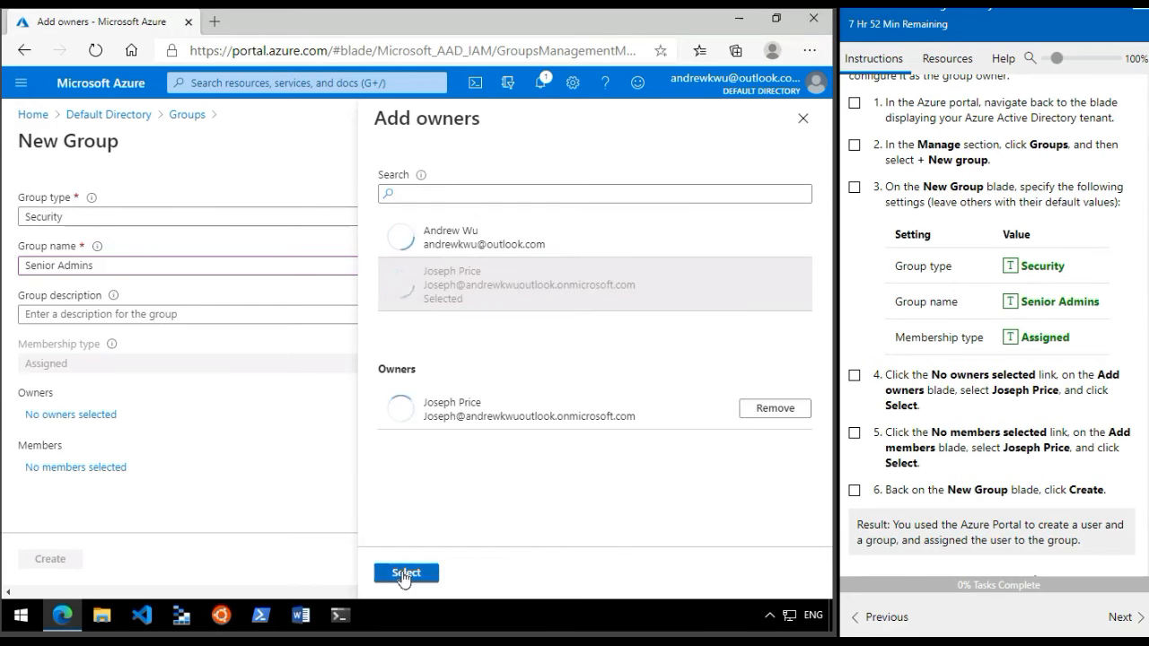
pyautogui.click(406, 573)
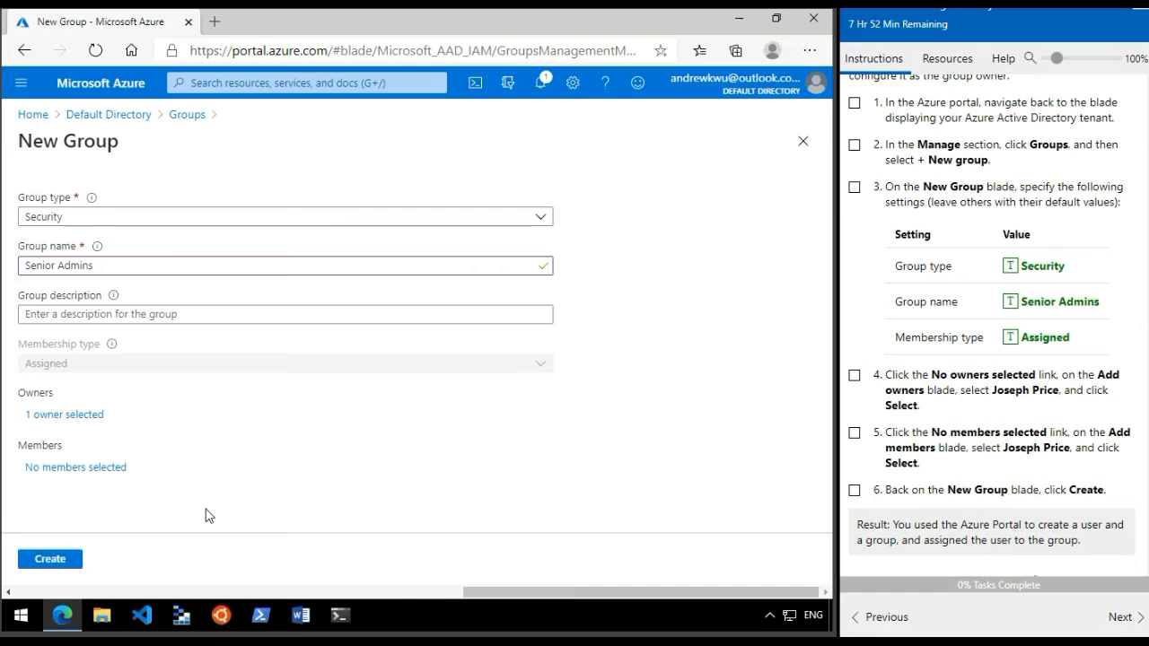
pyautogui.moveTo(878, 504)
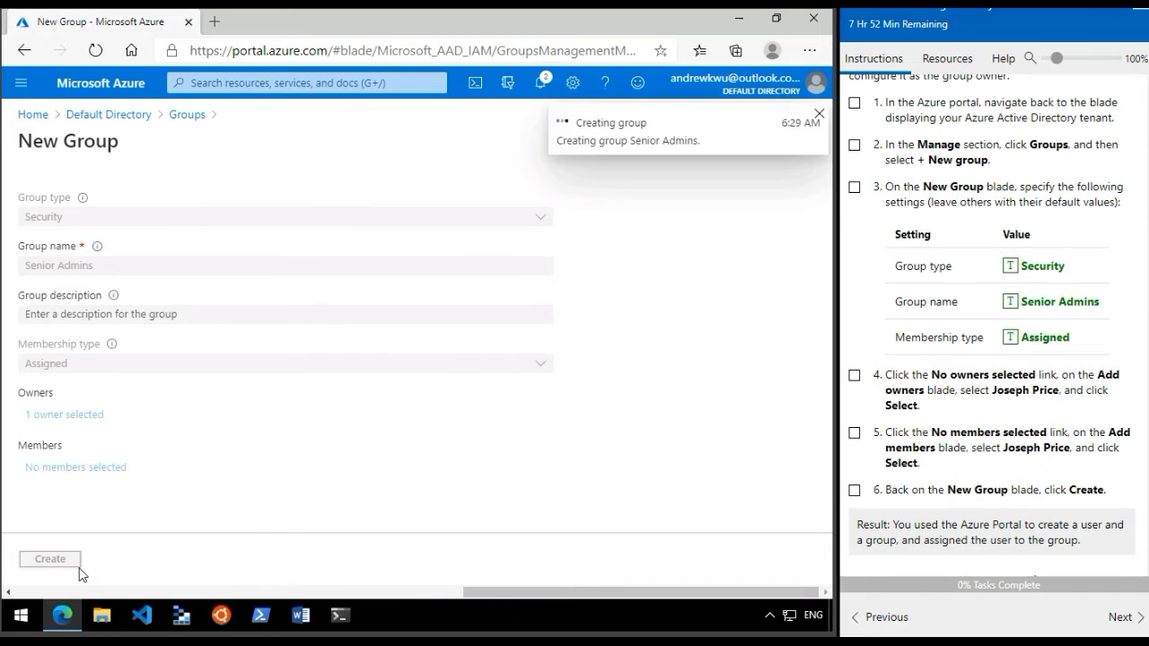
pyautogui.click(50, 558)
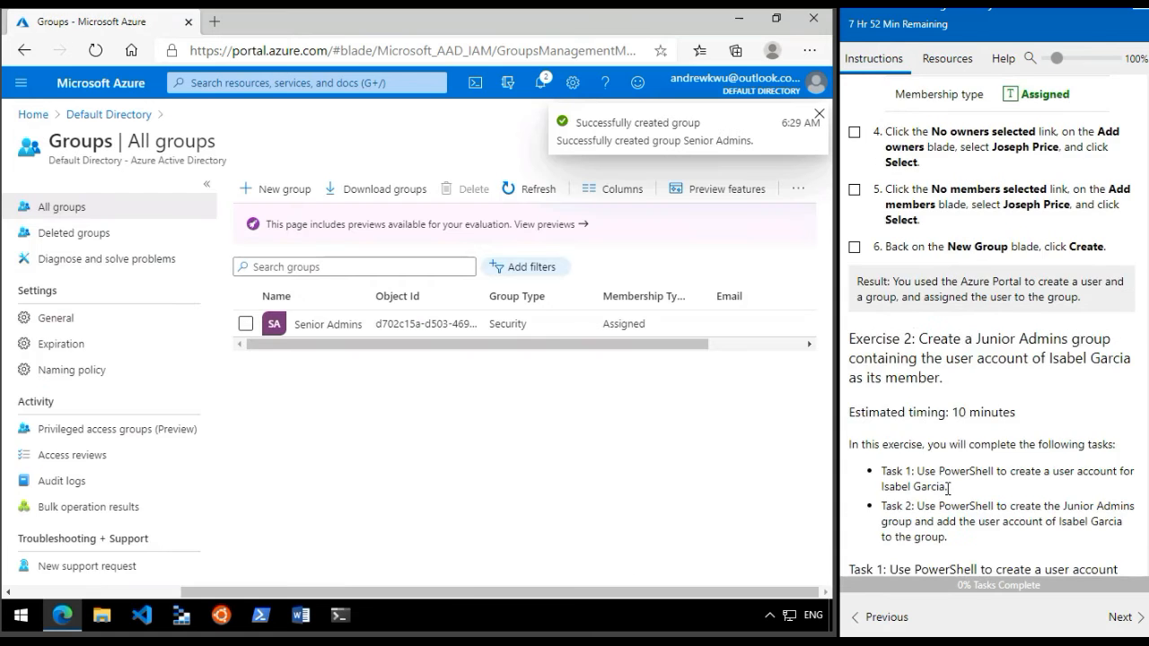
pyautogui.scroll(-3)
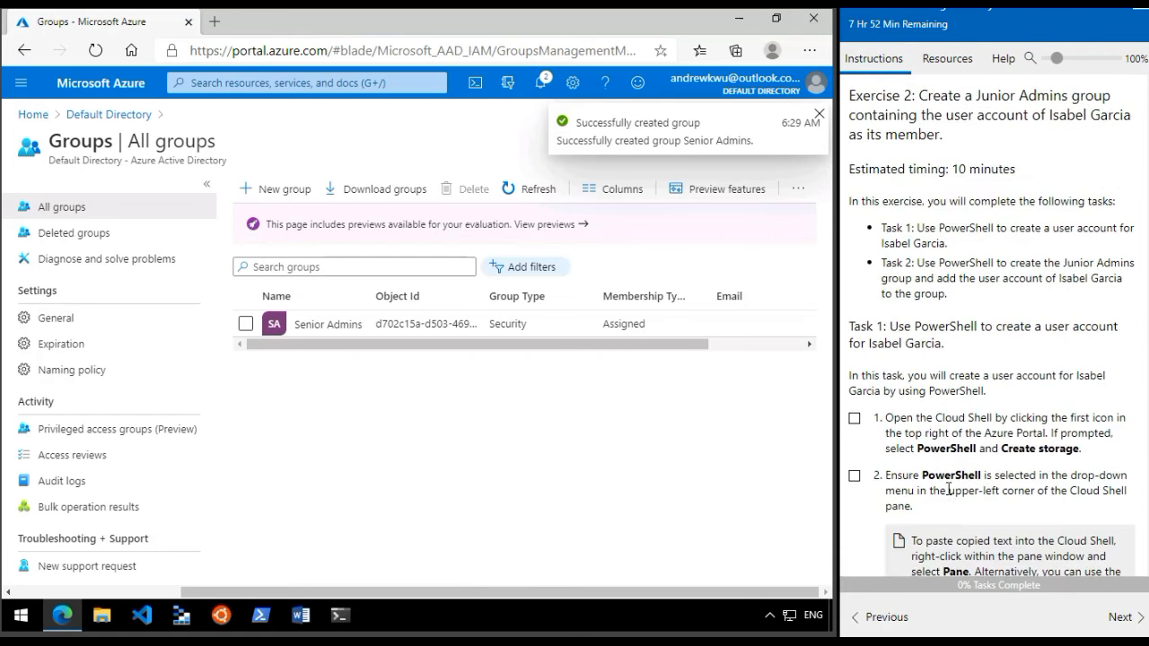
pyautogui.click(819, 113)
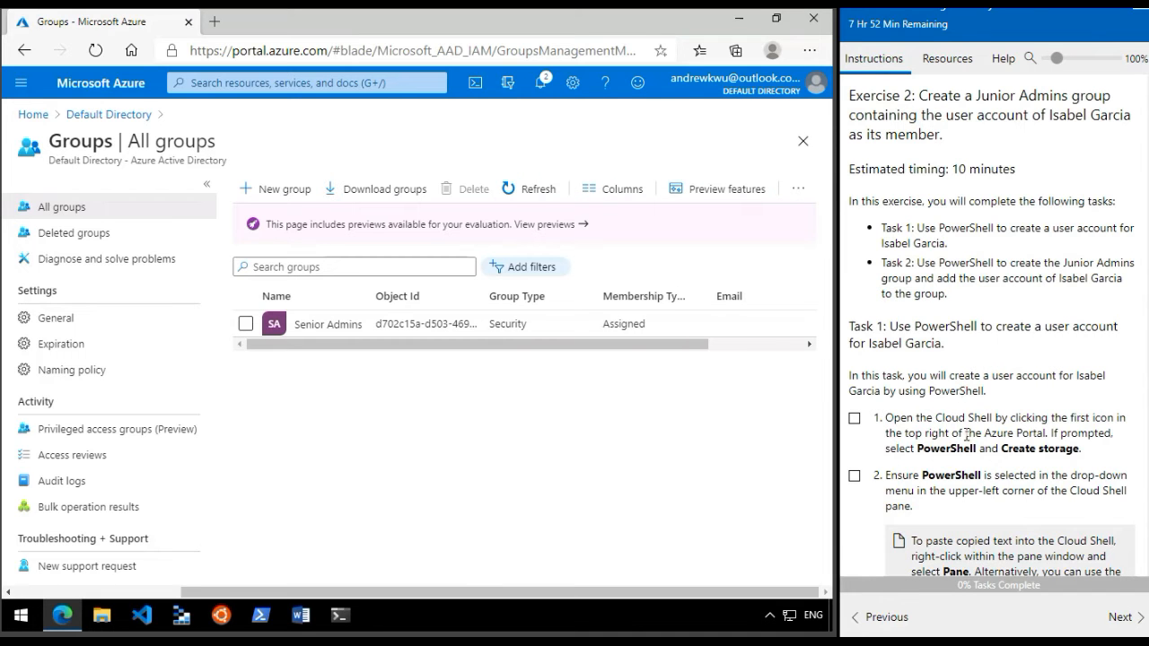
pyautogui.moveTo(656, 133)
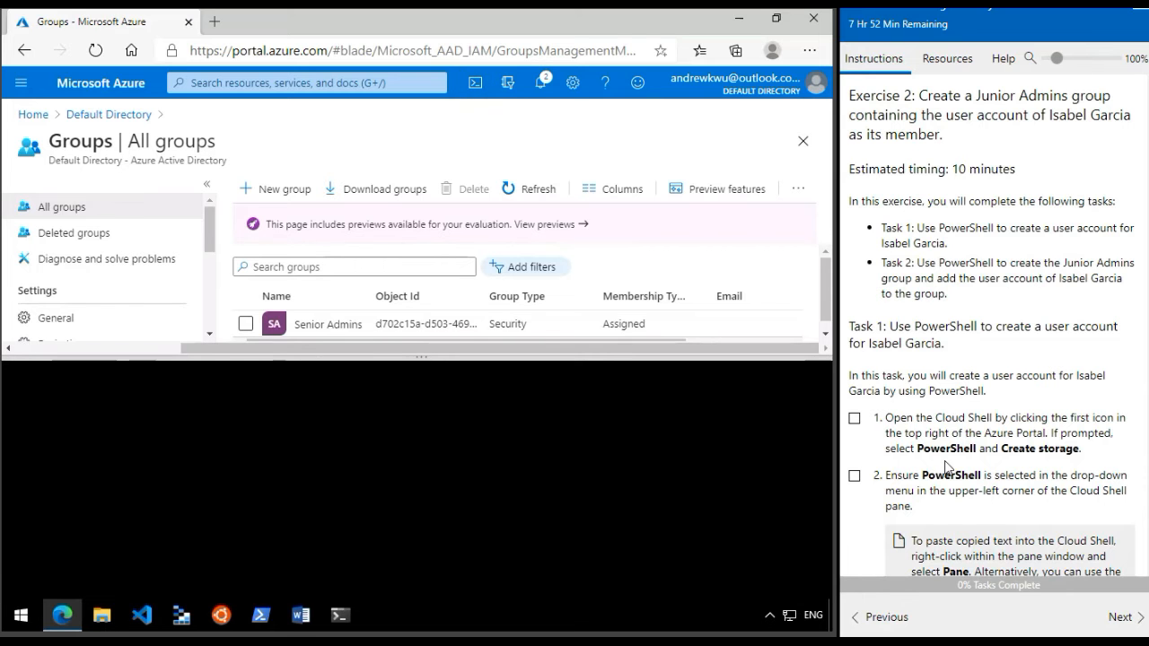
# Start Cloud Shell PowerShell, define the password profile and connect with Connect-AzureAD
pyautogui.click(474, 83)
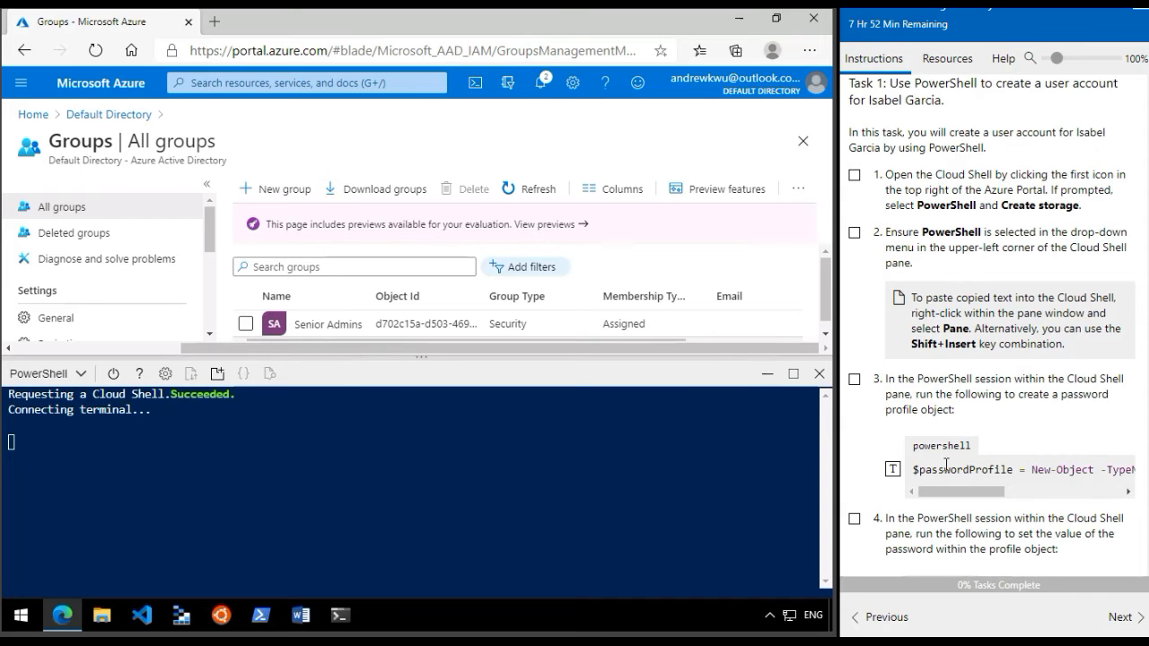
pyautogui.moveTo(102, 460)
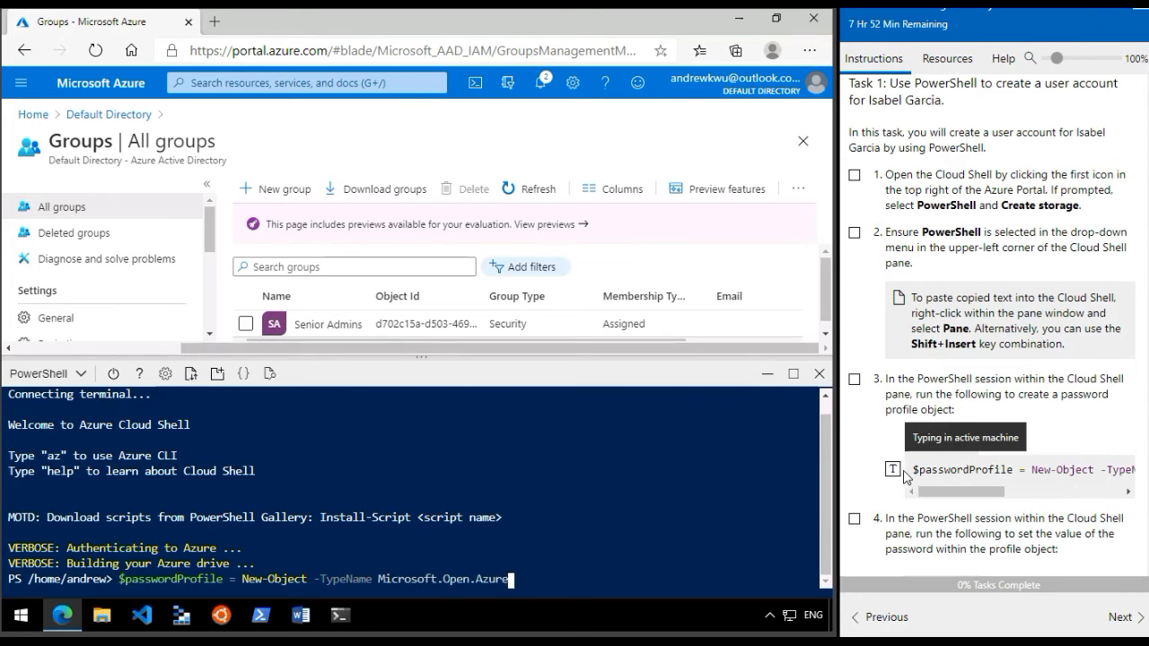
pyautogui.write('D.Model.PasswordProfile')
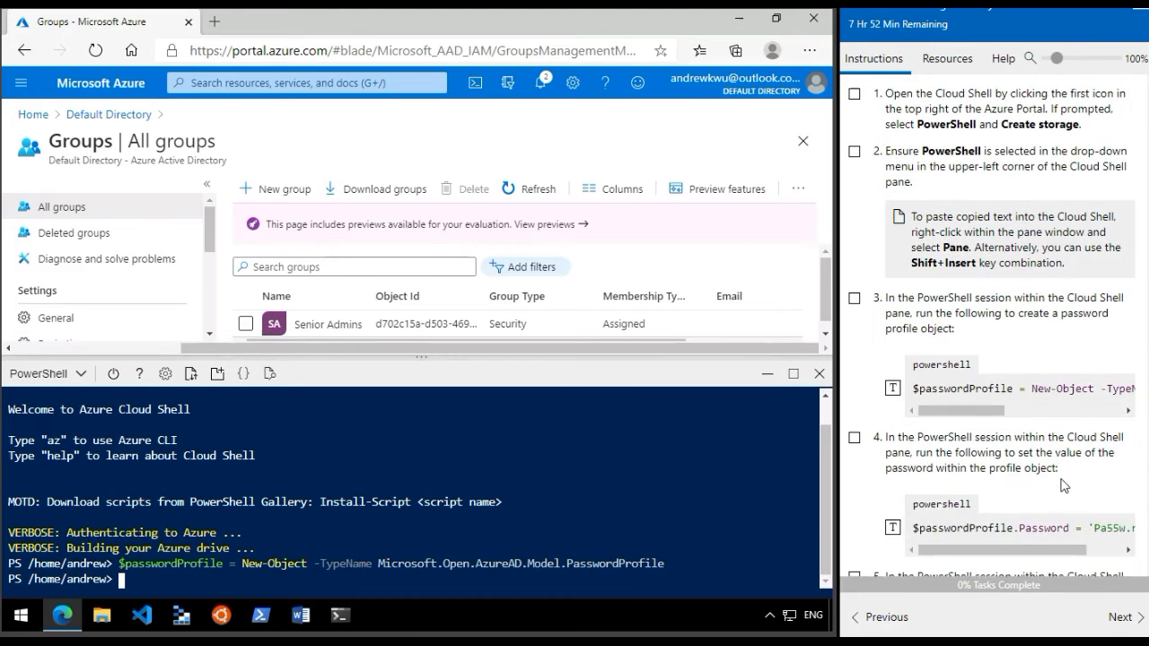
pyautogui.scroll(-3)
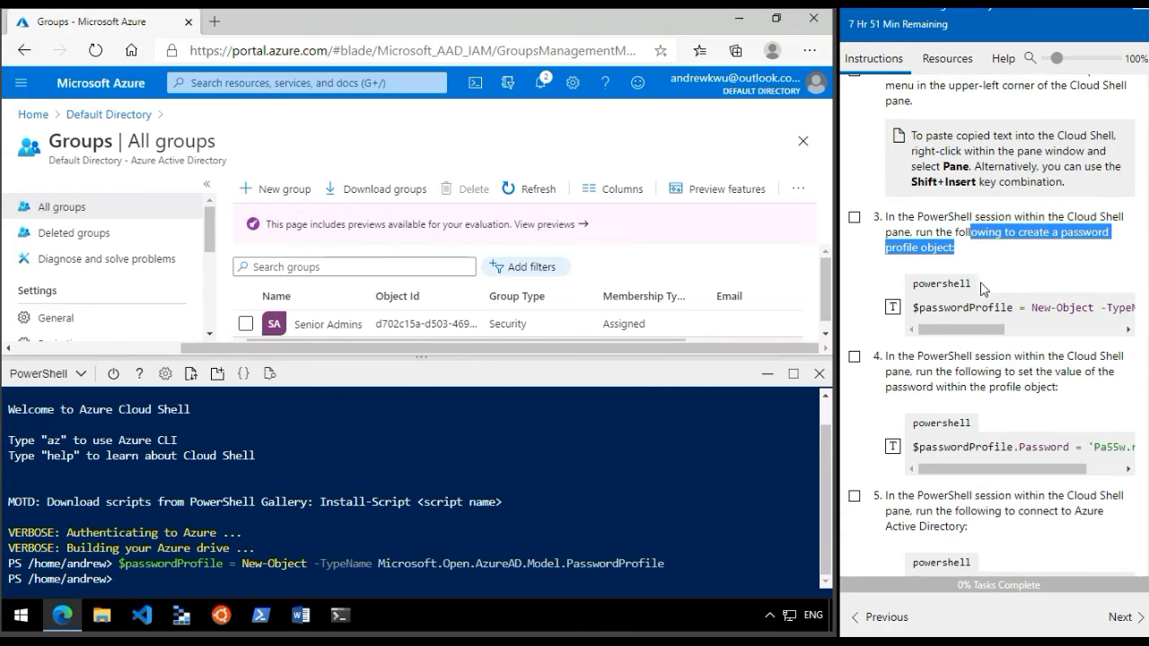
pyautogui.moveTo(987, 346)
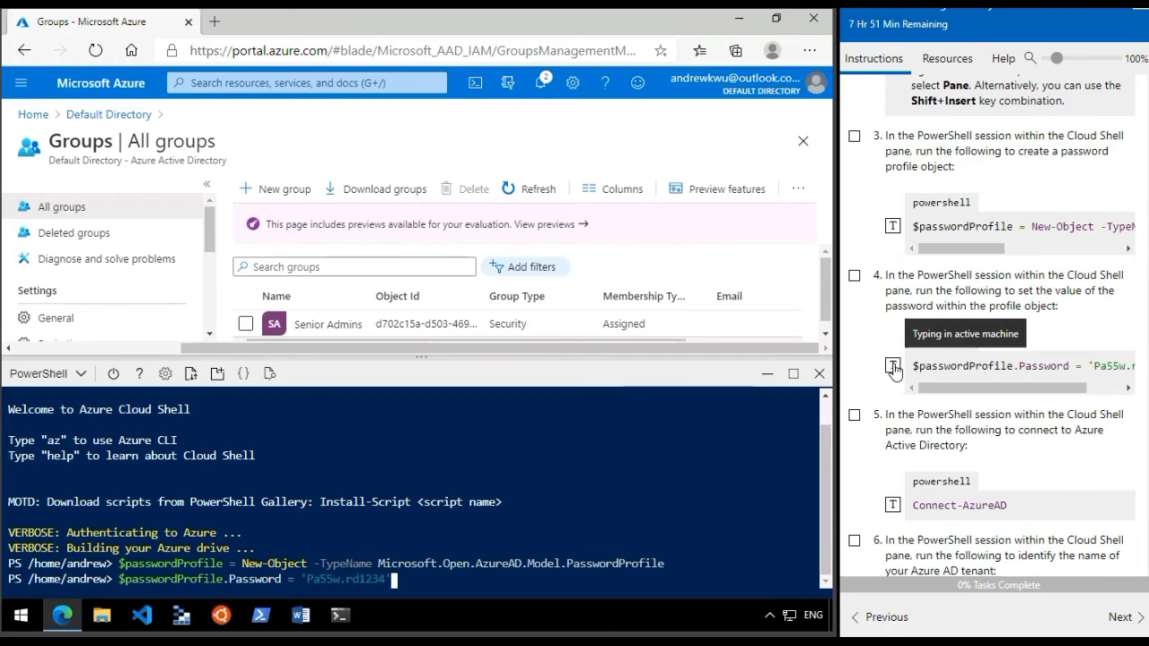
pyautogui.moveTo(603, 389)
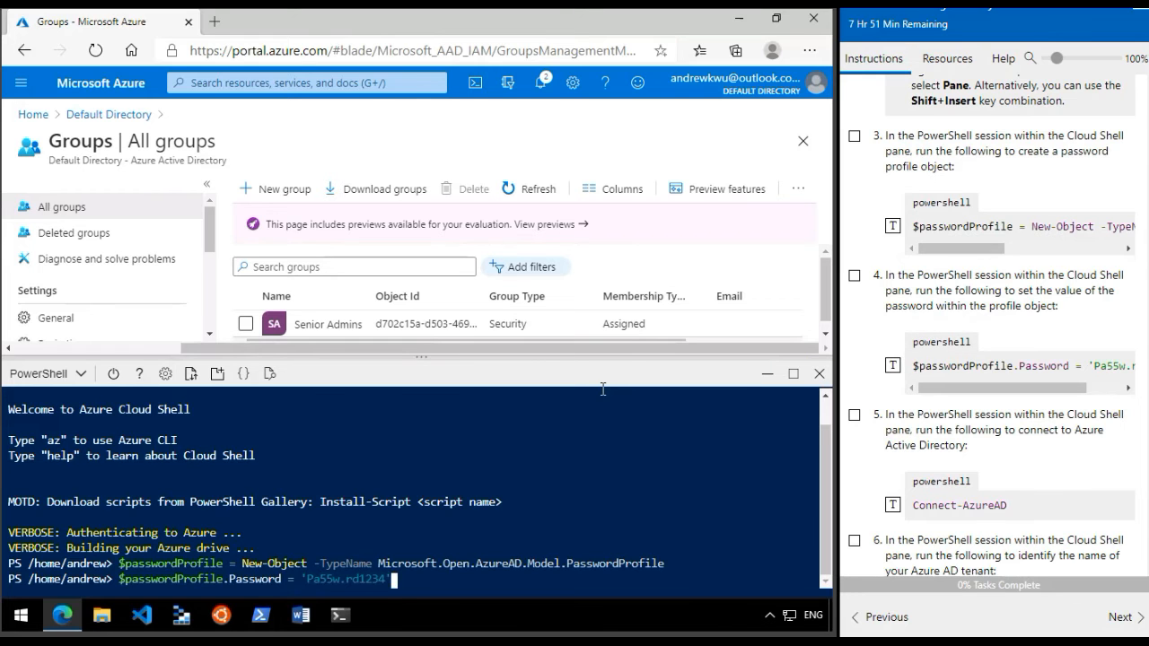
pyautogui.press('Return')
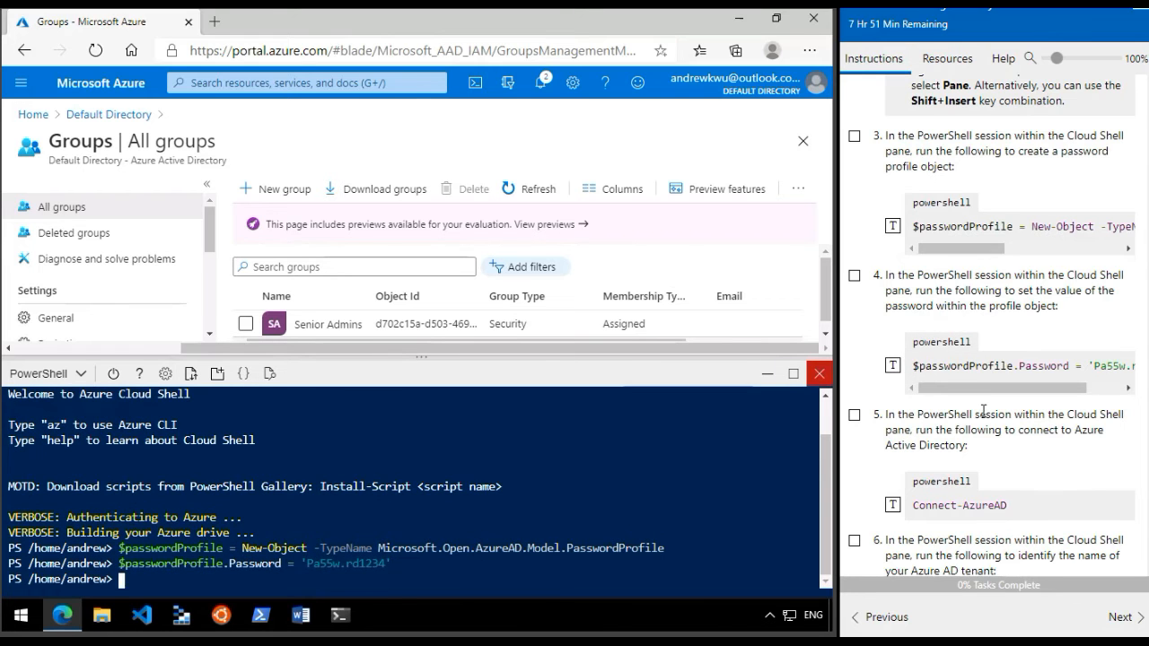
pyautogui.scroll(3)
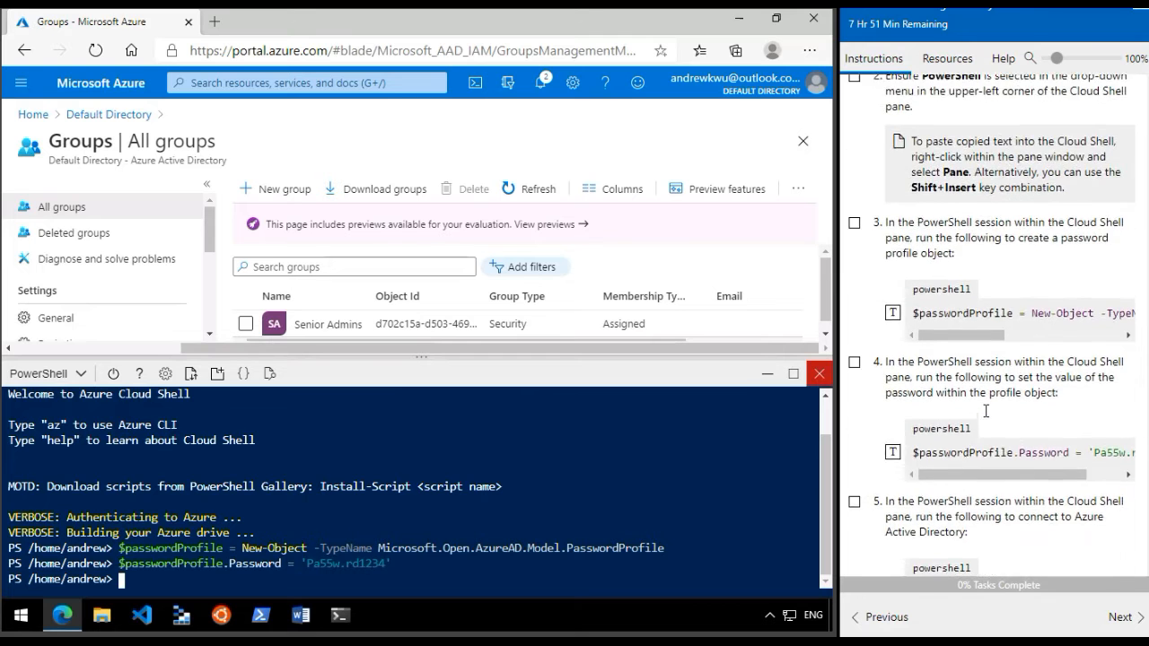
pyautogui.scroll(-3)
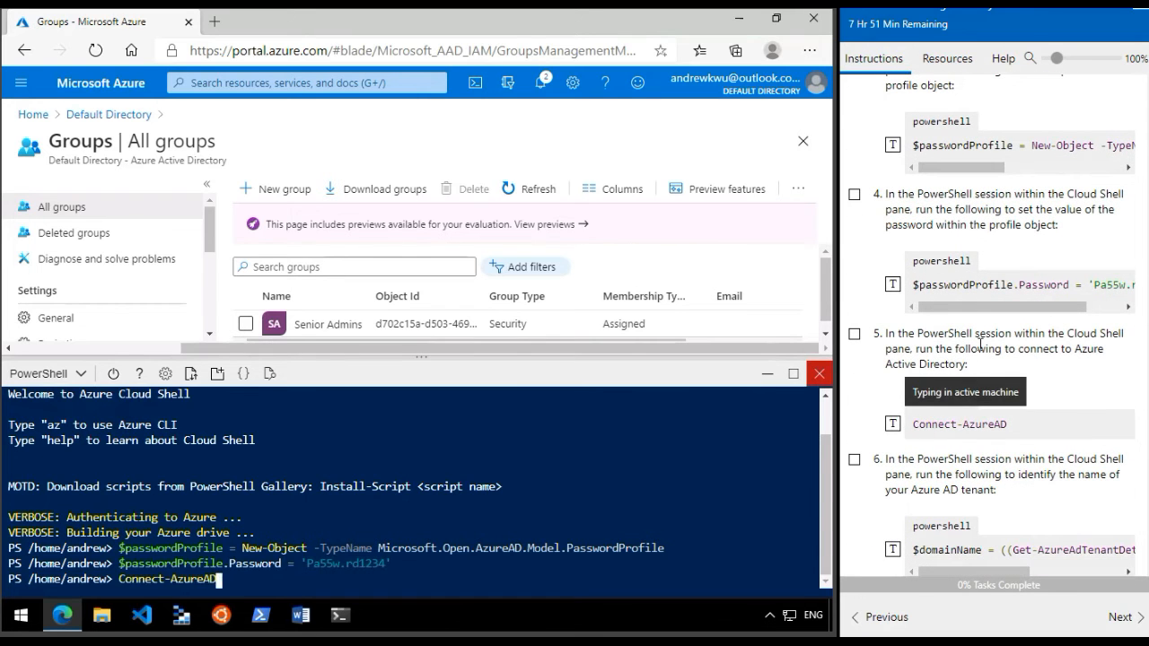
pyautogui.press('Return')
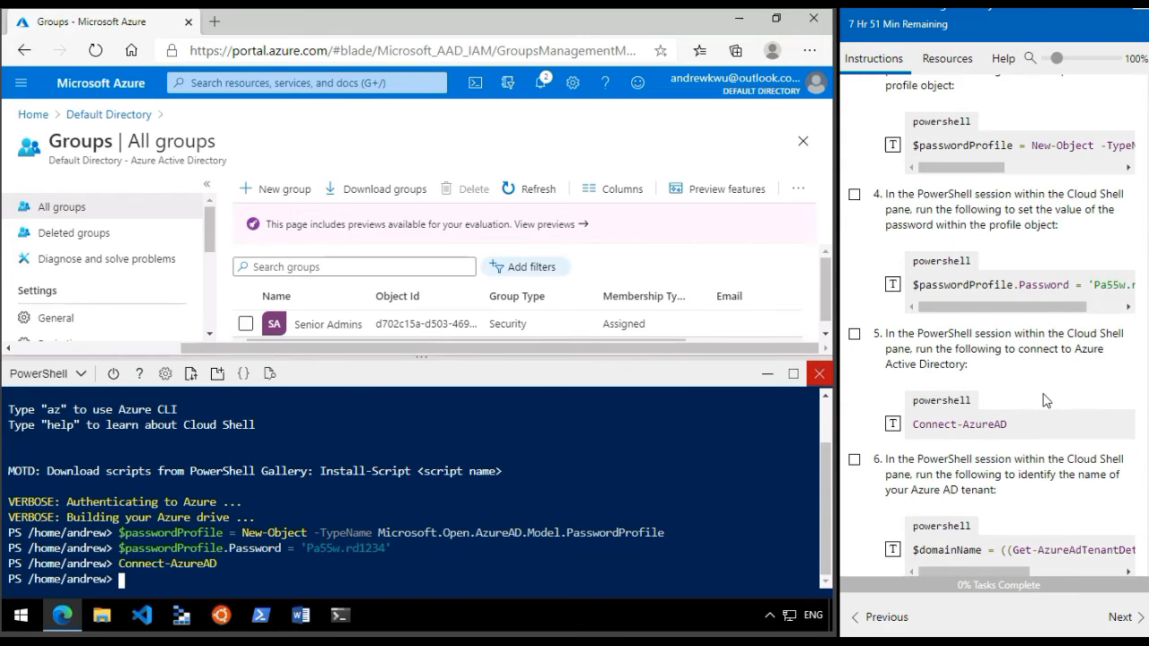
pyautogui.scroll(-3)
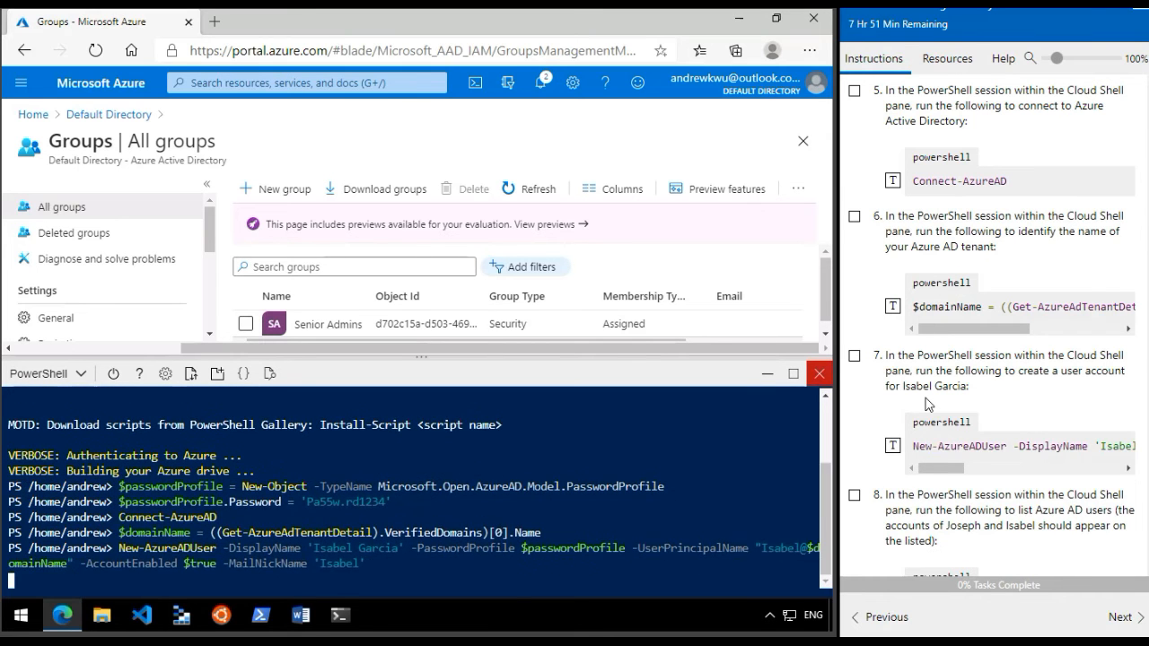
pyautogui.press('Return')
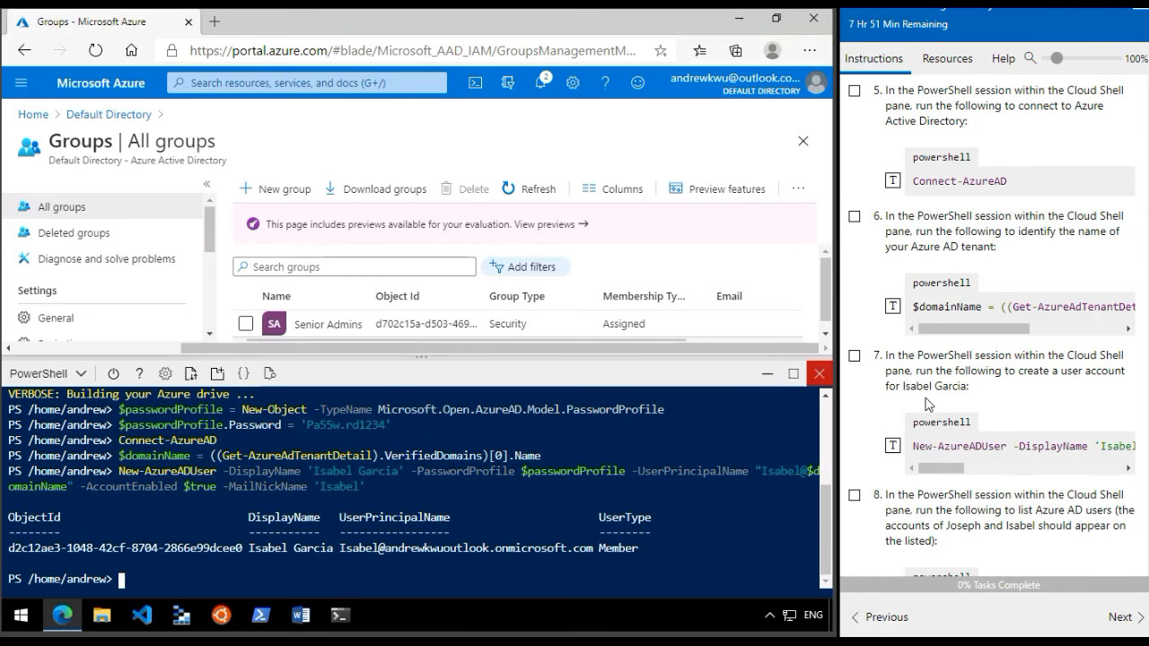
pyautogui.scroll(-3)
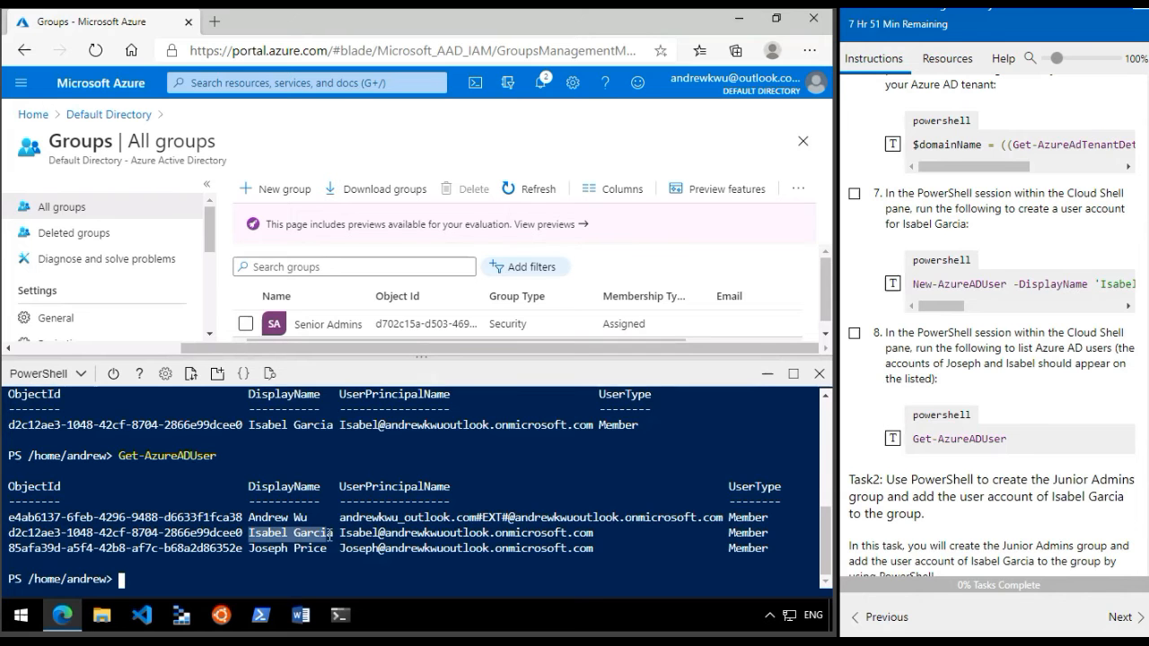
# Create the Junior Admins group with New-AzureADGroup and list the tenant's groups
pyautogui.scroll(-3)
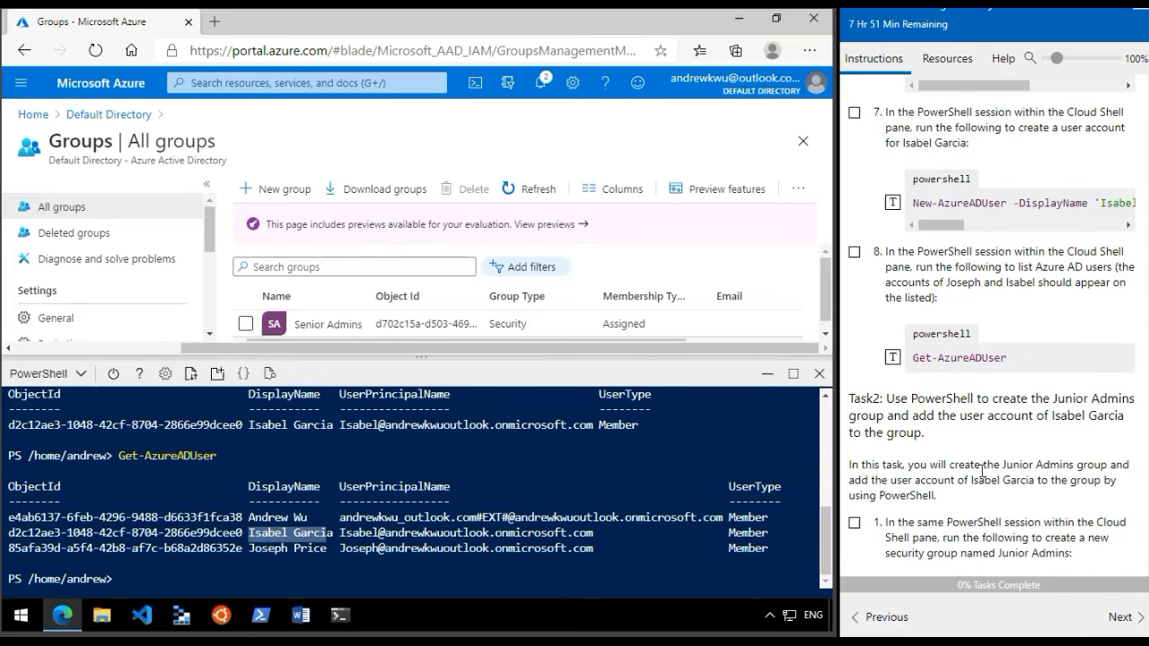
pyautogui.scroll(-3)
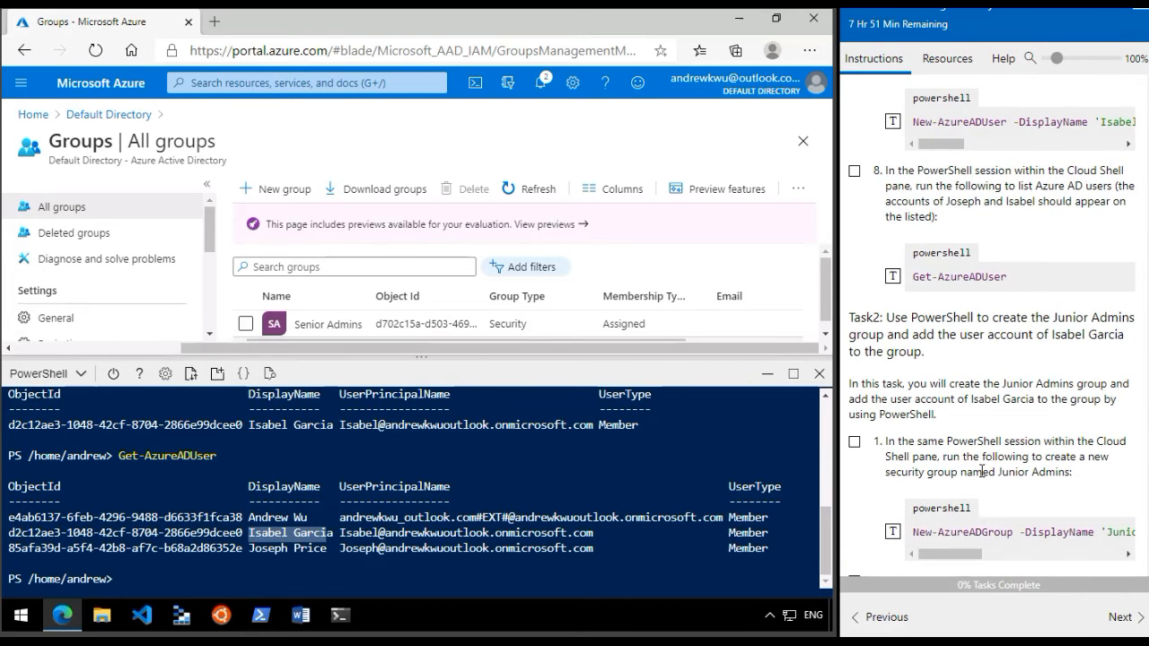
pyautogui.scroll(-3)
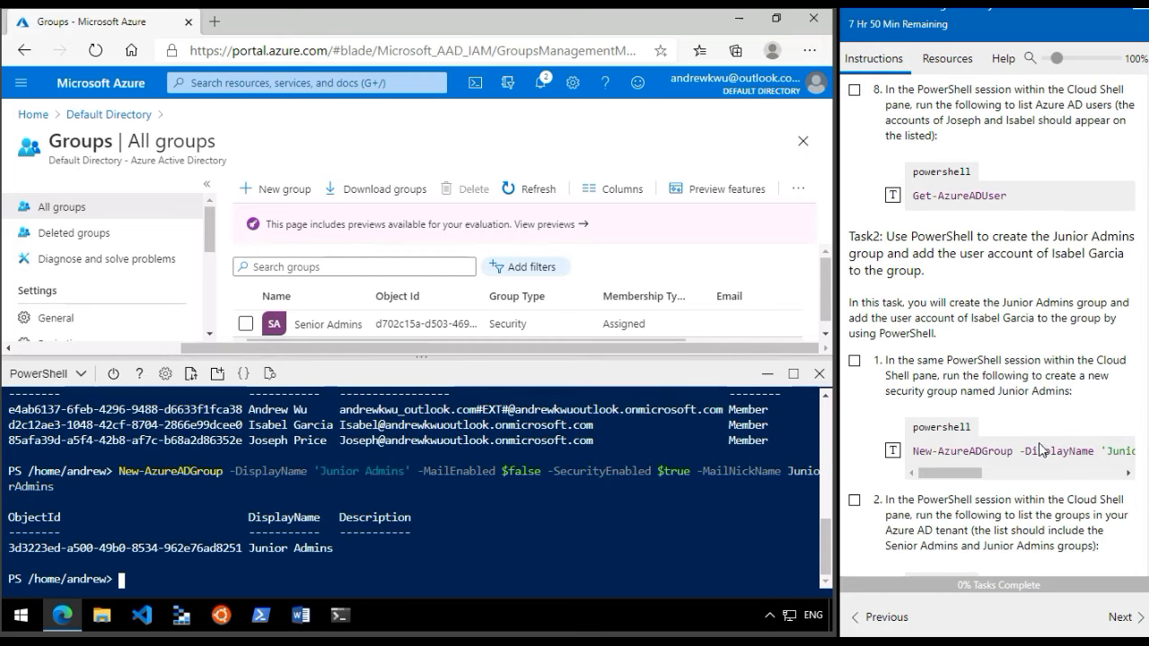
pyautogui.scroll(-3)
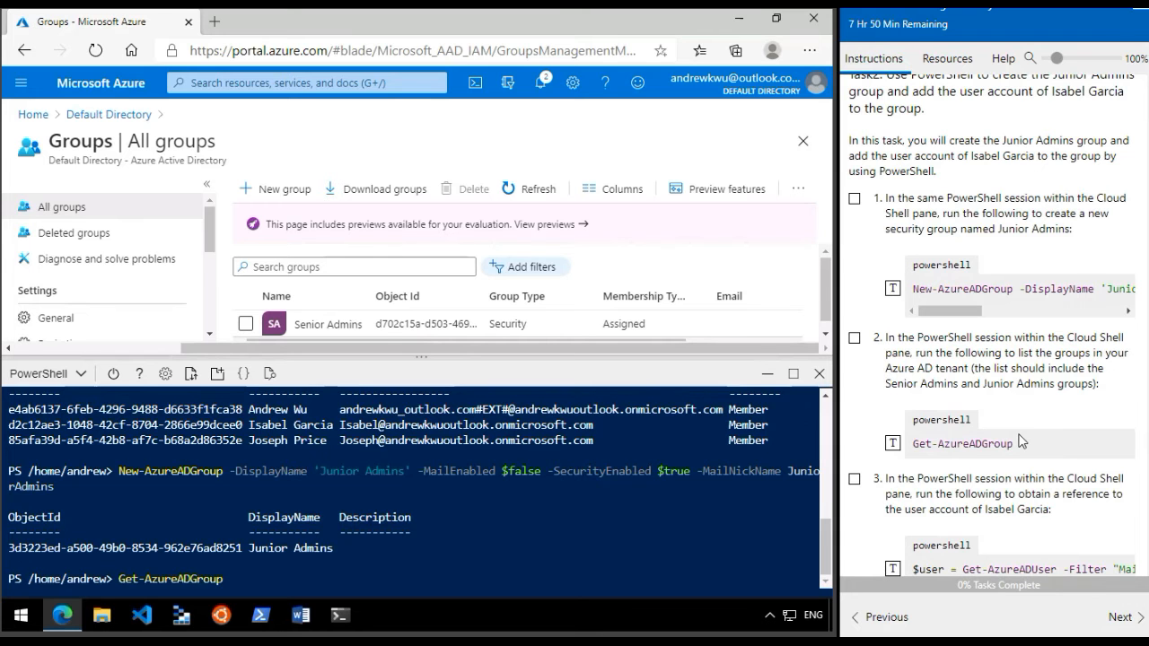
pyautogui.press('Return')
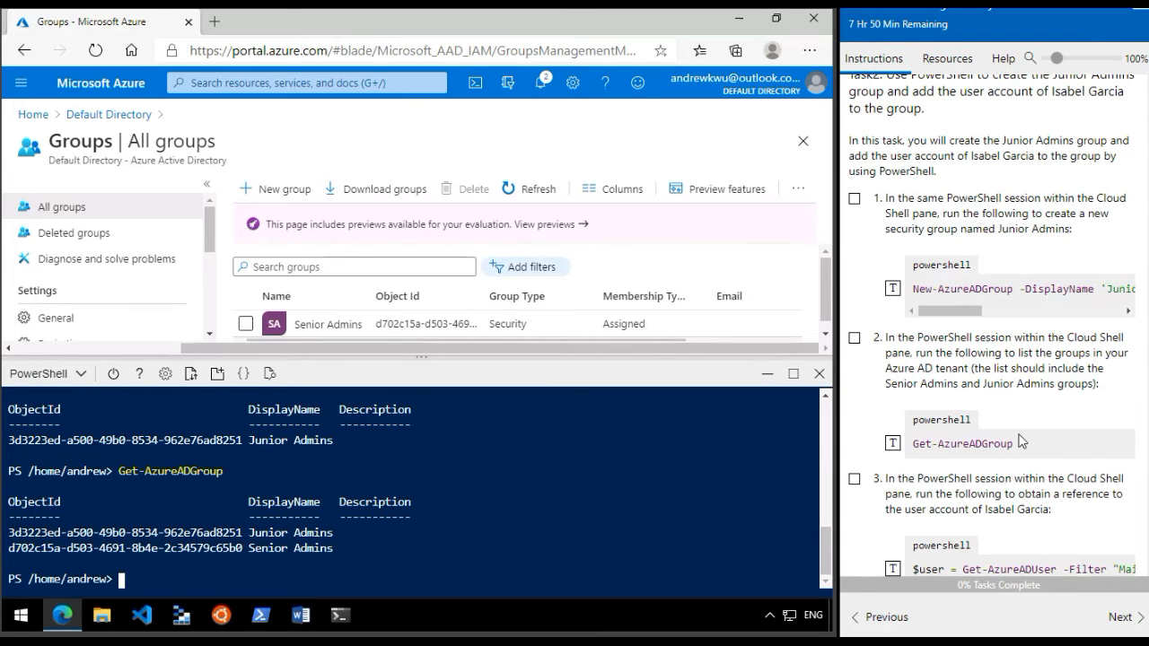
pyautogui.scroll(-3)
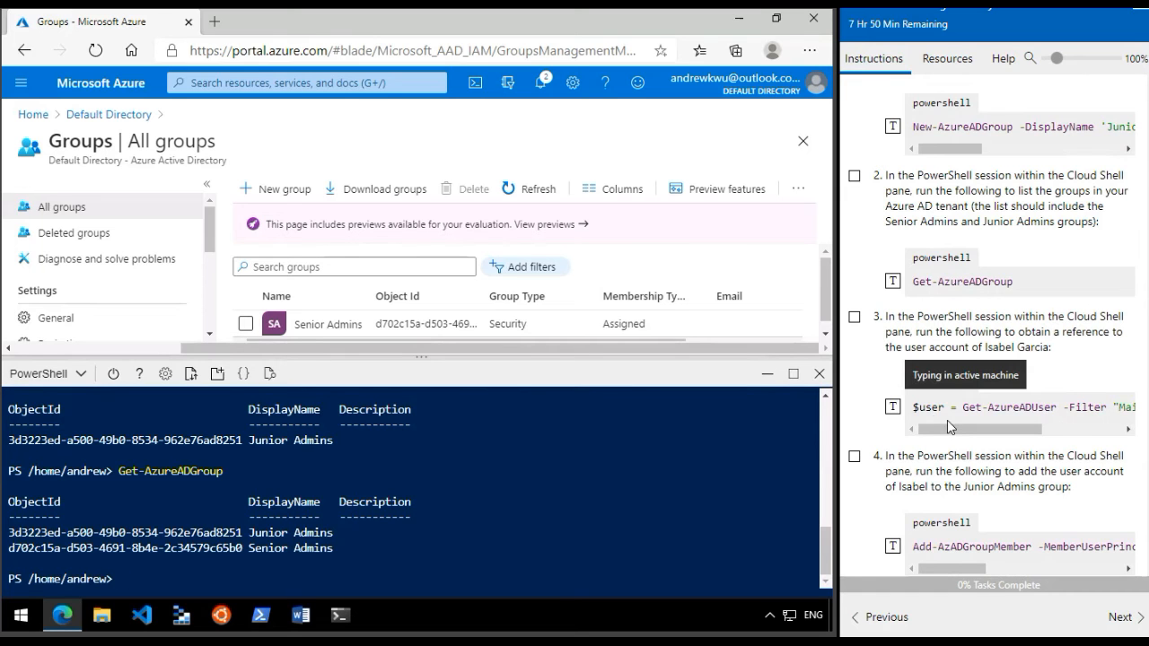
# Store Isabel via Get-AzureADUser -Filter, add her to Junior Admins and list its members
pyautogui.write('$user = Get-AzureADUser -Filter "MailNickName eq \'Isabel\'"')
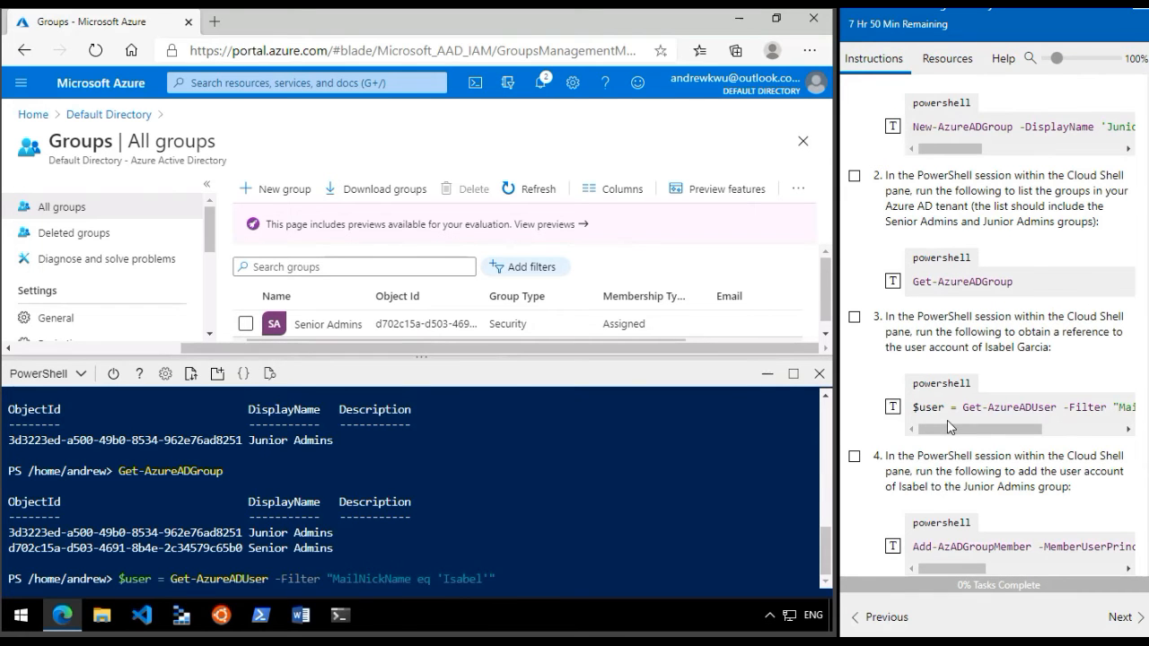
pyautogui.press('Return')
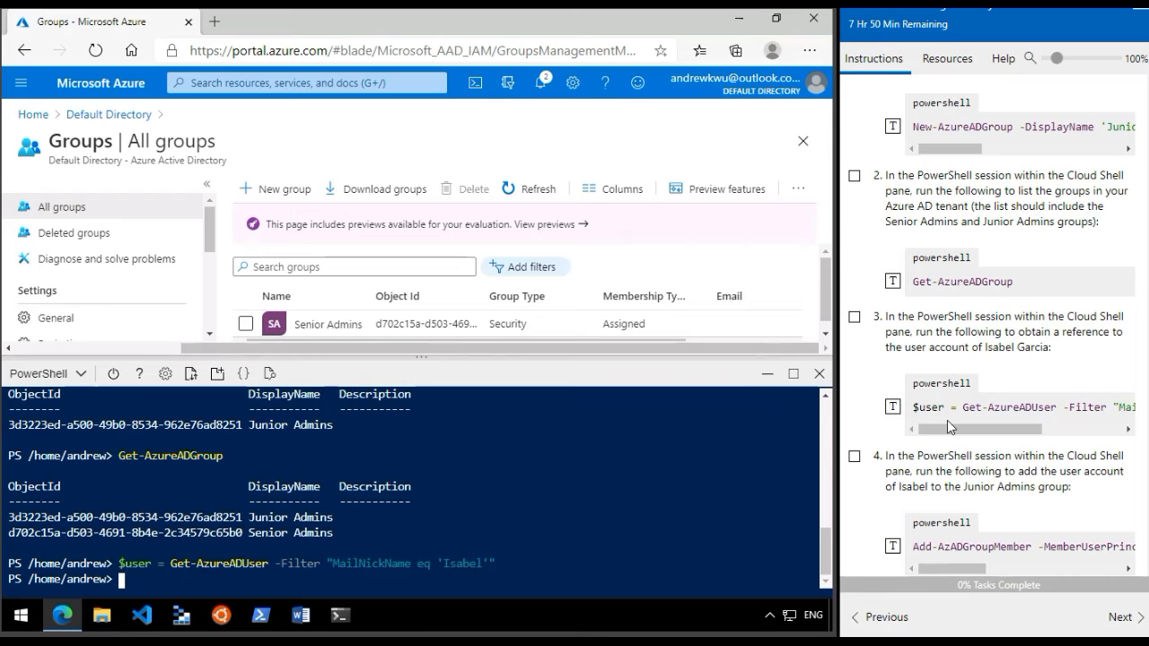
pyautogui.moveTo(705, 510)
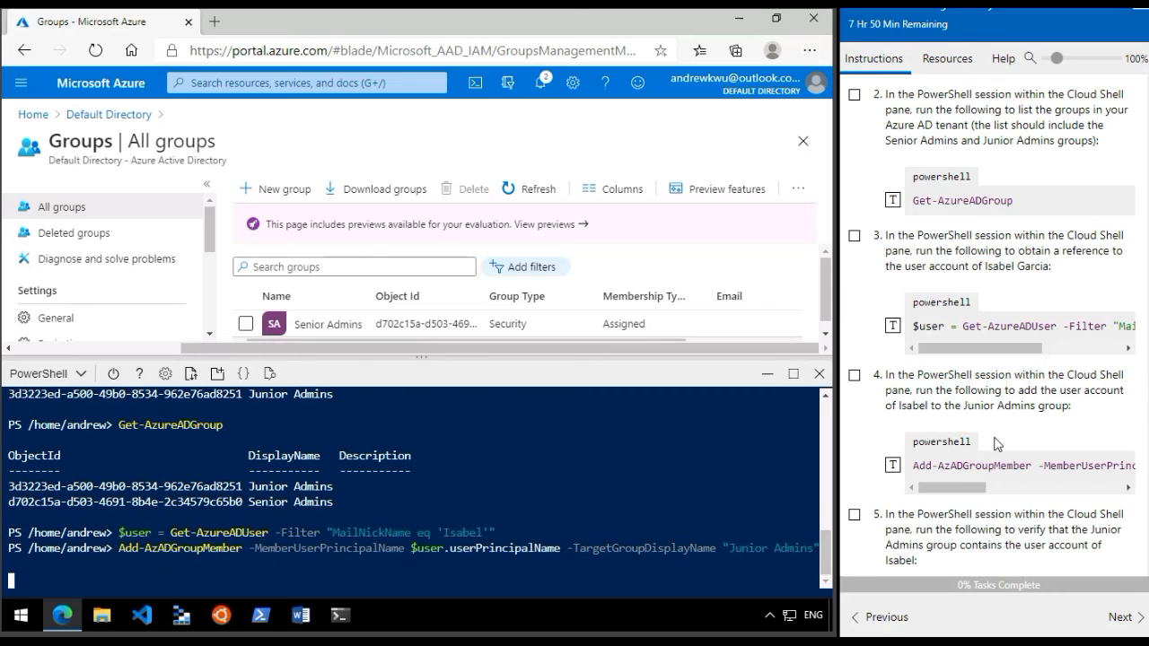
pyautogui.press('Return')
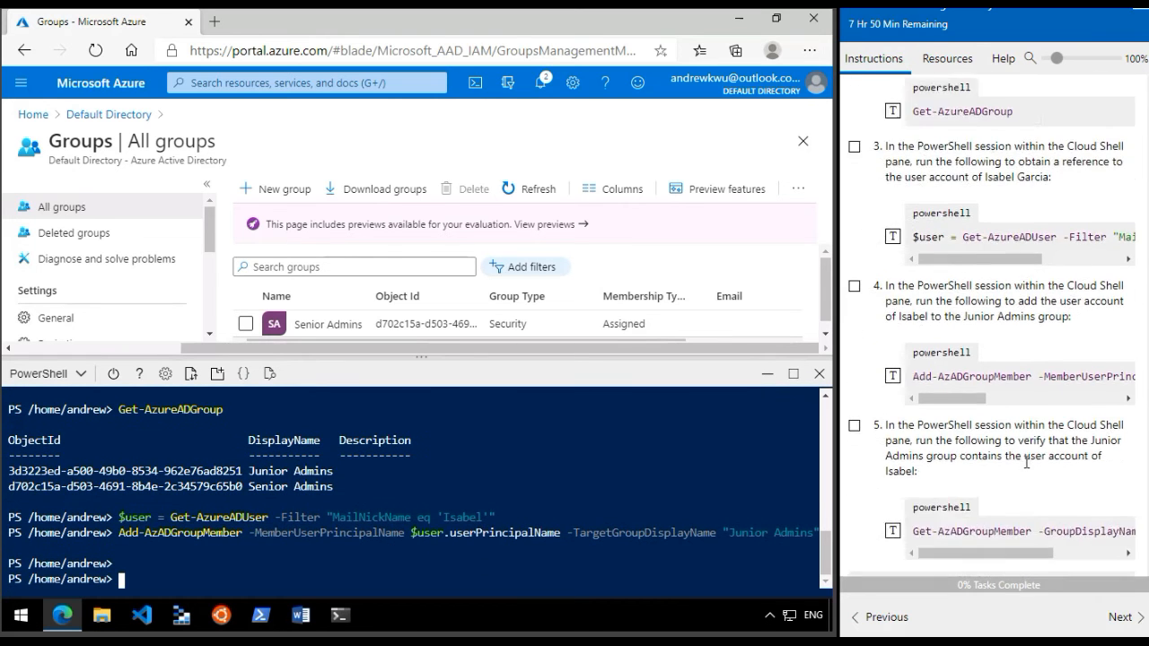
pyautogui.scroll(-3)
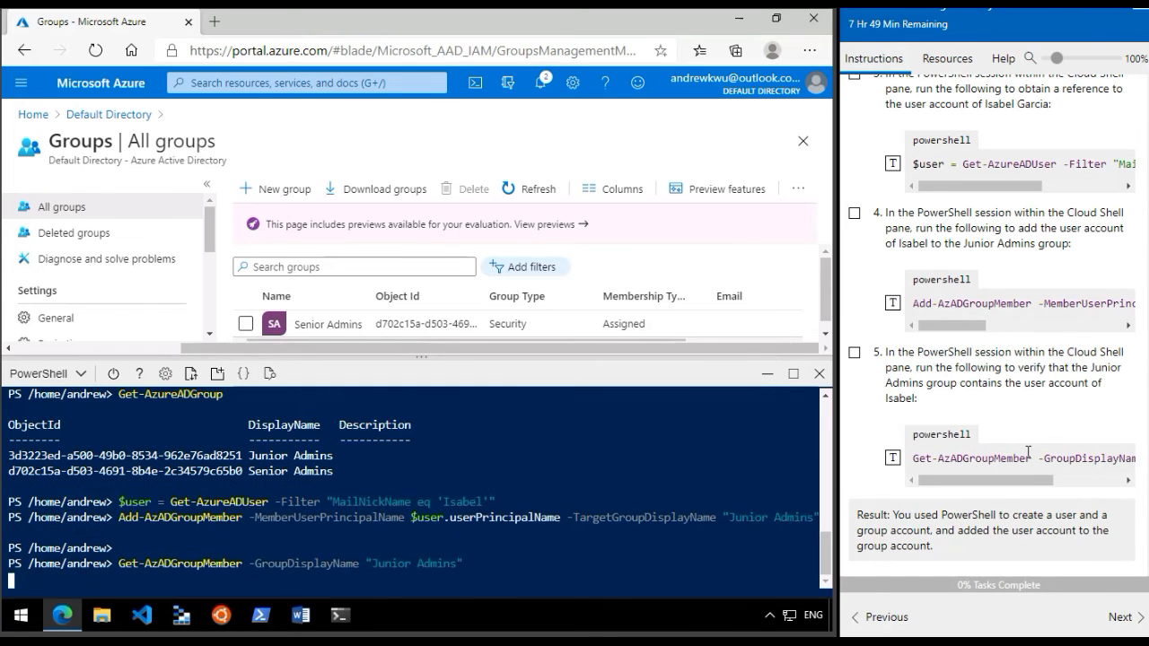
pyautogui.press('Return')
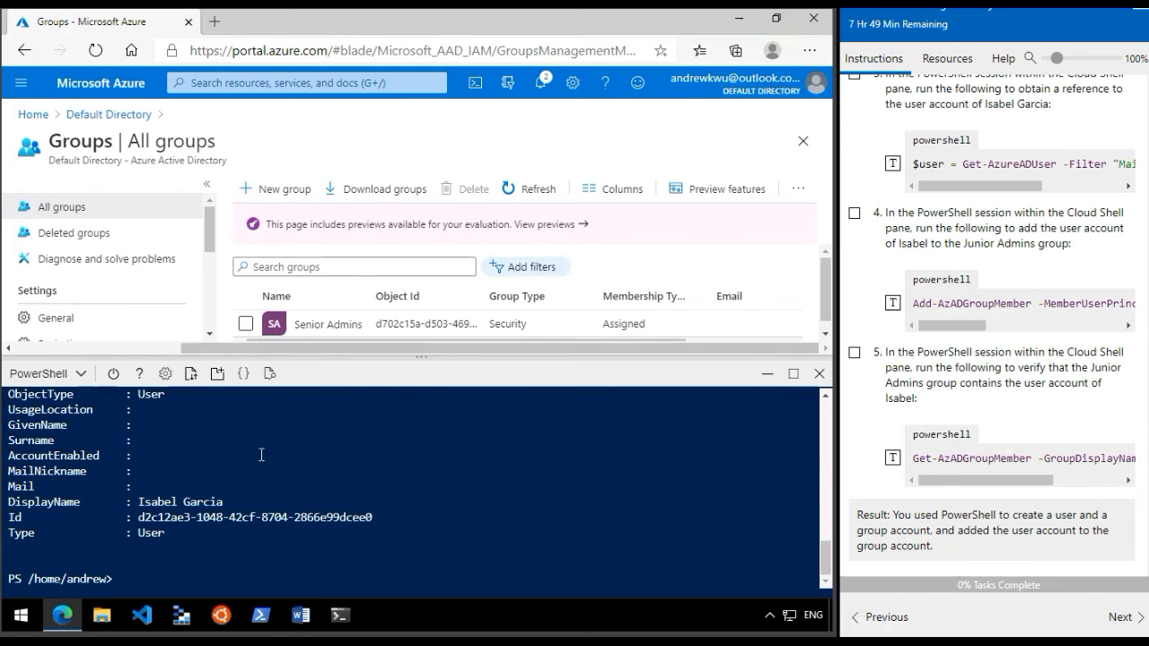
pyautogui.doubleClick(180, 502)
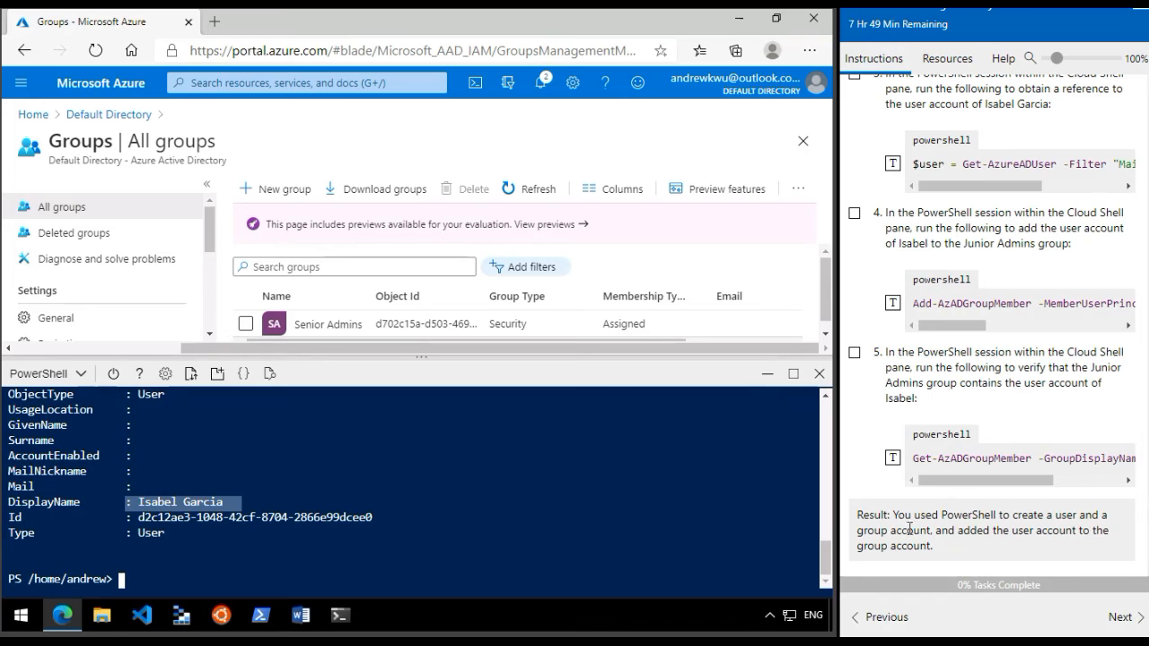
pyautogui.scroll(-3)
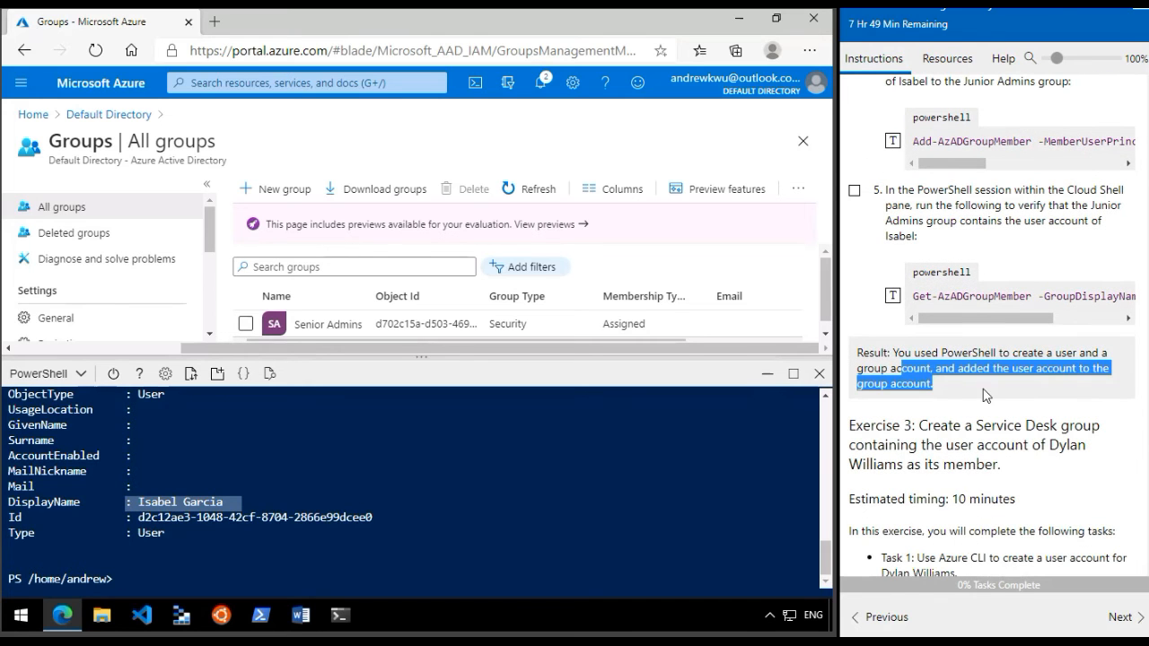
pyautogui.scroll(-3)
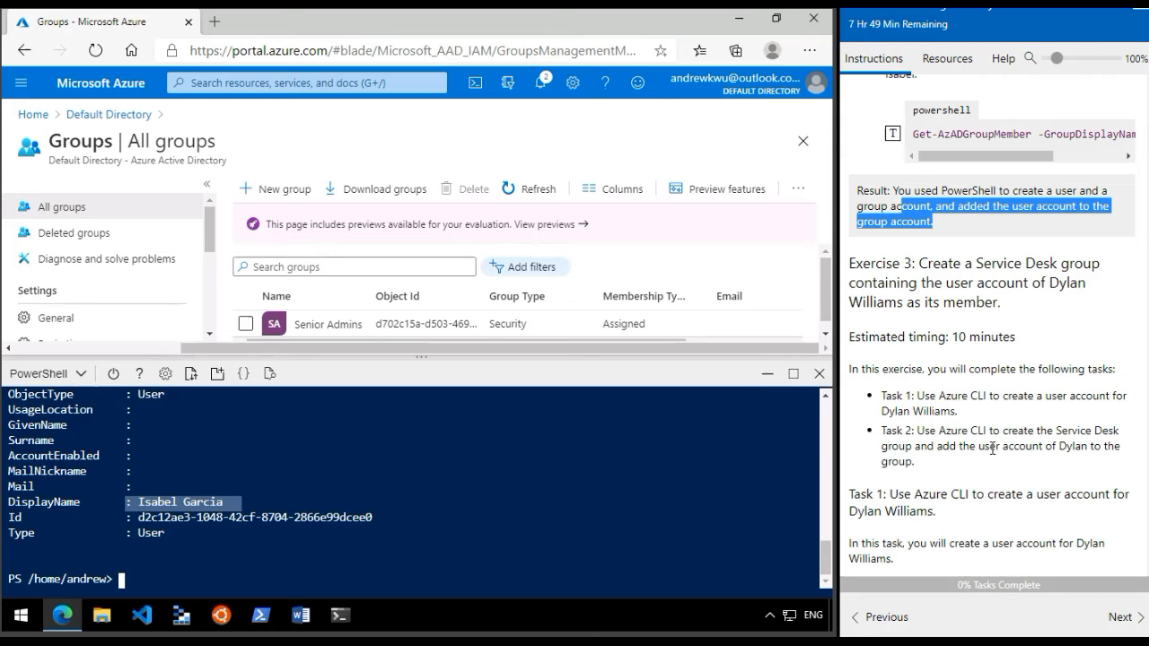
pyautogui.scroll(-3)
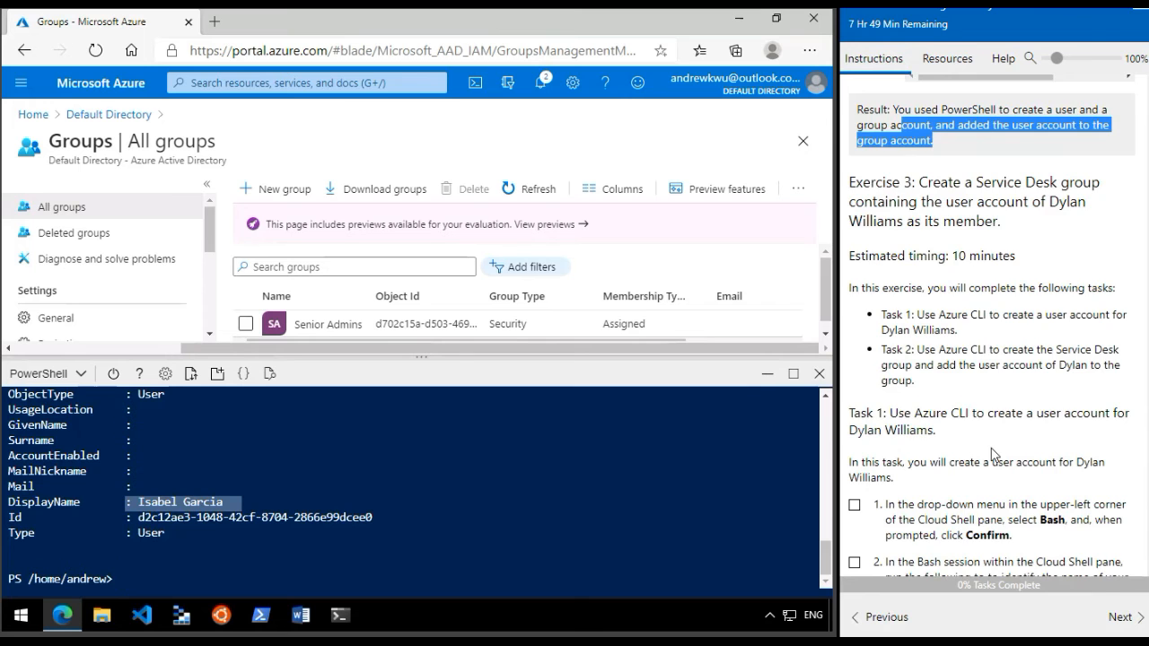
pyautogui.scroll(-3)
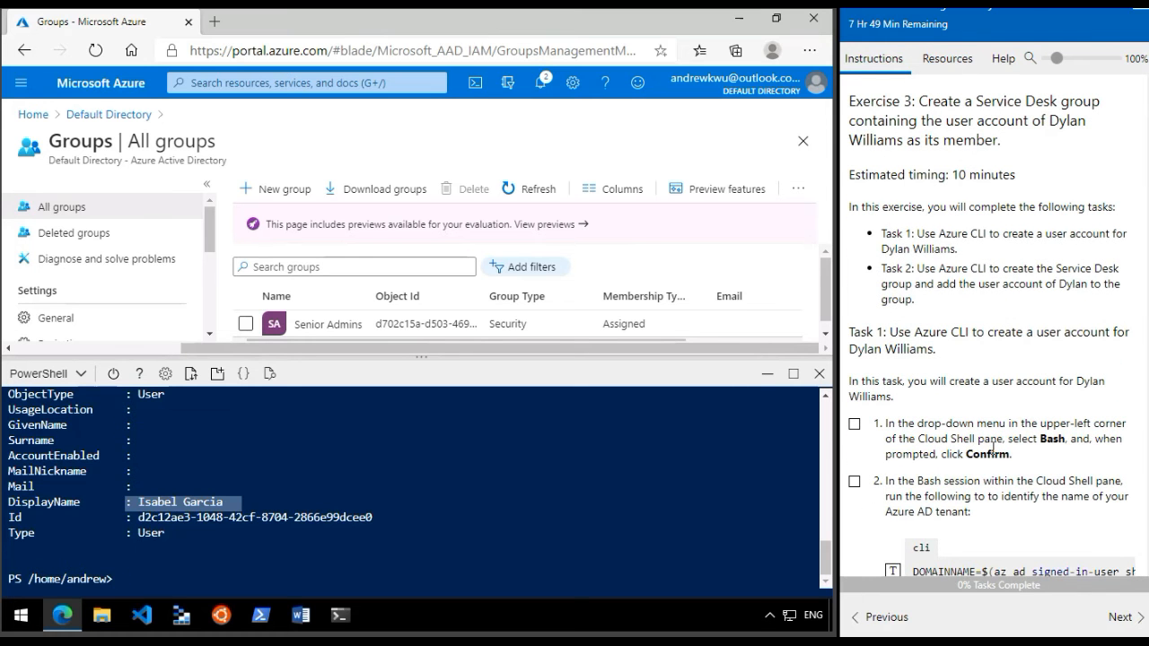
pyautogui.scroll(-3)
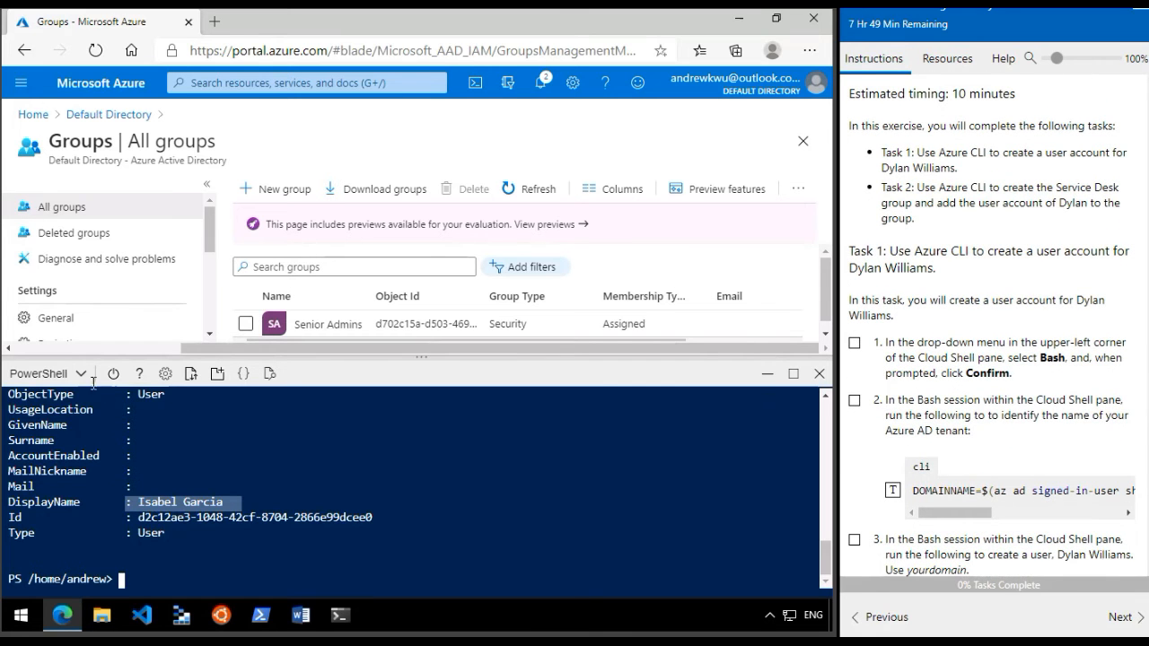
# Switch Cloud Shell to Bash and store the tenant domain name in a variable
pyautogui.click(75, 374)
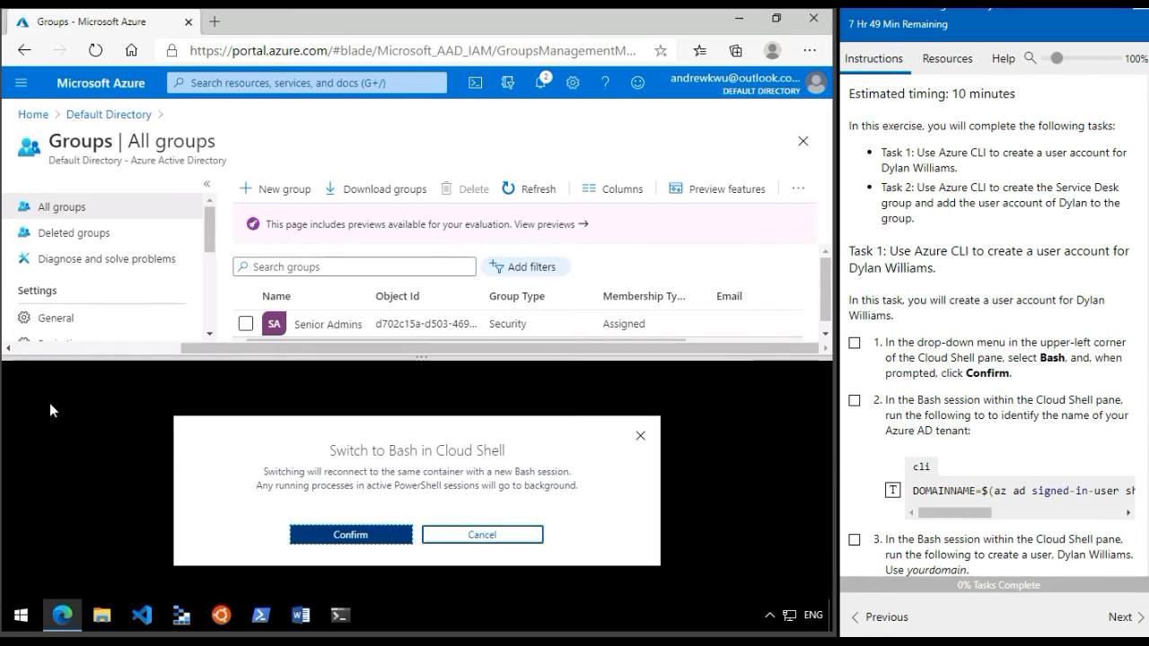
pyautogui.click(350, 535)
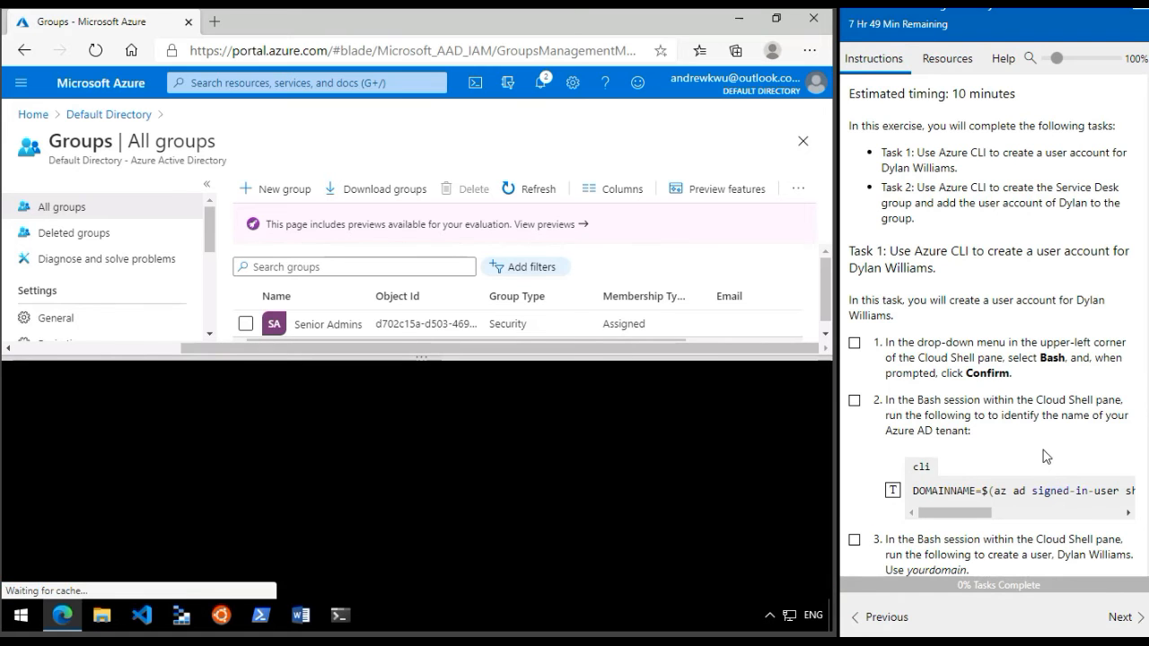
pyautogui.click(474, 83)
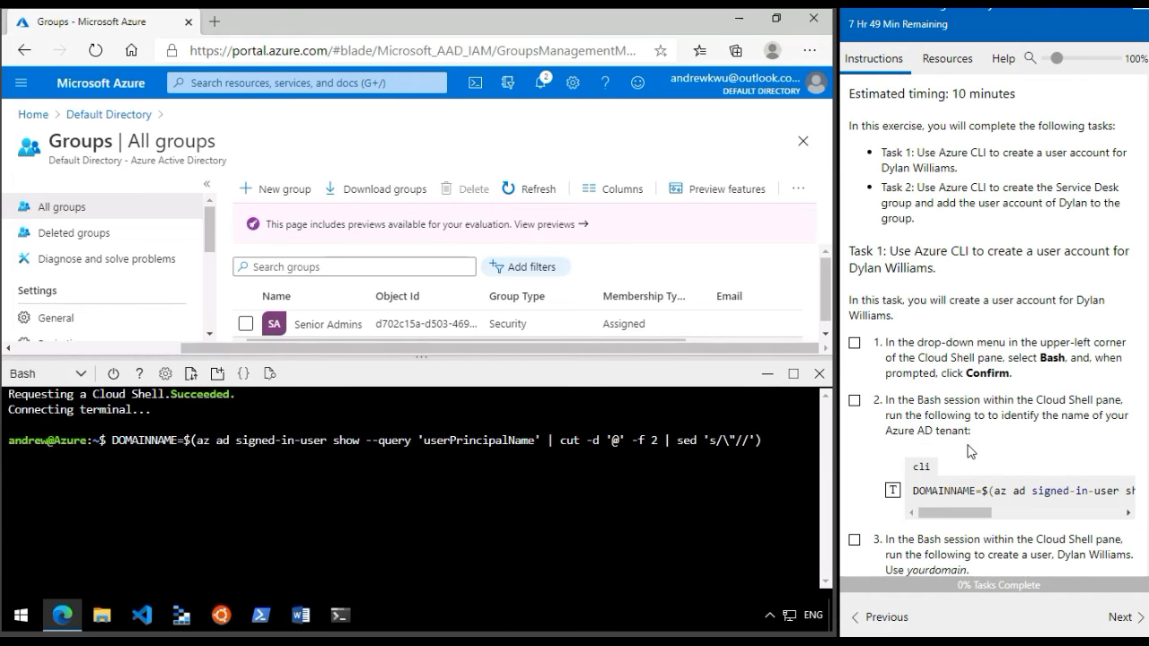
pyautogui.press('Return')
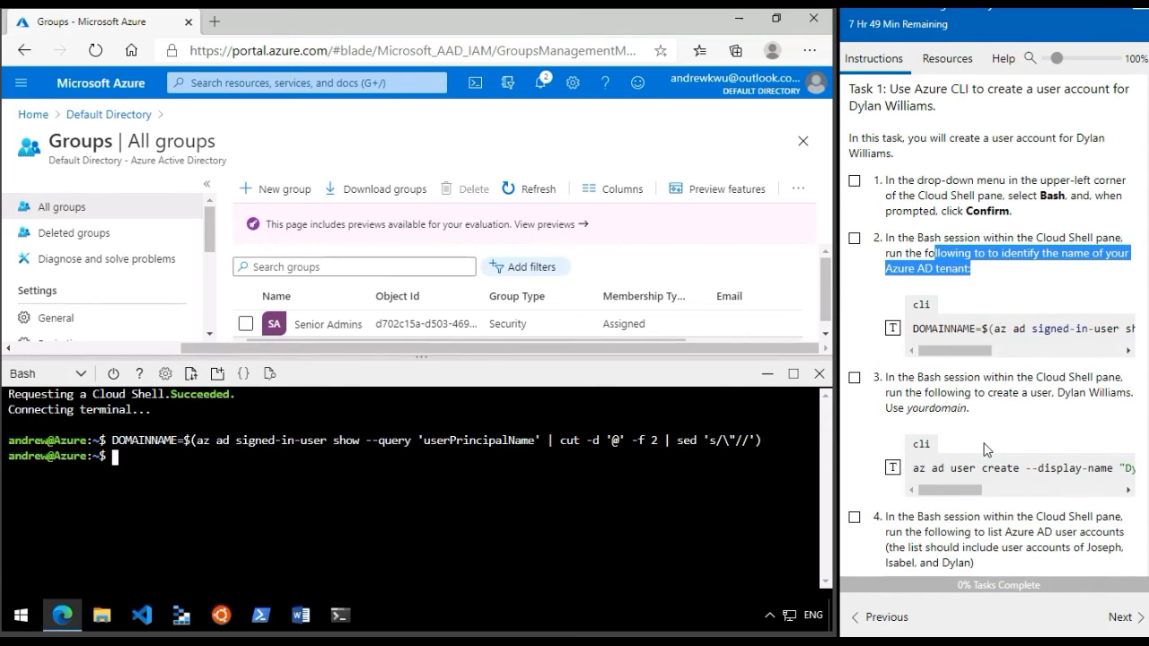
pyautogui.moveTo(892, 466)
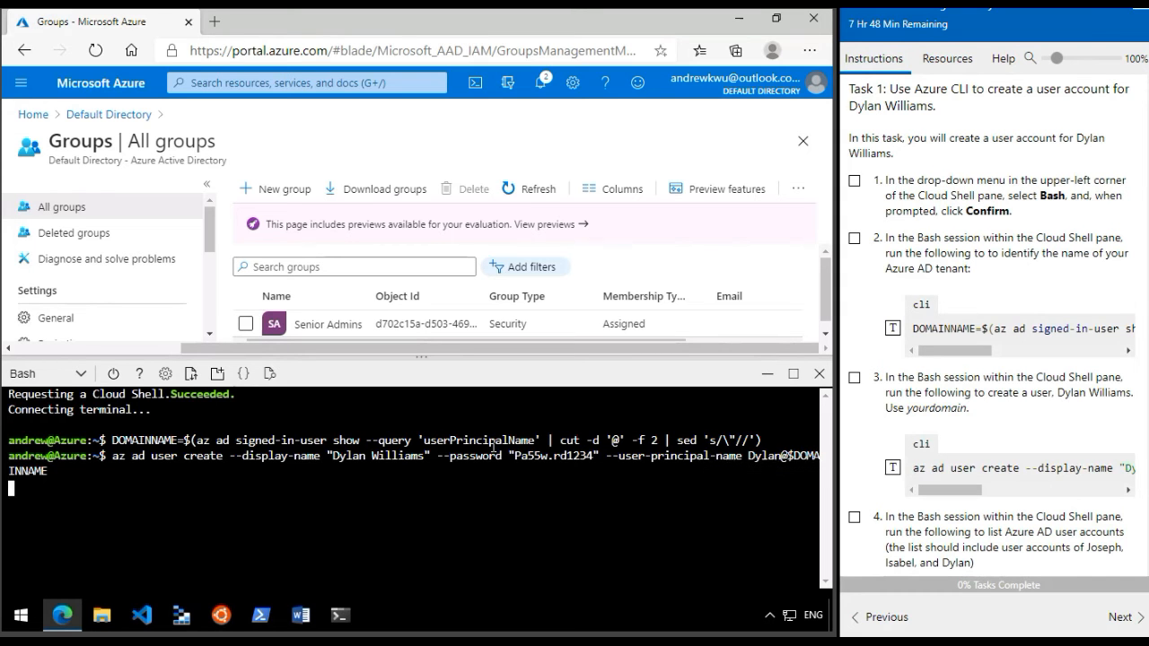
pyautogui.press('Return')
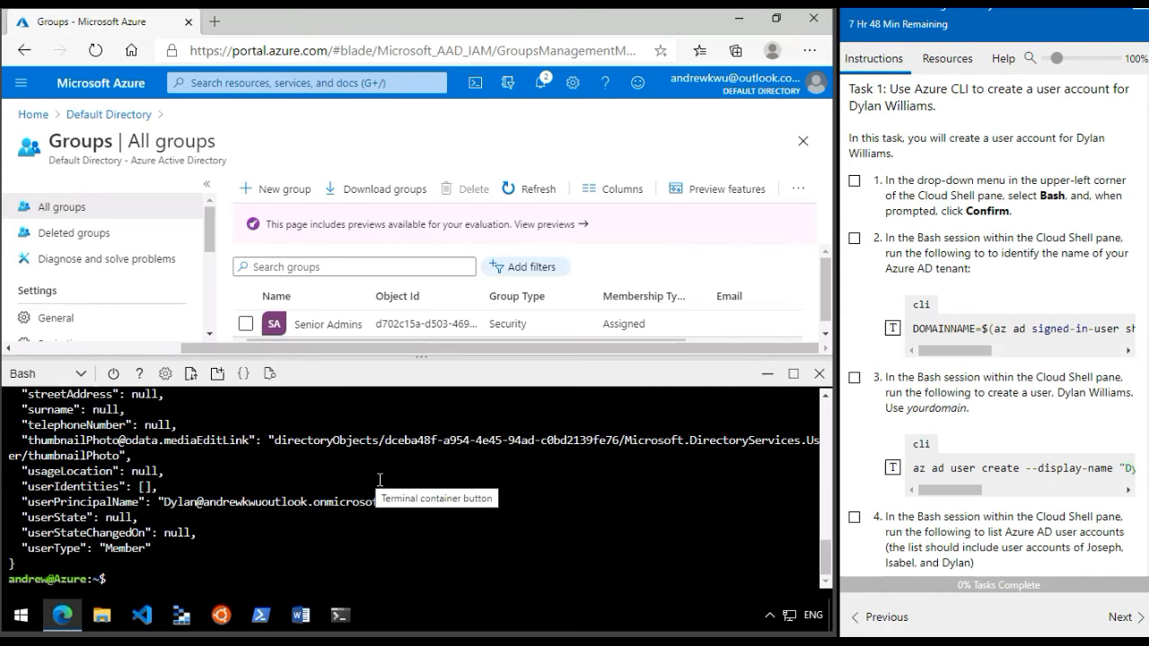
pyautogui.scroll(-3)
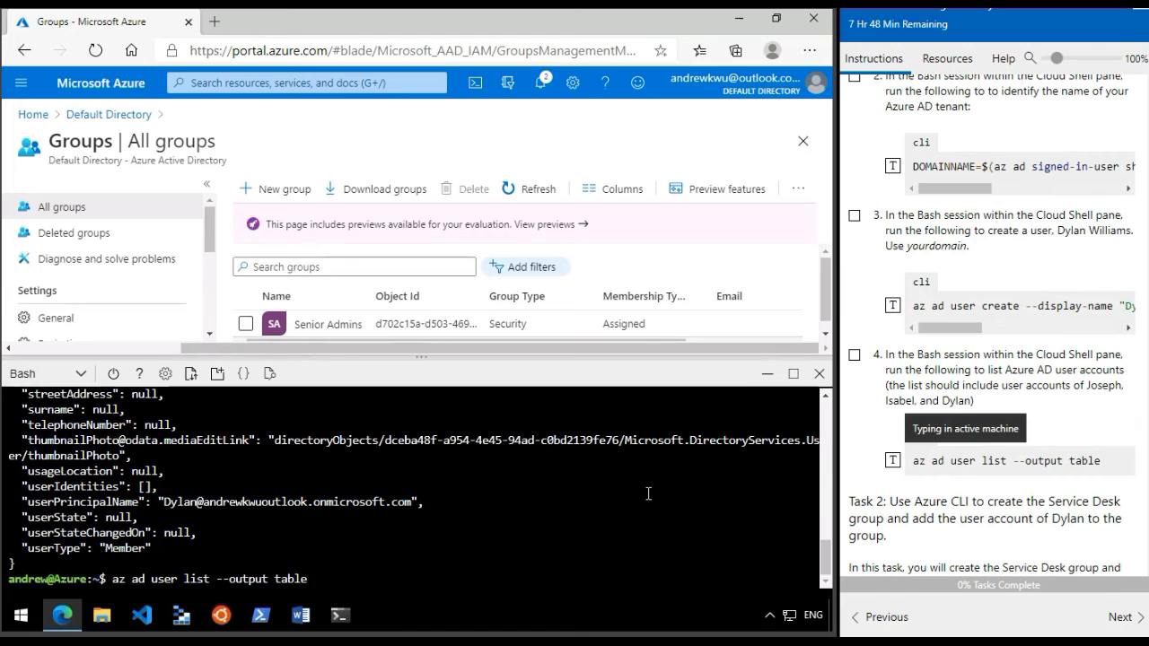
pyautogui.press('Return')
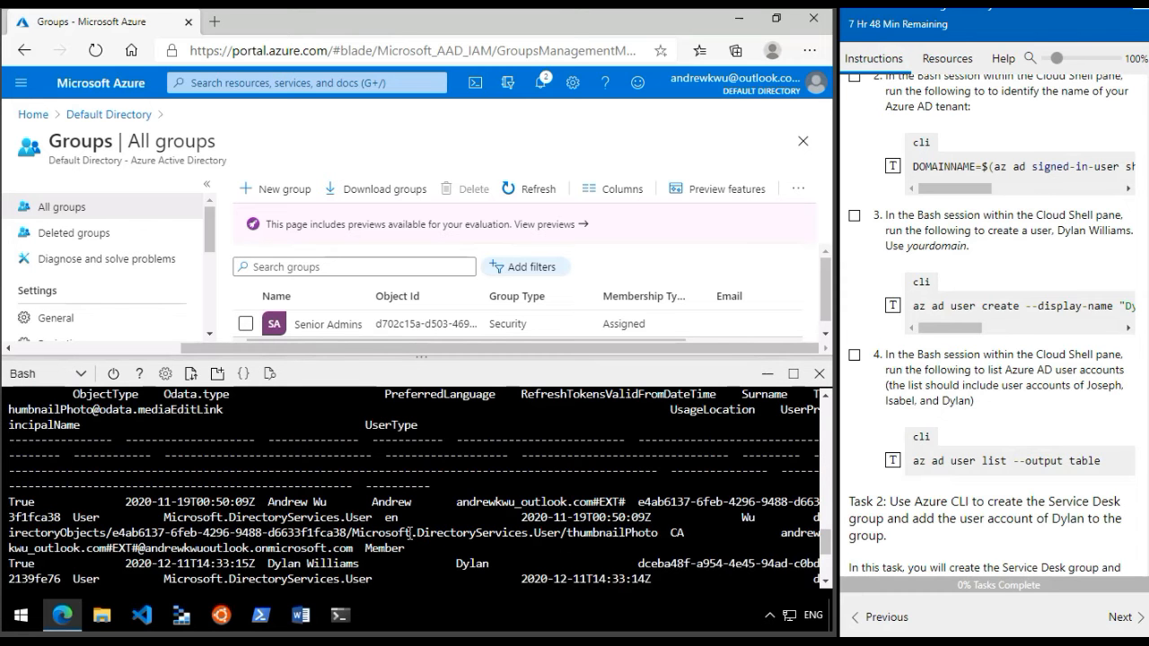
pyautogui.scroll(-3)
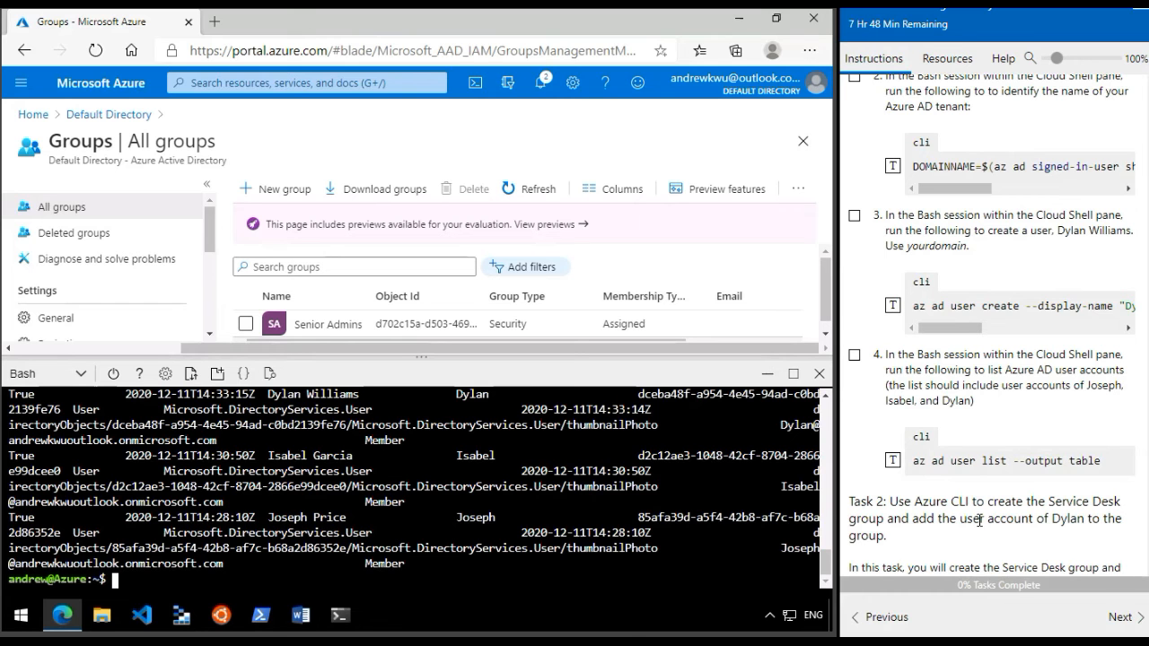
pyautogui.scroll(-3)
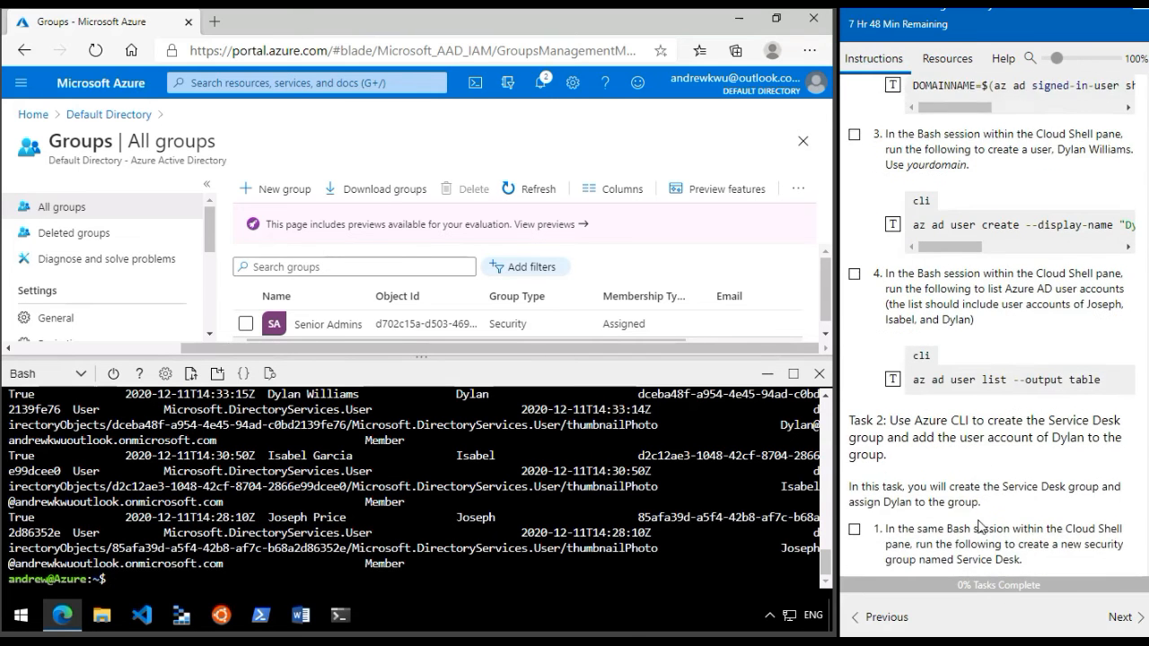
pyautogui.scroll(-3)
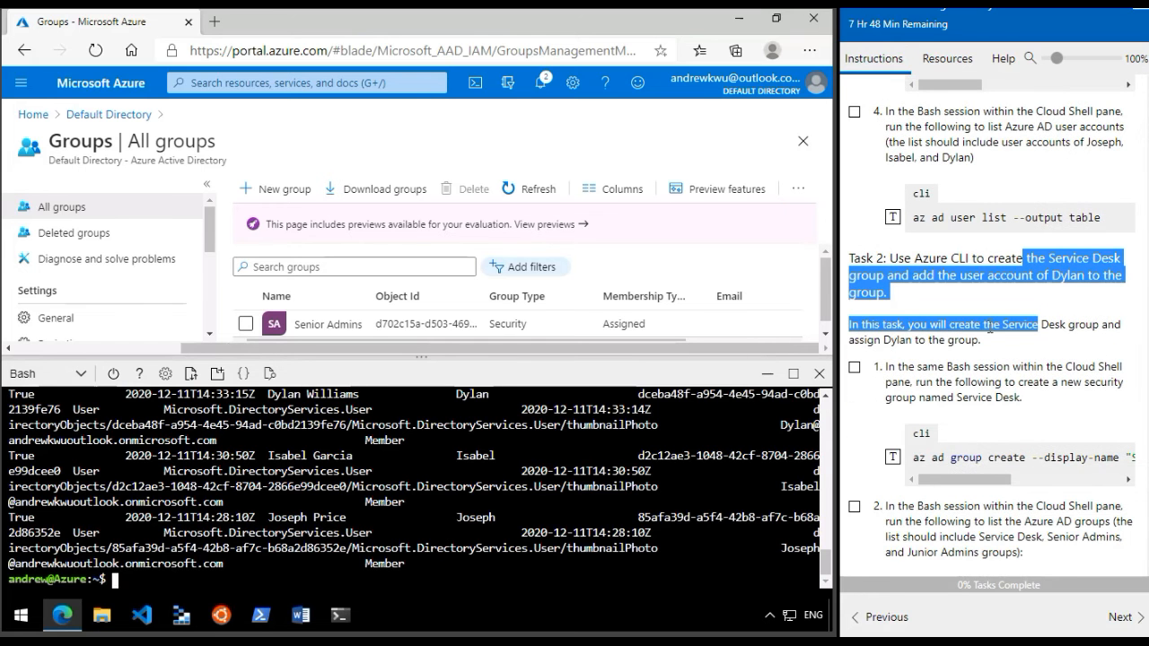
# Create the Service Desk group (mail nickname ServiceDesk) and list the directory groups as a table
pyautogui.scroll(-3)
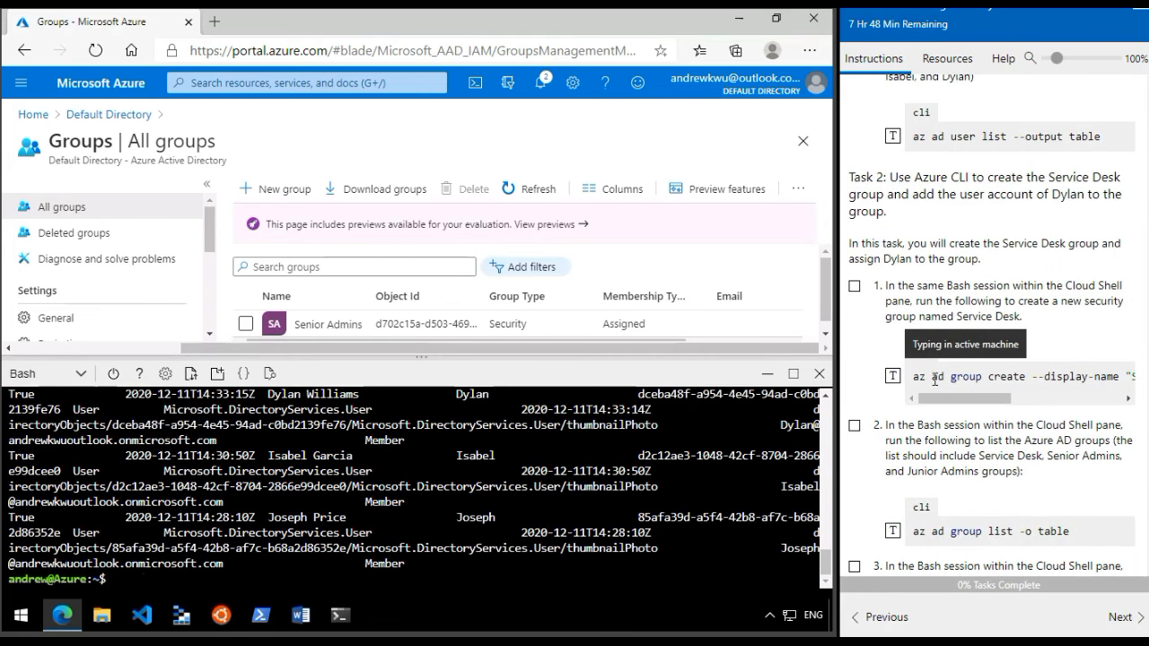
pyautogui.write('az ad group create --display-name "Service Desk" --mail-nickname "ServiceDesk"')
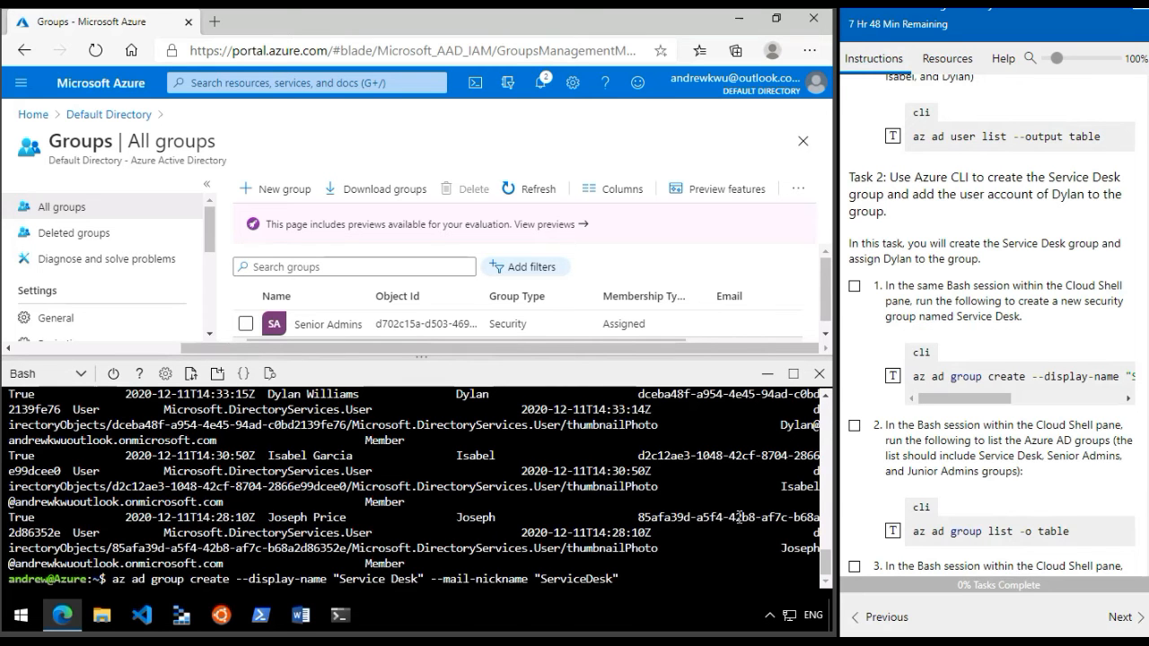
pyautogui.press('Return')
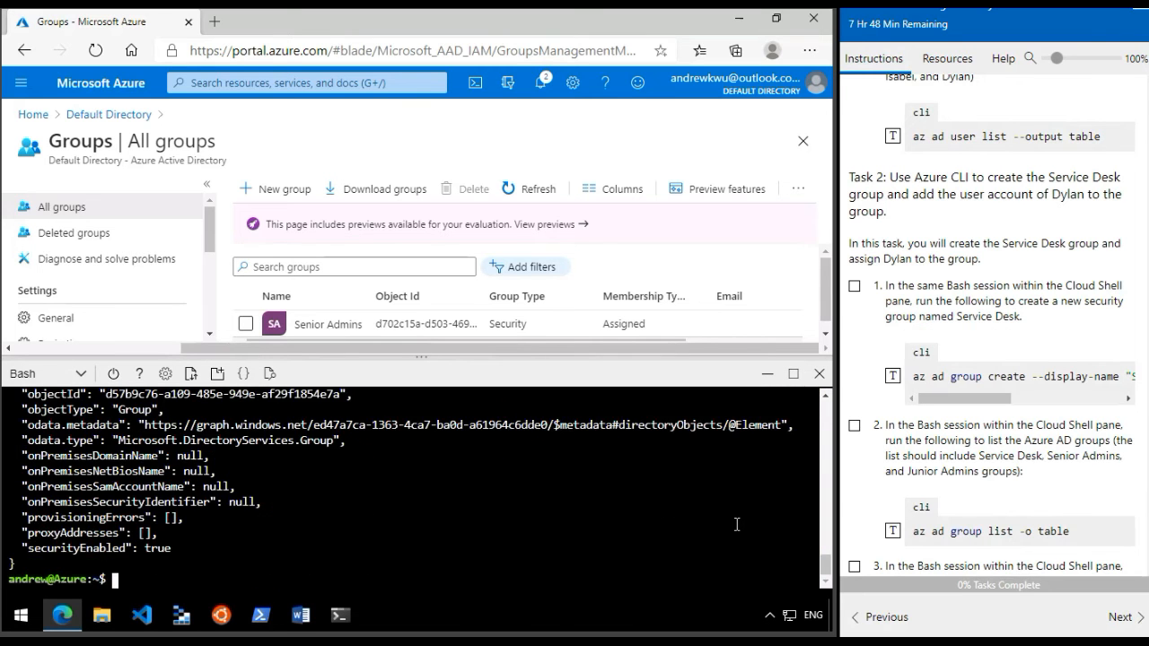
pyautogui.scroll(-3)
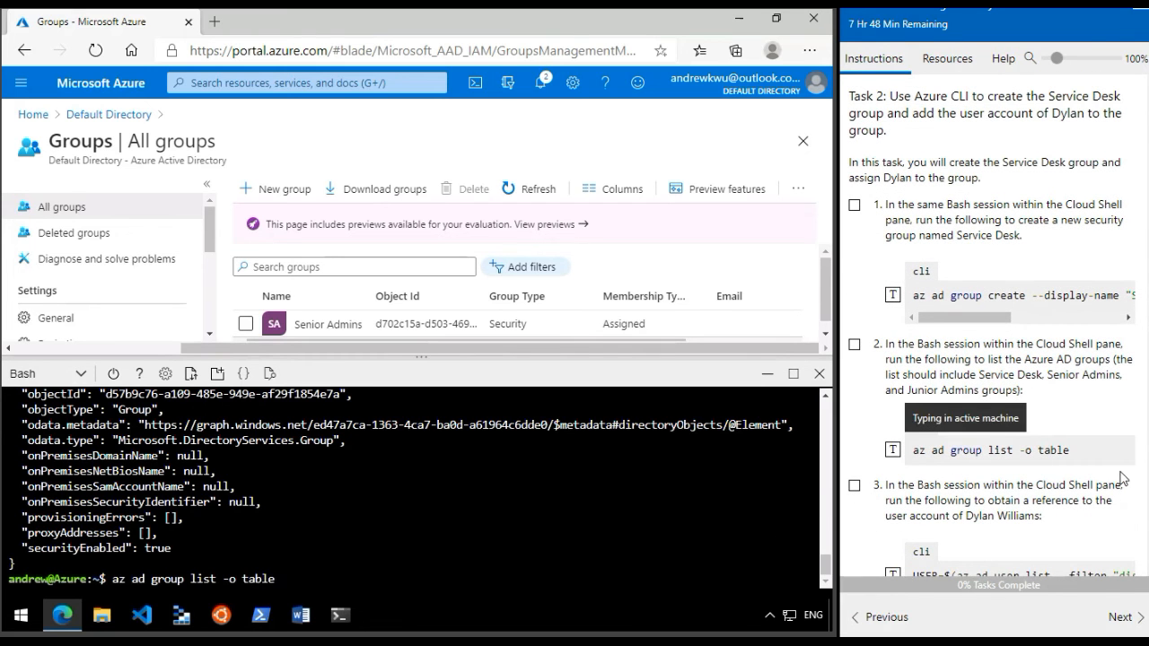
pyautogui.press('Return')
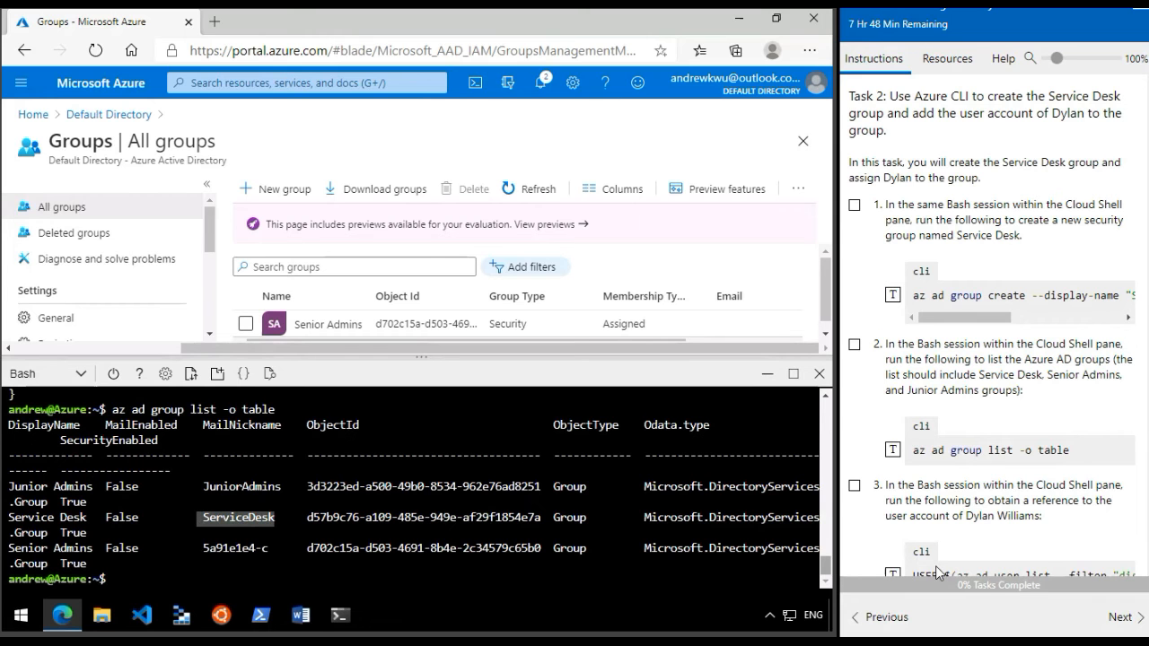
pyautogui.scroll(-3)
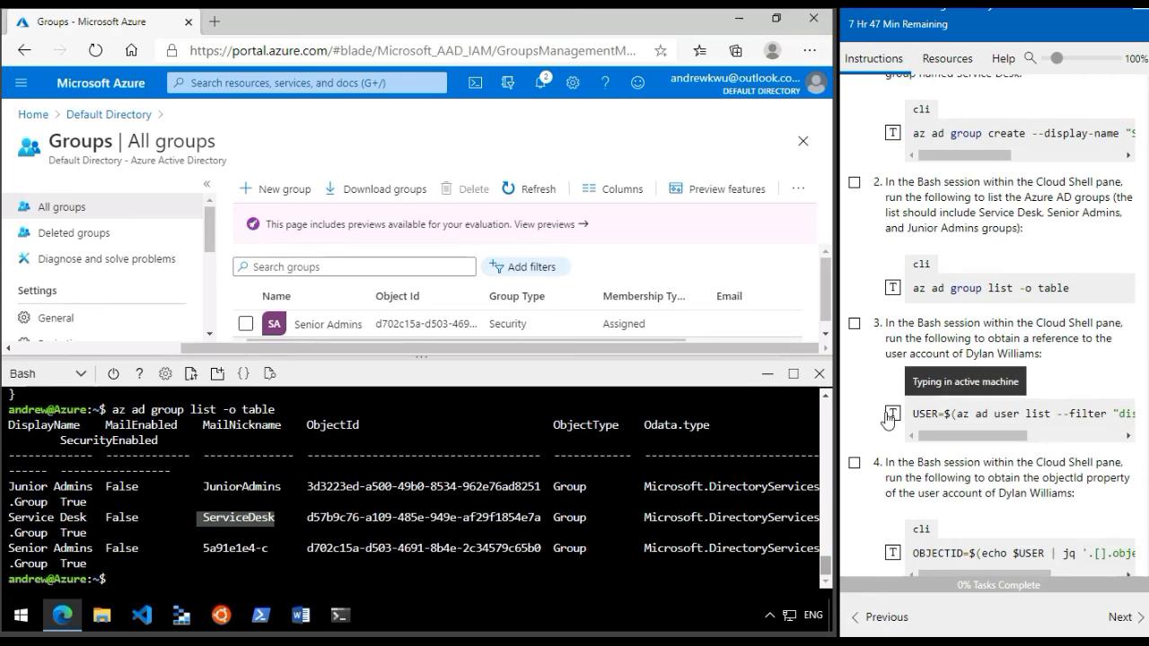
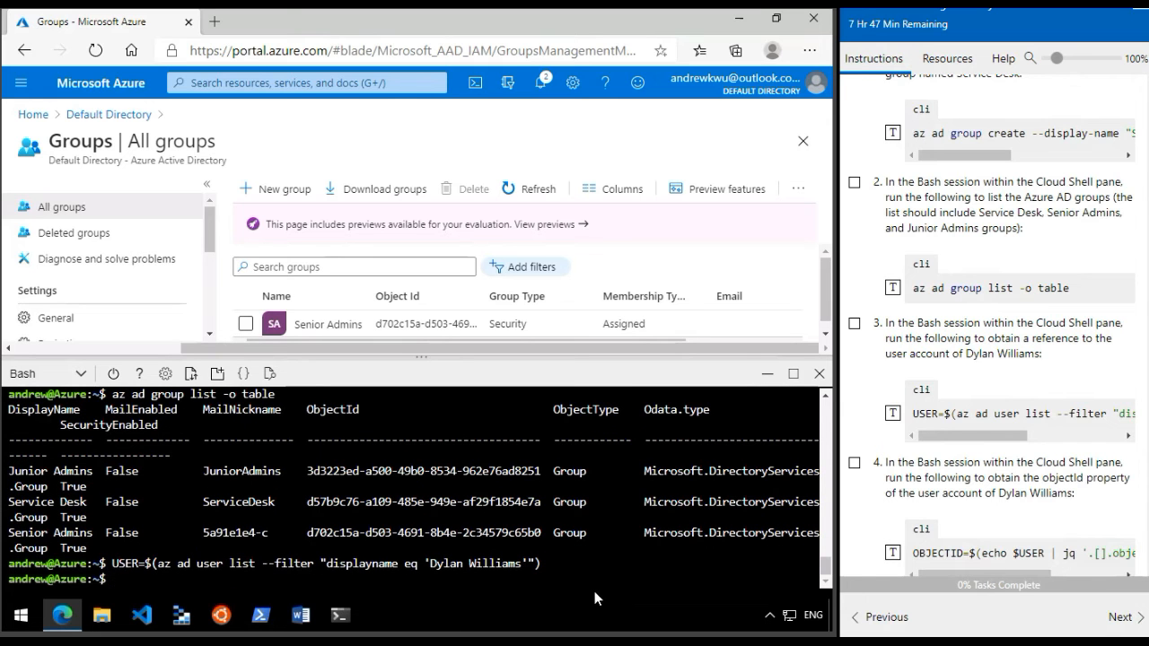
pyautogui.scroll(-3)
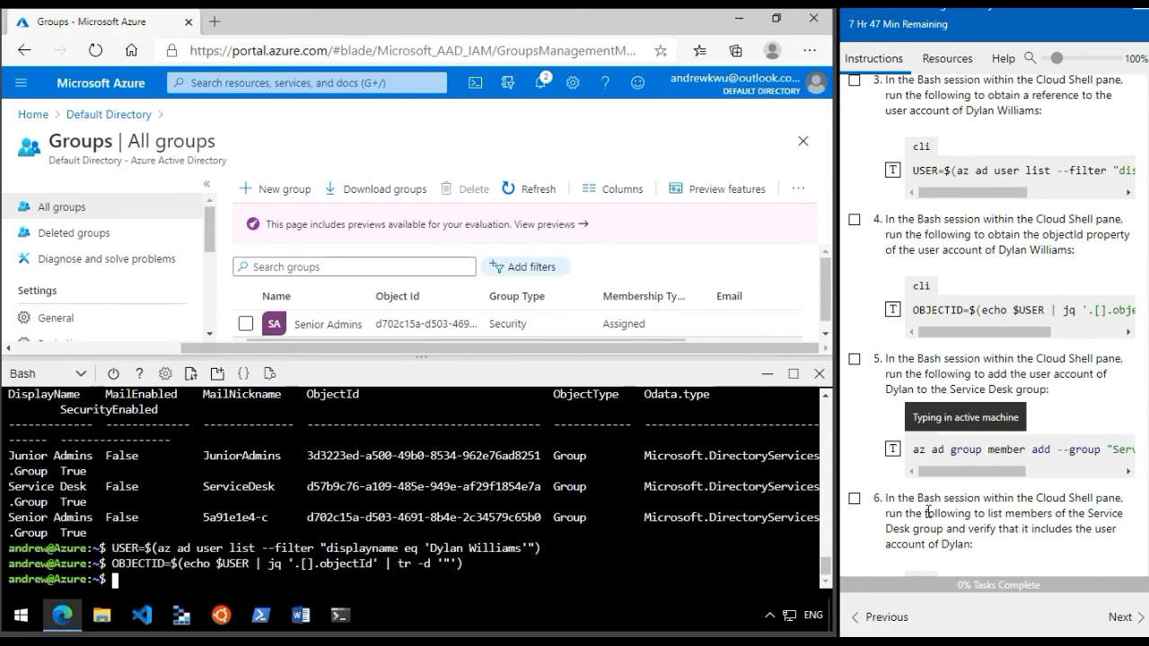
pyautogui.write('az ad group member add --group "Service Desk" --member-id $OBJECTID')
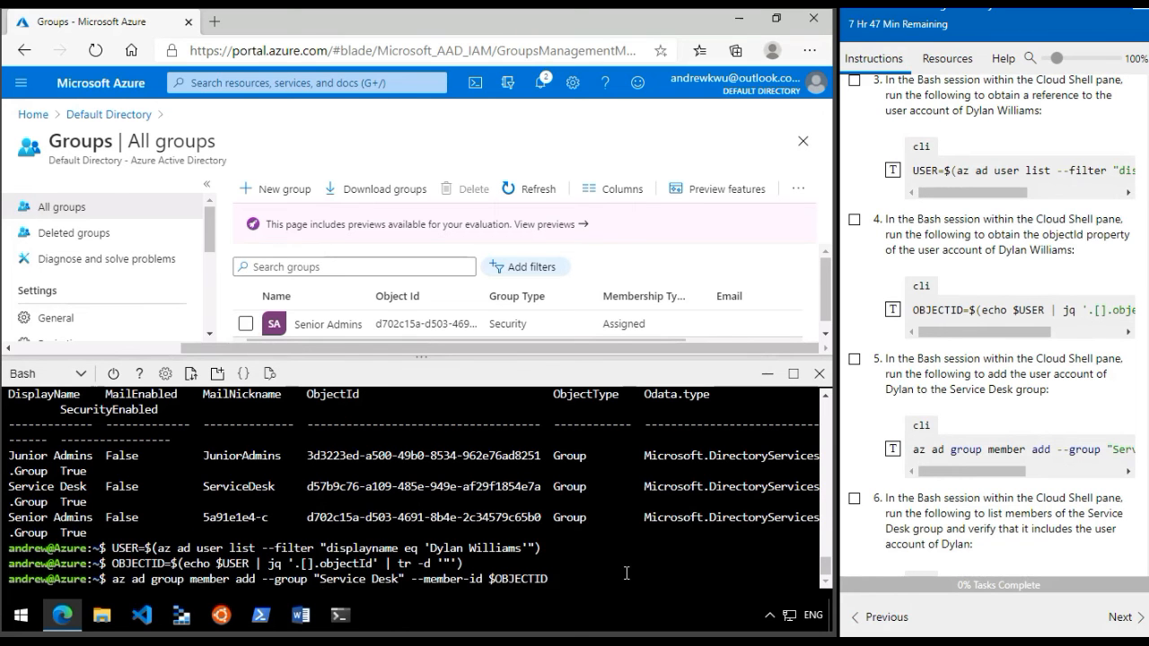
pyautogui.press('Return')
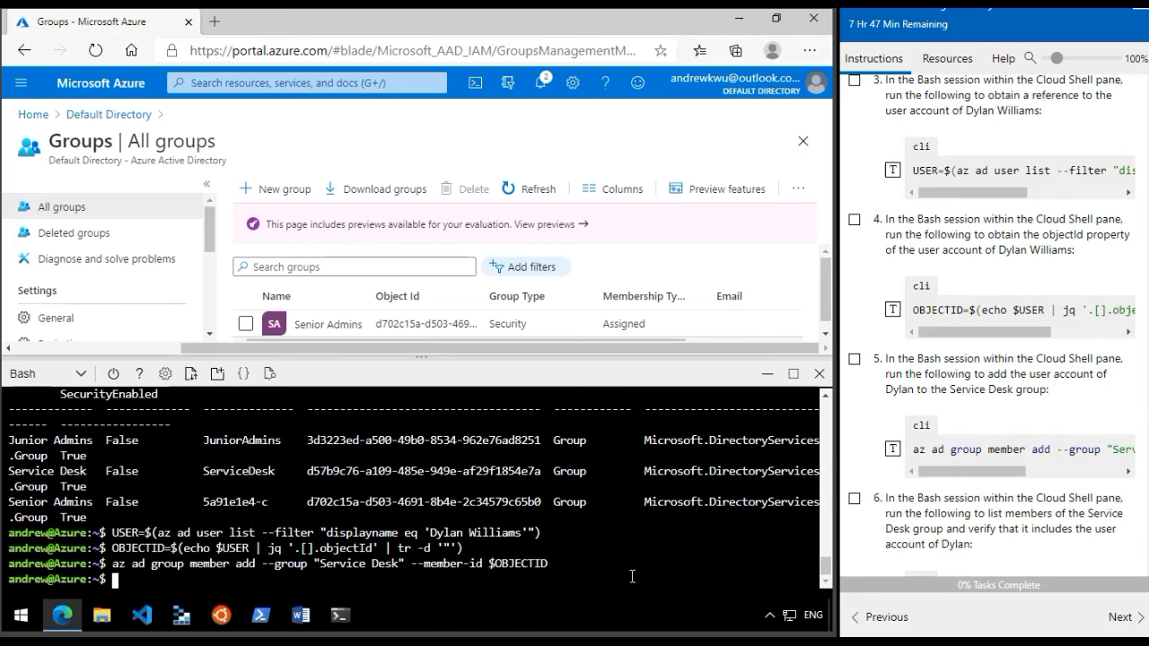
pyautogui.scroll(-3)
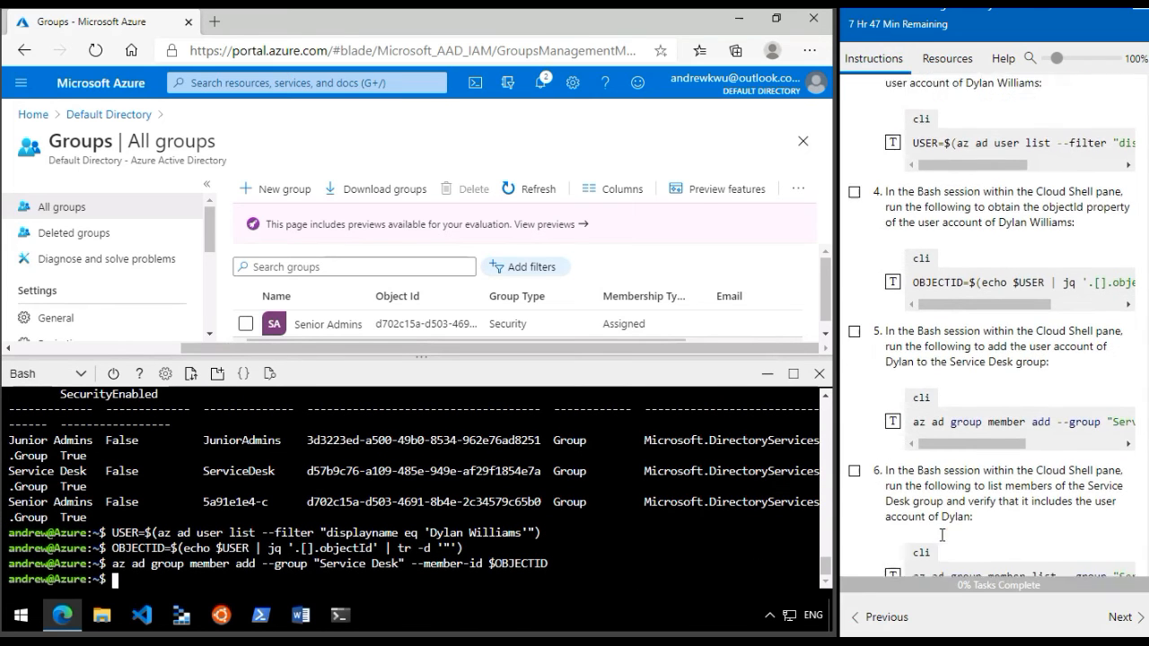
pyautogui.scroll(-3)
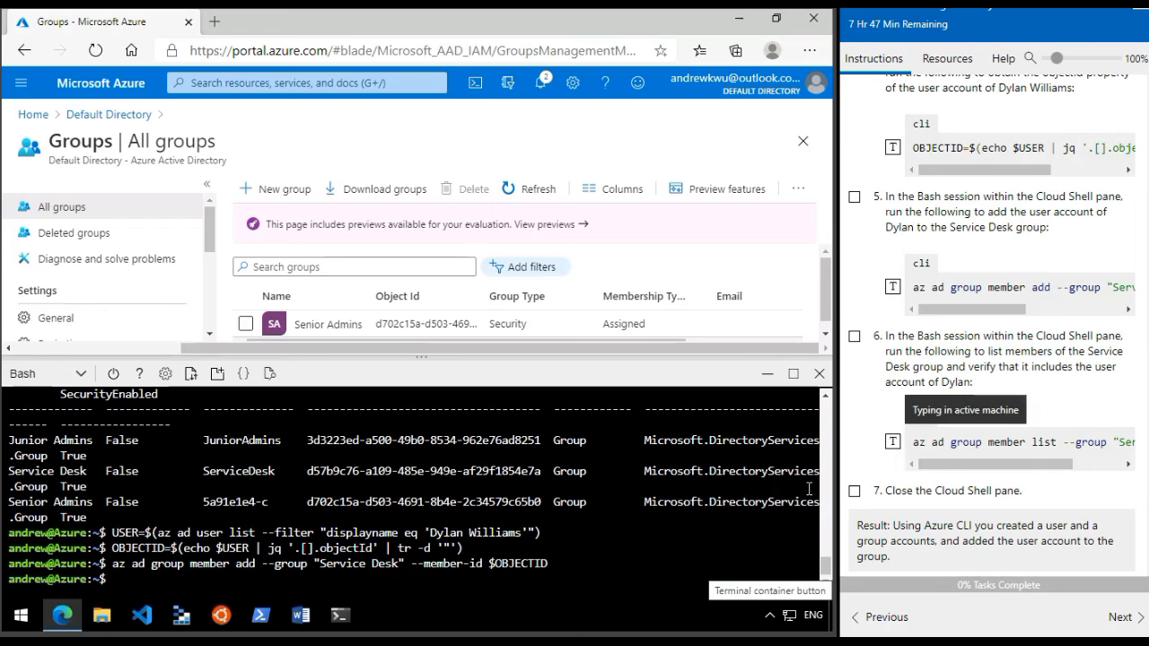
pyautogui.write('az ad group member list --group "Service Desk"')
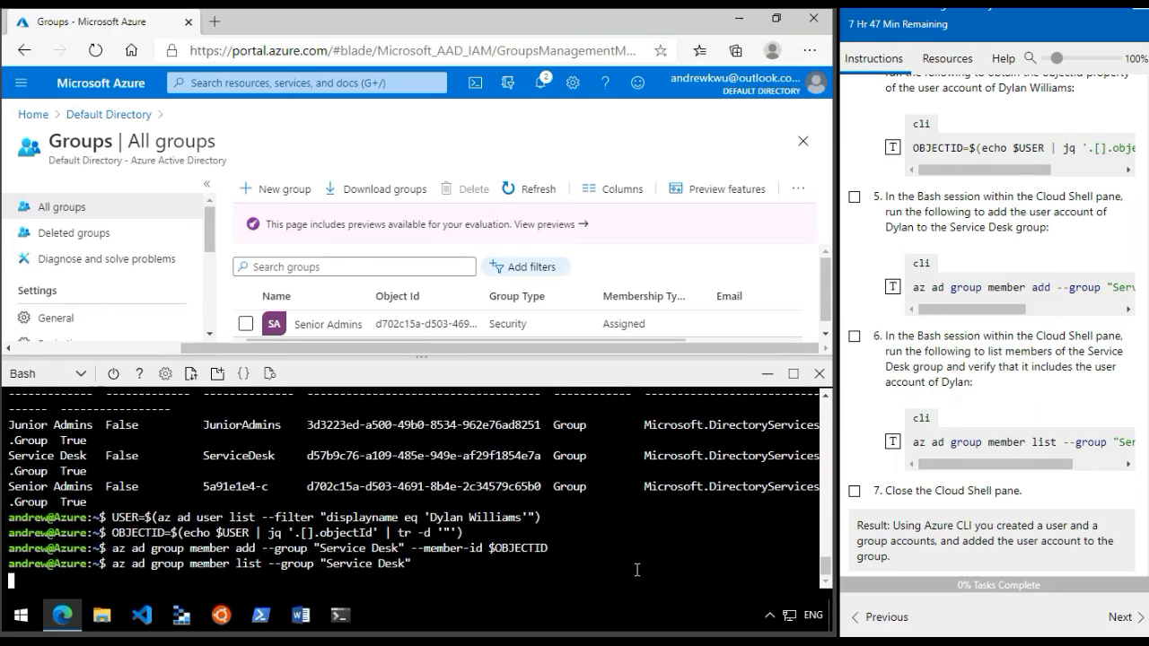
pyautogui.press('Return')
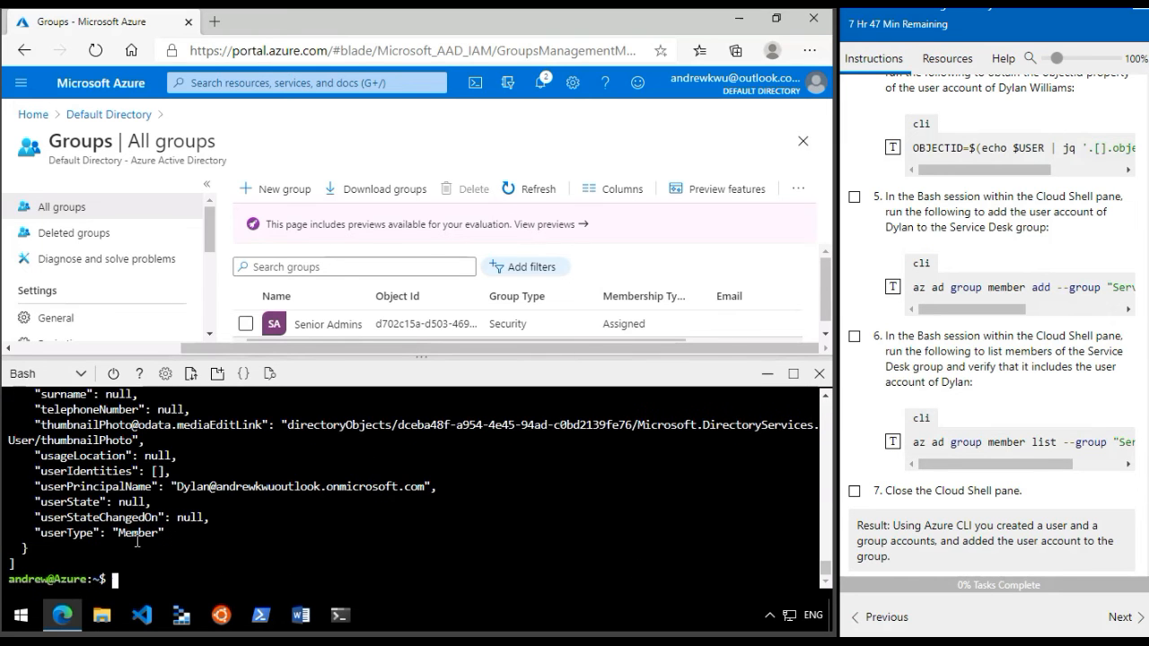
pyautogui.scroll(3)
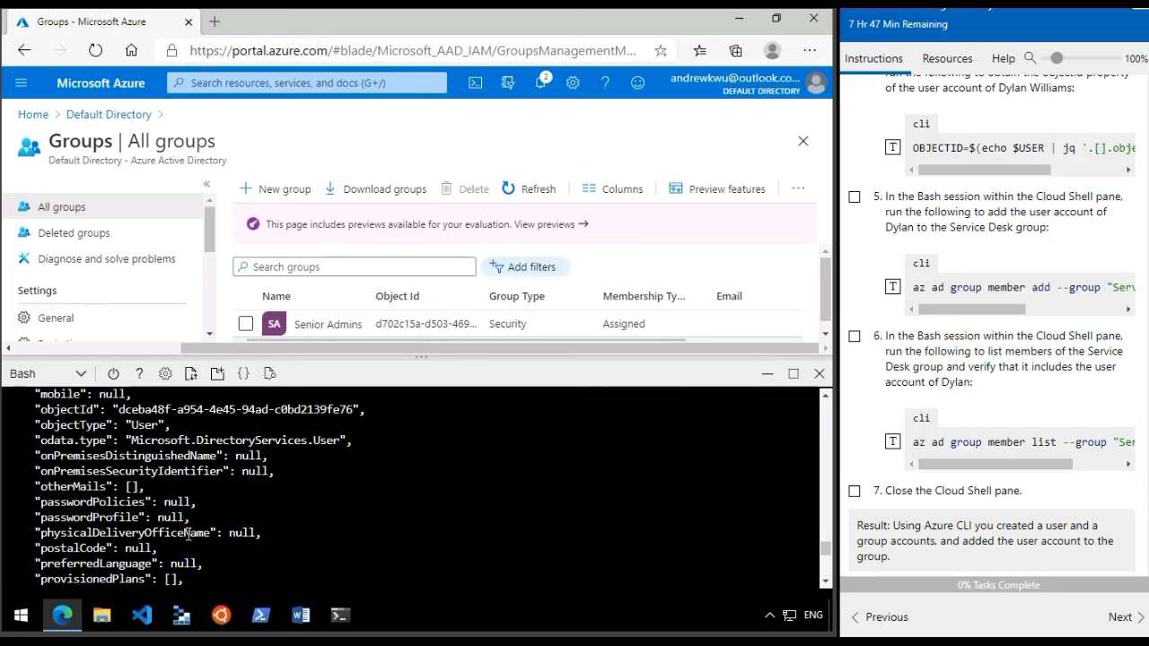
pyautogui.scroll(3)
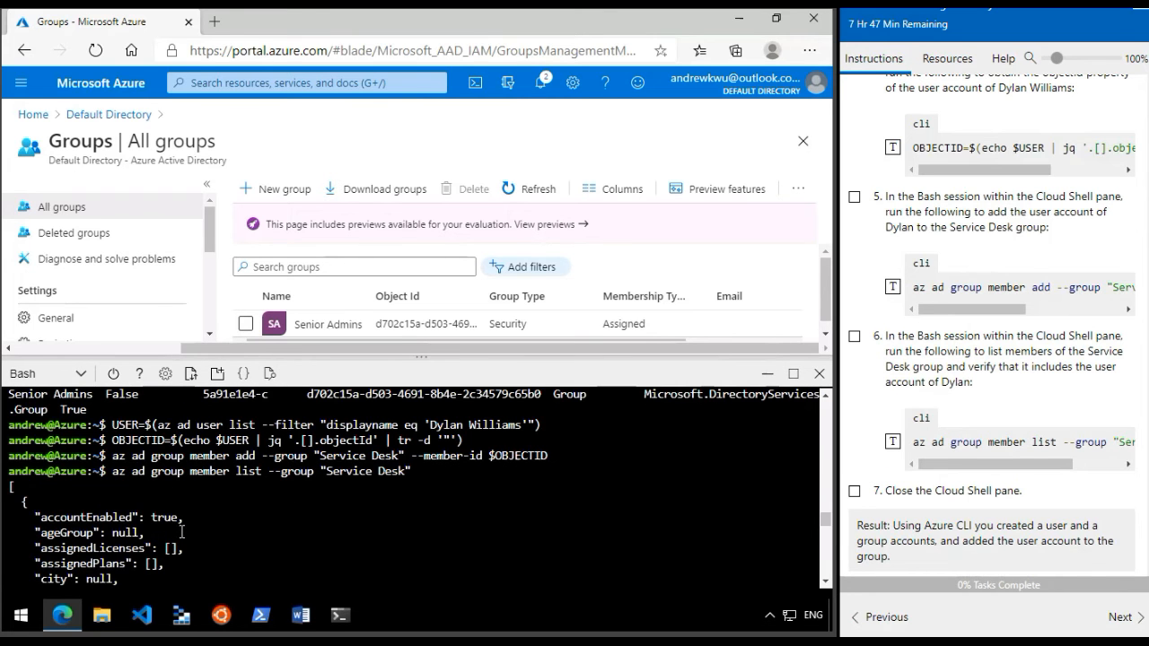
pyautogui.scroll(-3)
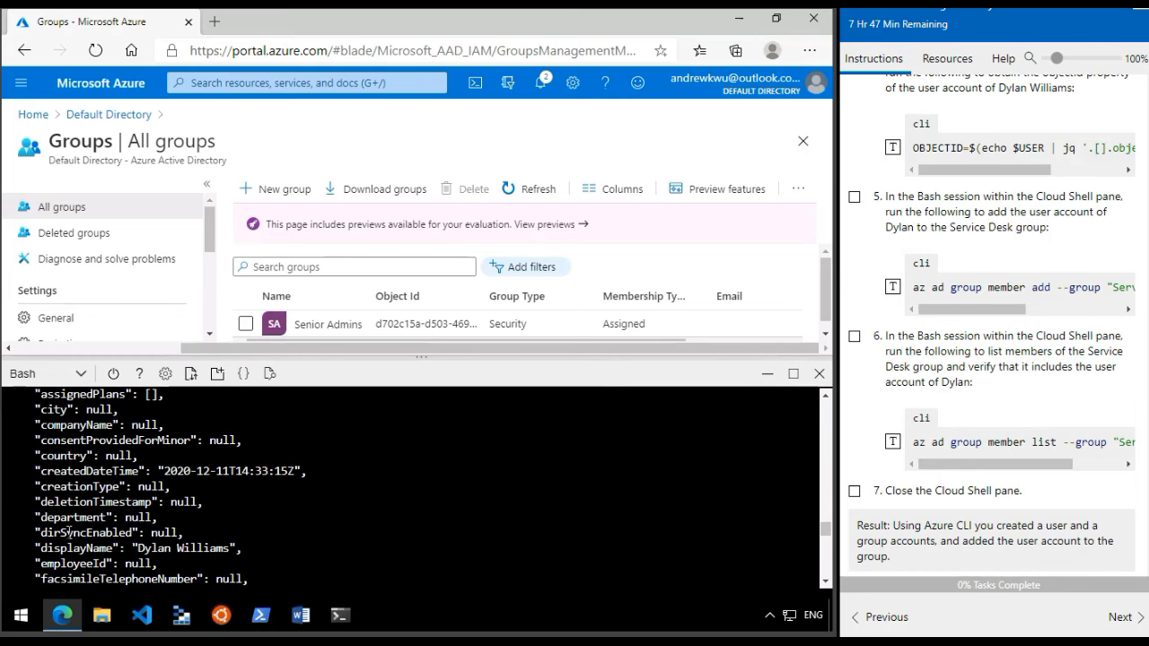
pyautogui.scroll(-3)
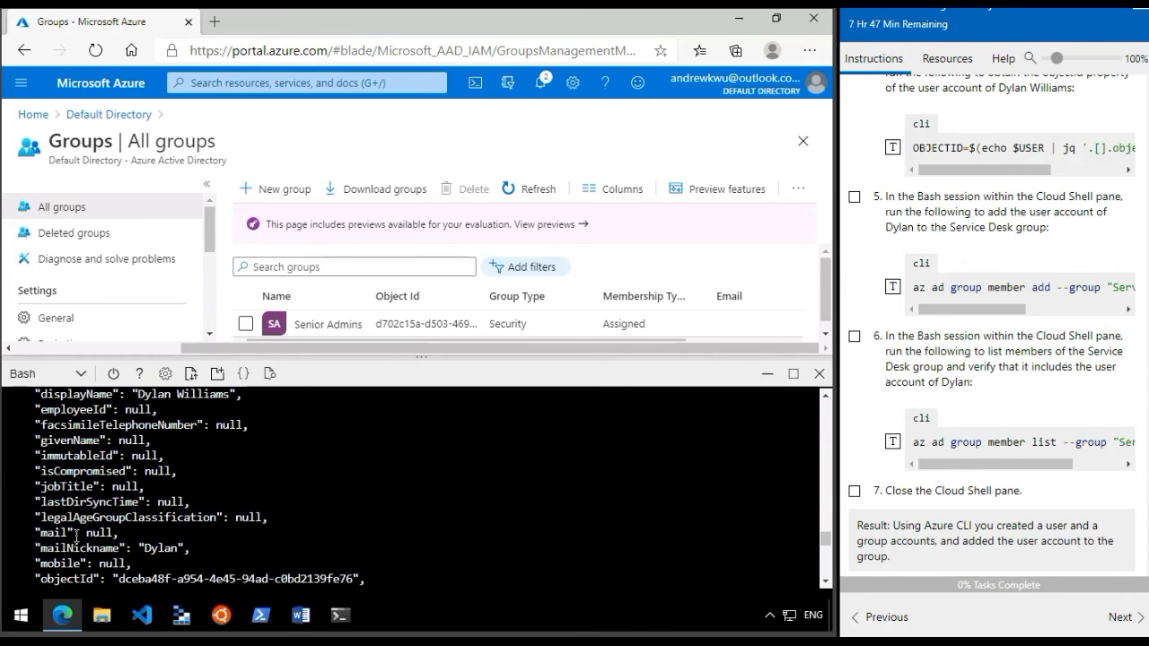
pyautogui.scroll(-3)
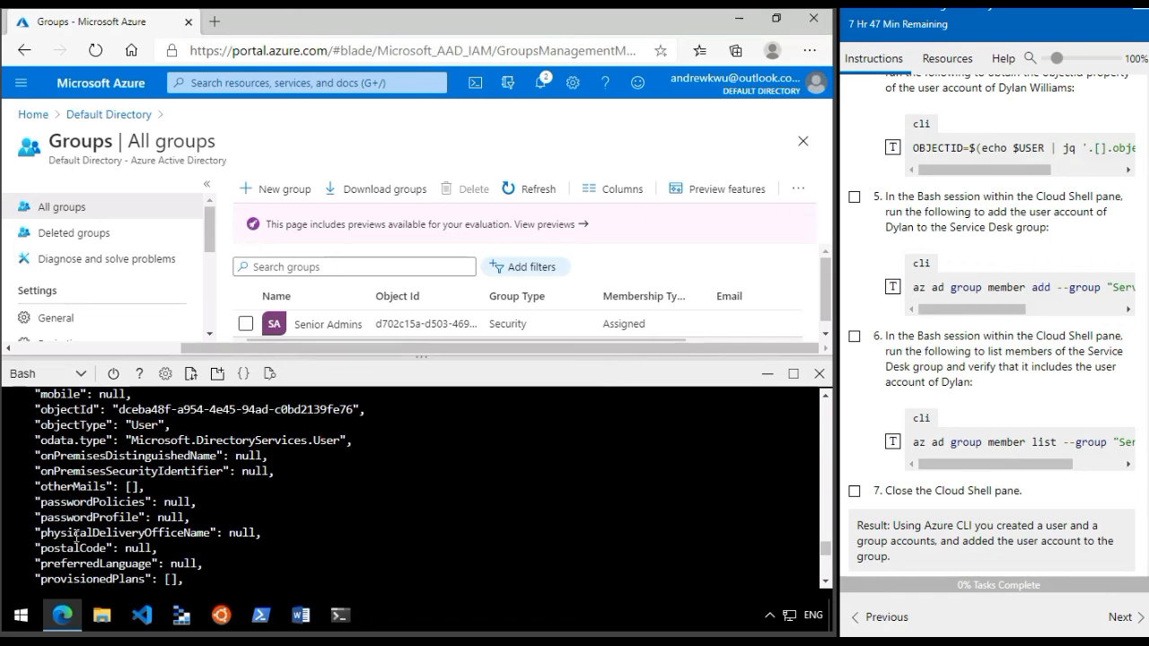
pyautogui.scroll(-3)
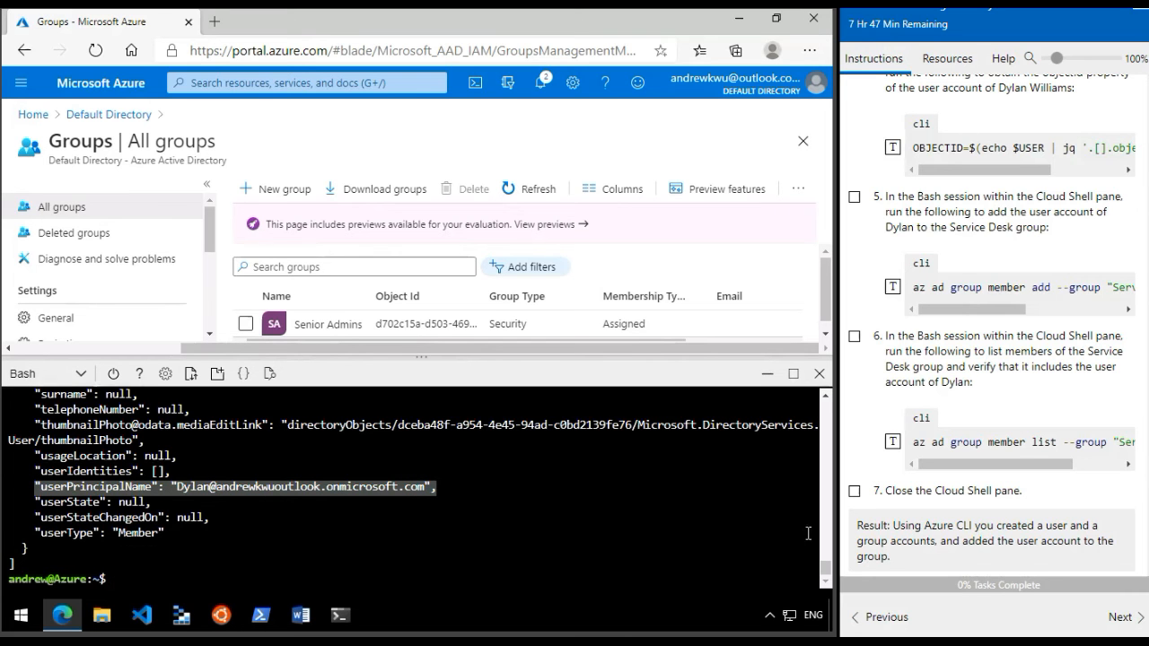
pyautogui.scroll(-3)
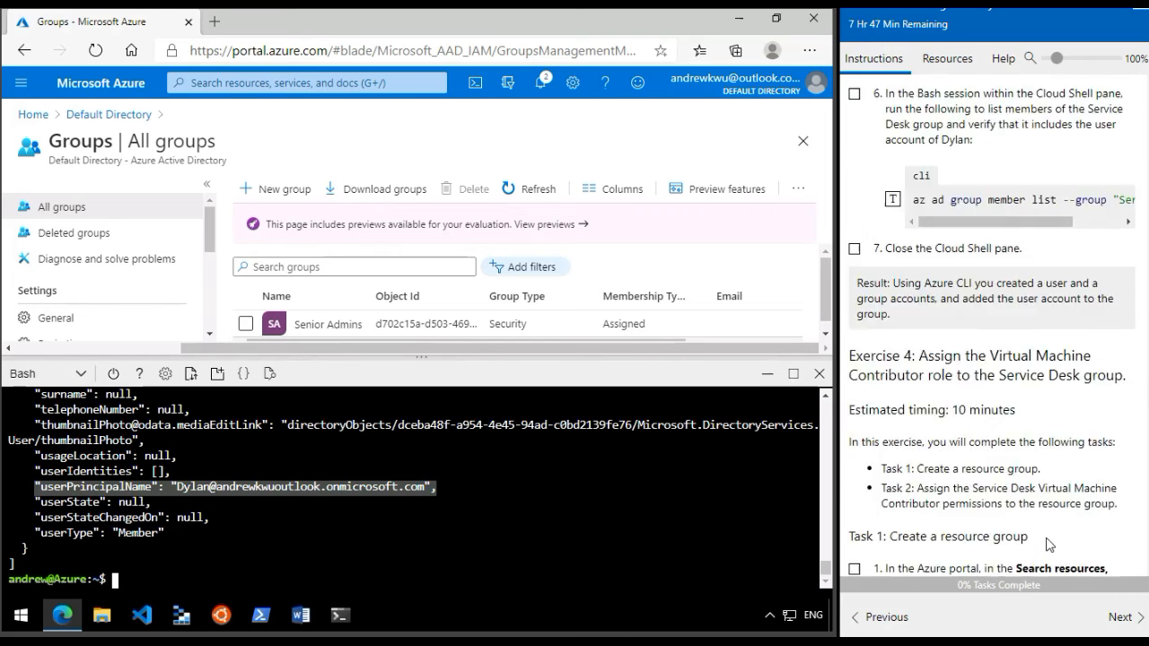
pyautogui.scroll(-3)
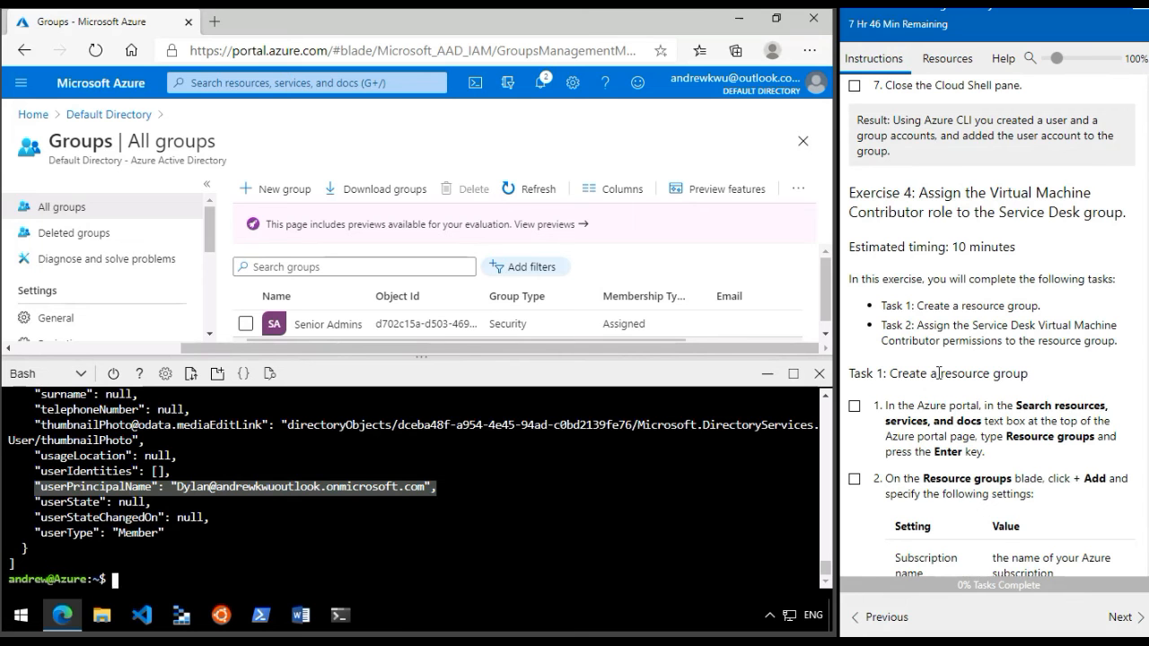
# Start a new resource group named AZ500Lab01 in region East US
pyautogui.scroll(-3)
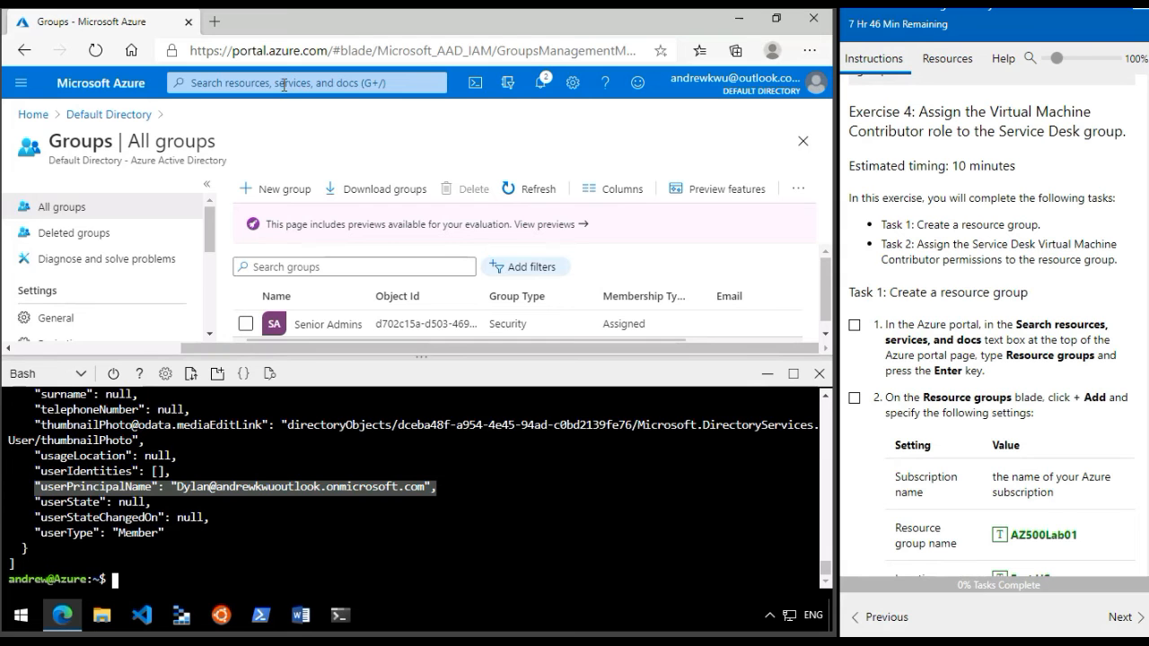
pyautogui.write('re')
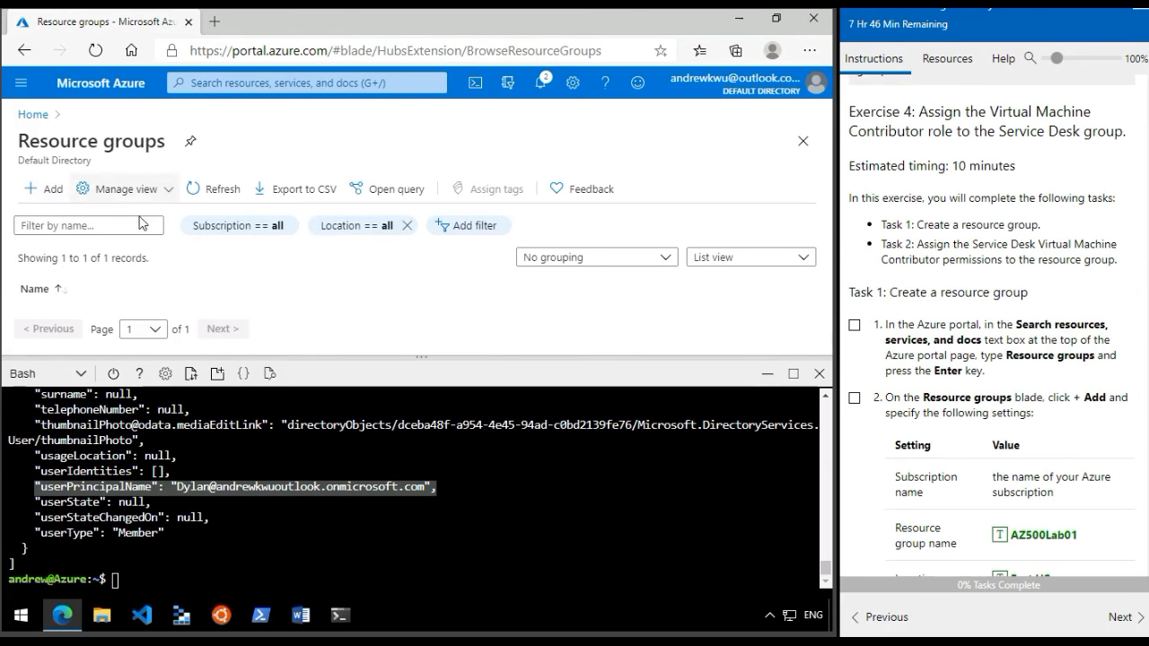
pyautogui.moveTo(745, 320)
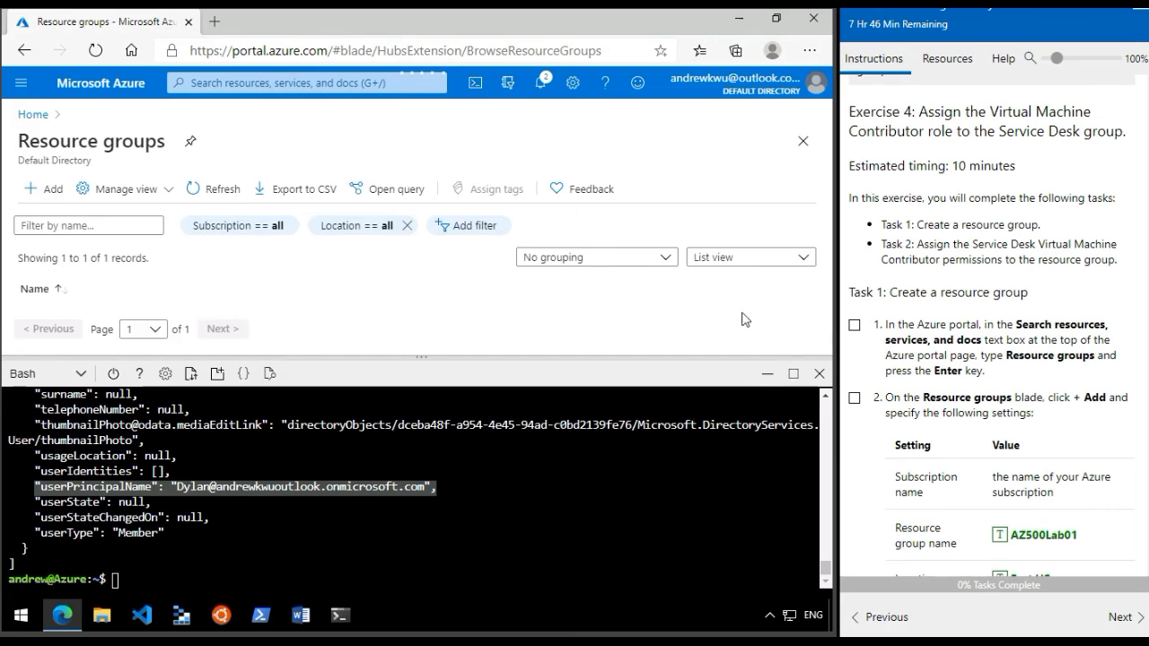
pyautogui.click(43, 189)
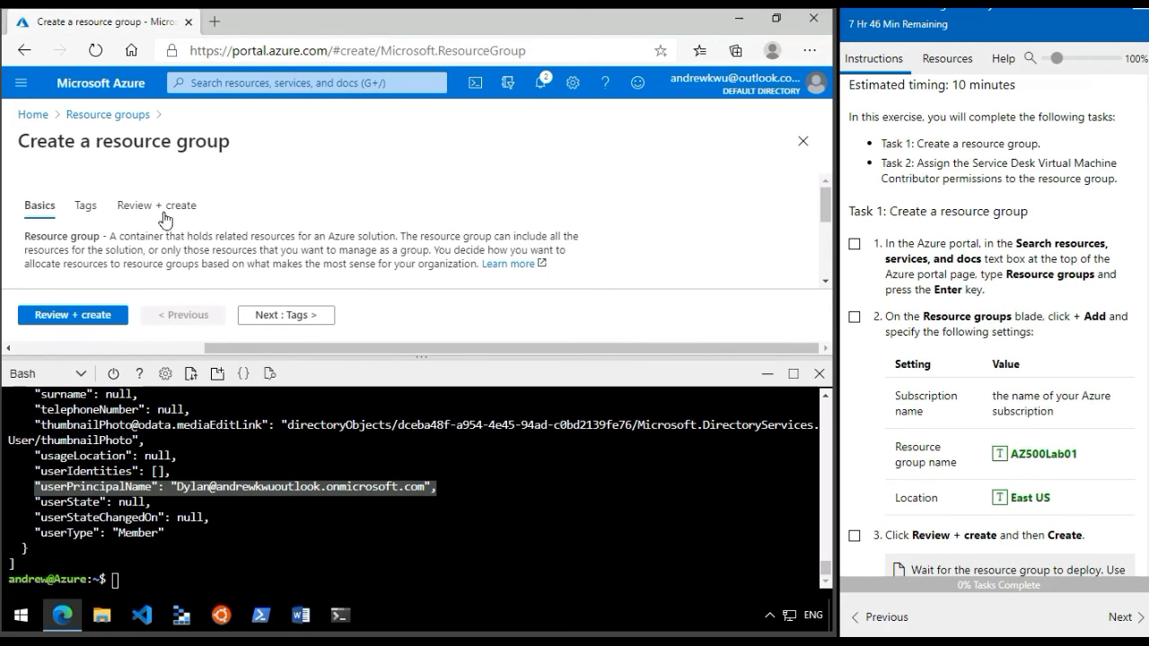
pyautogui.scroll(-3)
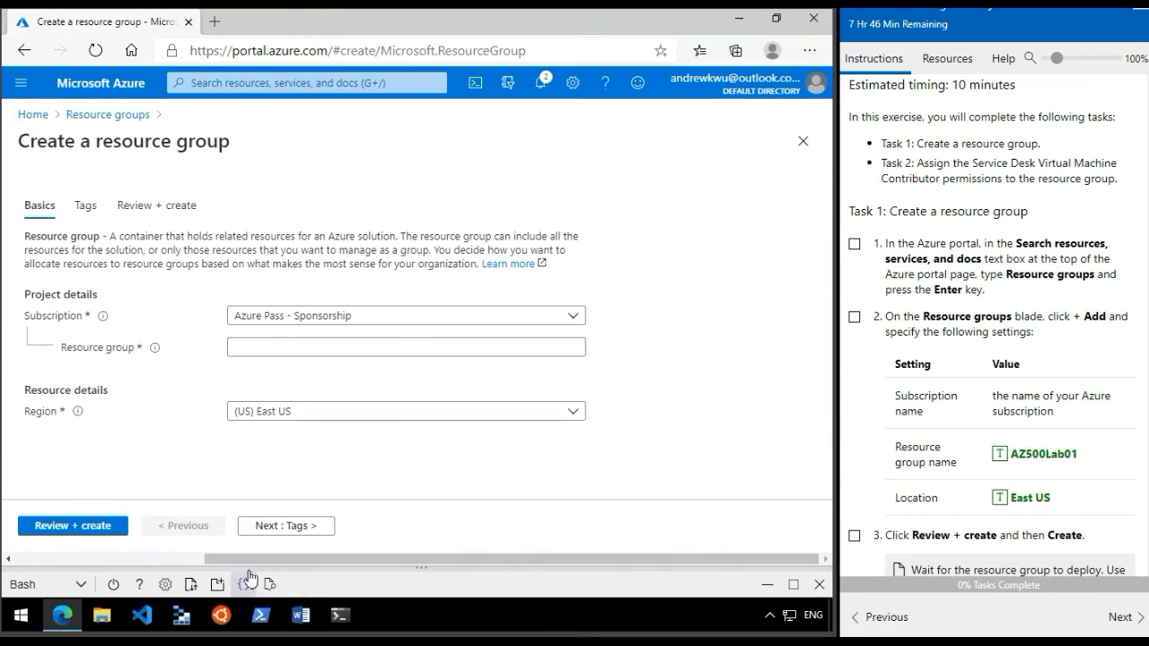
pyautogui.click(406, 347)
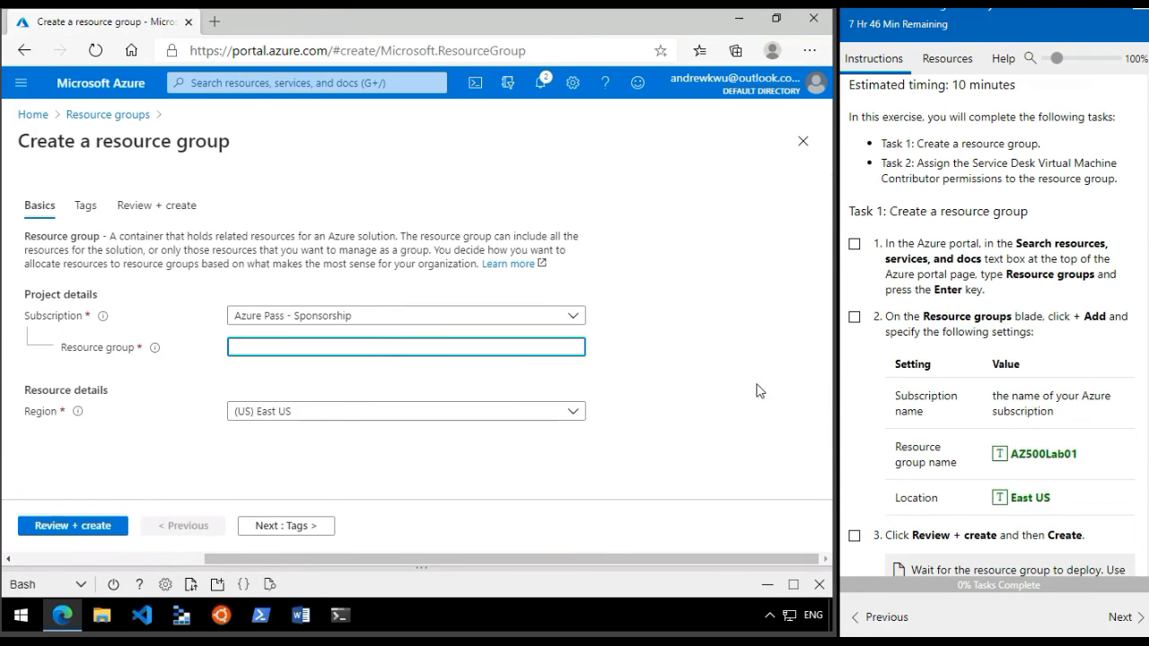
pyautogui.moveTo(1041, 459)
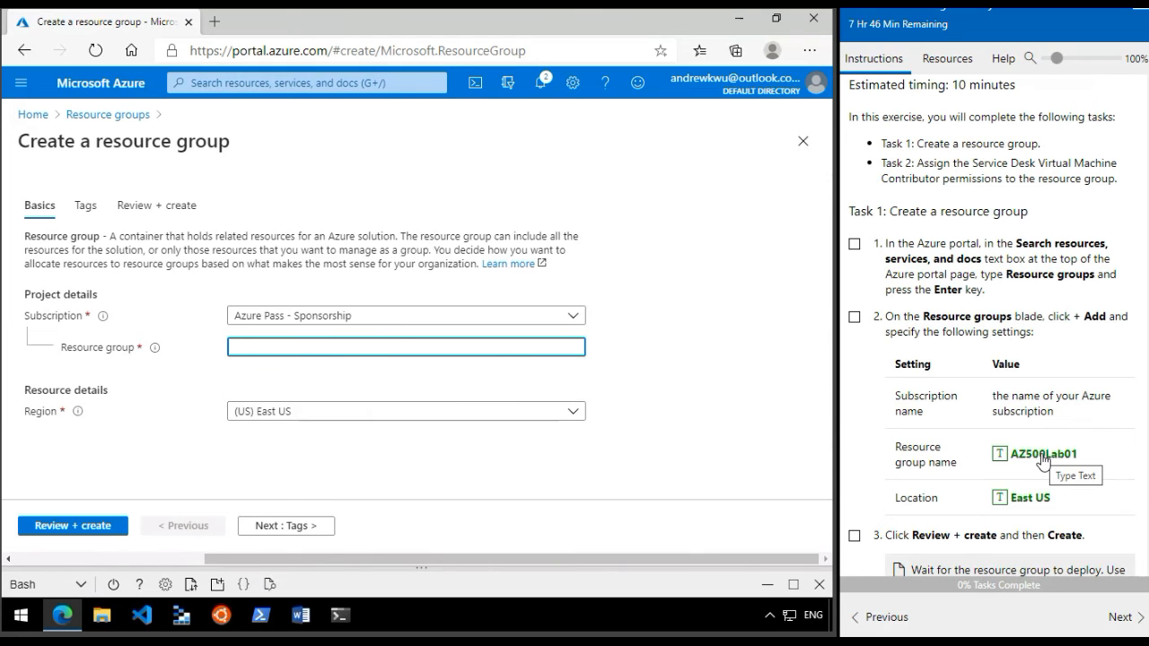
pyautogui.moveTo(639, 366)
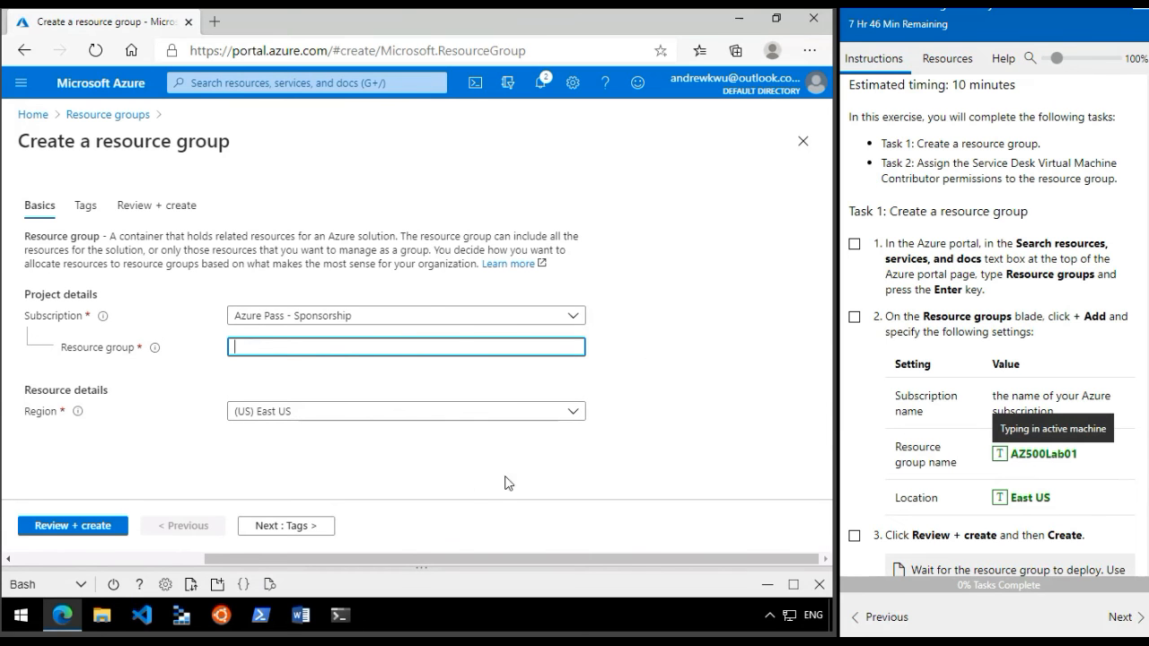
pyautogui.write('AZ500Lab01')
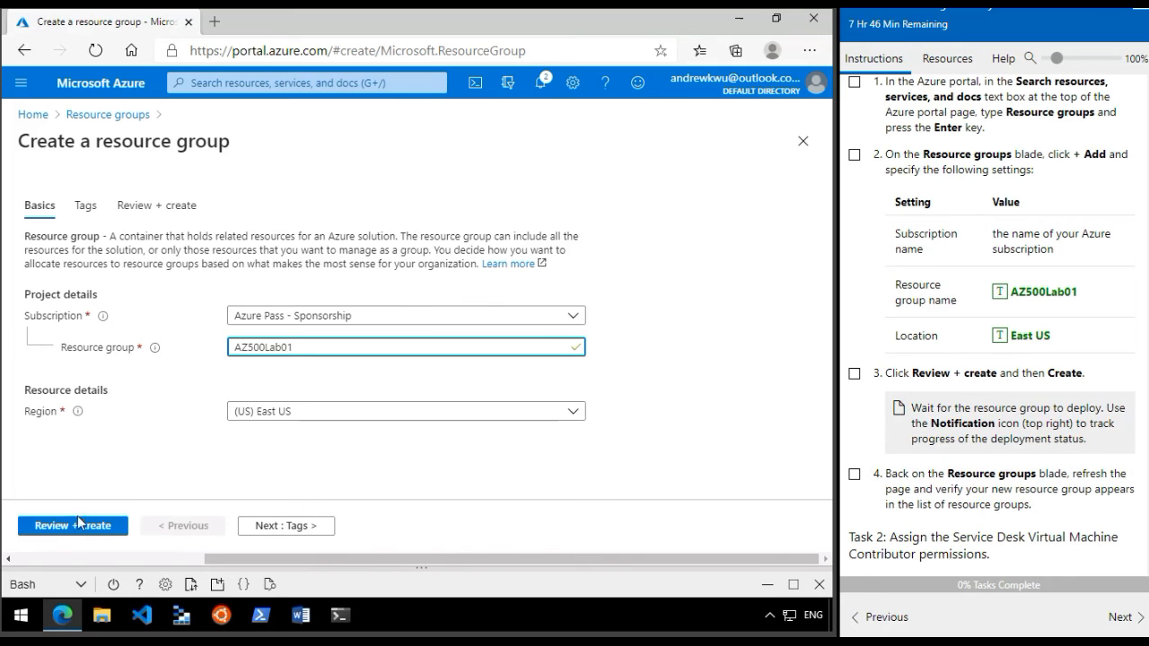
# Review and create AZ500Lab01, then refresh the resource groups list to show it
pyautogui.click(72, 524)
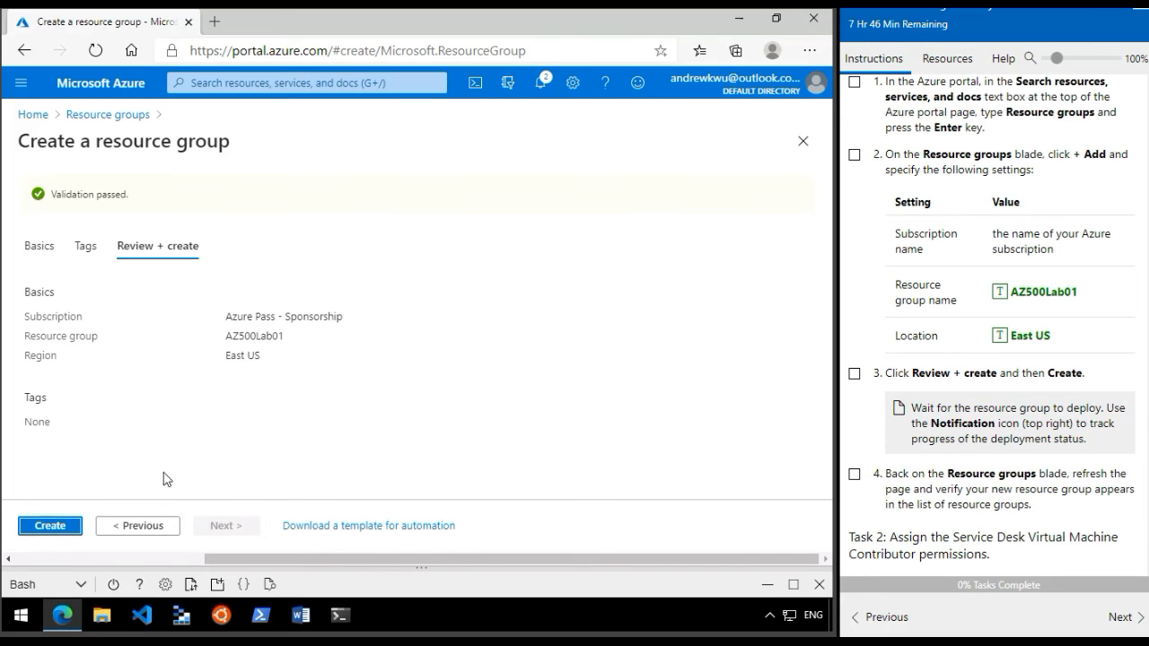
pyautogui.click(50, 525)
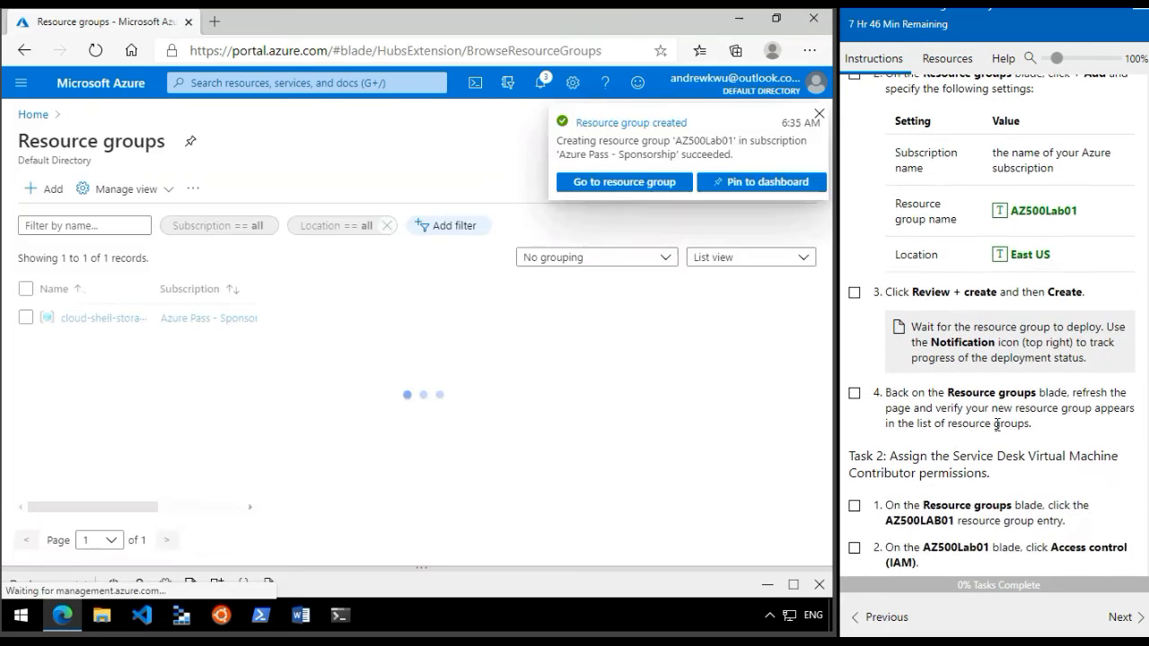
pyautogui.click(221, 188)
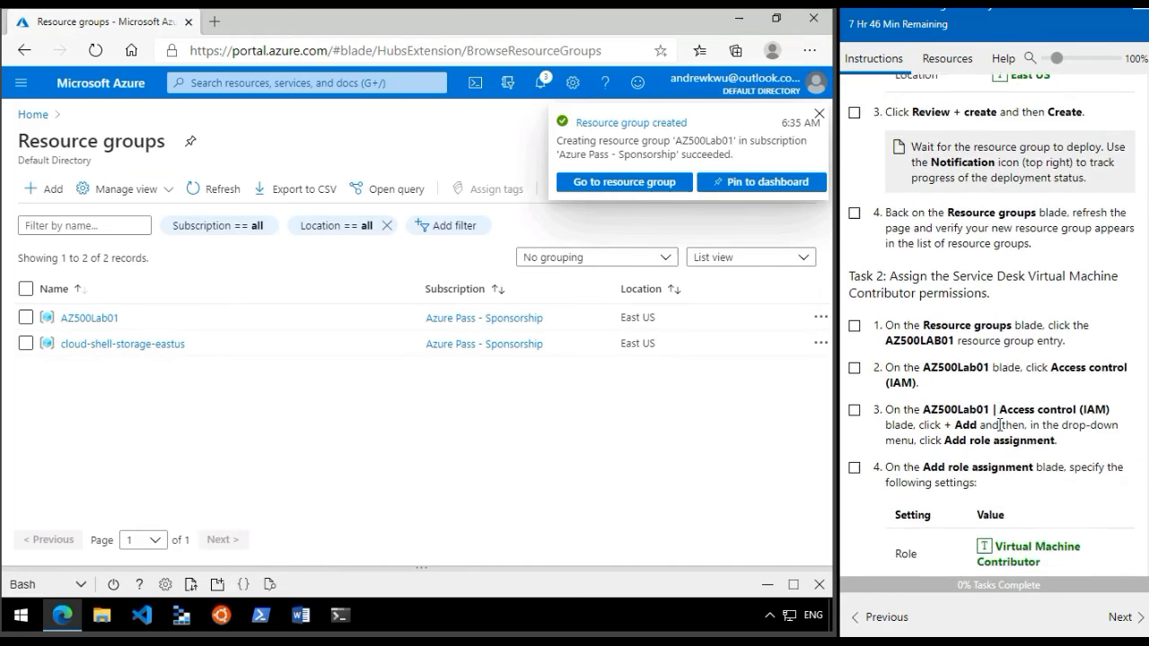
pyautogui.scroll(-3)
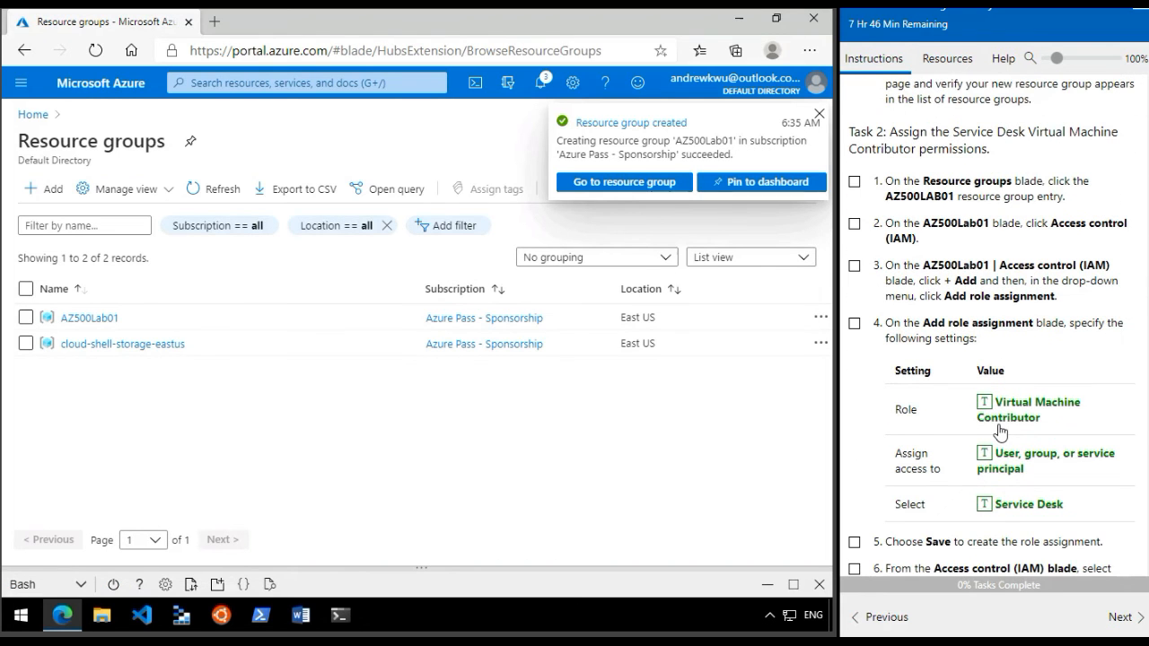
# Start a new role assignment from Access control (IAM) on the AZ500Lab01 resource group
pyautogui.click(819, 113)
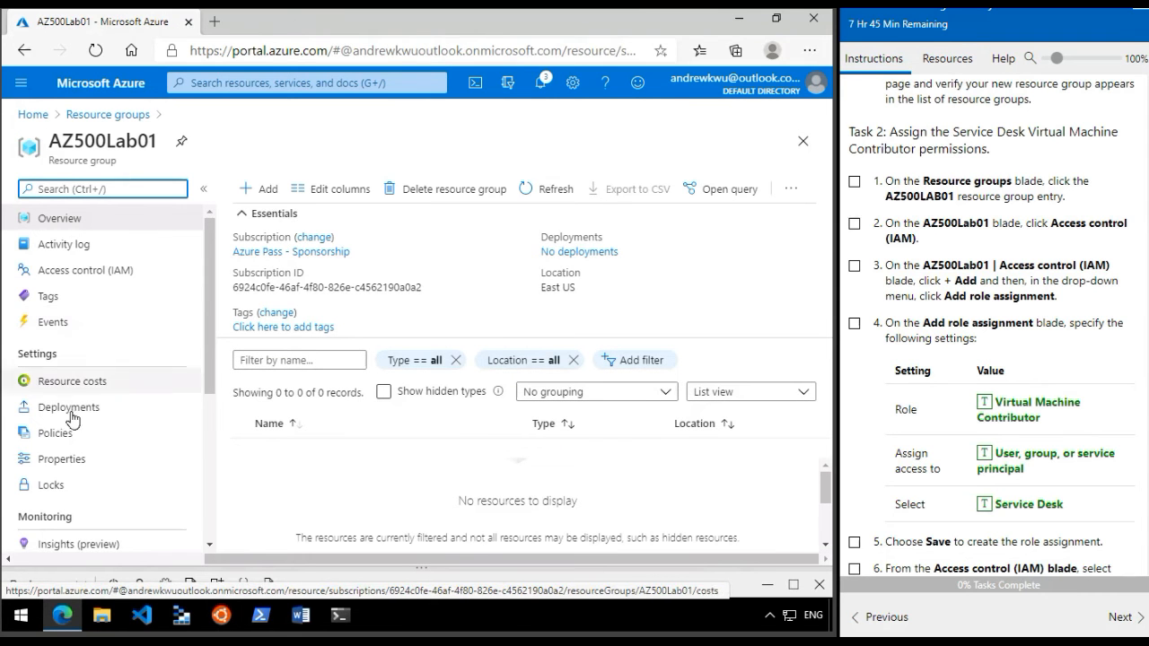
pyautogui.click(86, 269)
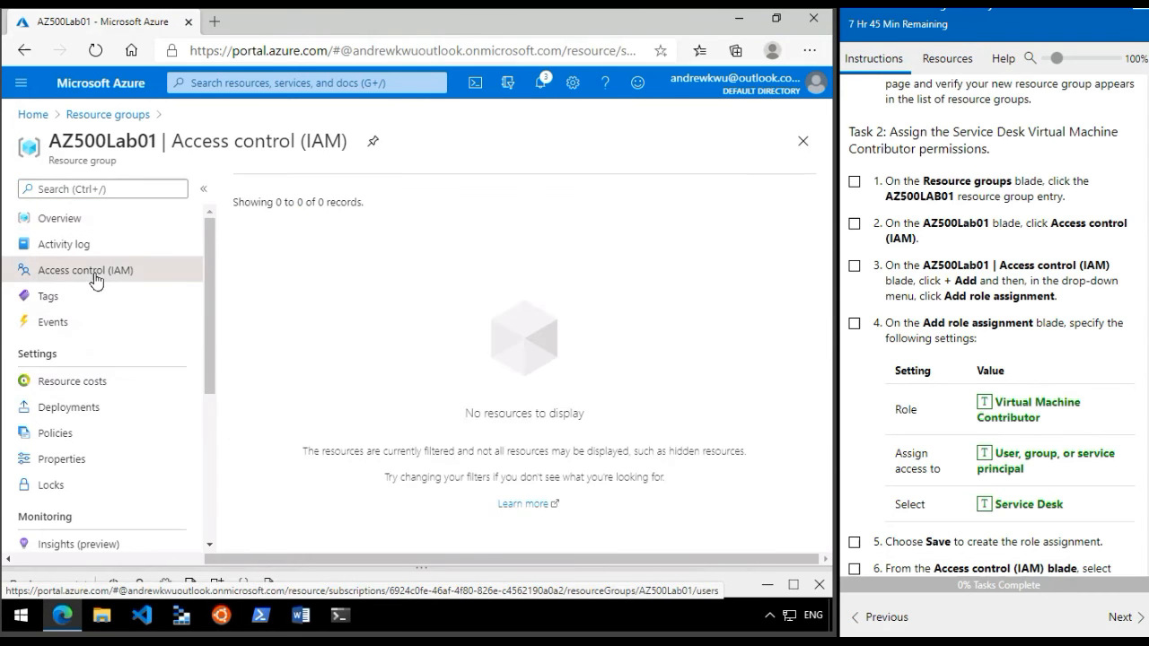
pyautogui.click(86, 269)
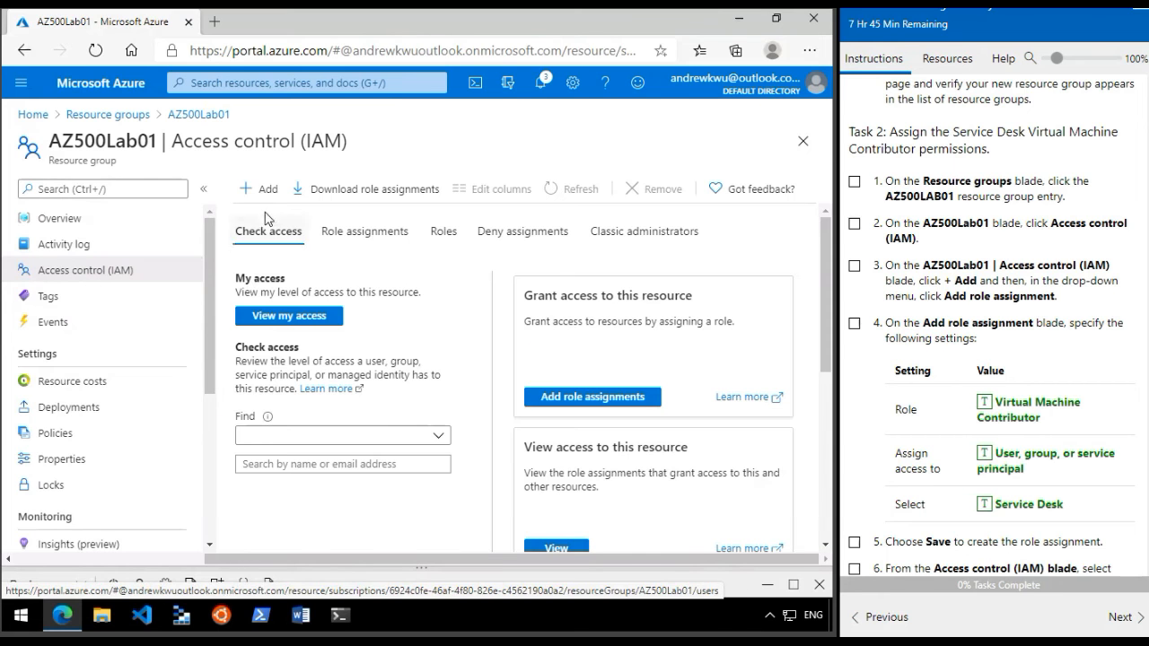
pyautogui.click(259, 188)
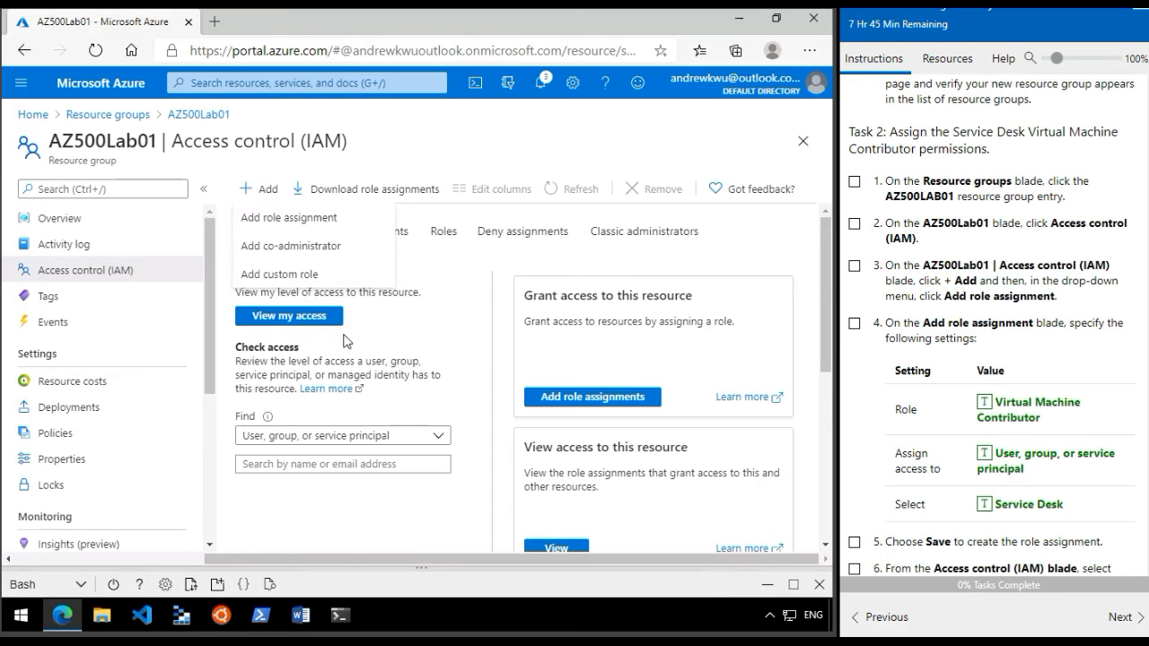
pyautogui.click(287, 215)
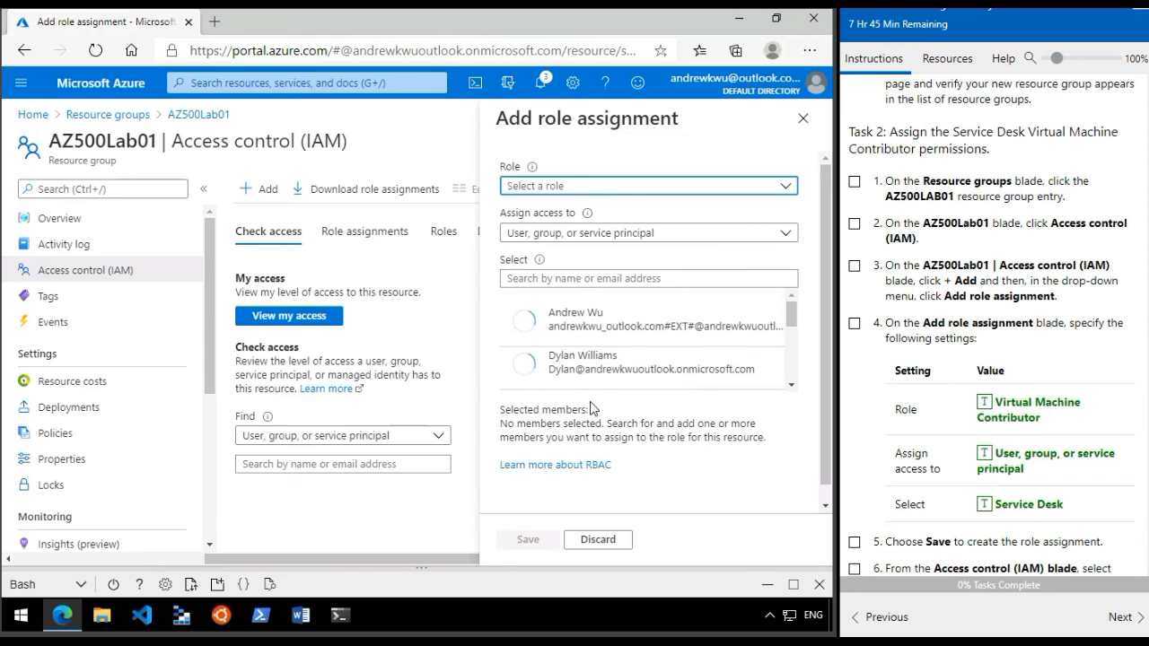
pyautogui.moveTo(600, 372)
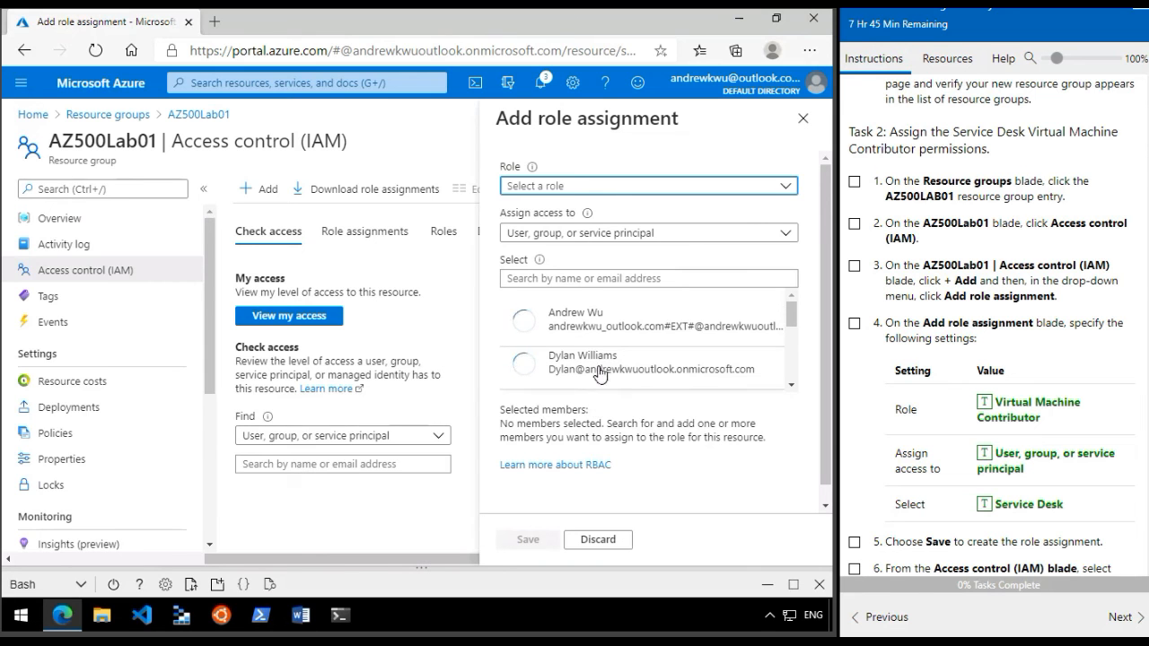
pyautogui.moveTo(782, 185)
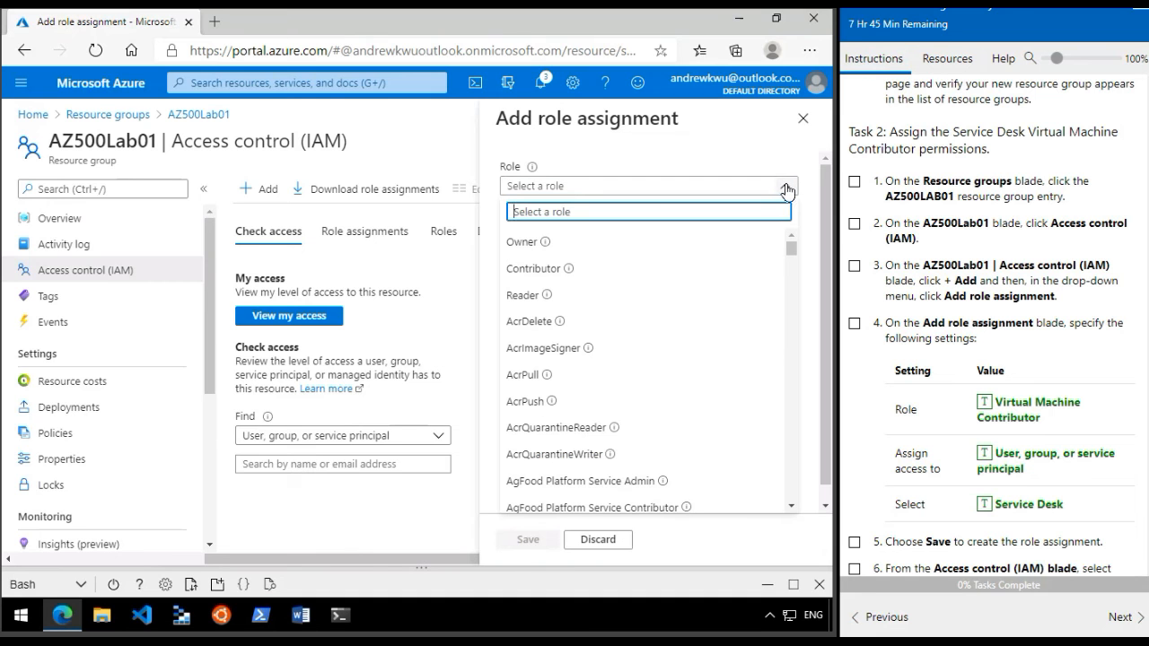
pyautogui.moveTo(772, 194)
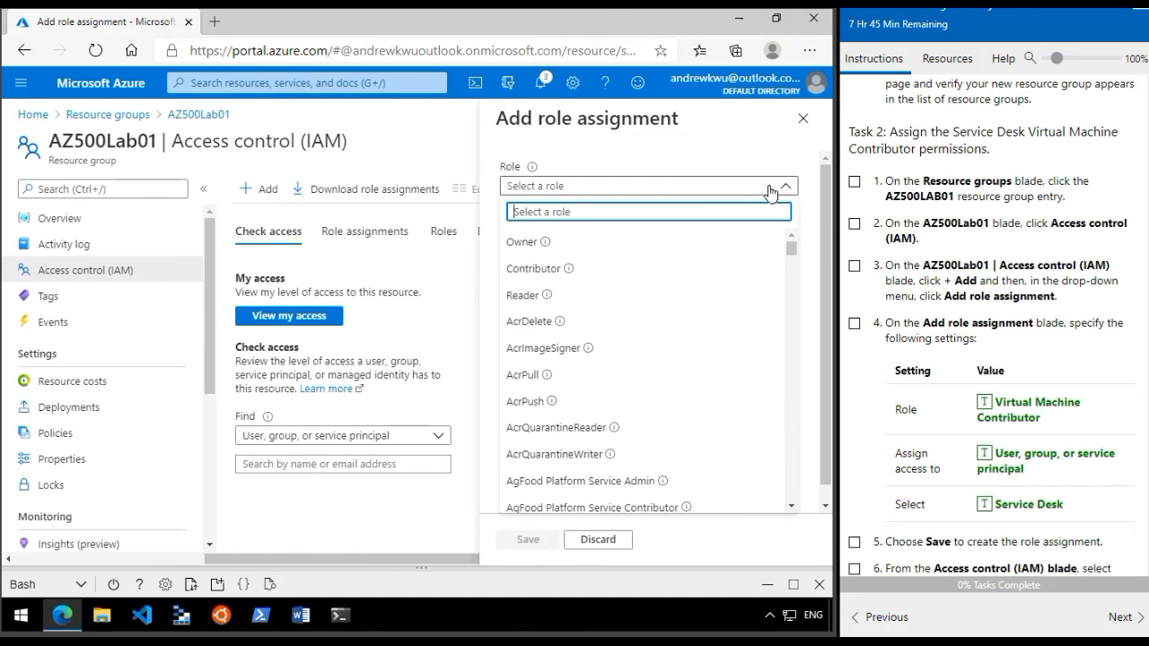
# Assign the Virtual Machine Contributor role to the Service Desk group and save it
pyautogui.write('Virtual Machine Contributor')
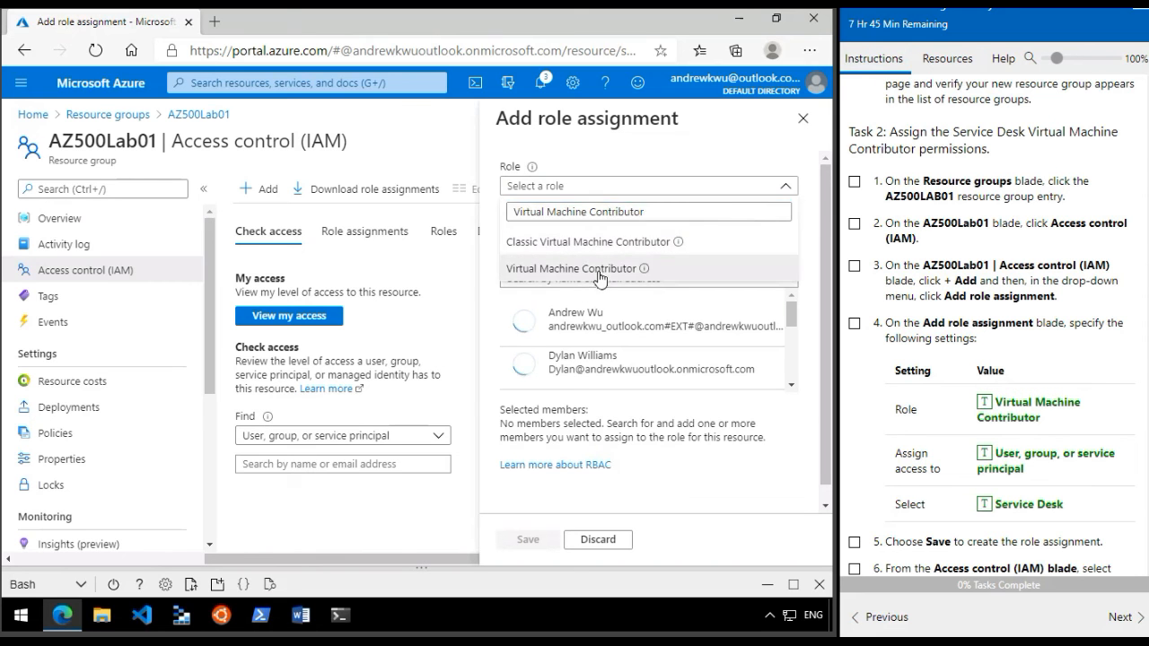
pyautogui.click(571, 268)
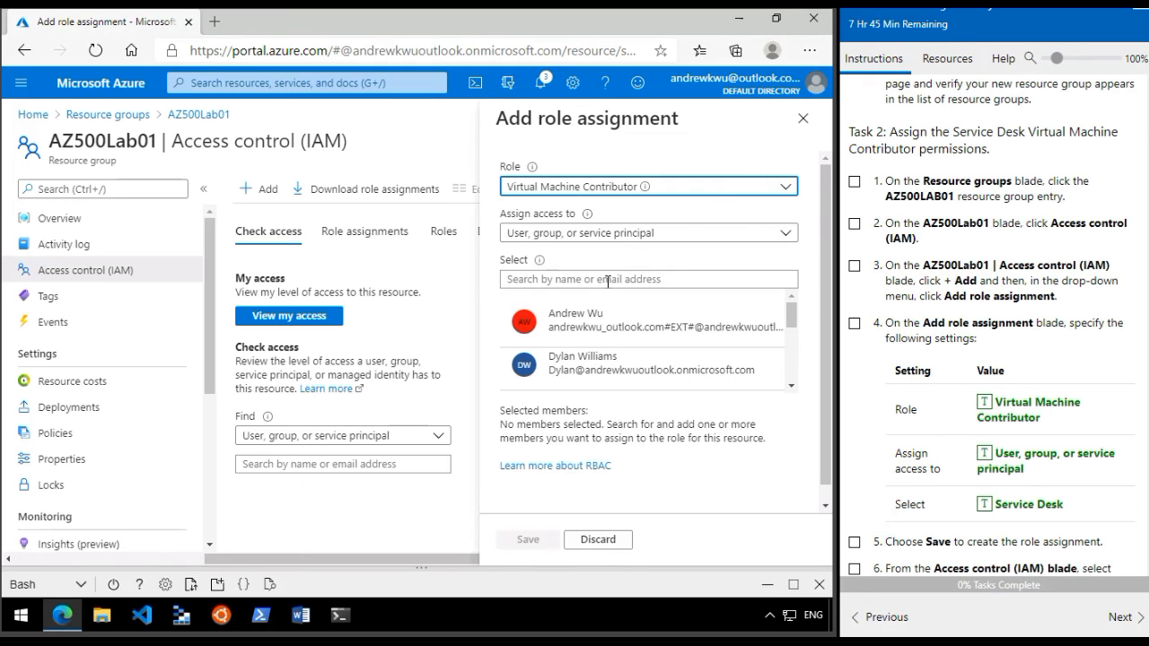
pyautogui.click(648, 279)
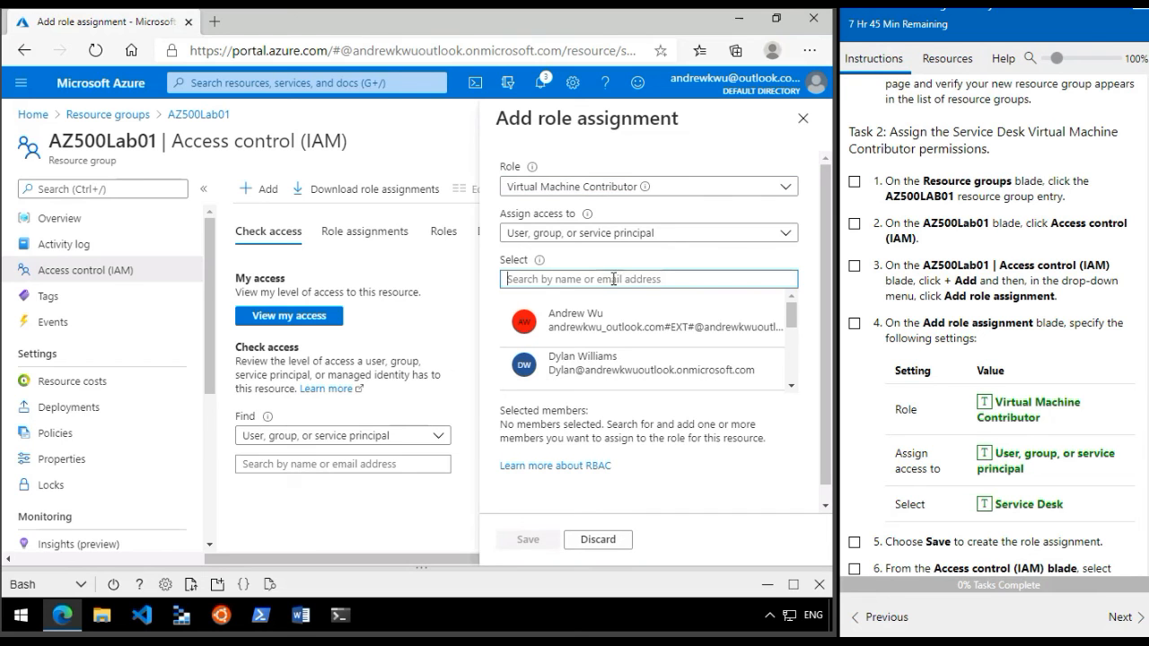
pyautogui.scroll(-3)
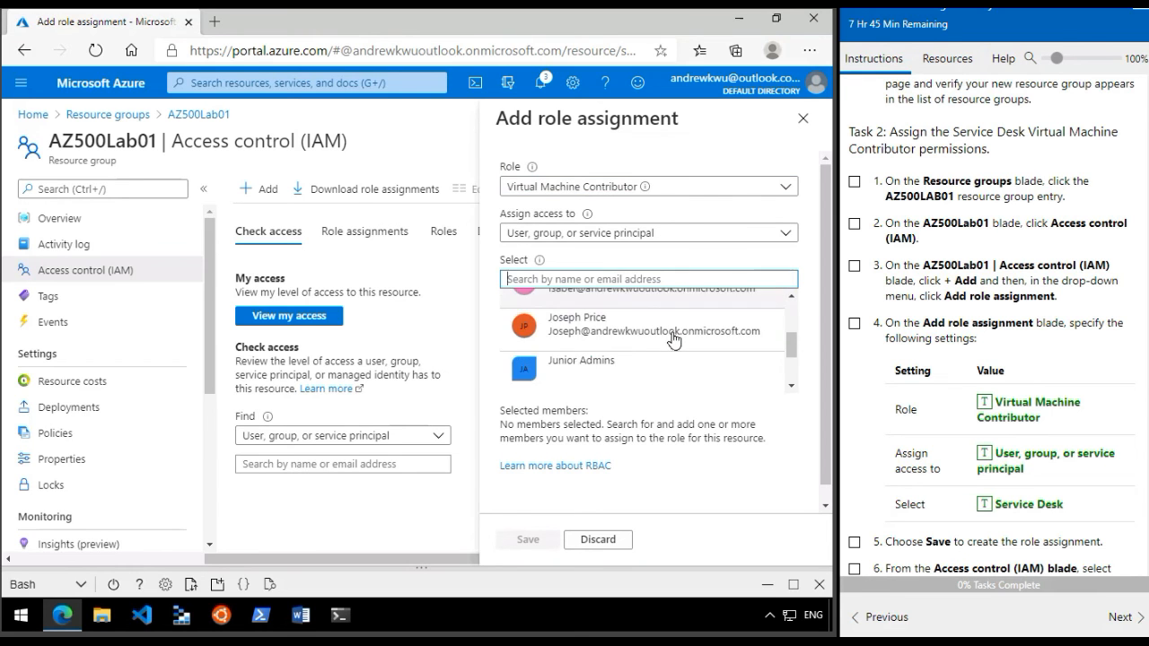
pyautogui.scroll(-3)
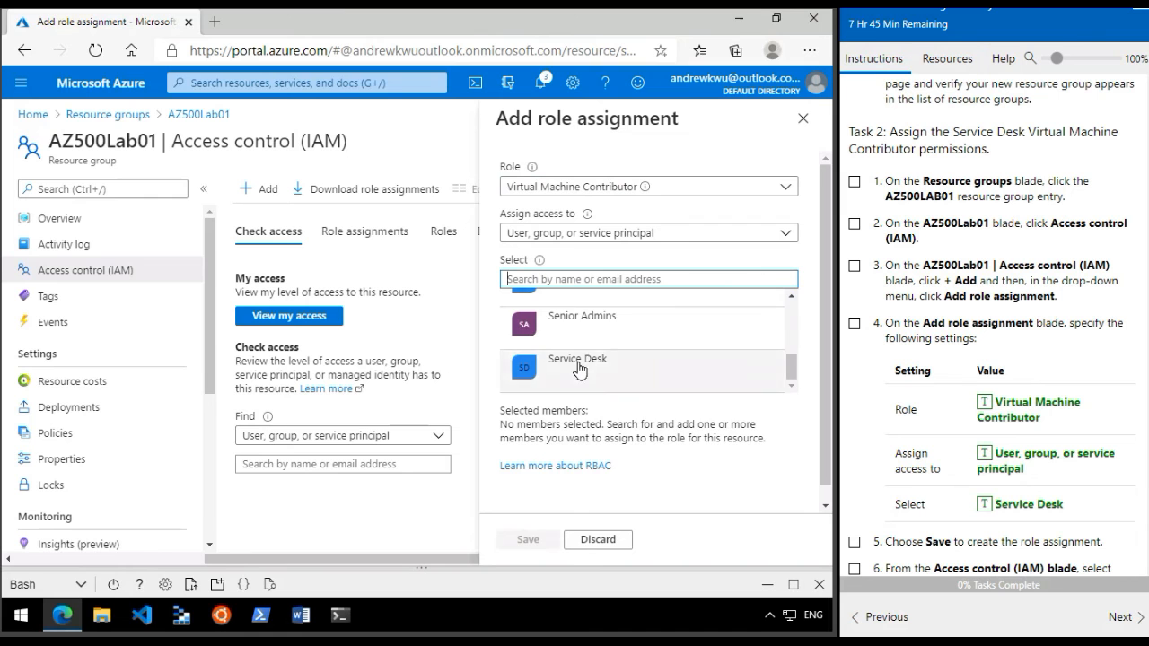
pyautogui.click(579, 362)
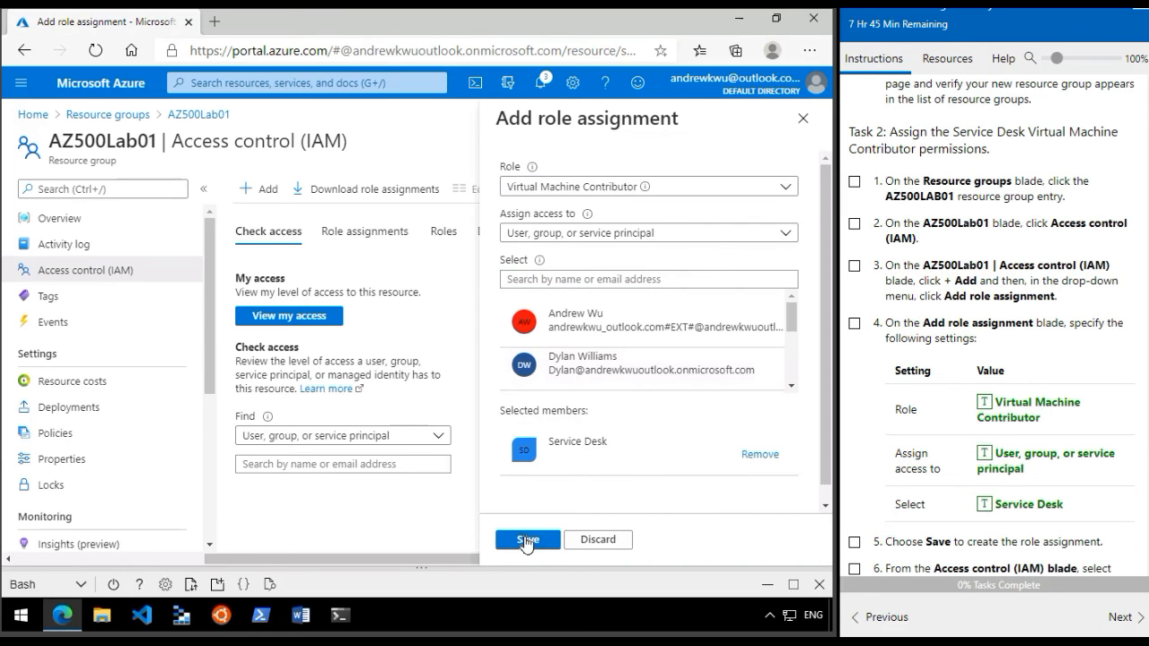
pyautogui.click(524, 539)
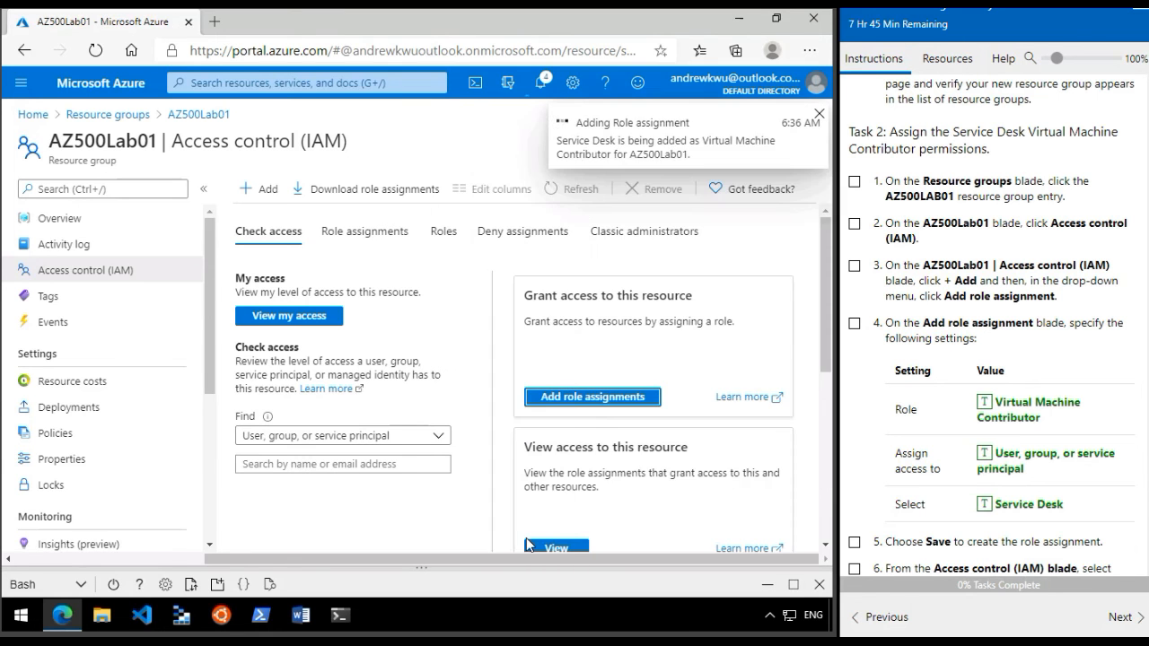
pyautogui.scroll(-3)
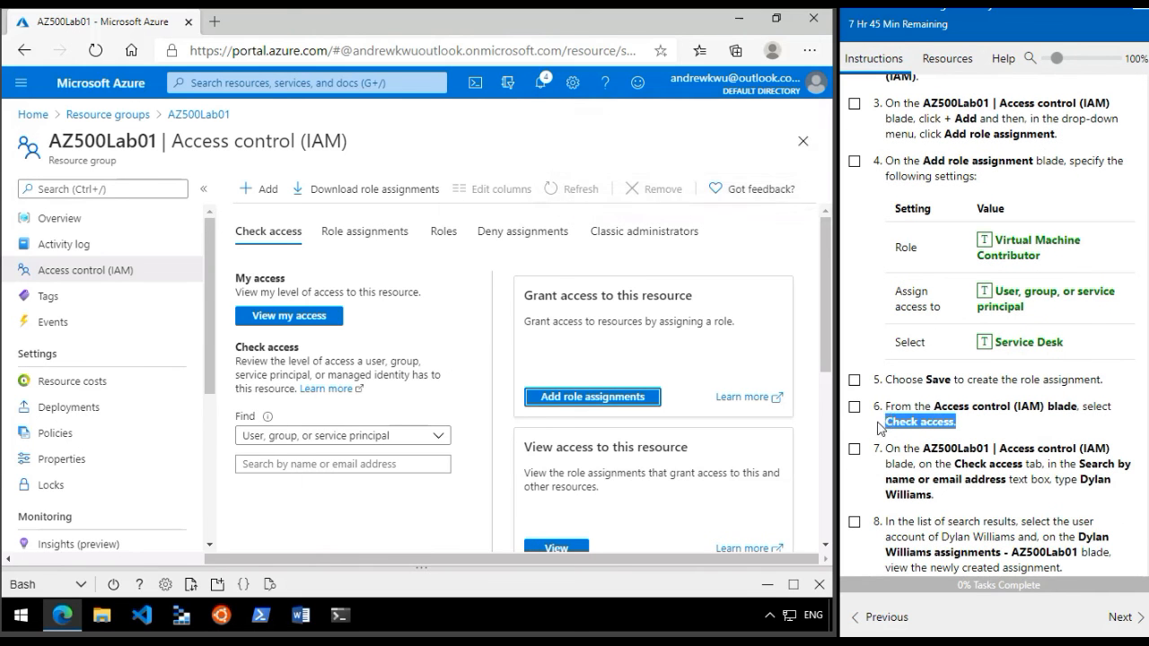
pyautogui.moveTo(459, 377)
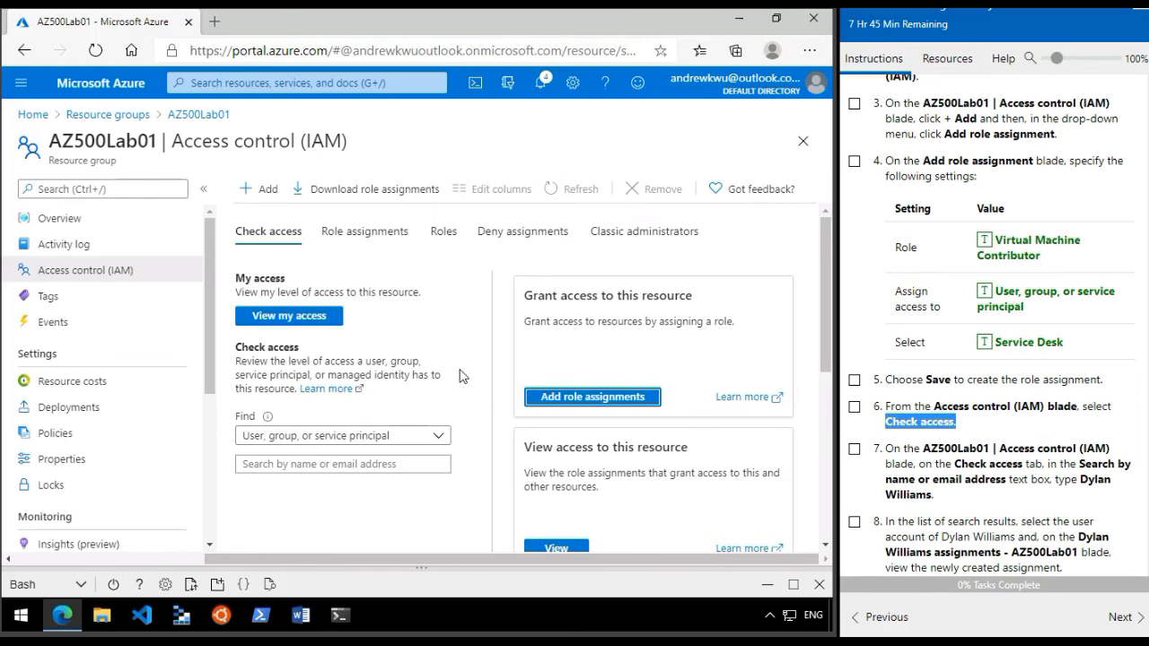
pyautogui.moveTo(393, 406)
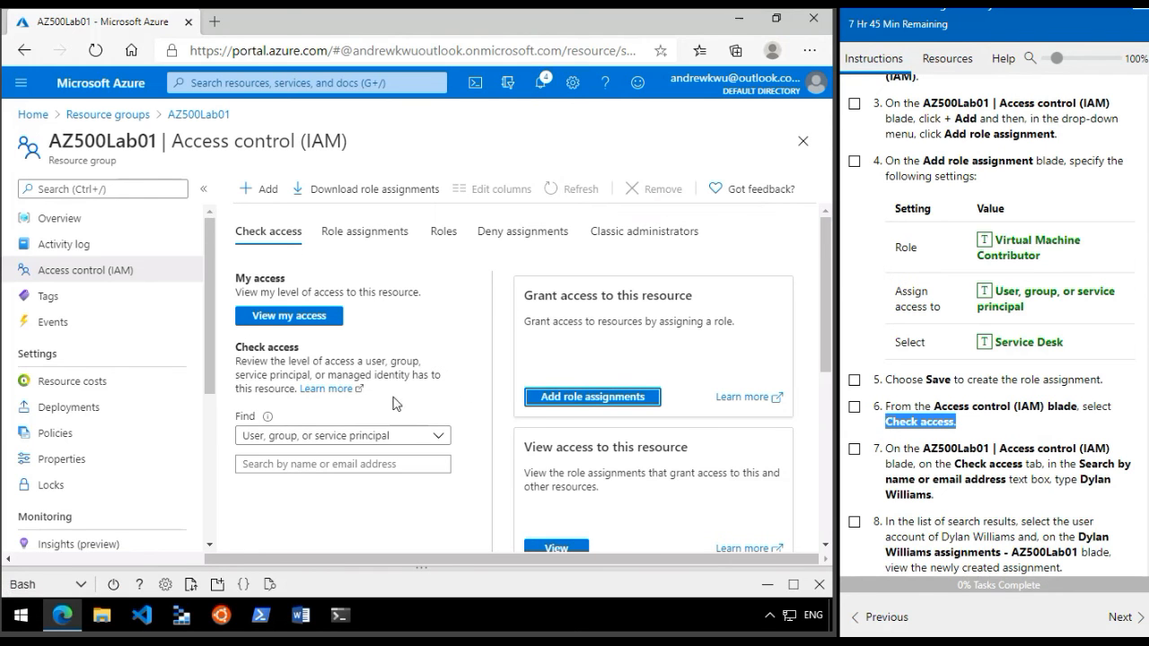
pyautogui.moveTo(88, 269)
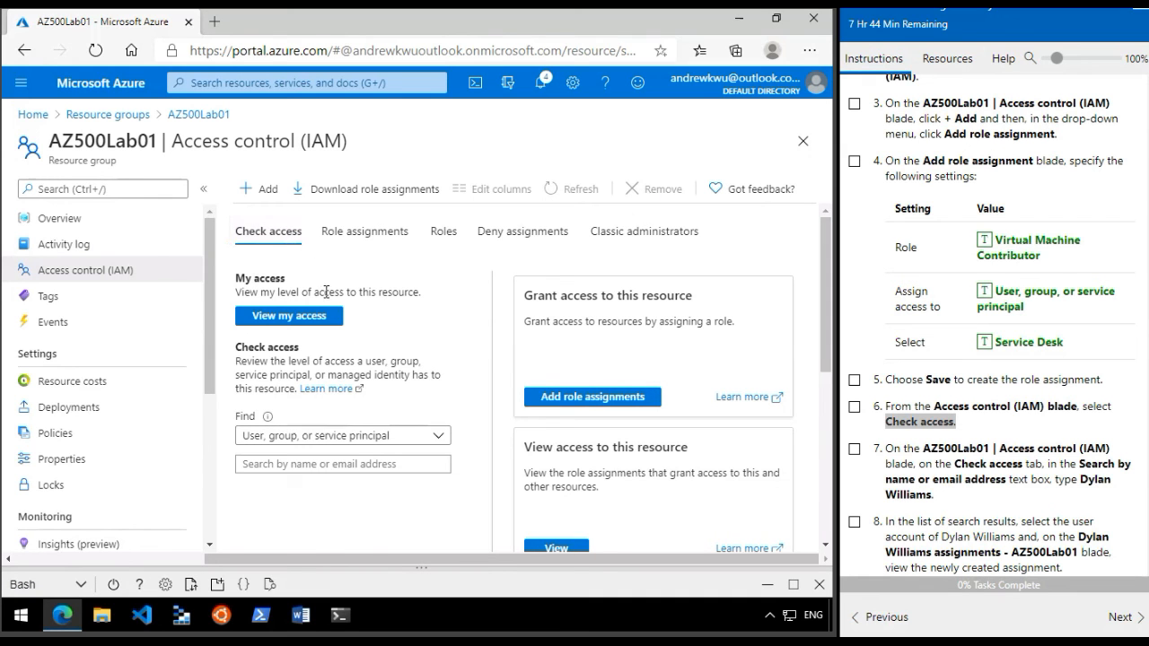
pyautogui.scroll(-3)
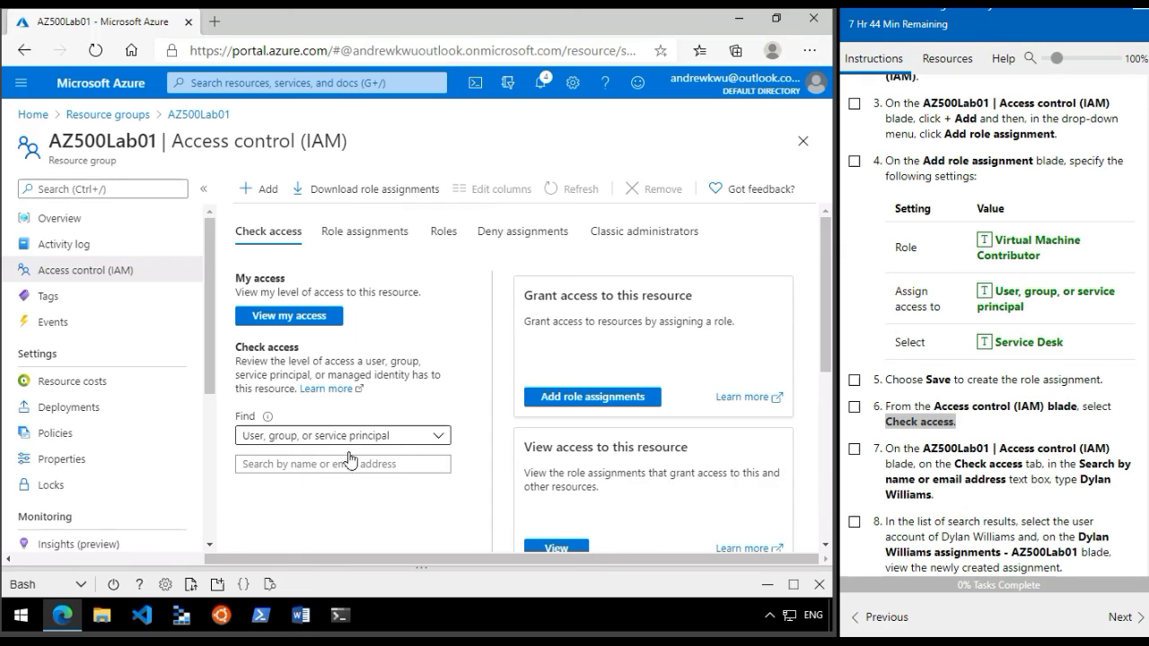
pyautogui.click(343, 463)
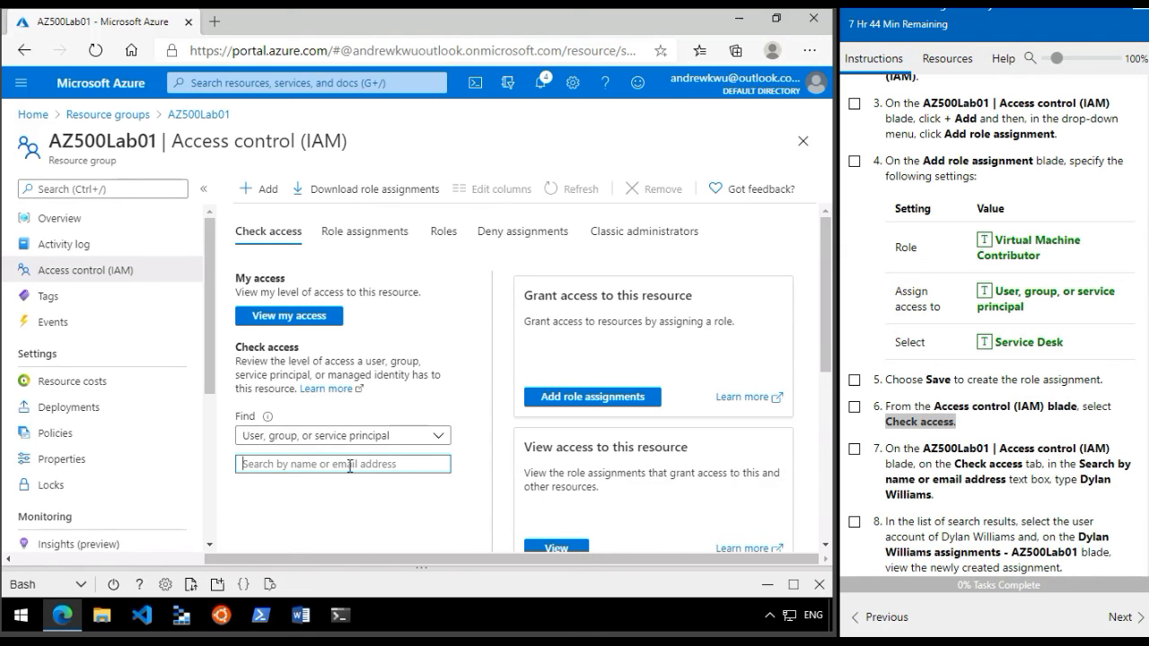
pyautogui.write('d')
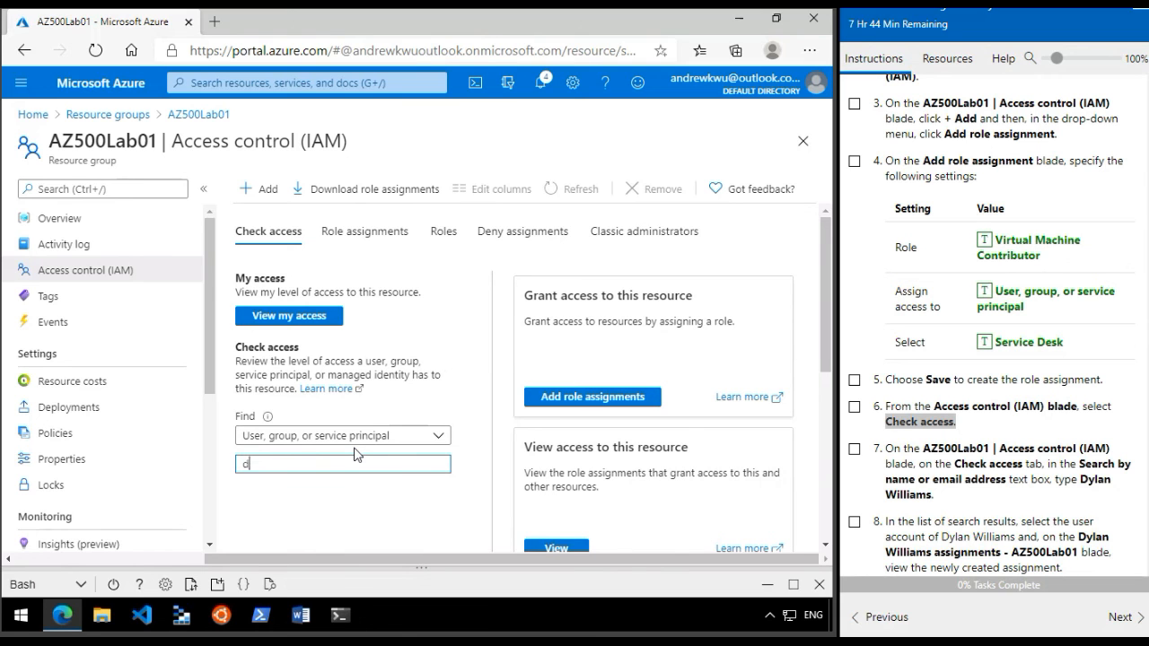
pyautogui.write('dylan')
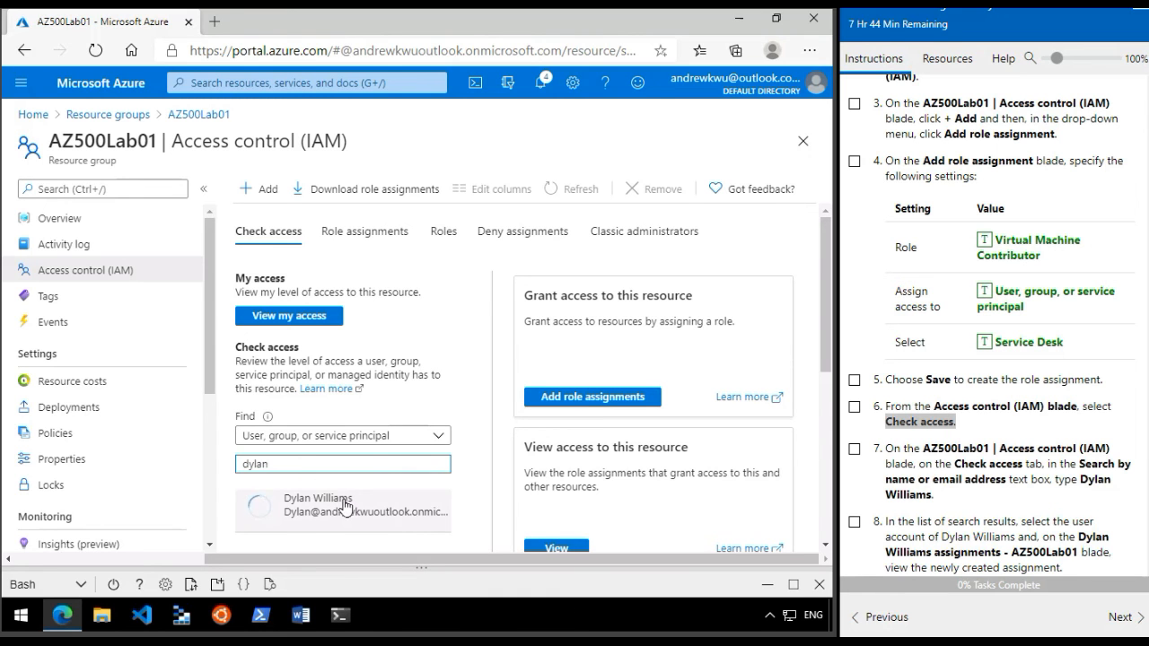
pyautogui.moveTo(330, 510)
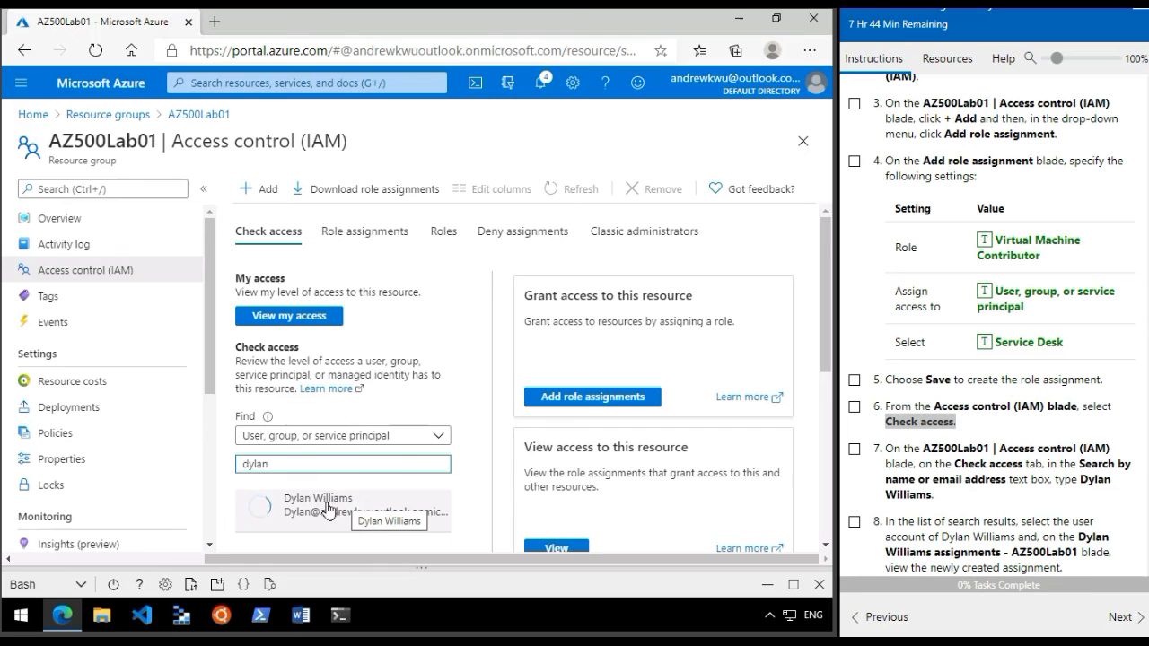
pyautogui.click(318, 505)
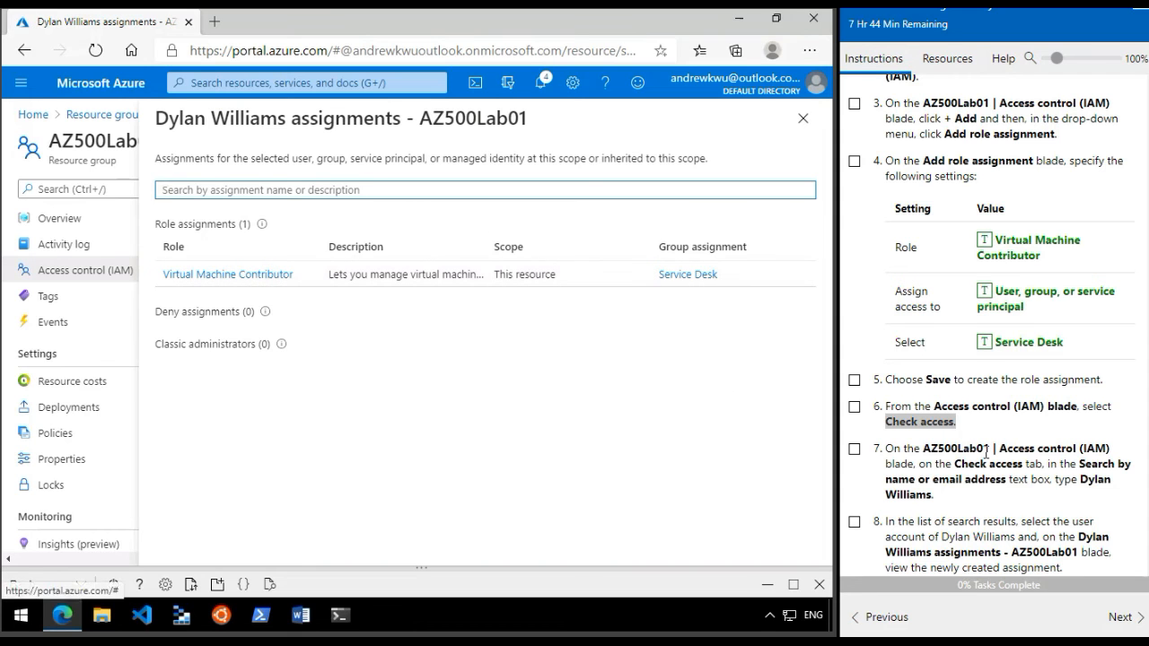
# Filter the role assignments for 'joseph', then return to the resource group's Check access
pyautogui.scroll(-3)
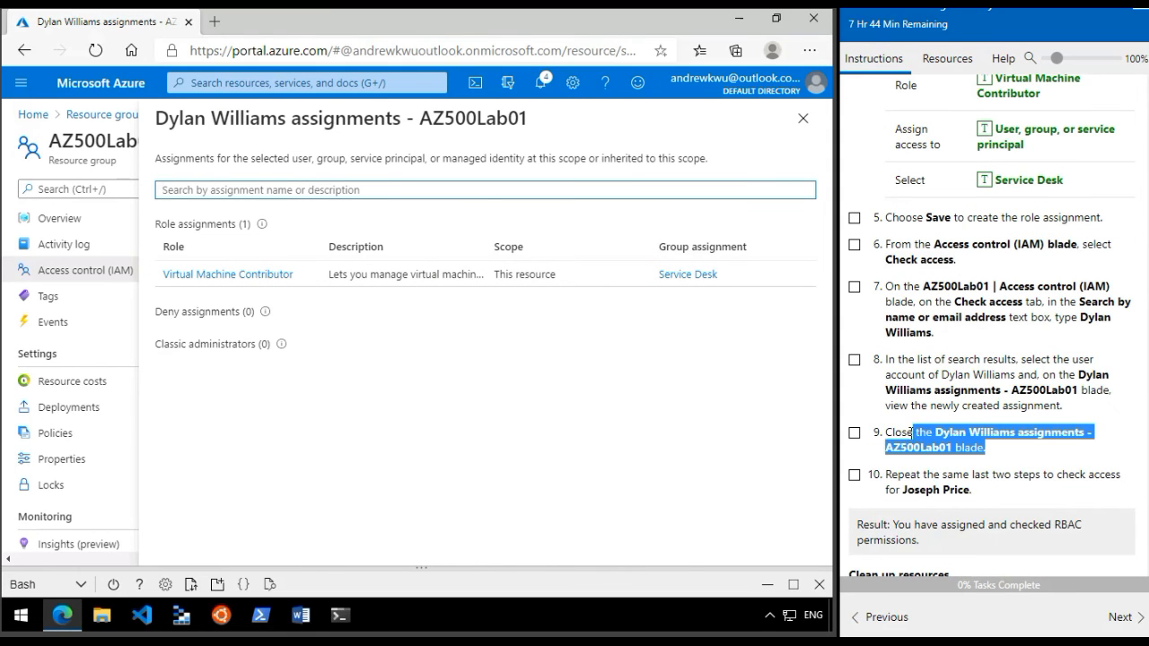
pyautogui.scroll(-3)
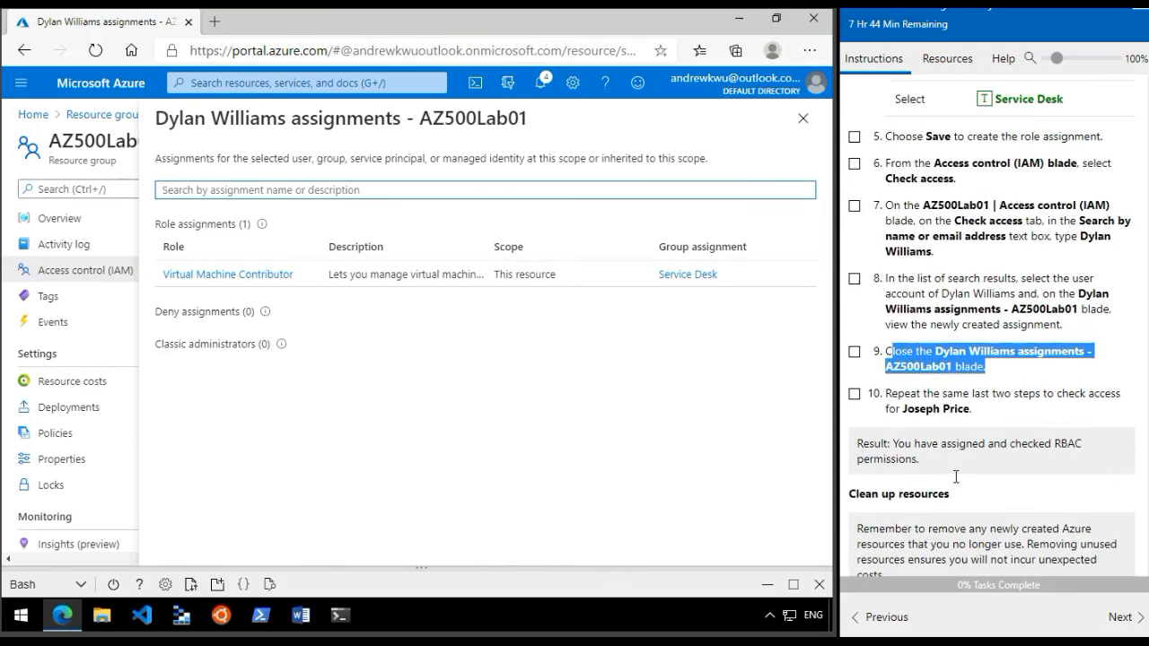
pyautogui.moveTo(959, 482)
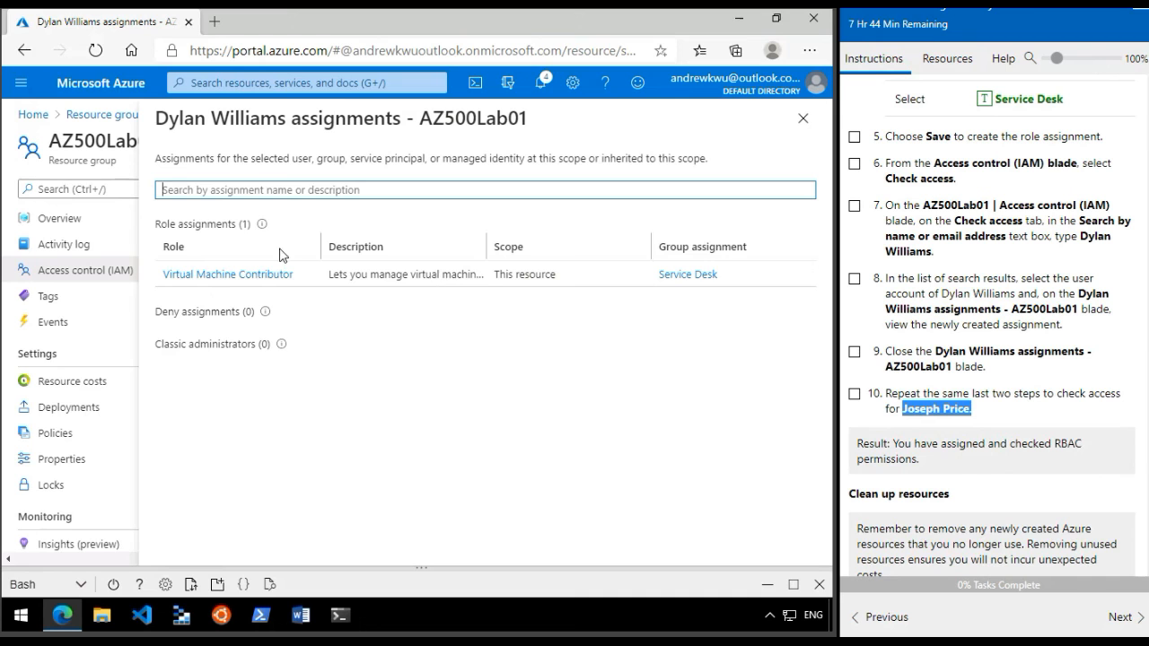
pyautogui.moveTo(226, 273)
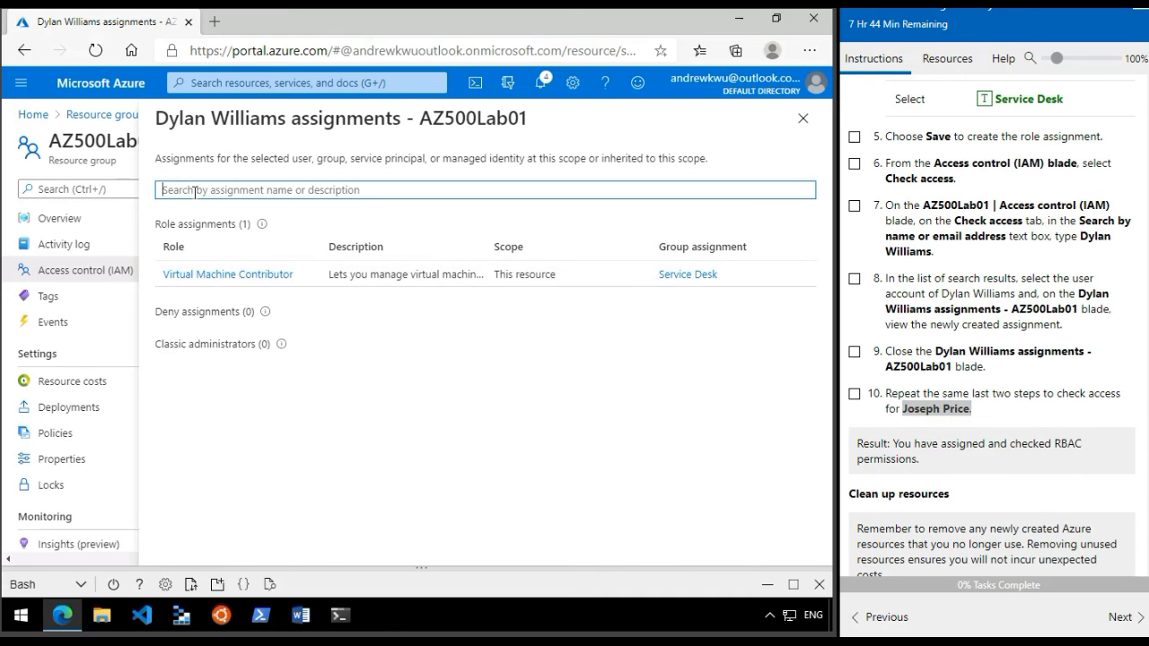
pyautogui.click(484, 190)
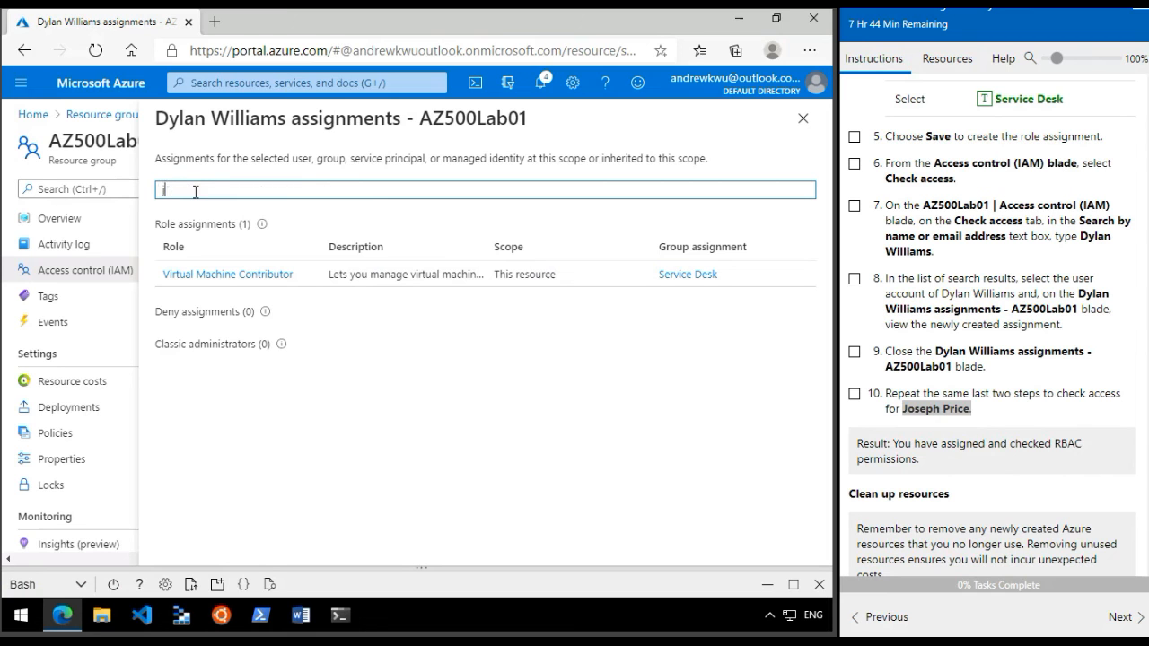
pyautogui.write('joseph')
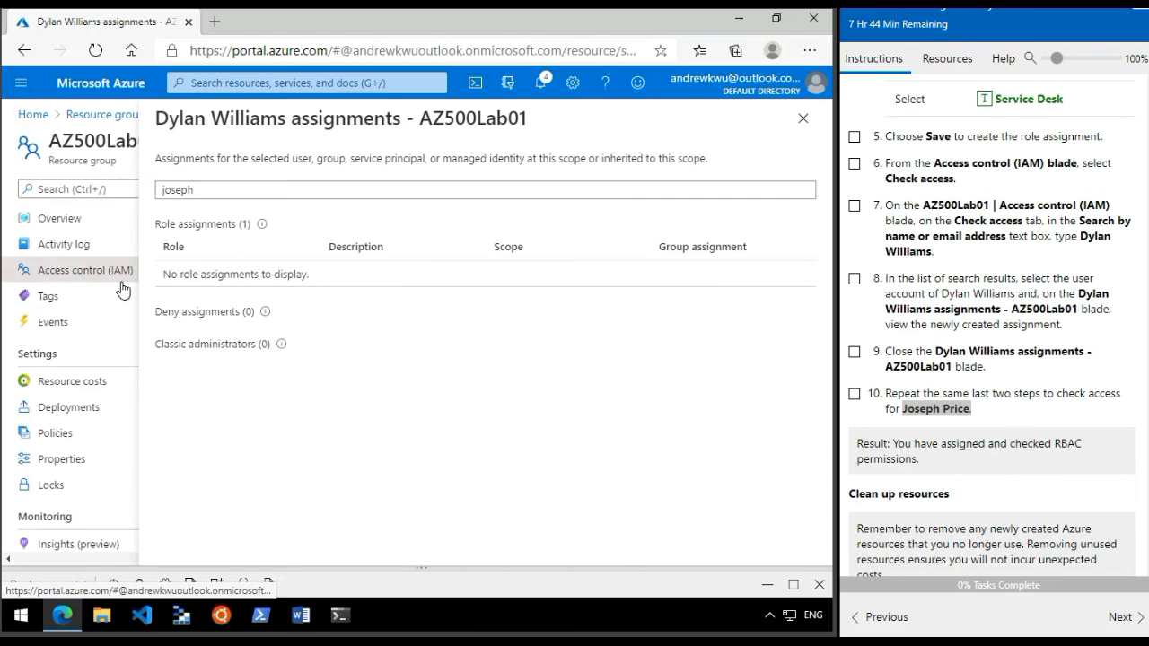
pyautogui.moveTo(377, 204)
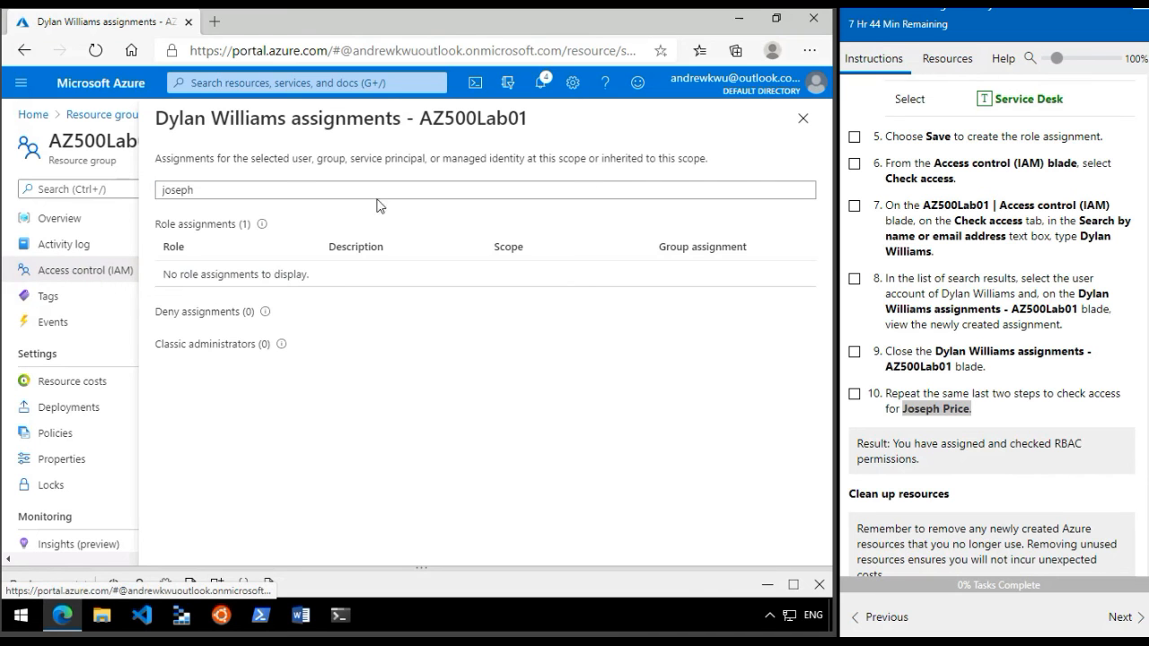
pyautogui.click(800, 118)
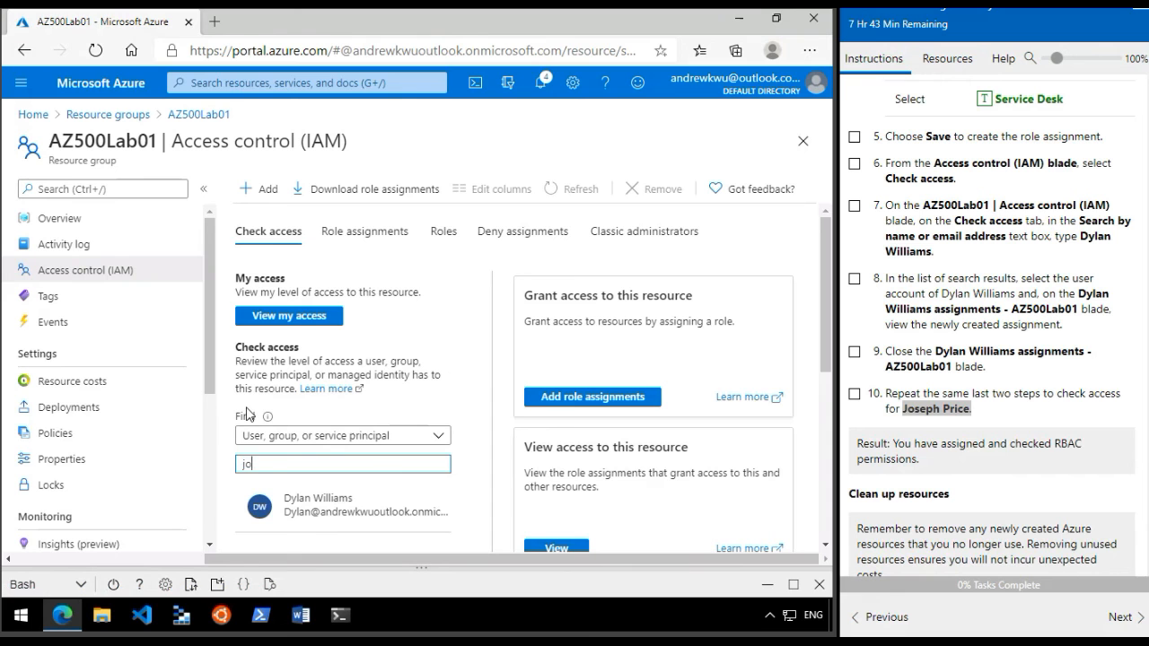
pyautogui.write('josep')
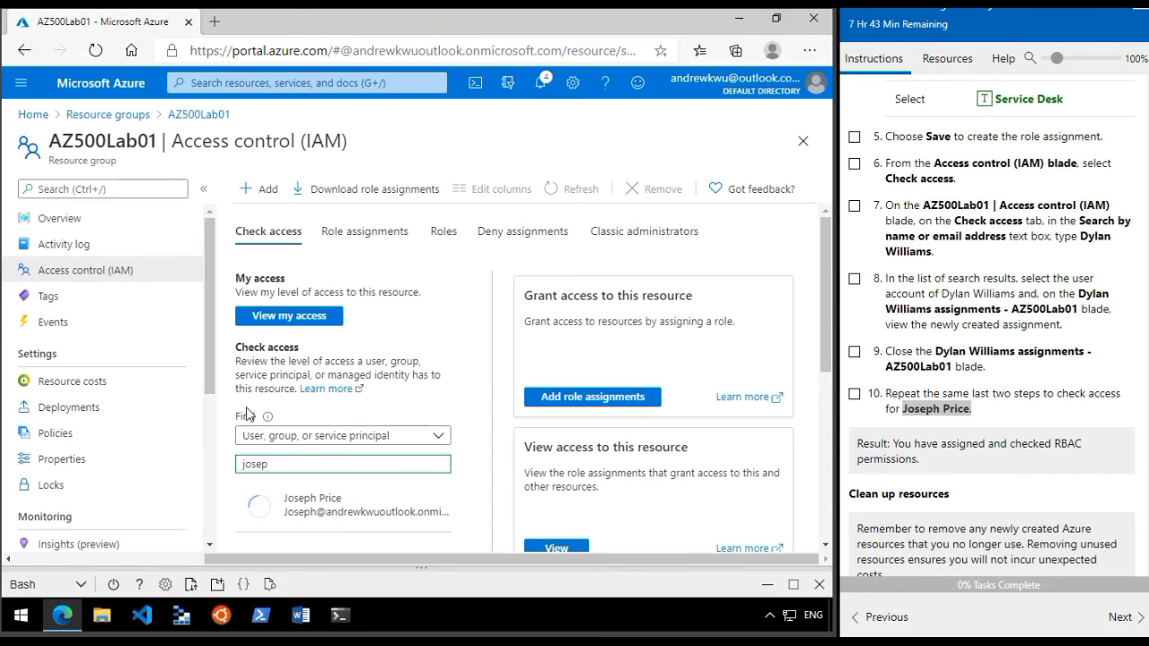
pyautogui.click(312, 504)
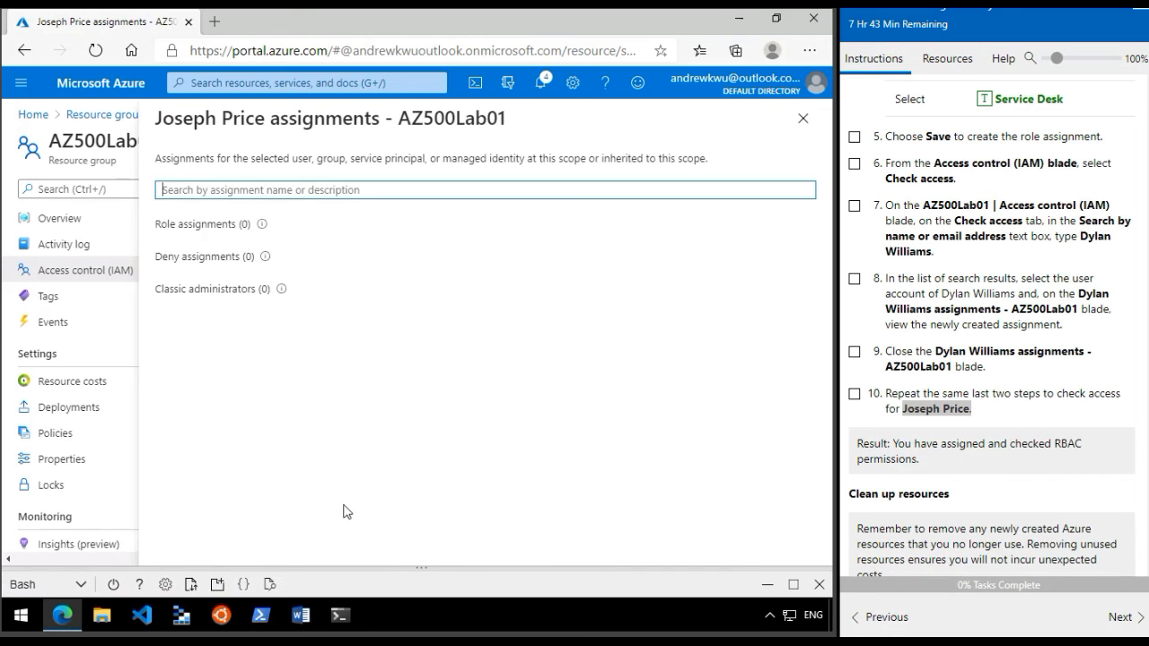
pyautogui.moveTo(265, 226)
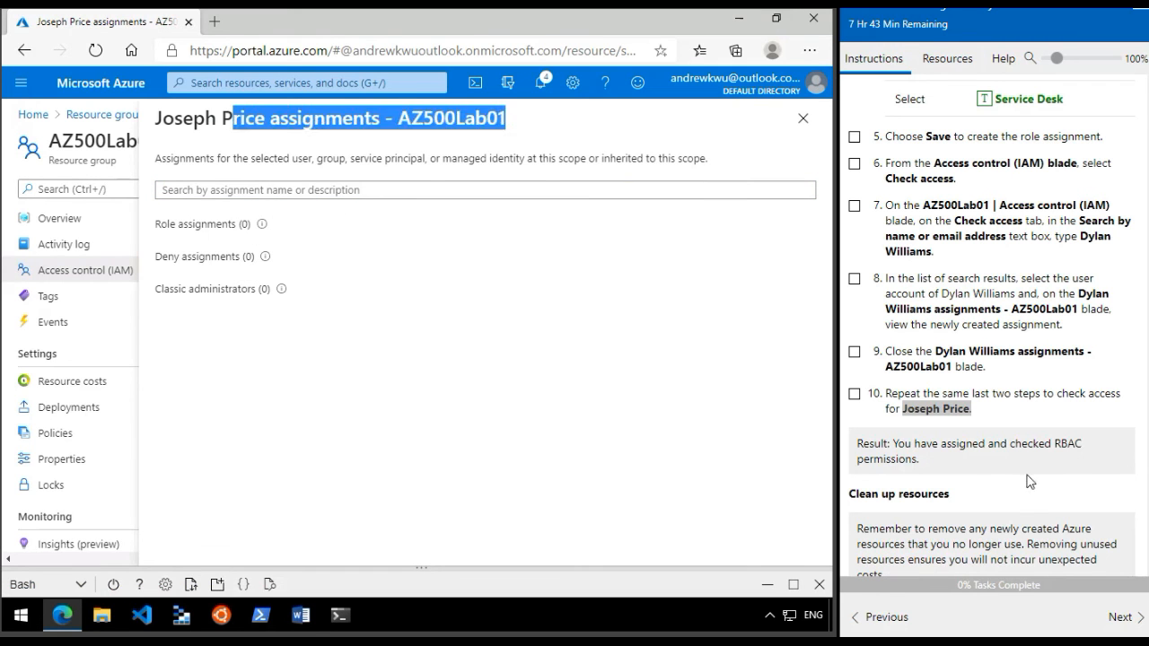
pyautogui.scroll(-3)
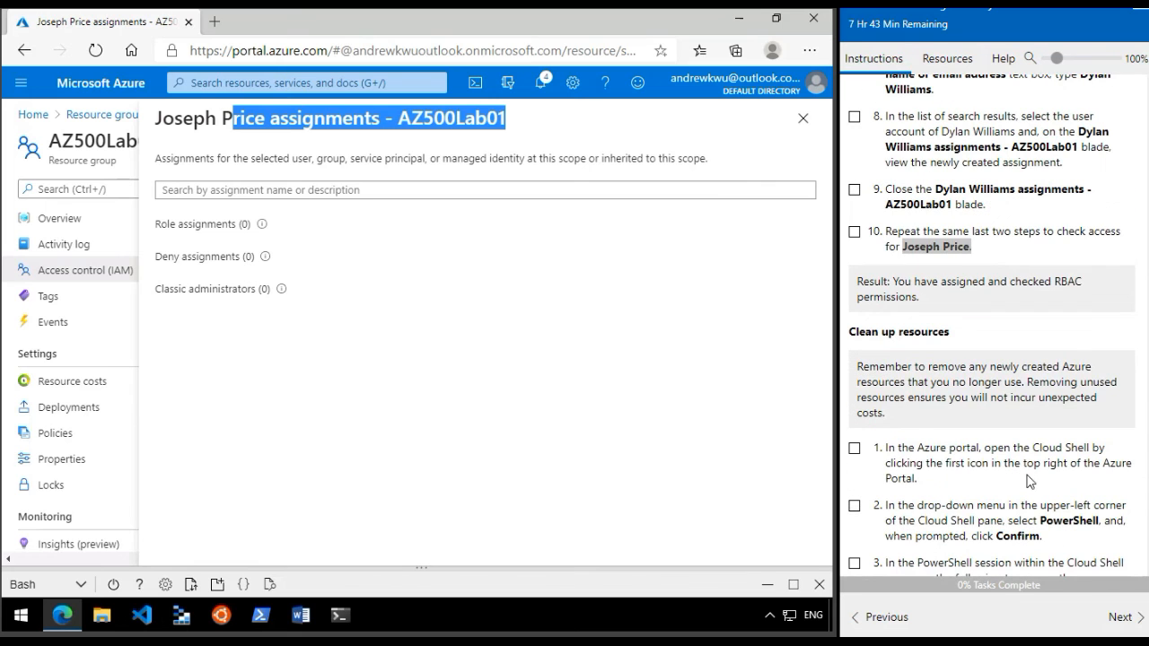
pyautogui.moveTo(979, 479)
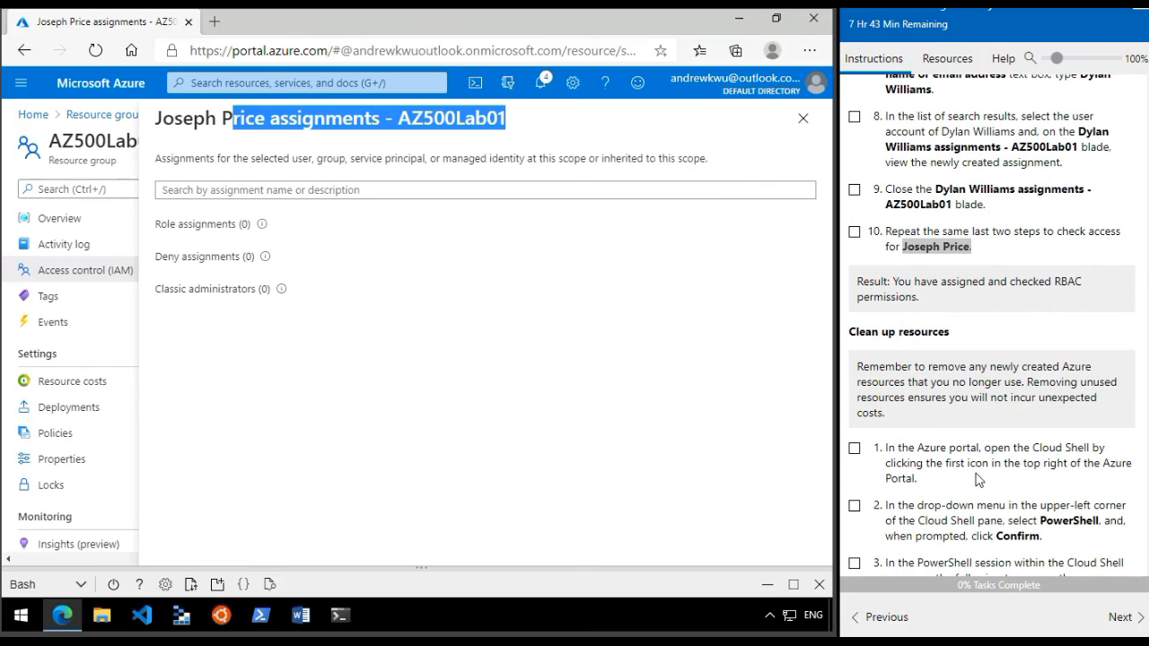
pyautogui.scroll(-3)
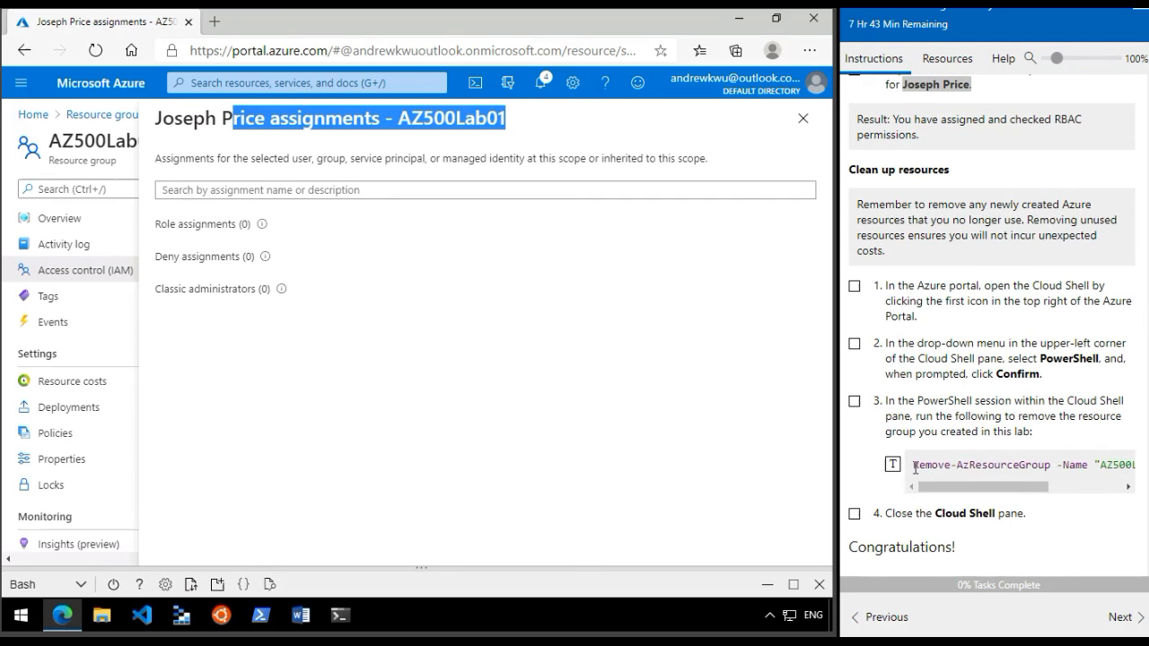
pyautogui.scroll(-3)
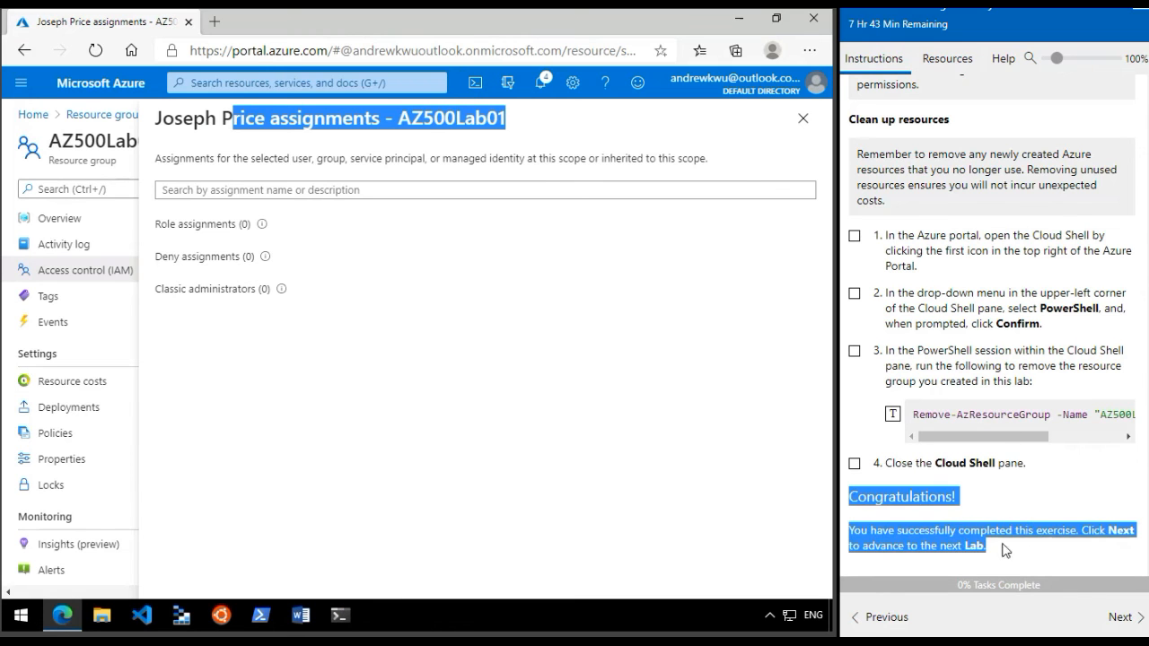
pyautogui.moveTo(686, 571)
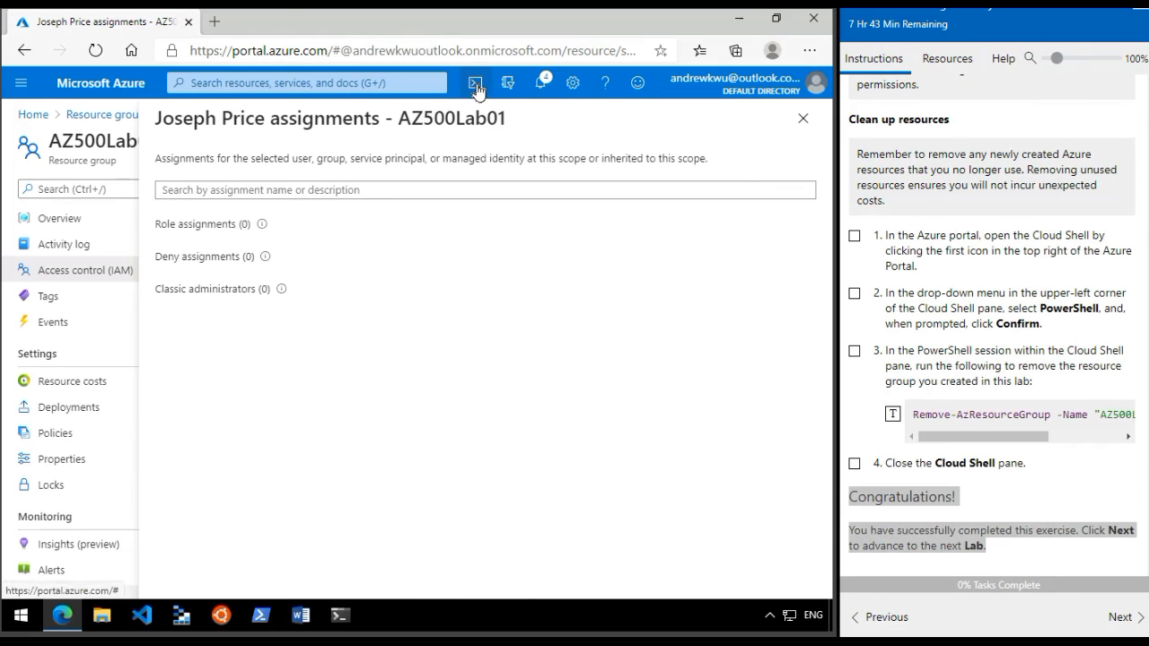
pyautogui.moveTo(474, 82)
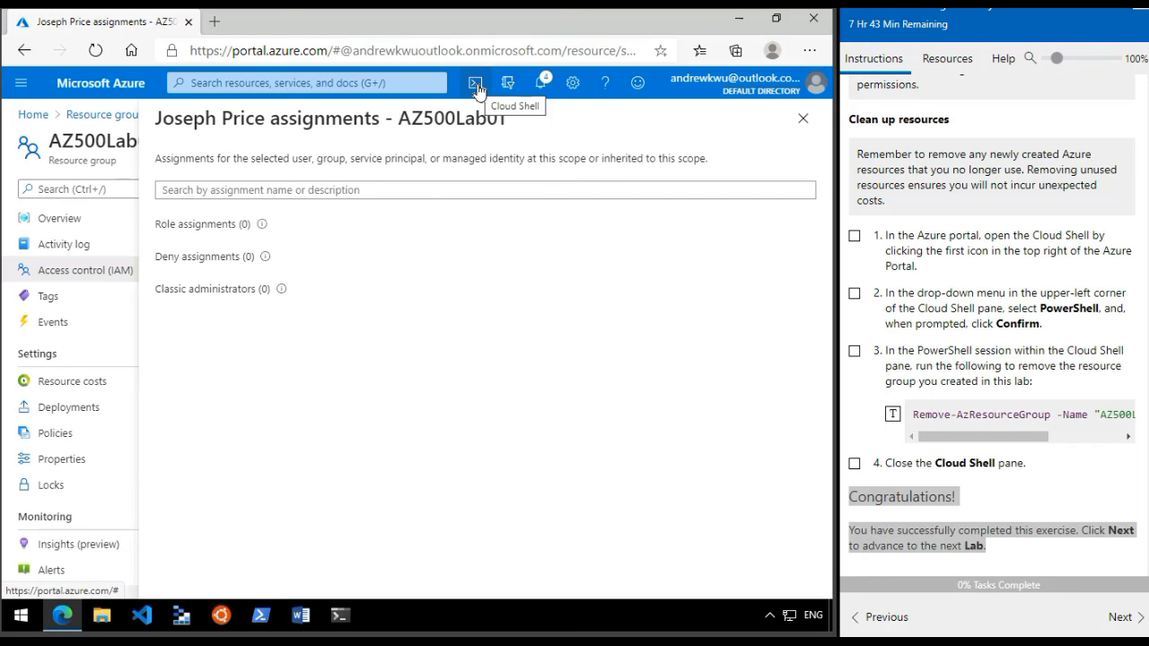
# Start a Cloud Shell session, enlarge its pane and switch it to PowerShell
pyautogui.click(474, 82)
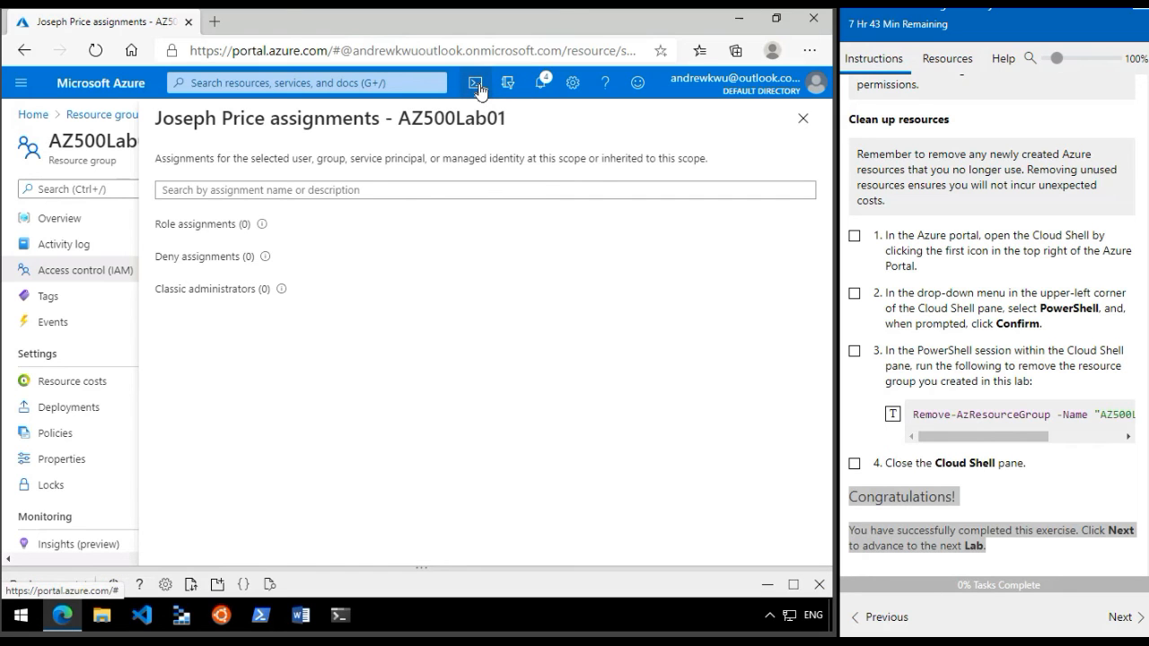
pyautogui.click(474, 82)
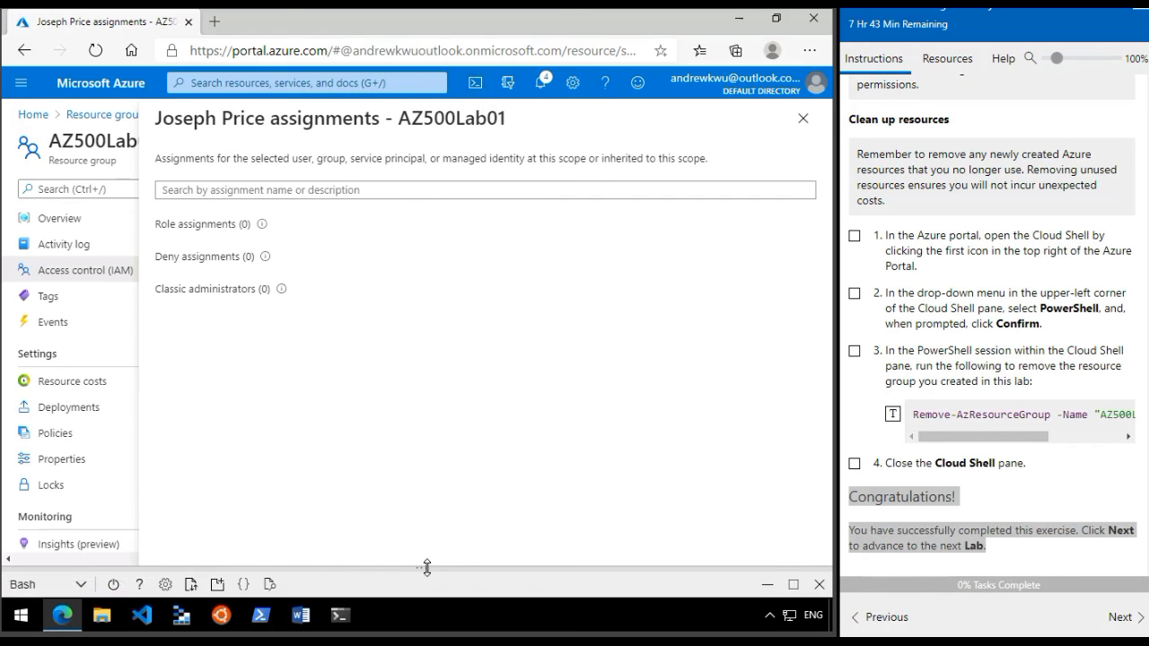
pyautogui.moveTo(427, 567); pyautogui.dragTo(427, 305)
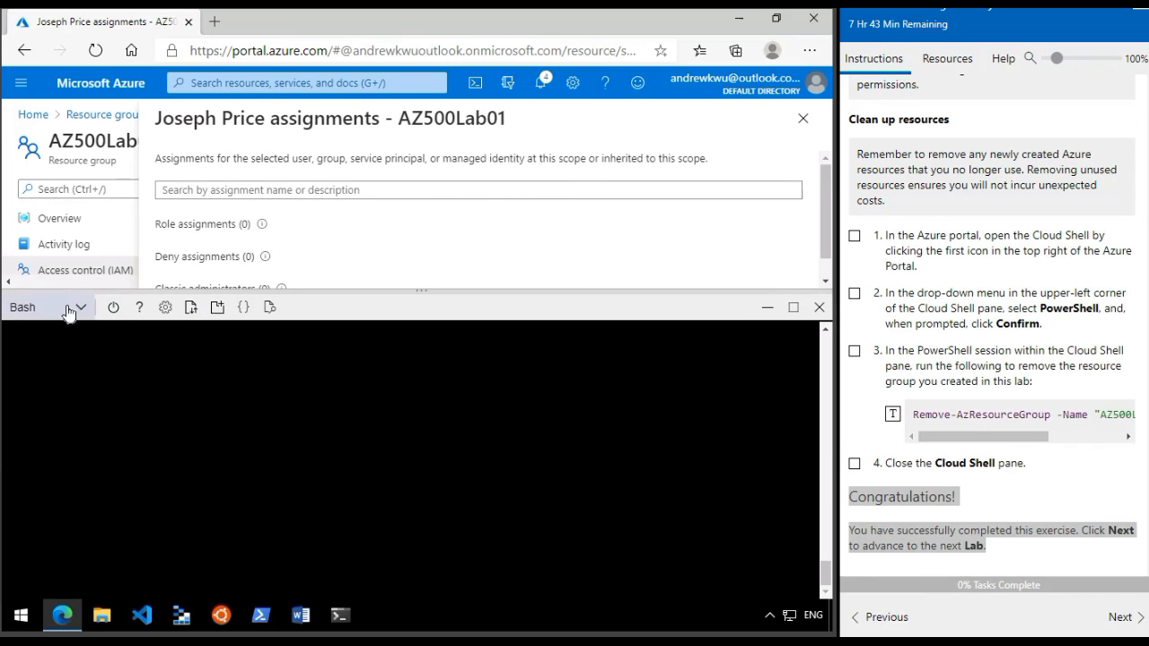
pyautogui.click(79, 307)
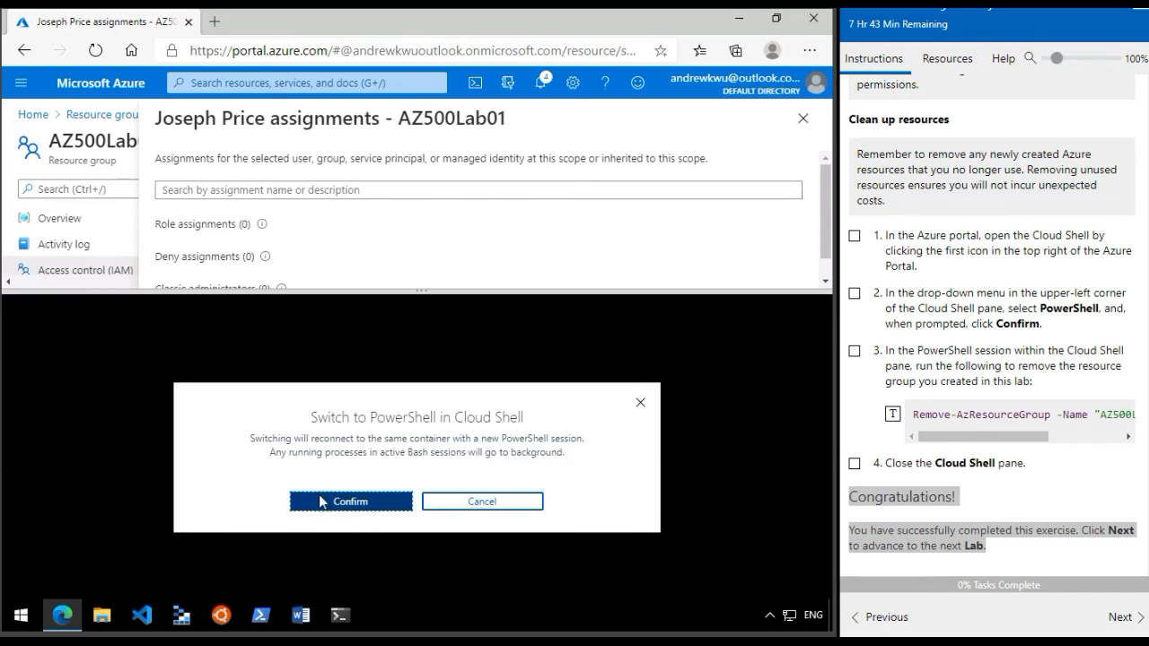
pyautogui.click(348, 501)
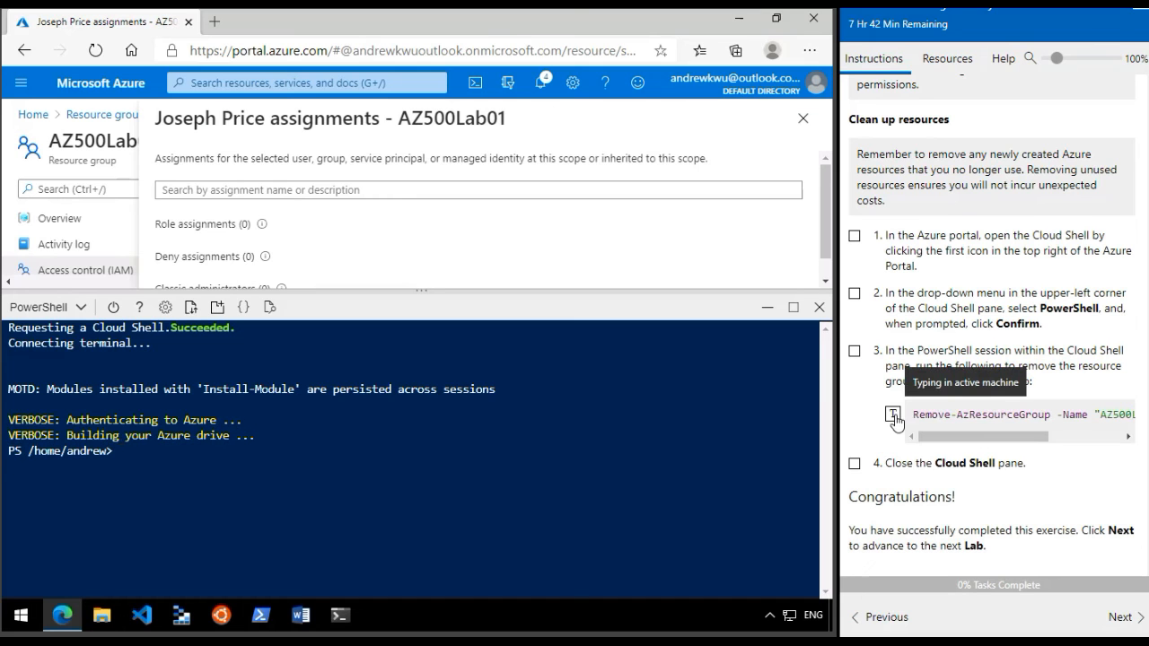
# Run Remove-AzResourceGroup -Name "AZ500LAB01" -Force -AsJob to delete the resource group in the background
pyautogui.write('Remove-AzResourceGroup -Name "AZ500LAB01" -Force -AsJob')
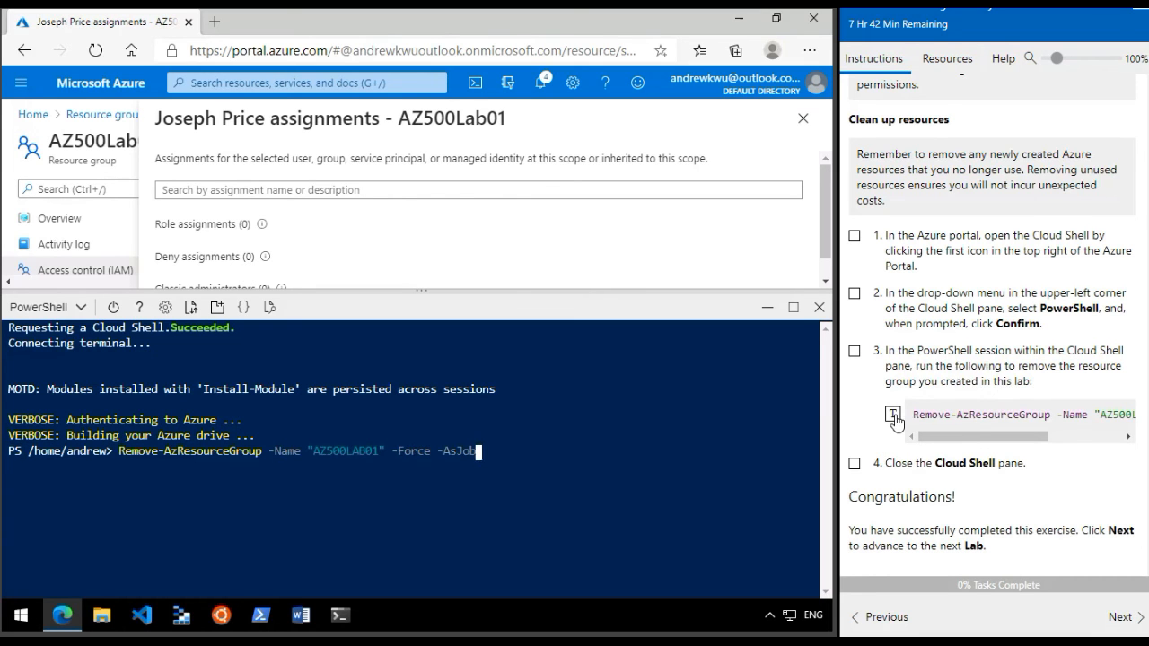
pyautogui.press('Return')
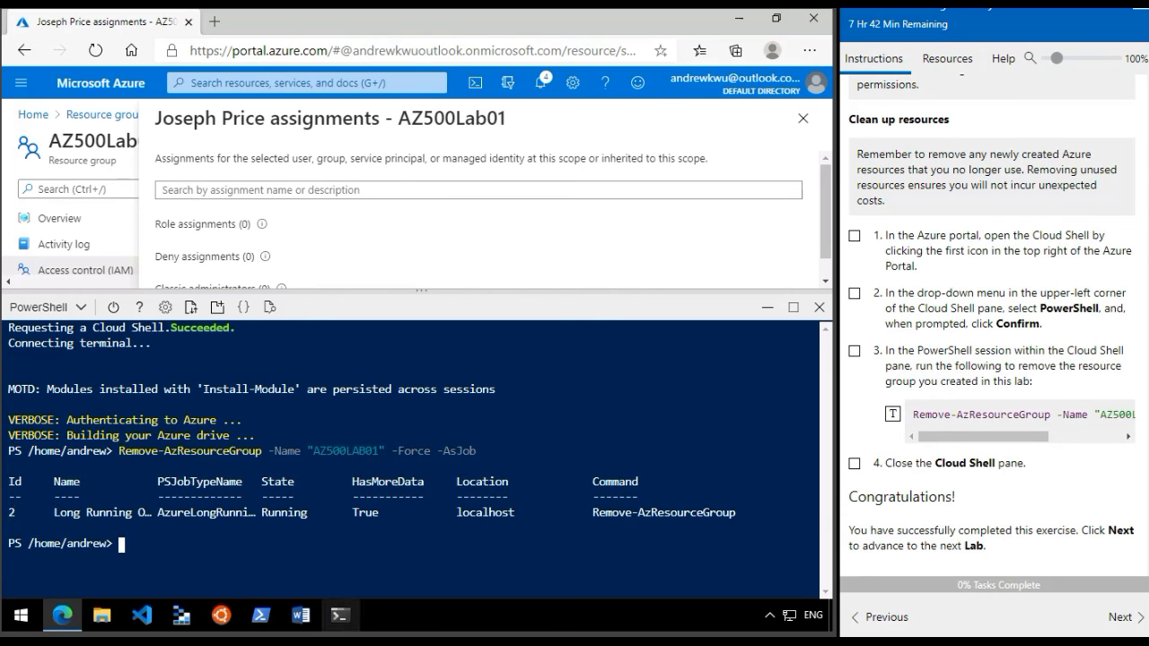
pyautogui.moveTo(338, 614)
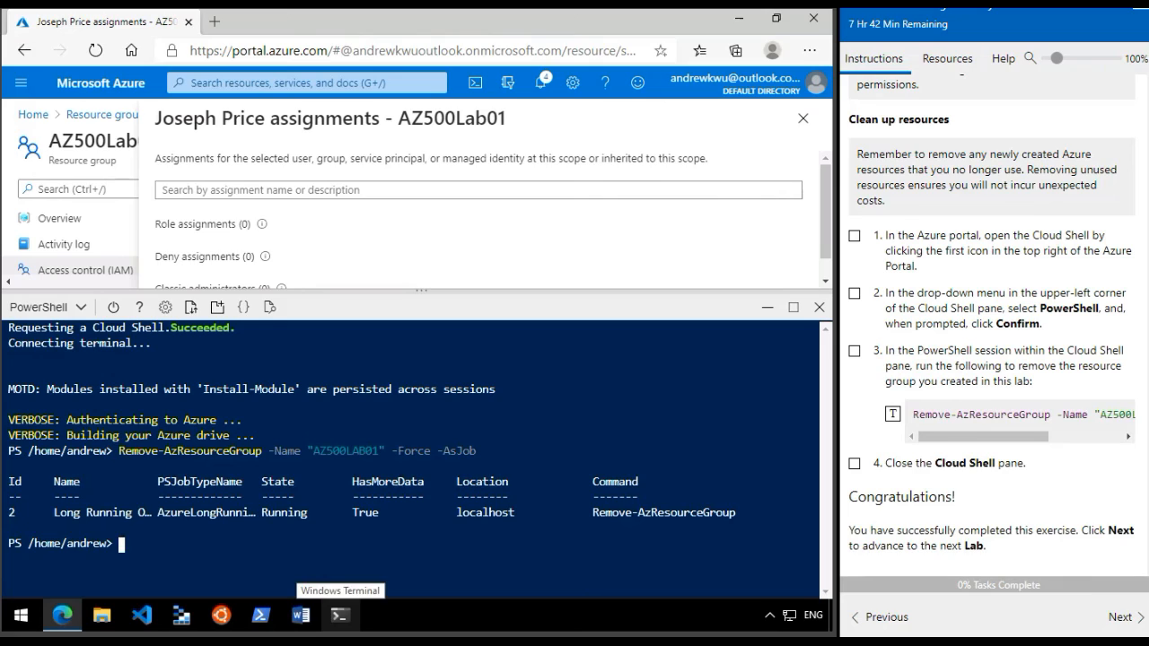